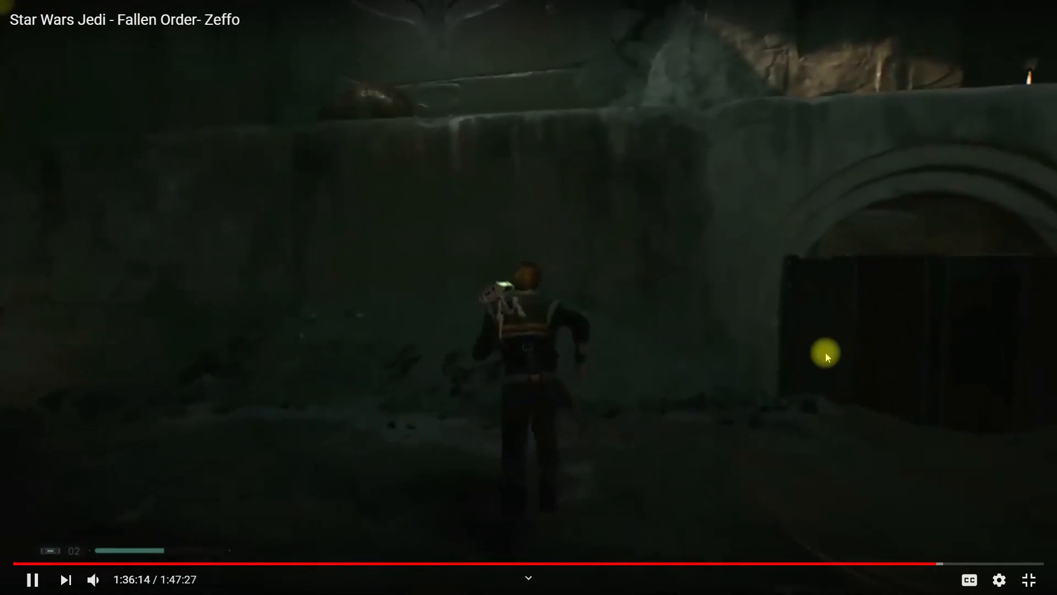
# Pause the Star Wars Jedi – Fallen Order gameplay video on YouTube.
pyautogui.click(31, 578)
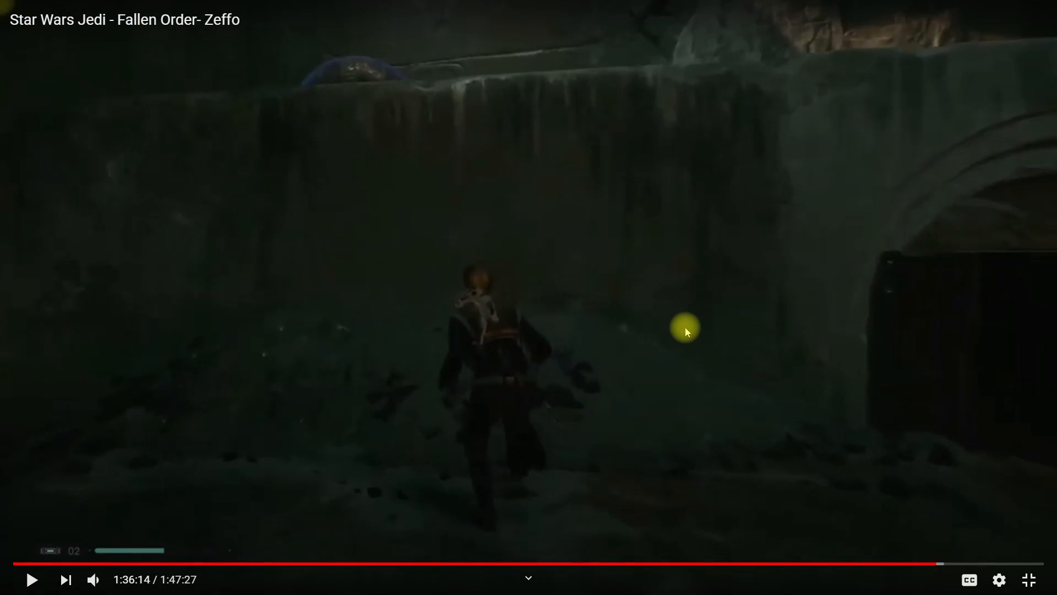
pyautogui.click(31, 578)
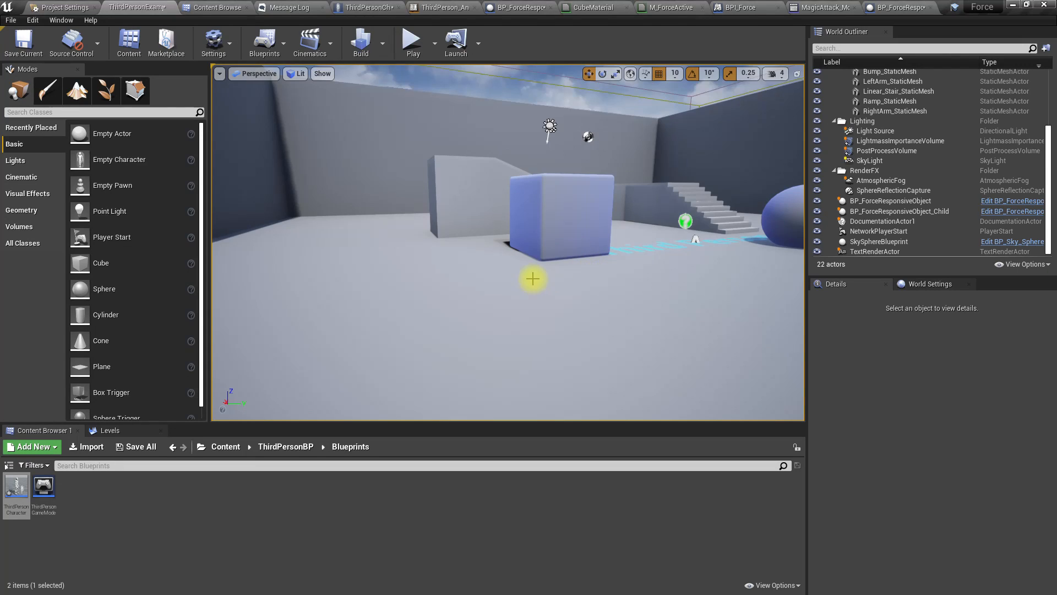
# Play the level and take control of the character to try the force-push.
pyautogui.click(410, 39)
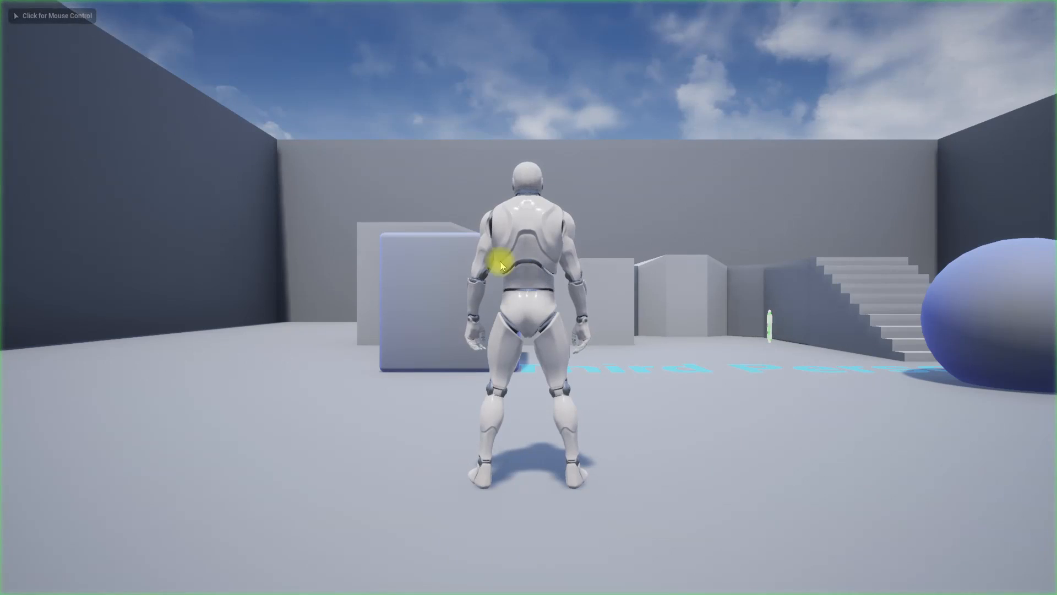
pyautogui.click(498, 263)
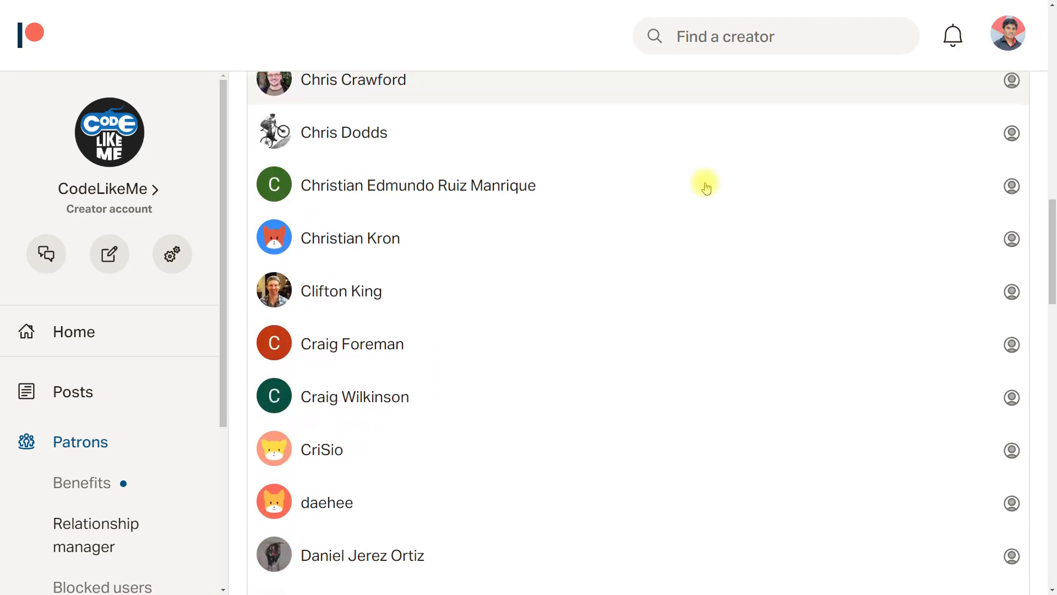
# Page through the active patrons list to later pages.
pyautogui.click(637, 514)
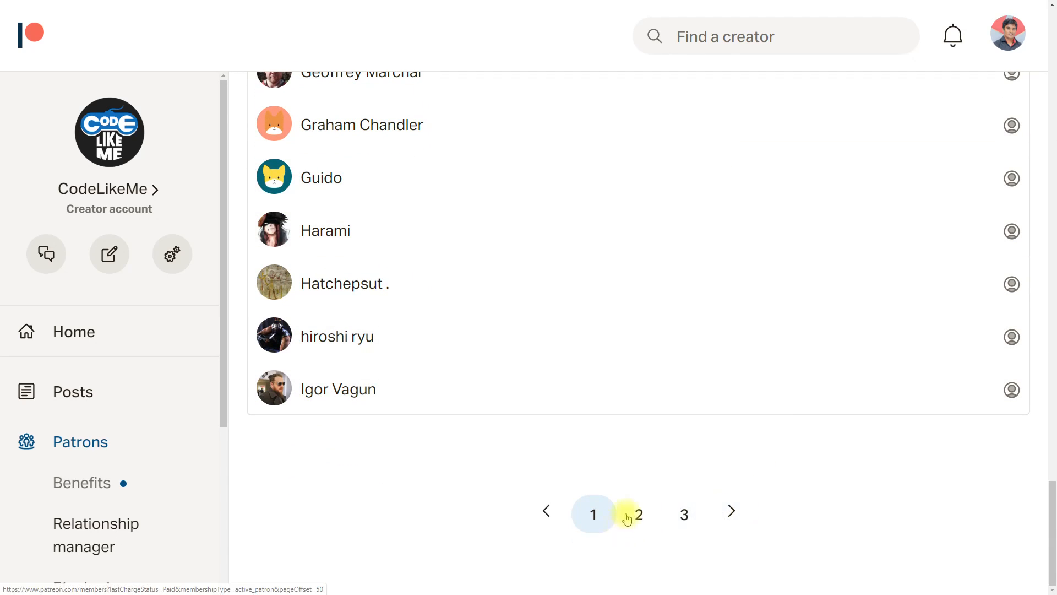
pyautogui.click(636, 515)
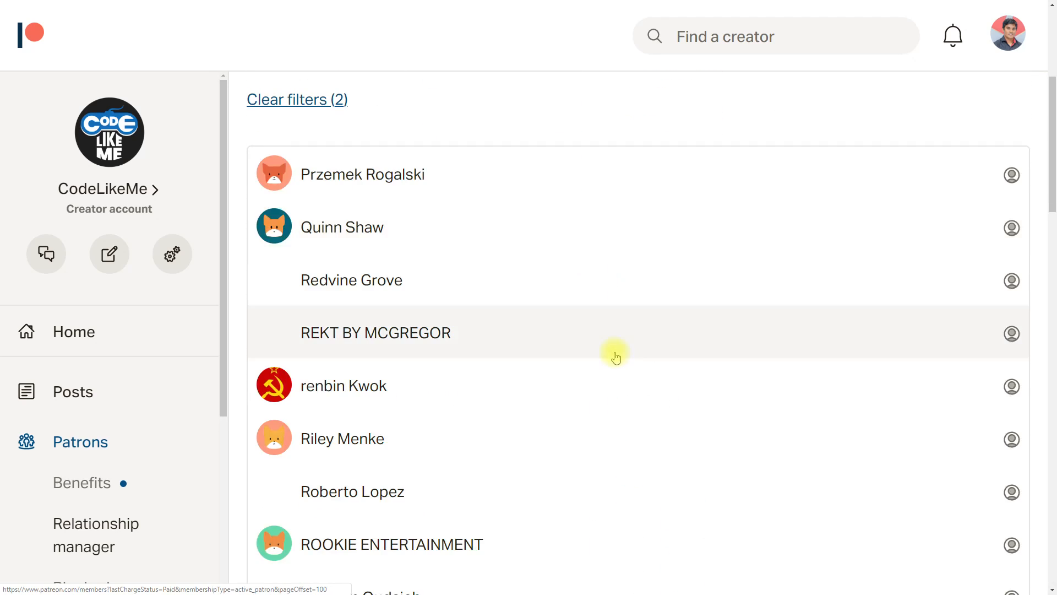
pyautogui.click(683, 514)
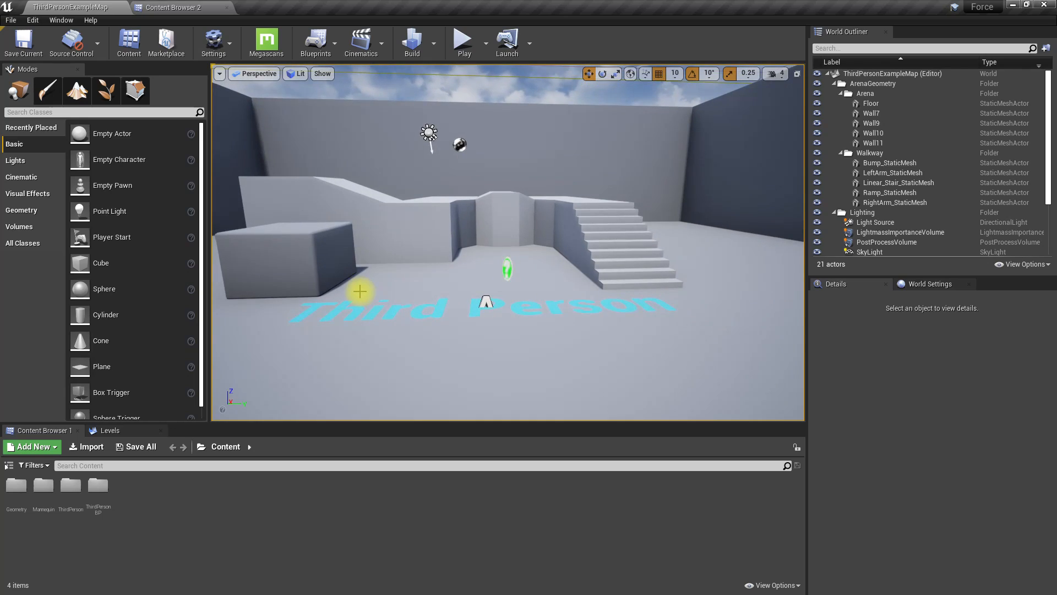
# Create an AnimMontage from the MagicAttack animation, then select ThirdPerson_AnimBP_3.
pyautogui.click(463, 39)
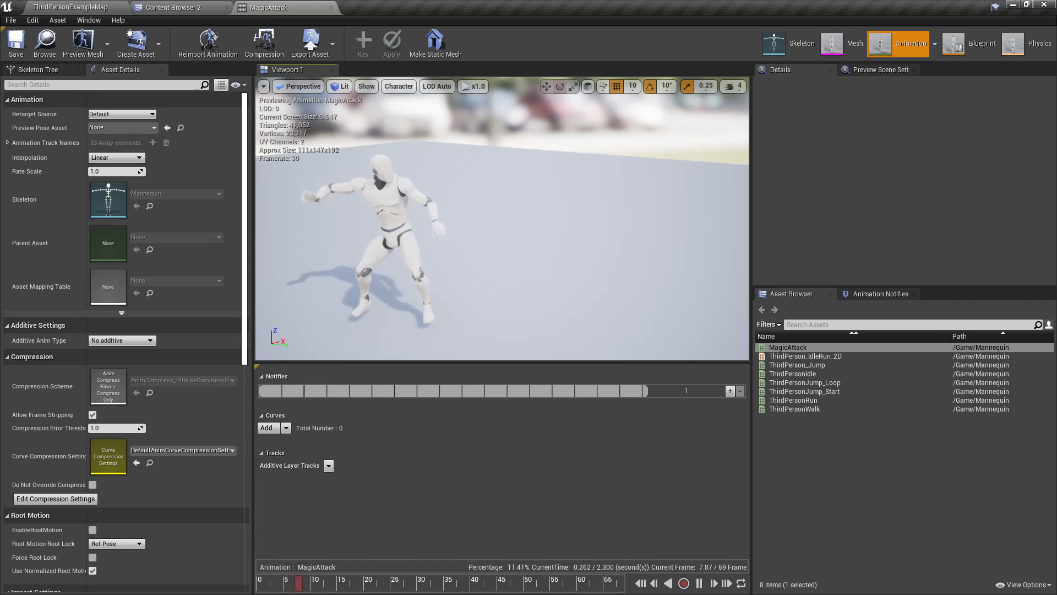
pyautogui.click(178, 7)
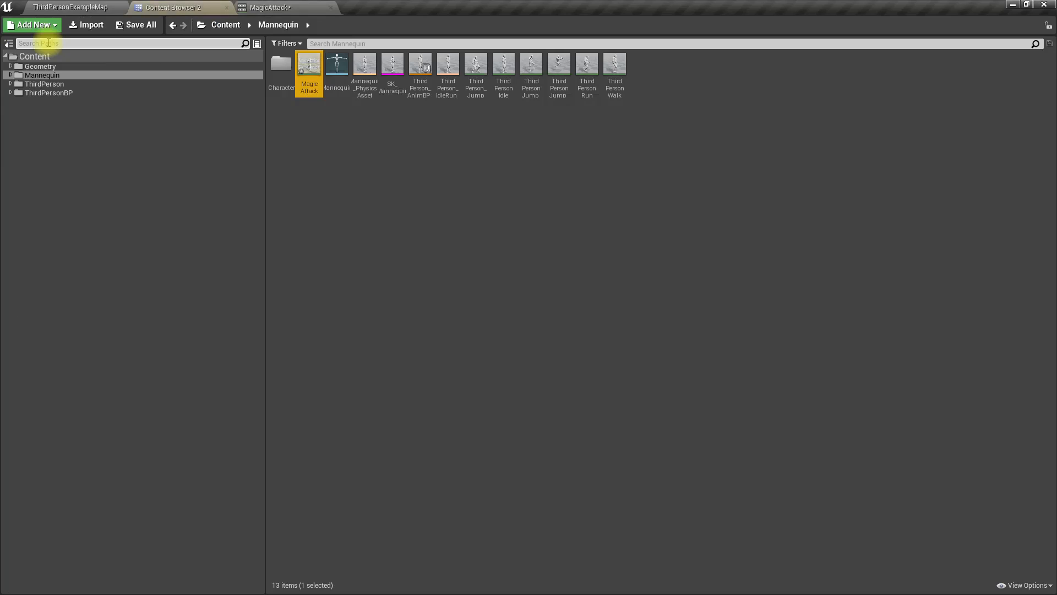
pyautogui.rightClick(336, 65)
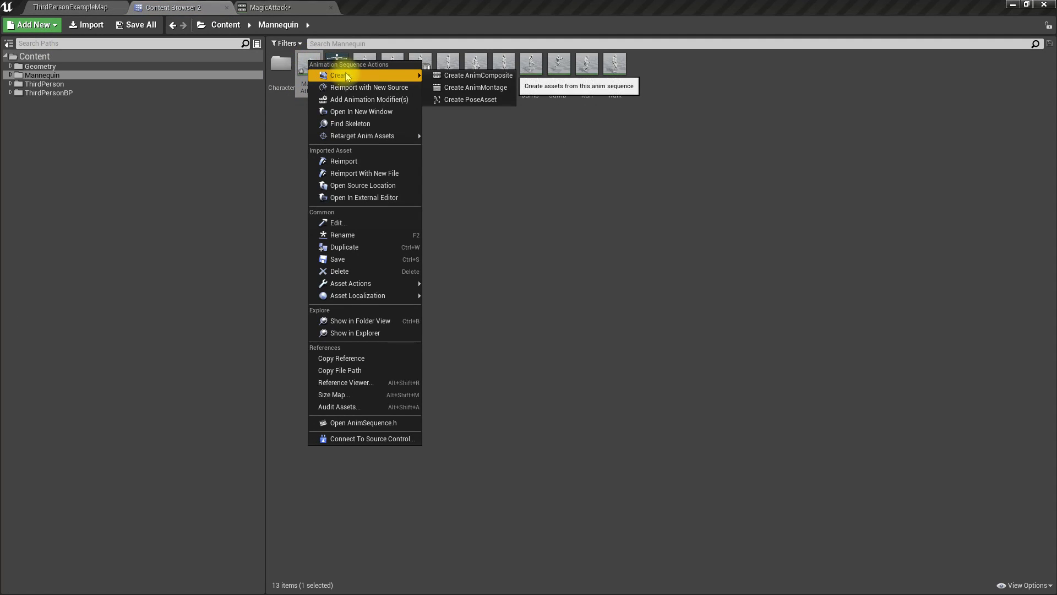
pyautogui.click(476, 87)
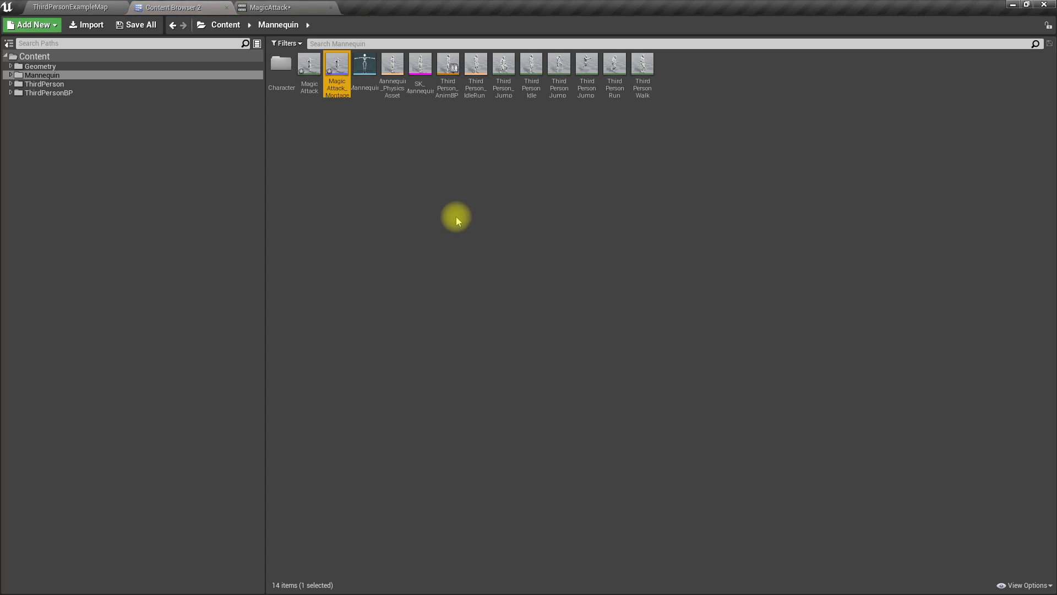
pyautogui.moveTo(401, 126)
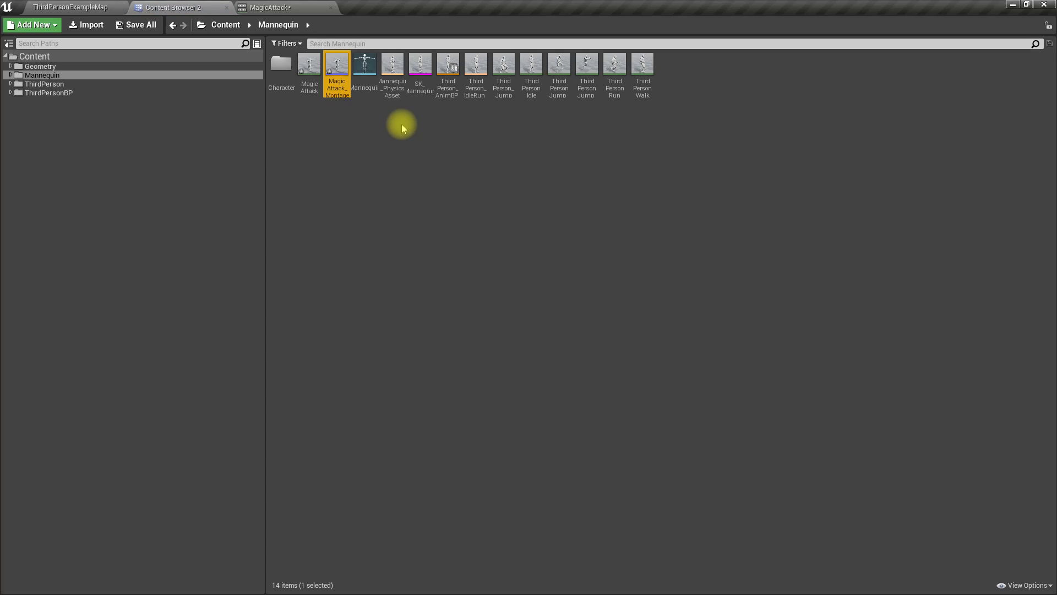
pyautogui.moveTo(448, 67)
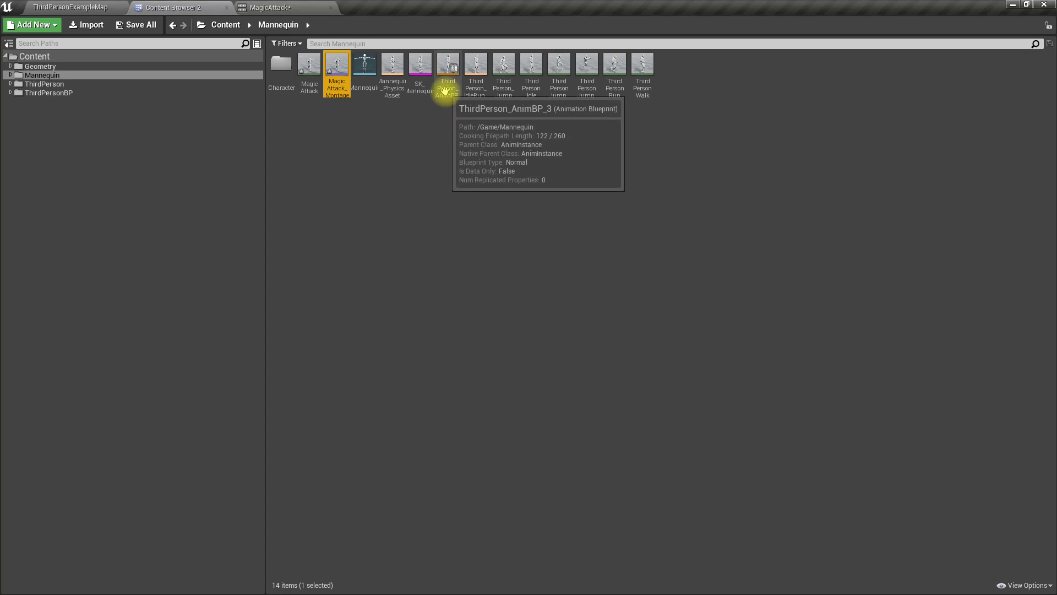
pyautogui.click(447, 64)
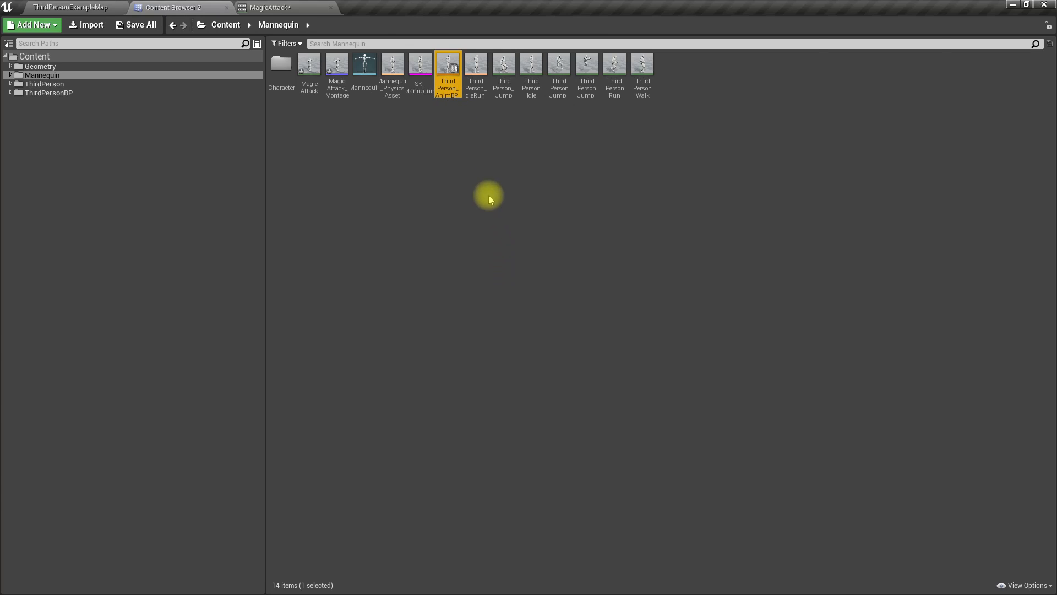
# Route the Default state machine through a DefaultSlot node to Output Pose in ThirdPerson_AnimBP_3 and compile.
pyautogui.doubleClick(447, 64)
pyautogui.write('slo')
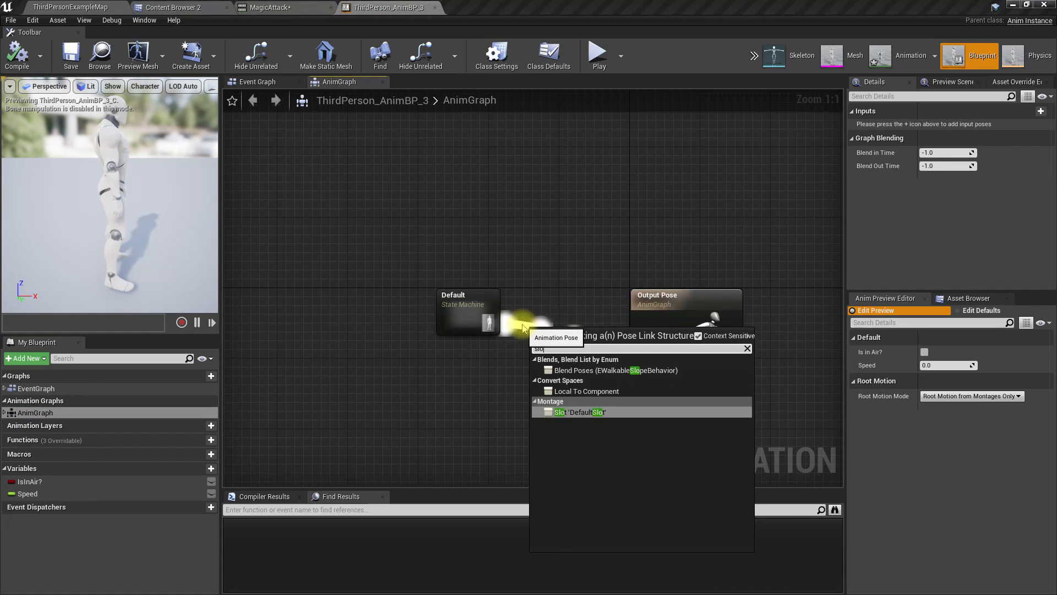
pyautogui.click(578, 412)
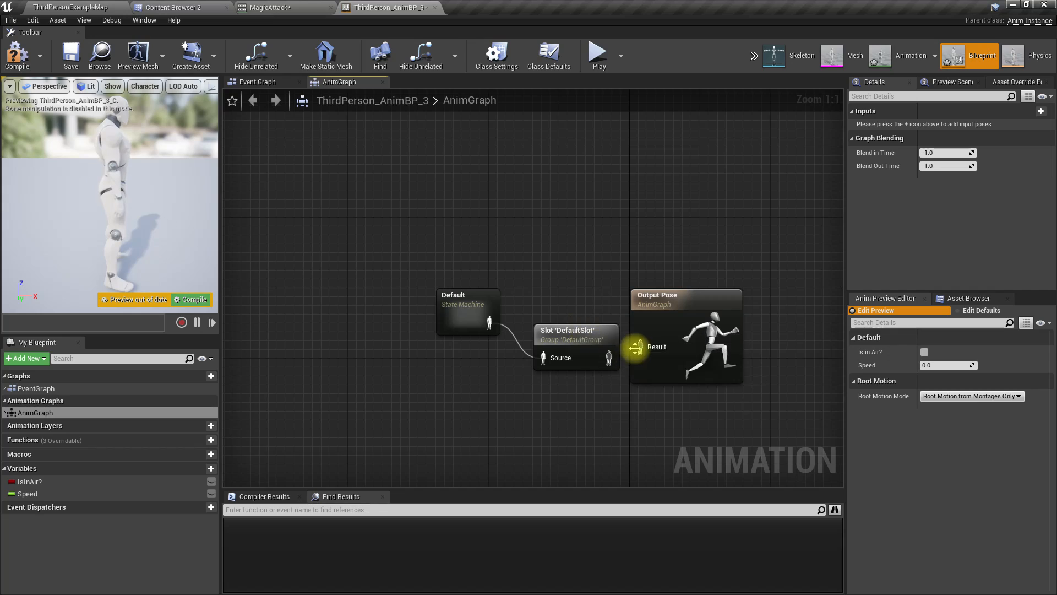
pyautogui.click(17, 55)
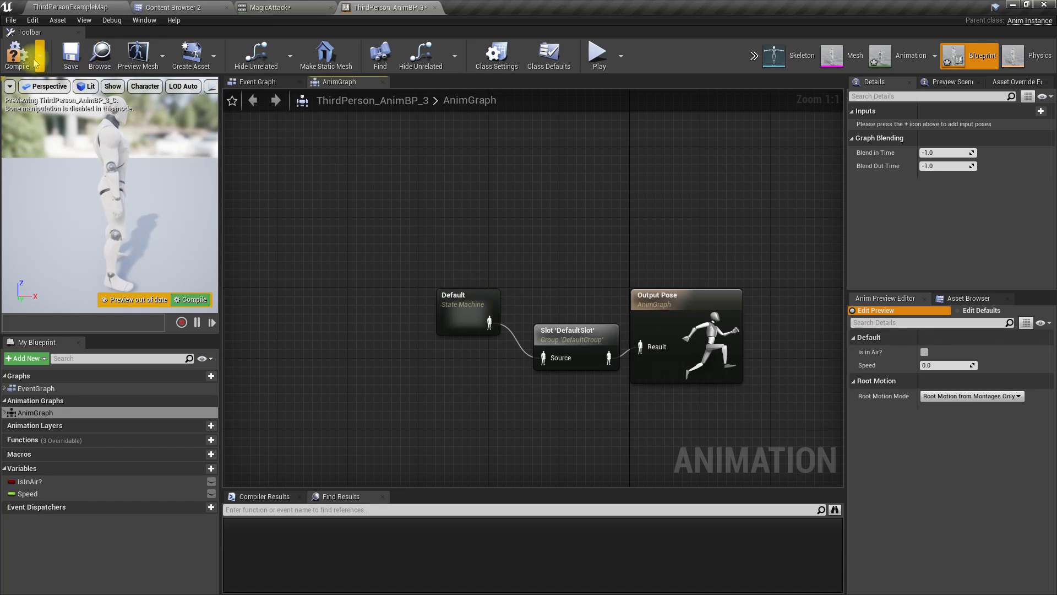
pyautogui.click(175, 8)
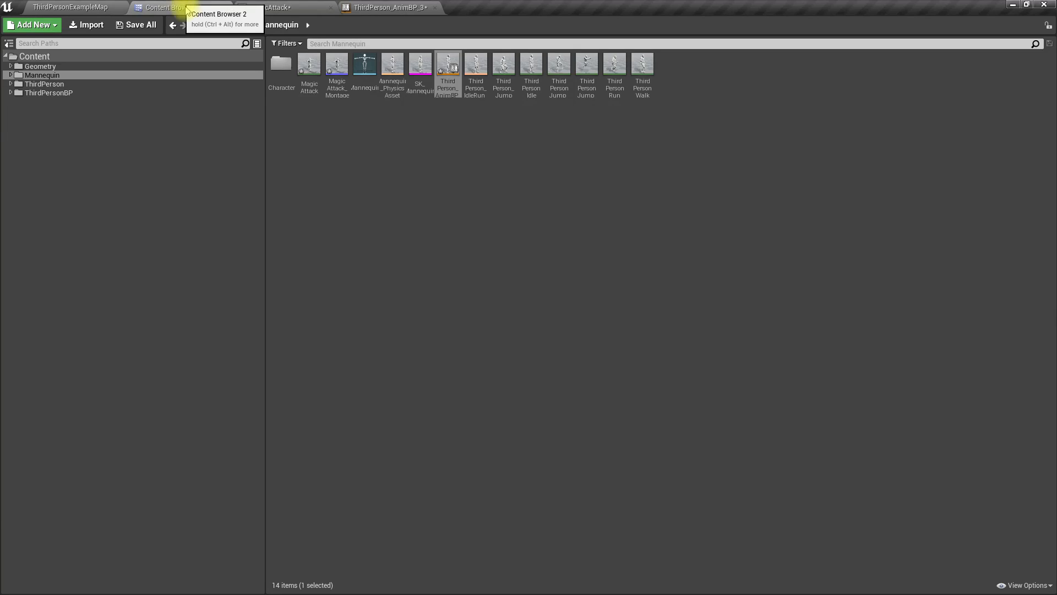
# Browse to the ThirdPersonBP Blueprints folder and open the ThirdPersonCharacter blueprint.
pyautogui.click(43, 84)
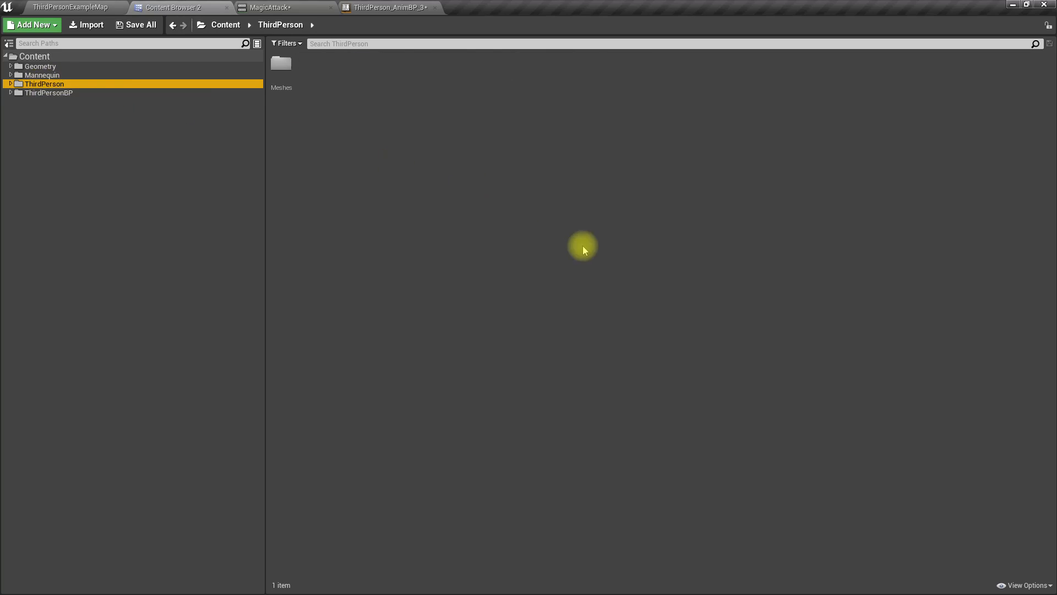
pyautogui.click(49, 93)
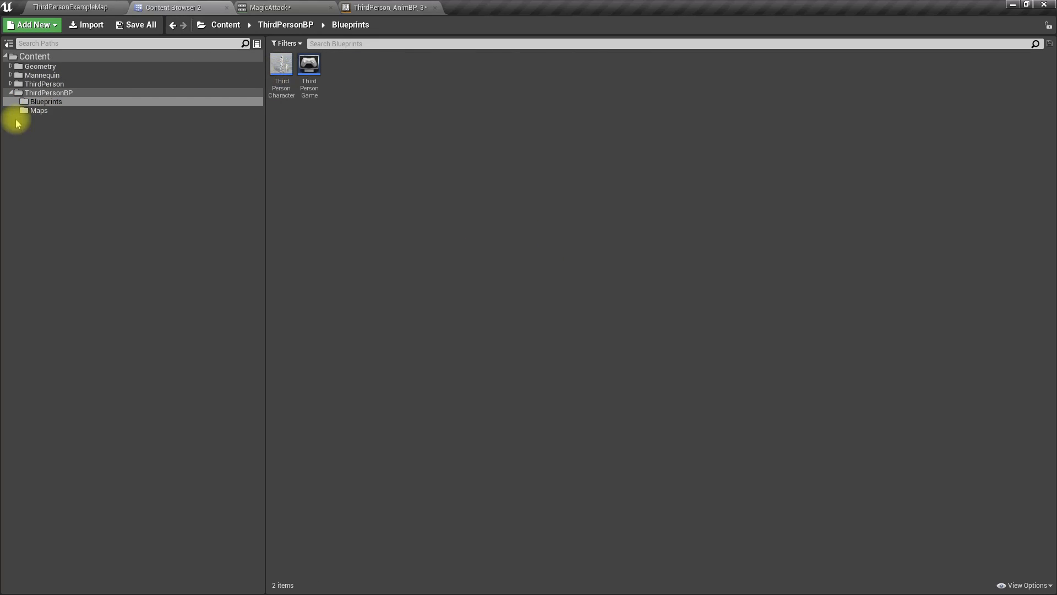
pyautogui.click(43, 82)
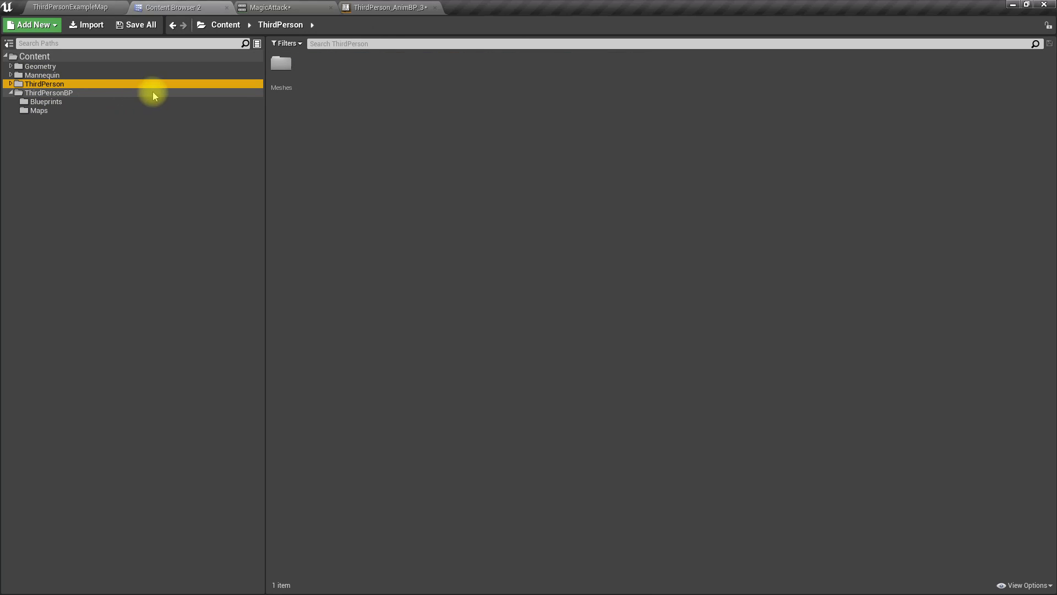
pyautogui.click(40, 75)
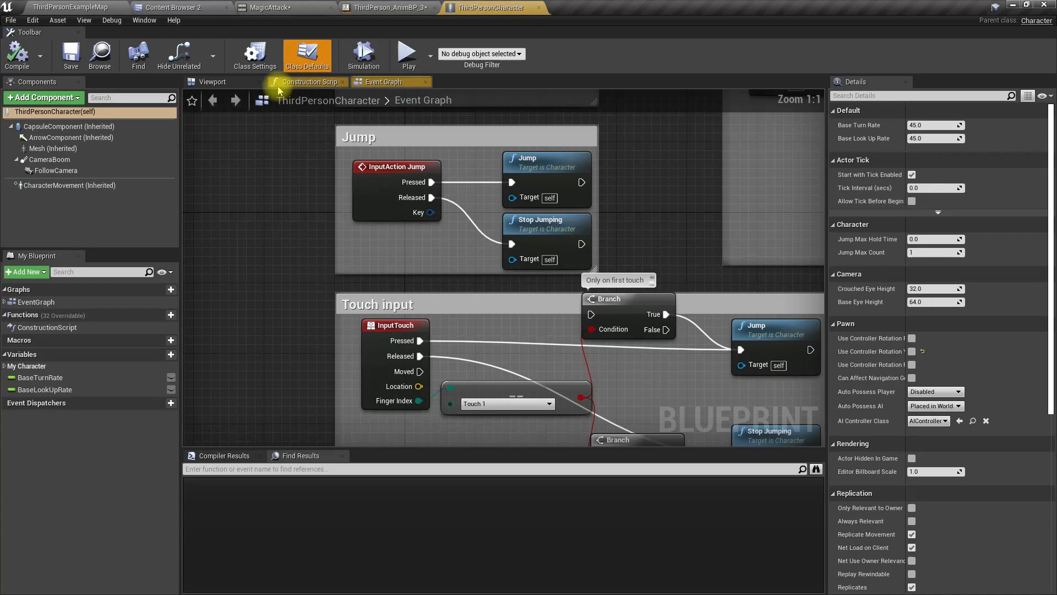
# Switch between the level and the character blueprint, then bring up the Settings menu.
pyautogui.click(67, 8)
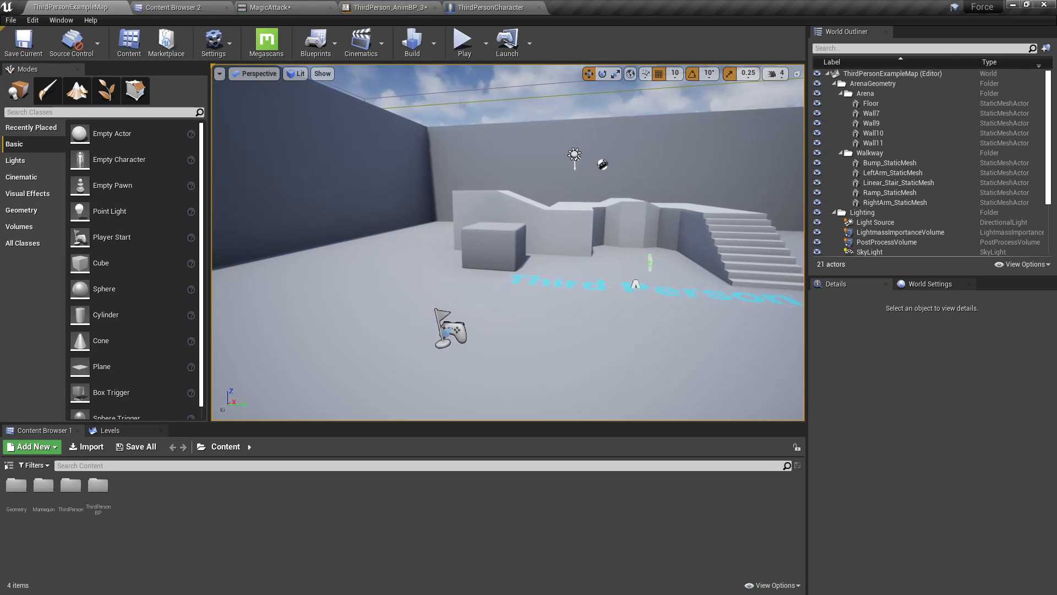
pyautogui.click(489, 7)
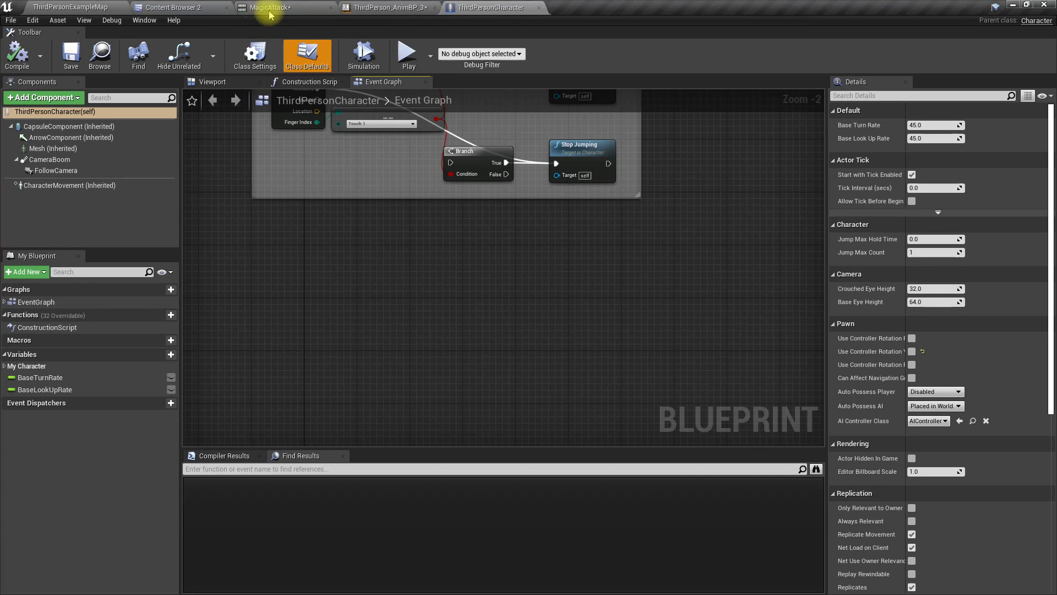
pyautogui.click(68, 7)
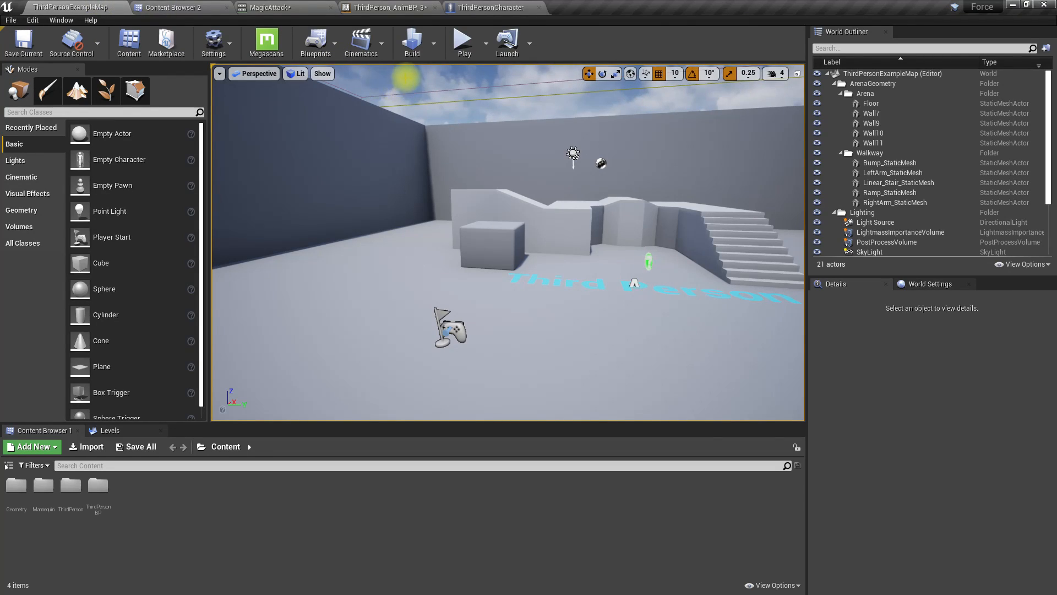
pyautogui.click(215, 42)
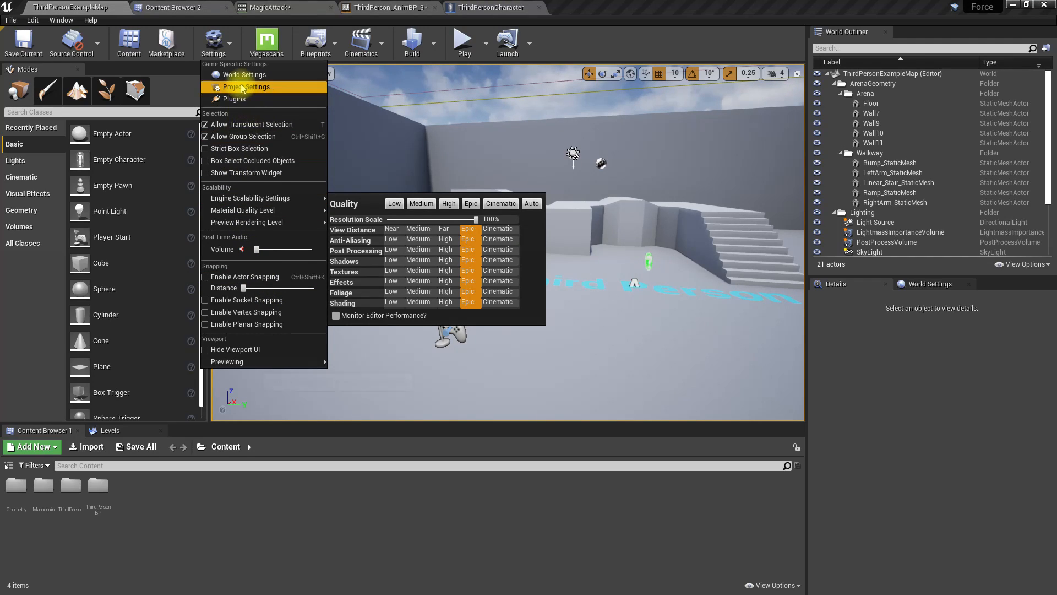
# In Project Settings > Input, name the new action mapping UseForce.
pyautogui.click(250, 87)
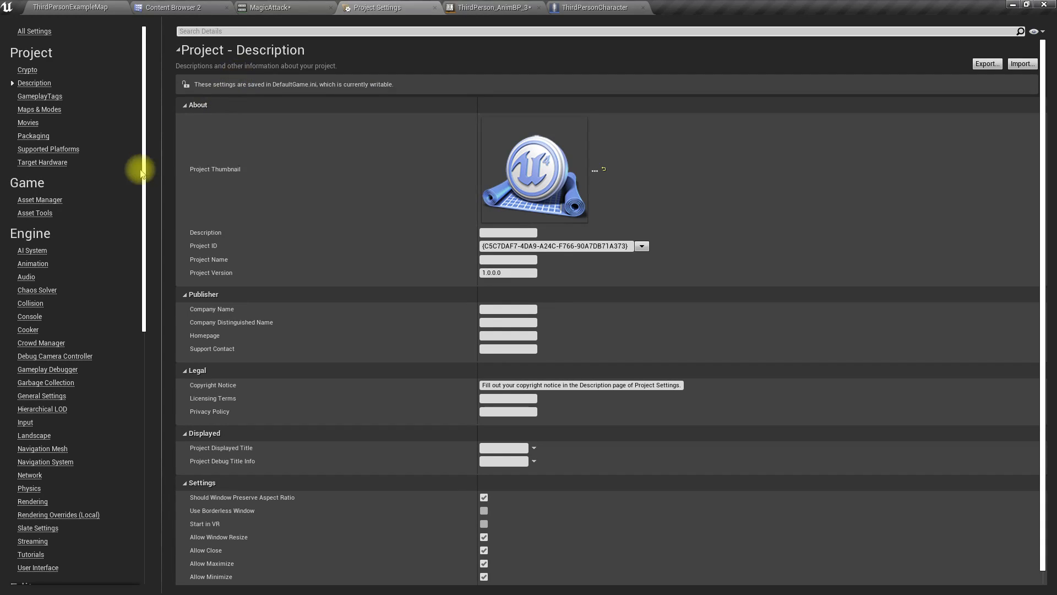
pyautogui.click(25, 422)
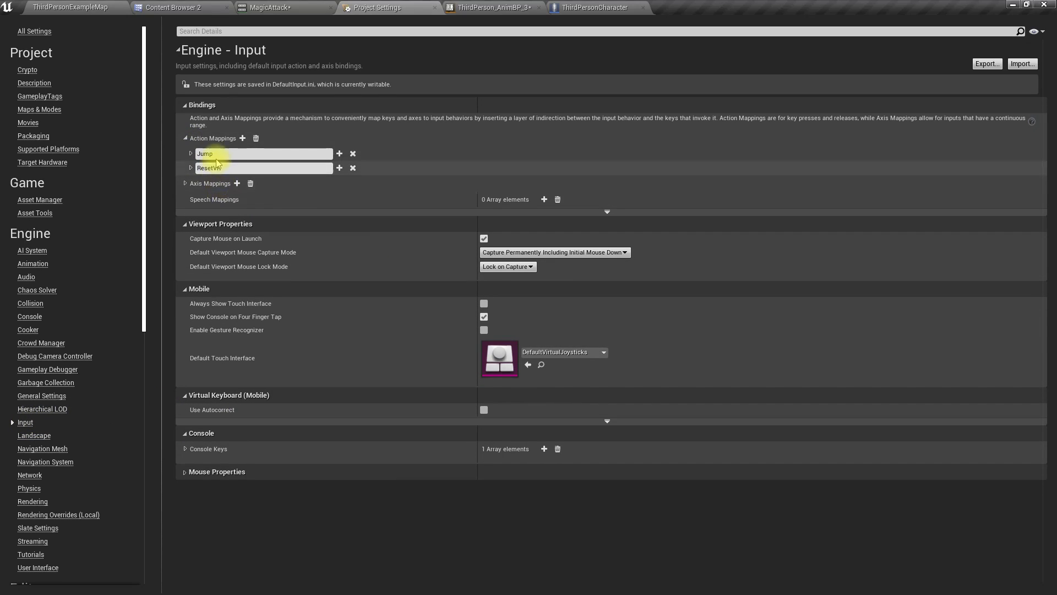
pyautogui.click(242, 138)
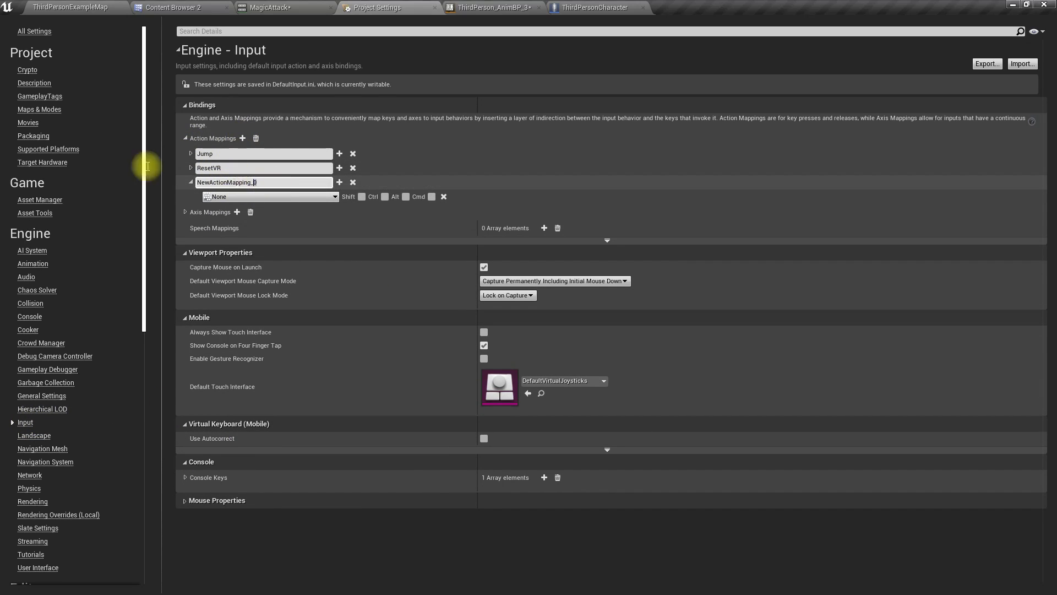
pyautogui.write('UseForce')
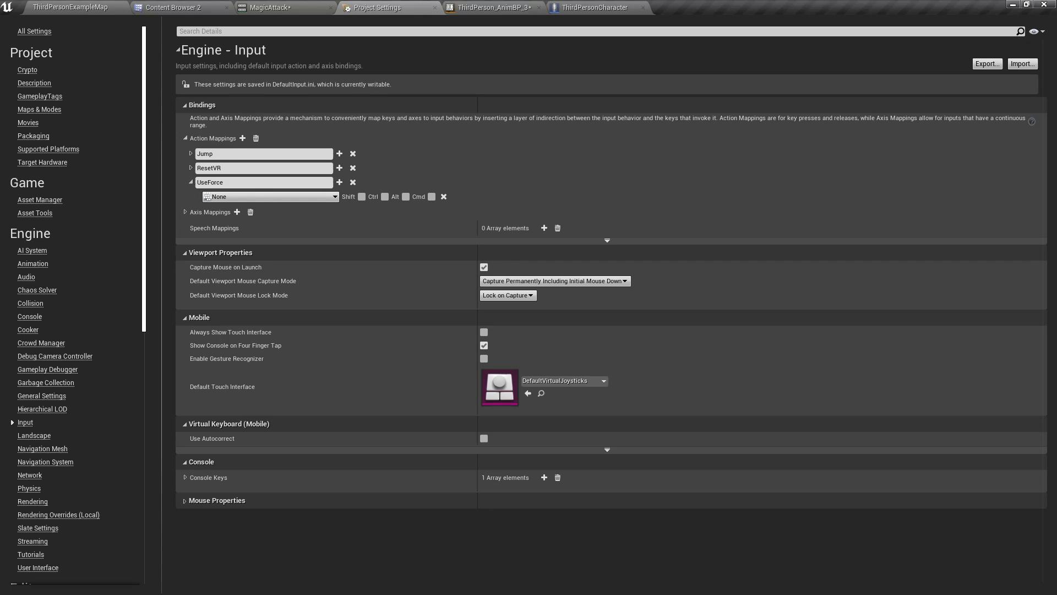
# Bind UseForce to the keyboard F key and return to the level map.
pyautogui.click(270, 196)
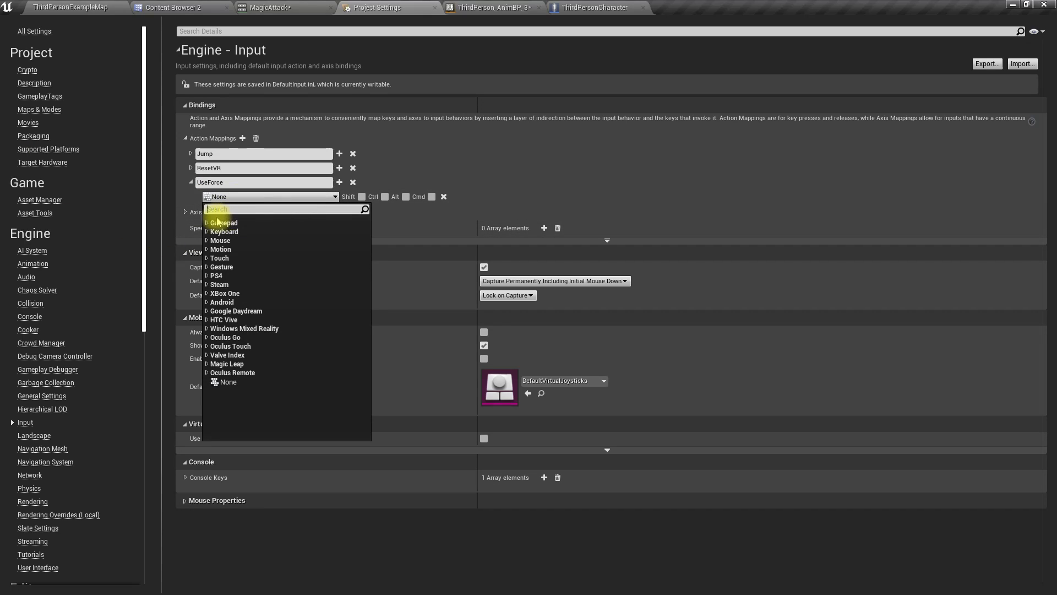
pyautogui.click(217, 231)
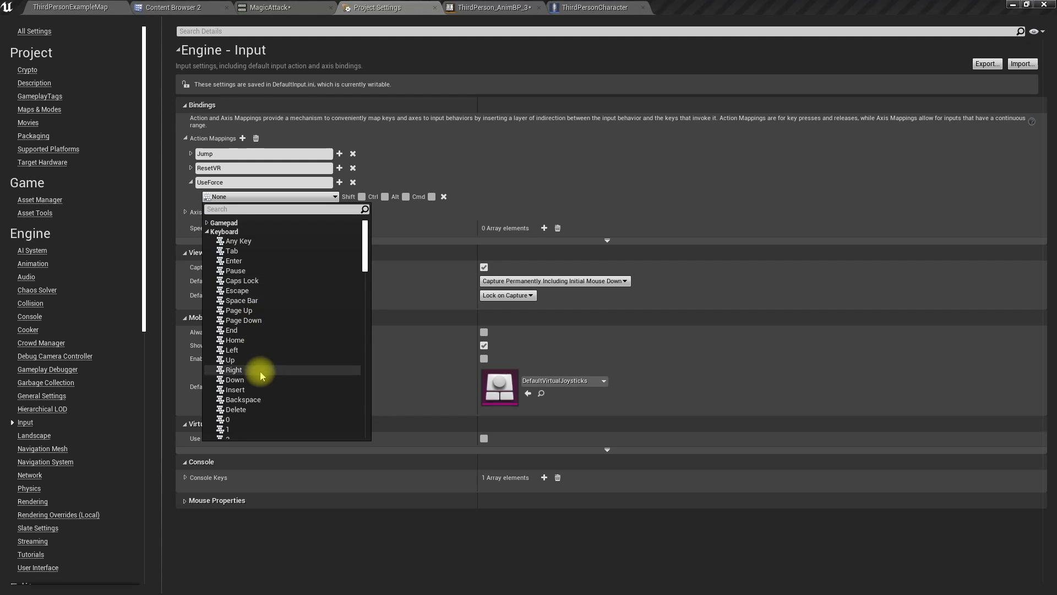
pyautogui.scroll(-3)
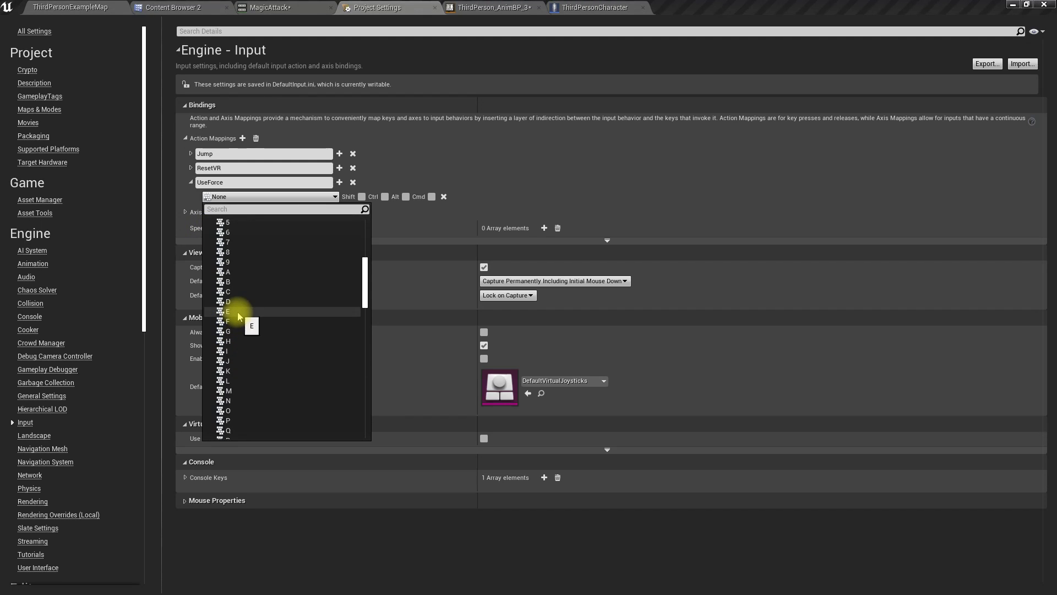
pyautogui.click(227, 321)
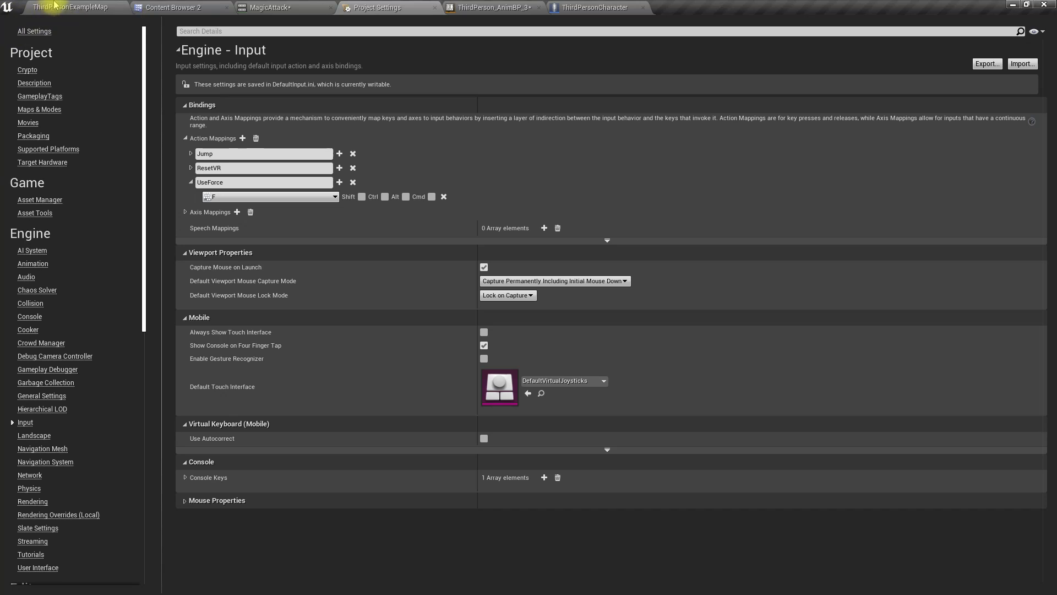
pyautogui.click(67, 8)
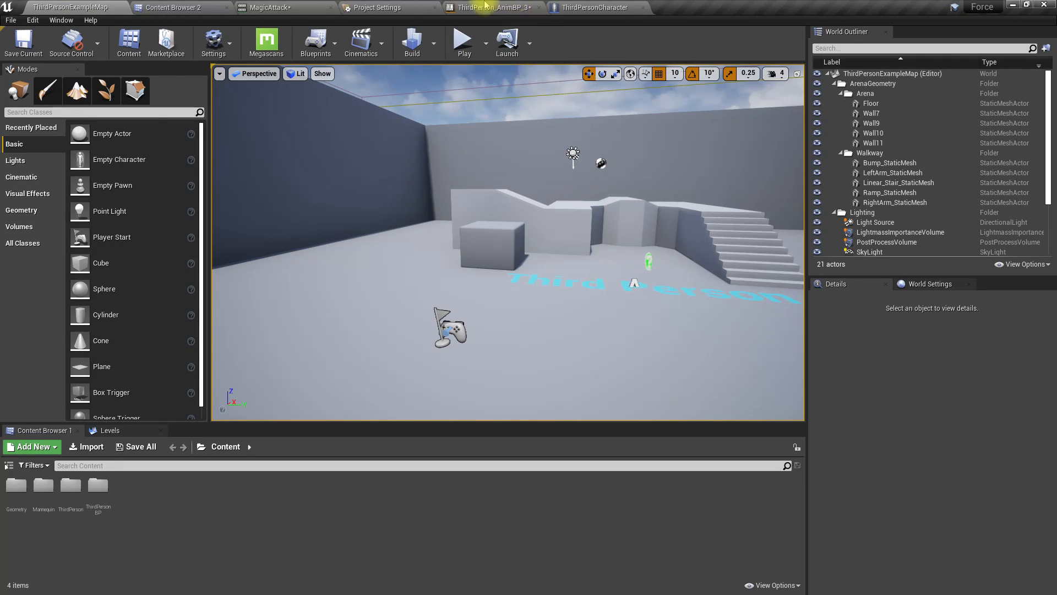
# Add an InputAction UseForce event node to the ThirdPersonCharacter event graph.
pyautogui.click(594, 8)
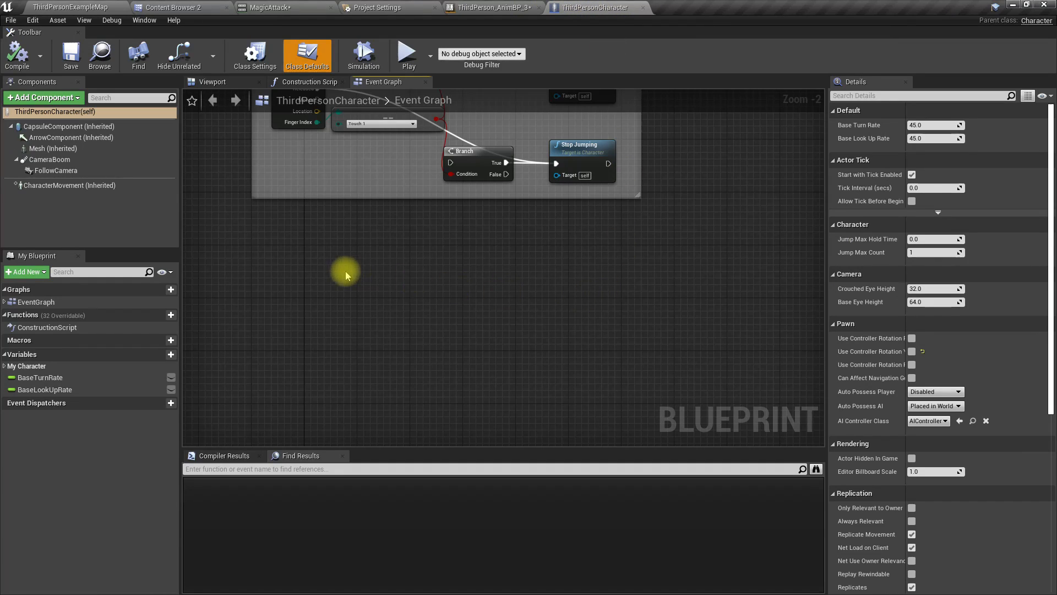
pyautogui.rightClick(346, 280)
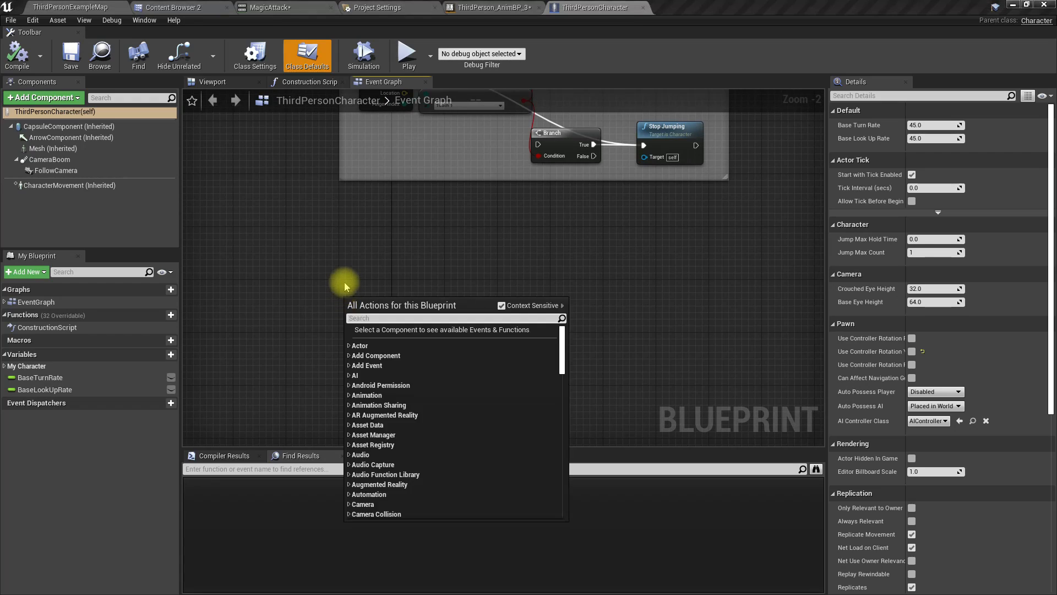
pyautogui.write('usefor')
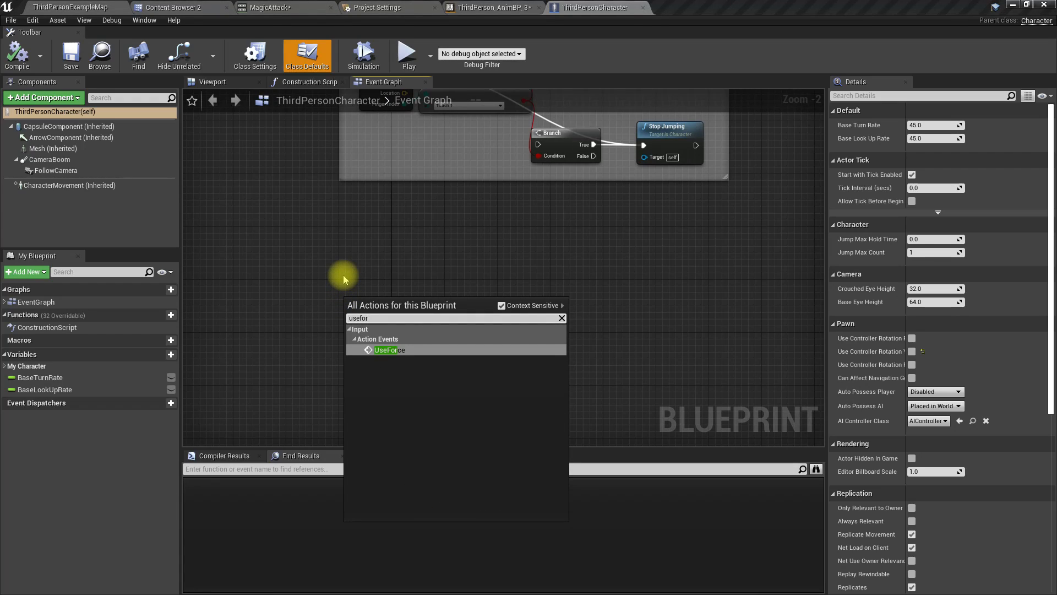
pyautogui.click(389, 349)
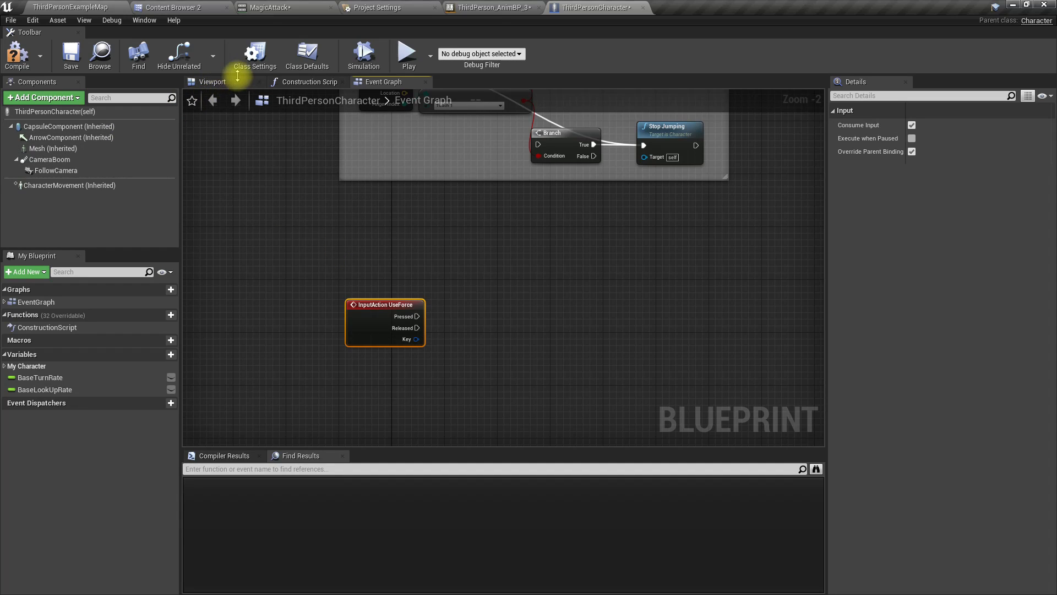
pyautogui.click(388, 7)
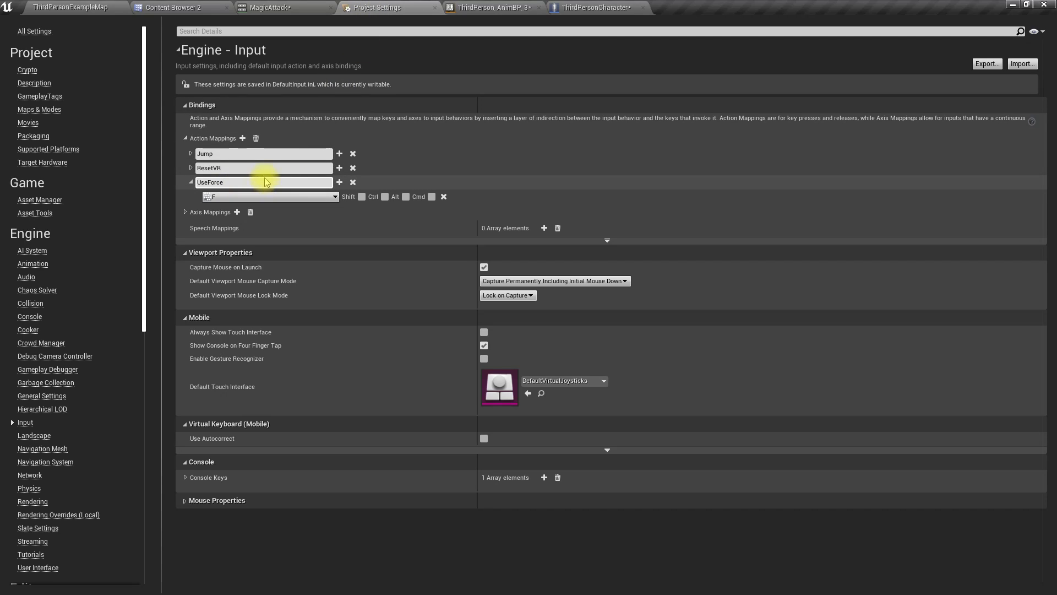
# Rename the UseForce action mapping to 'Force - Push'.
pyautogui.doubleClick(209, 182)
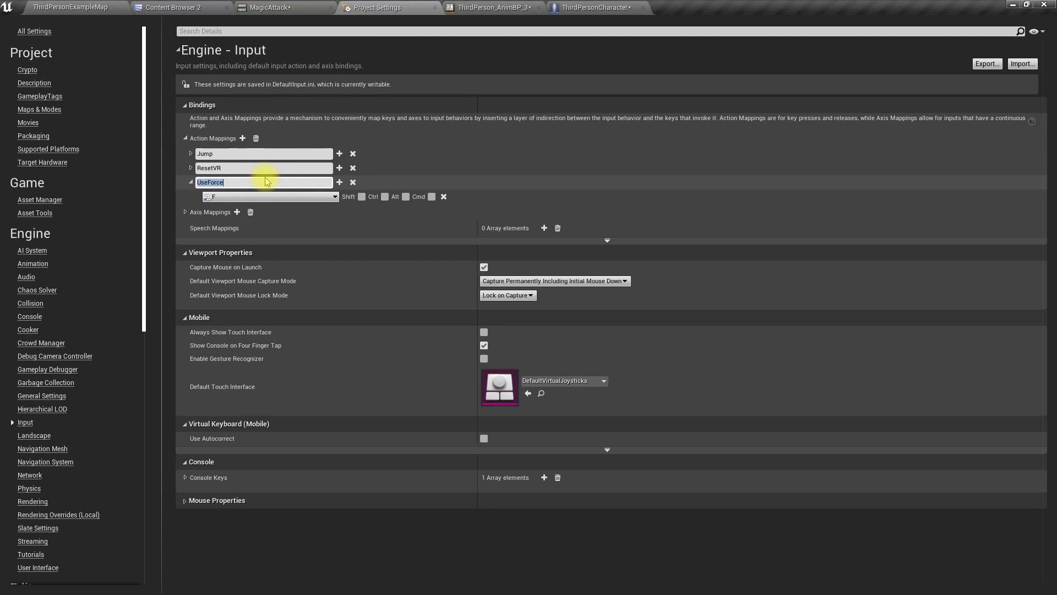
pyautogui.write('Force')
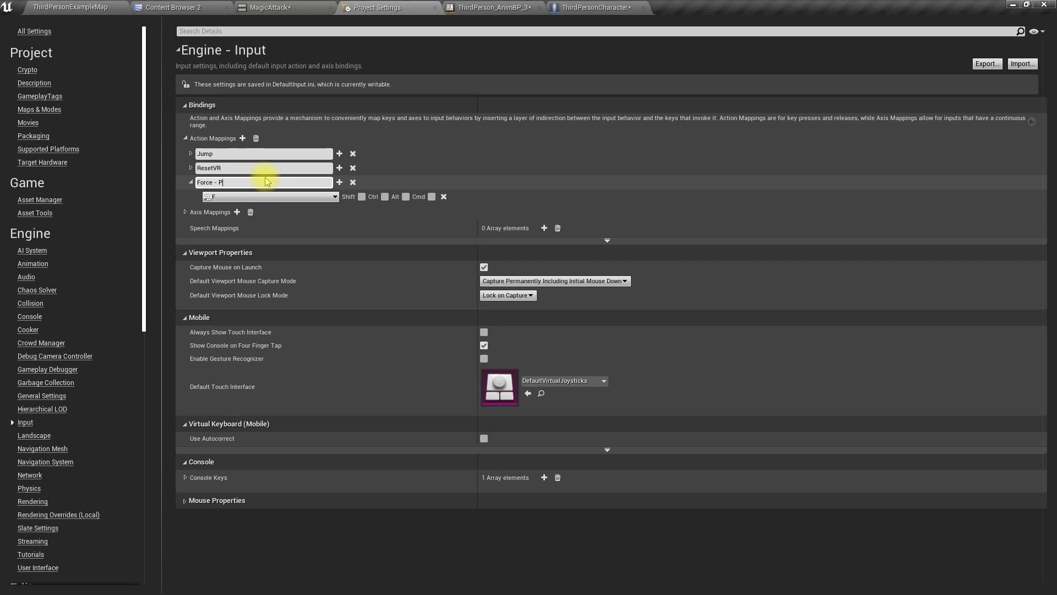
pyautogui.write('ush')
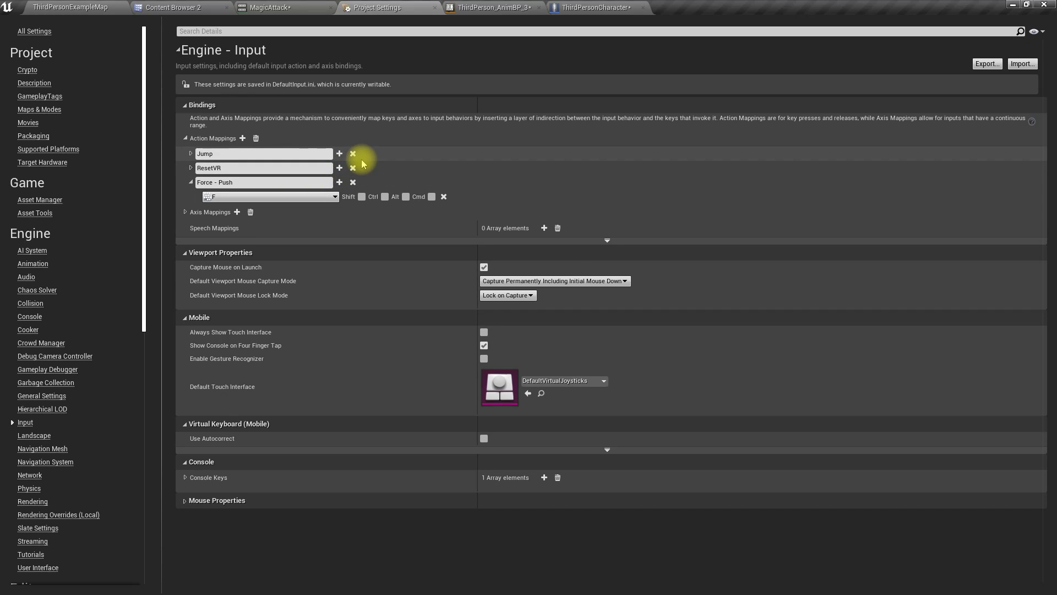
pyautogui.moveTo(120, 157)
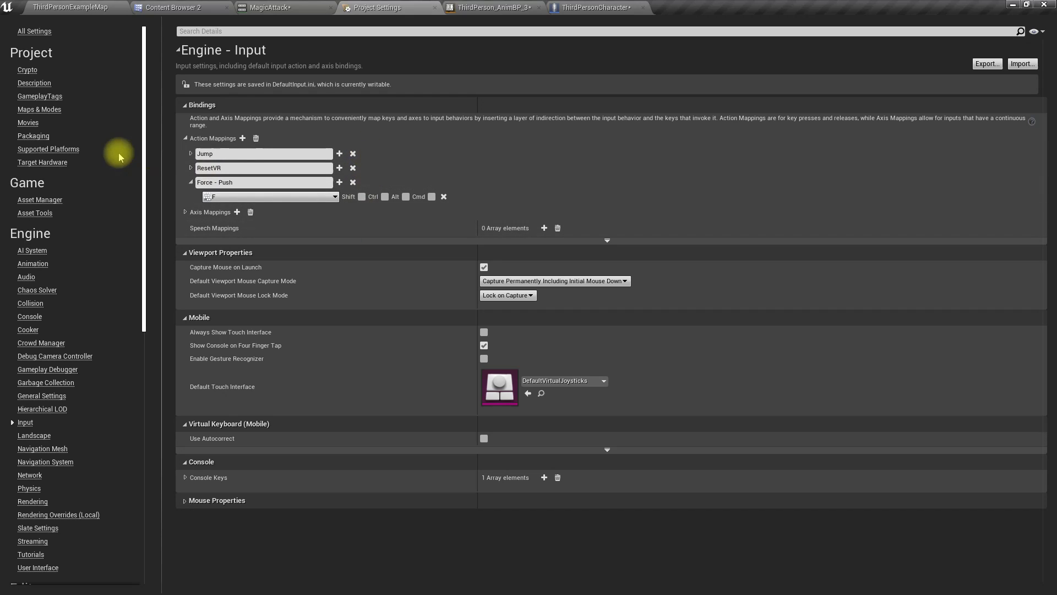
# Add a 'Force - Pull' action mapping and choose its keyboard key binding.
pyautogui.click(243, 139)
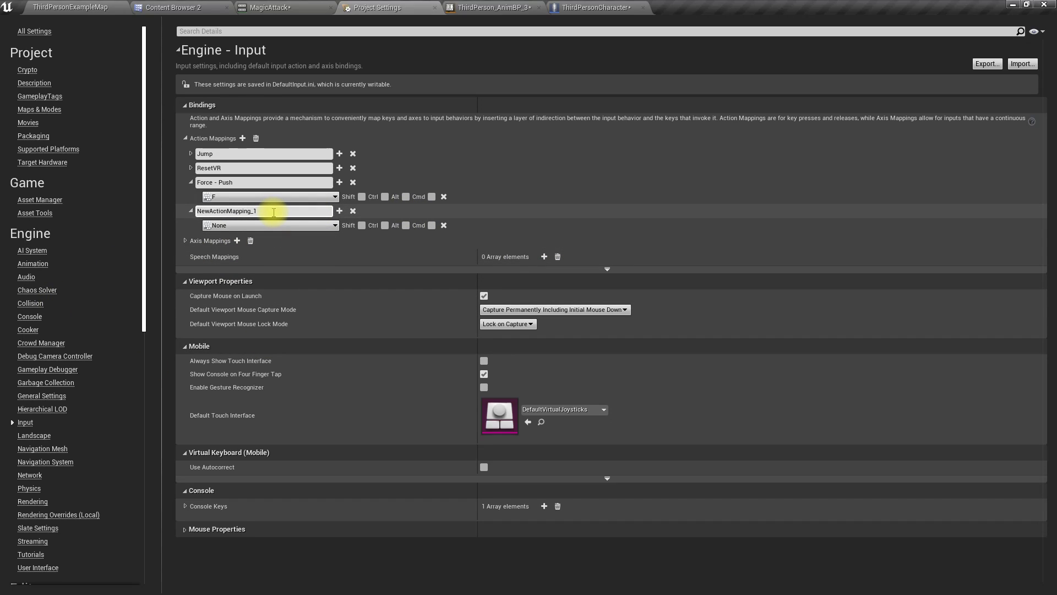
pyautogui.write('Force -')
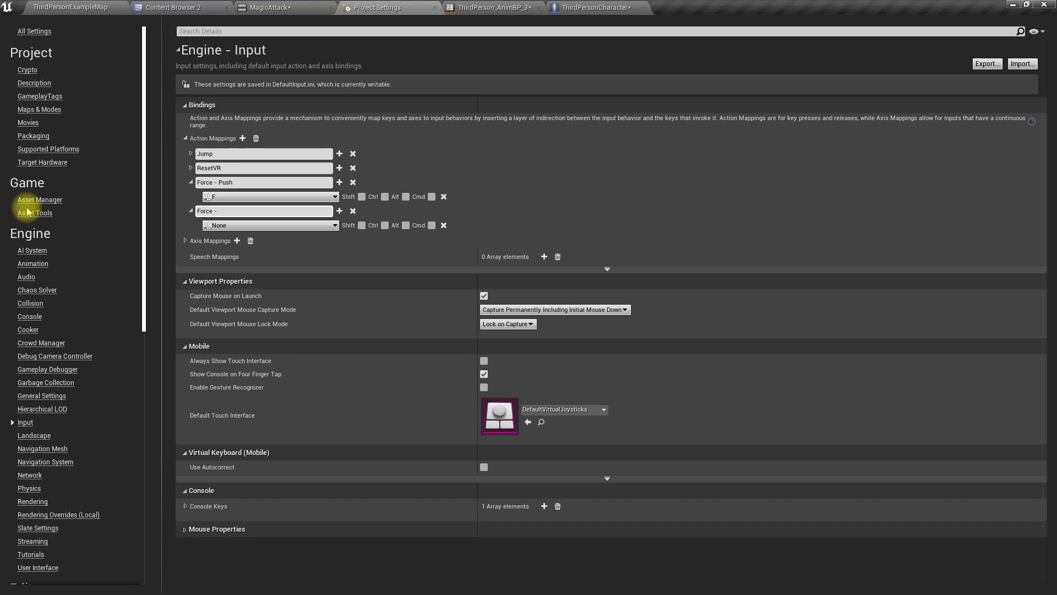
pyautogui.write('Pull')
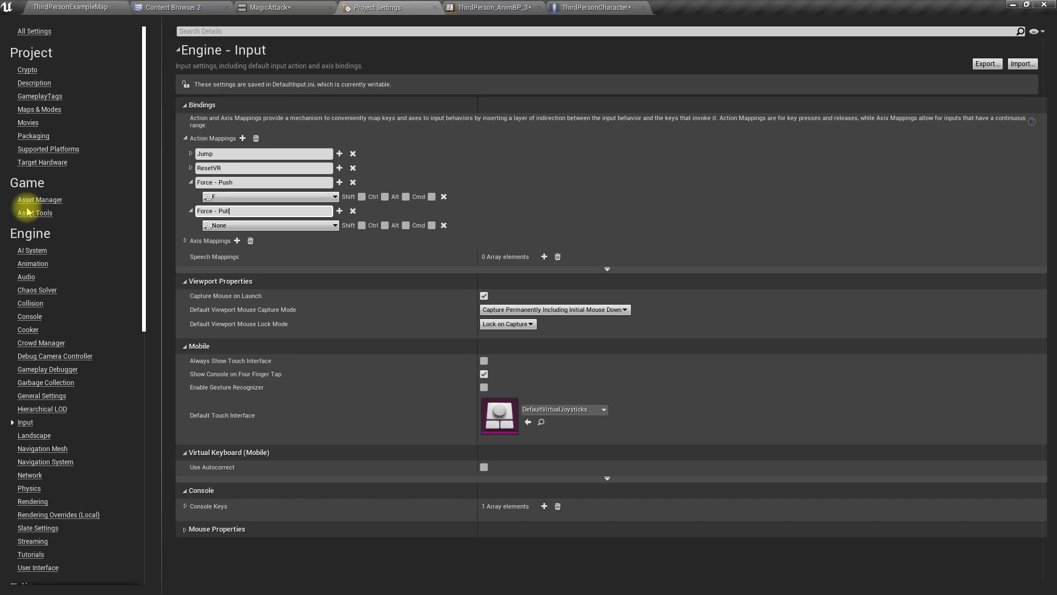
pyautogui.moveTo(283, 229)
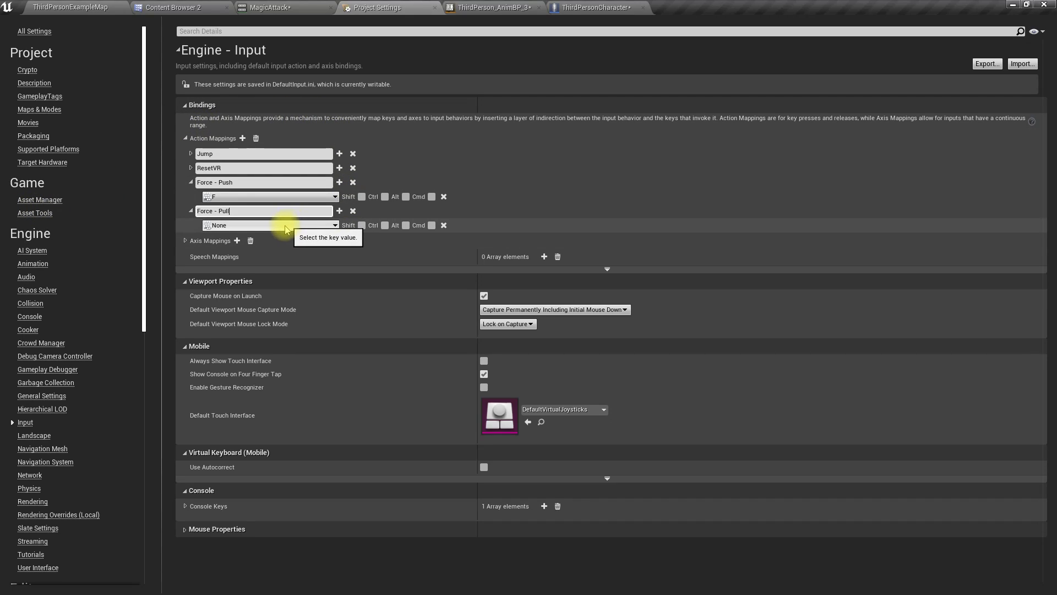
pyautogui.click(270, 225)
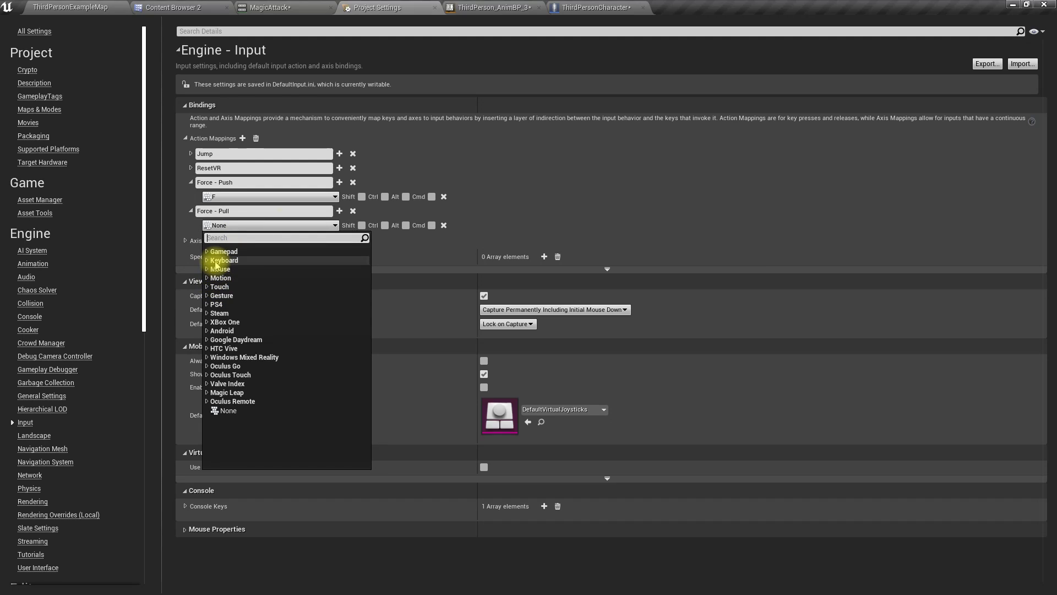
pyautogui.click(209, 259)
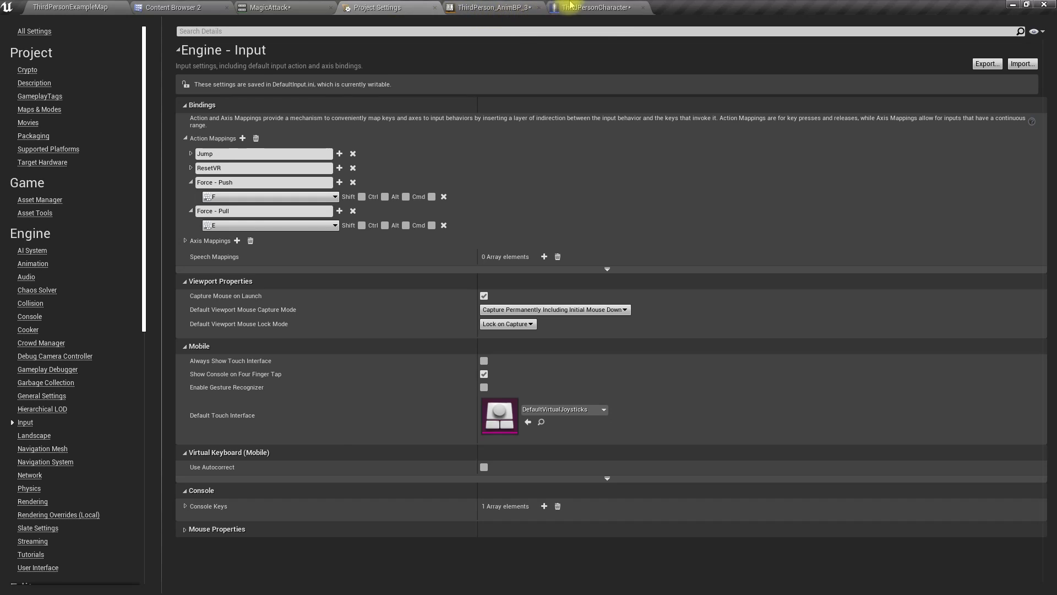
# Replace the outdated UseForce event with a Force - Push input event in the character blueprint.
pyautogui.click(596, 7)
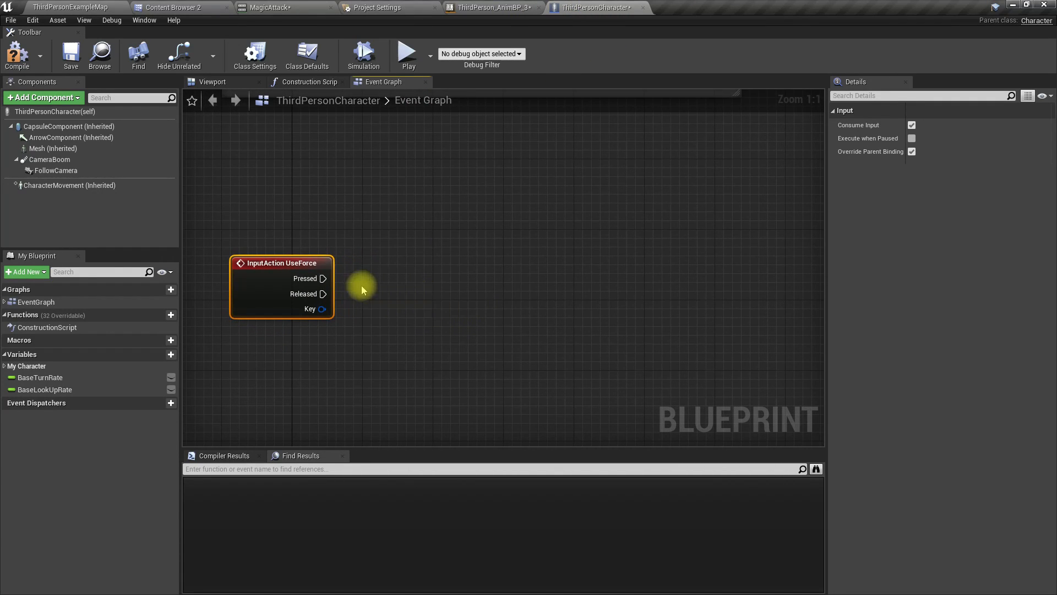
pyautogui.click(16, 55)
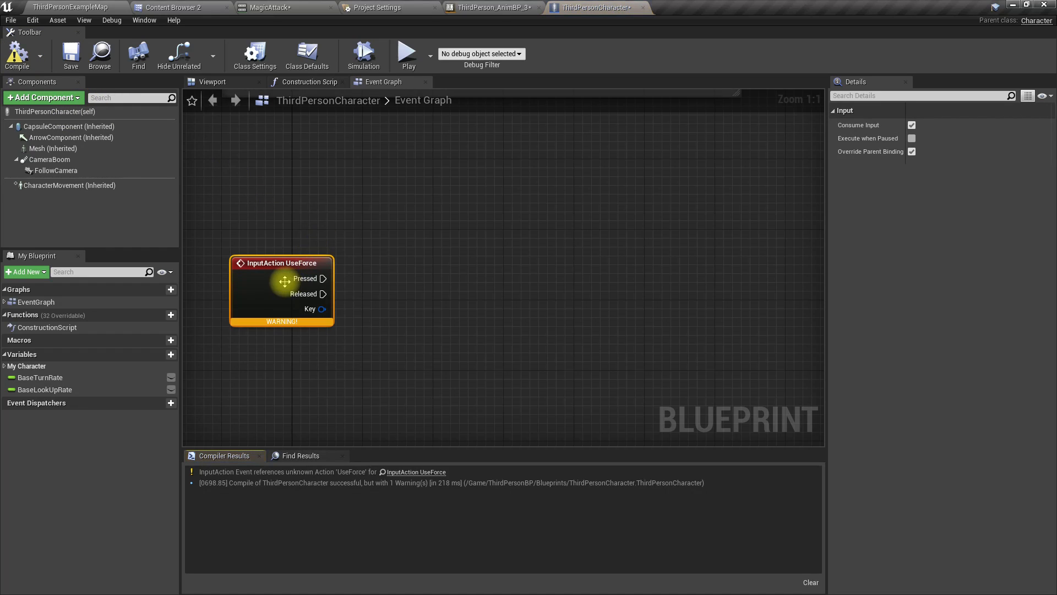
pyautogui.rightClick(283, 282)
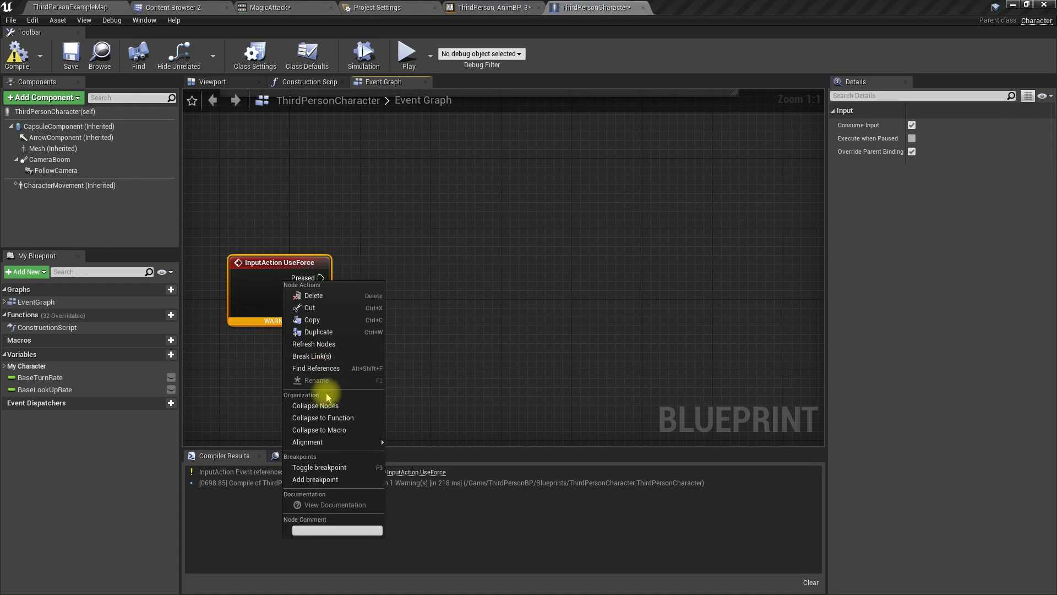
pyautogui.moveTo(312, 356)
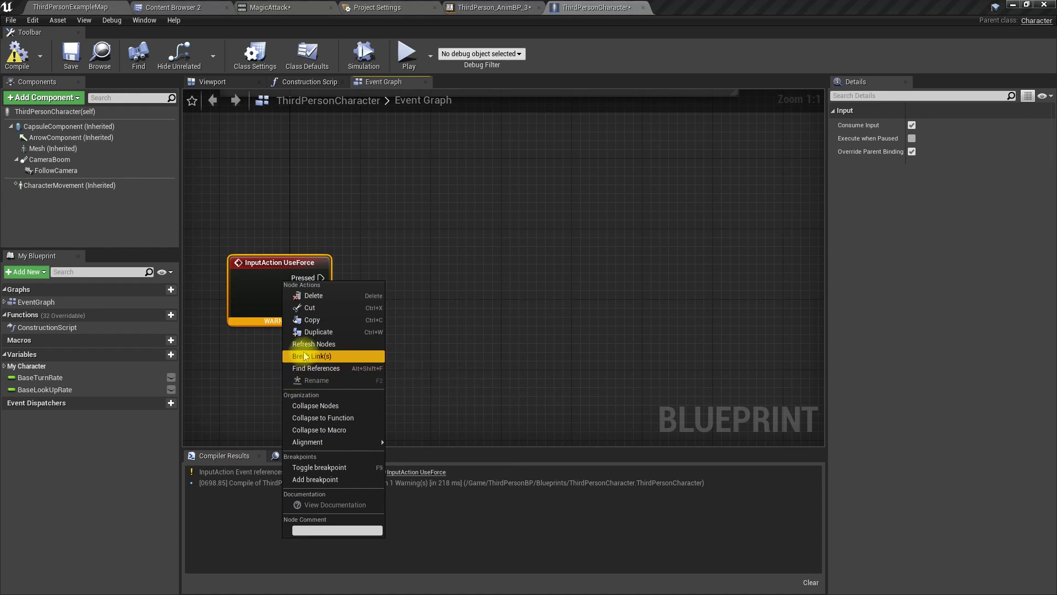
pyautogui.click(309, 356)
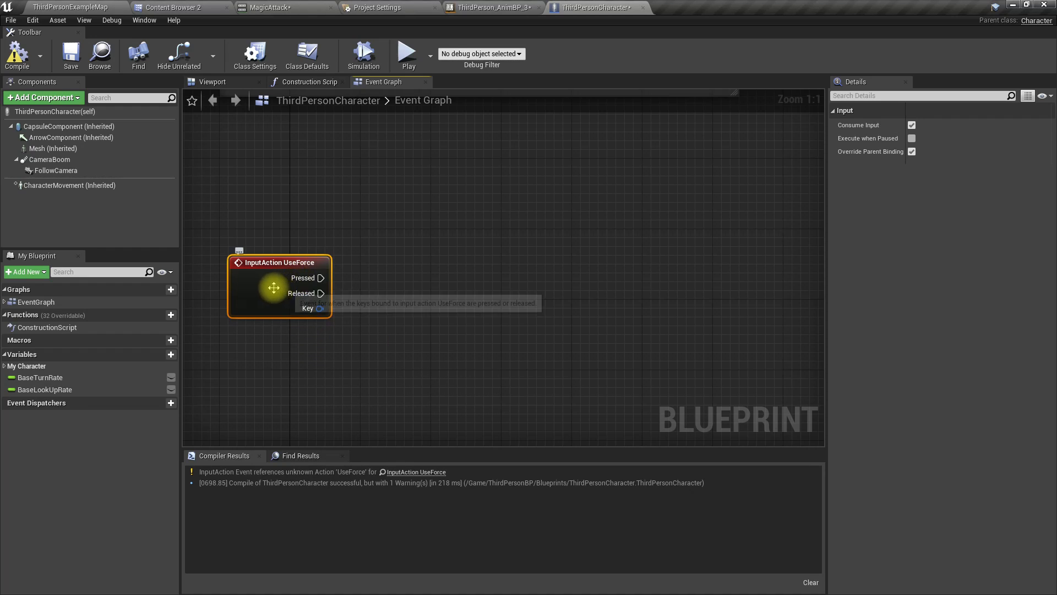
pyautogui.press('Delete')
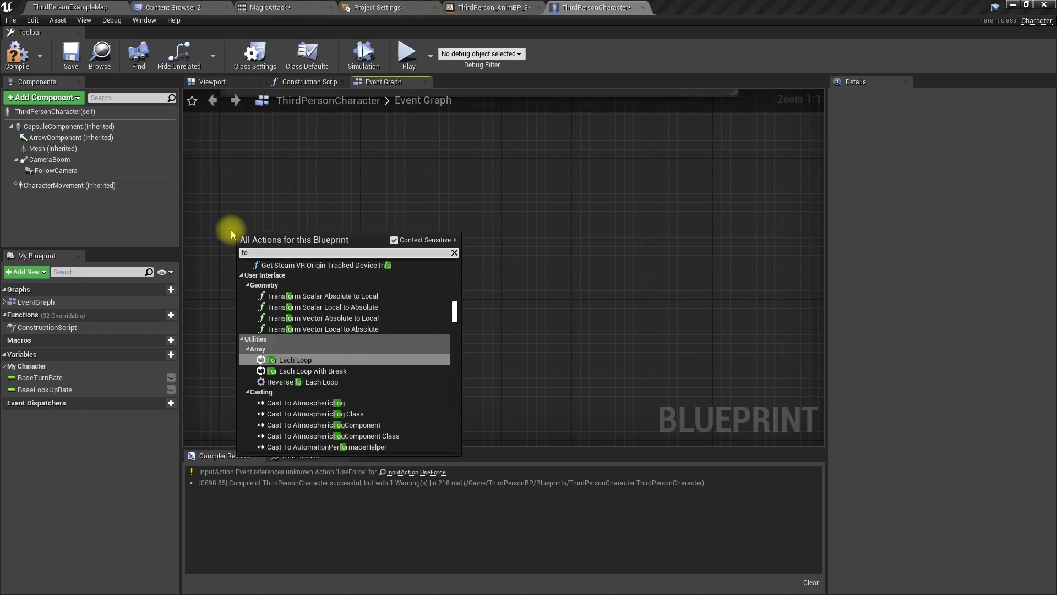
pyautogui.write('force push')
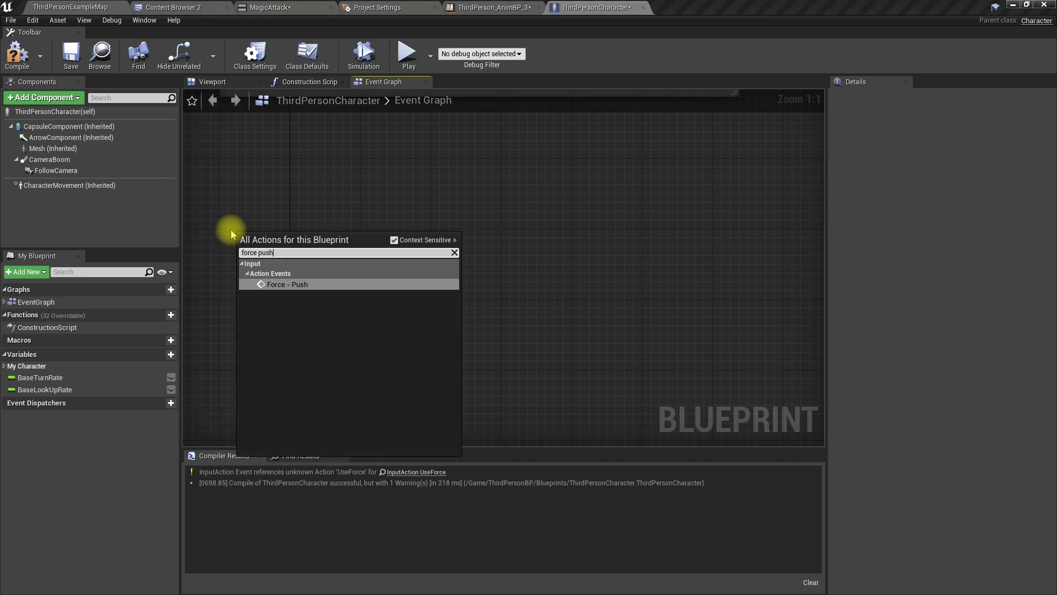
pyautogui.click(286, 284)
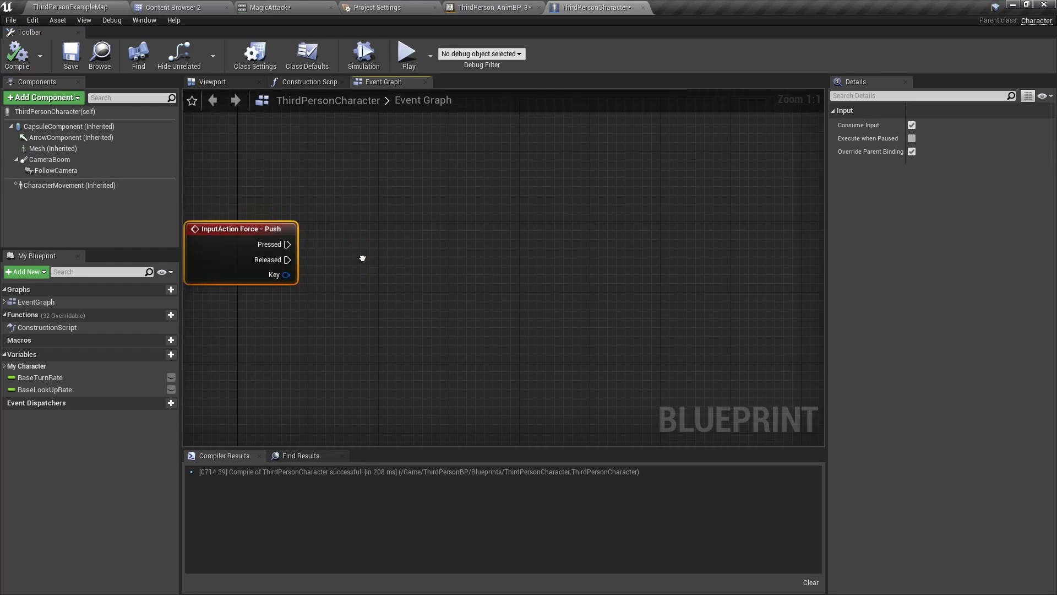
# From Pressed, play MagicAttack_Montage on Mesh and locate the montage asset.
pyautogui.moveTo(287, 244); pyautogui.dragTo(480, 263)
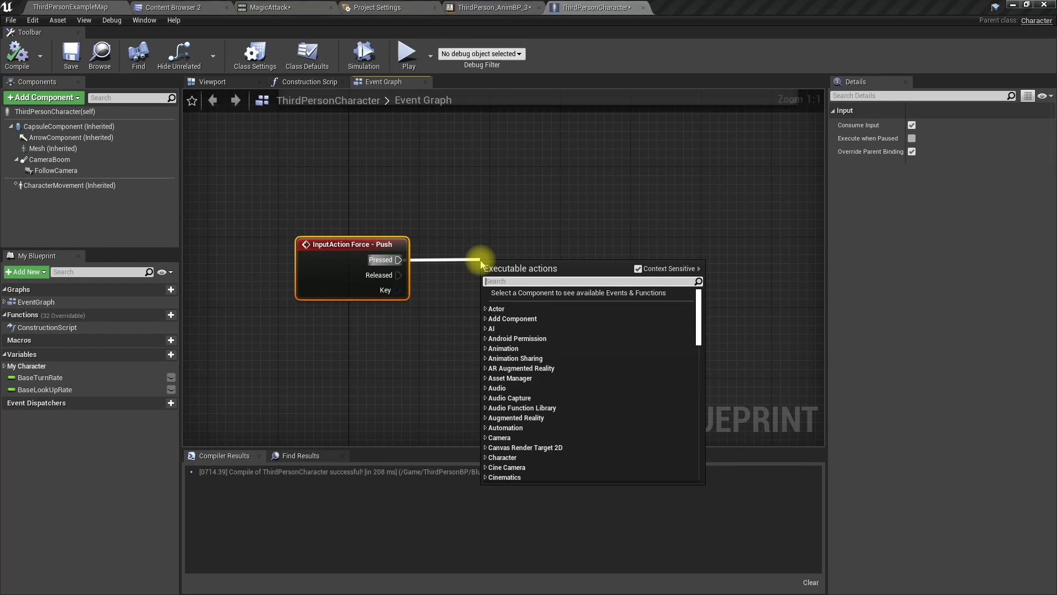
pyautogui.write('play')
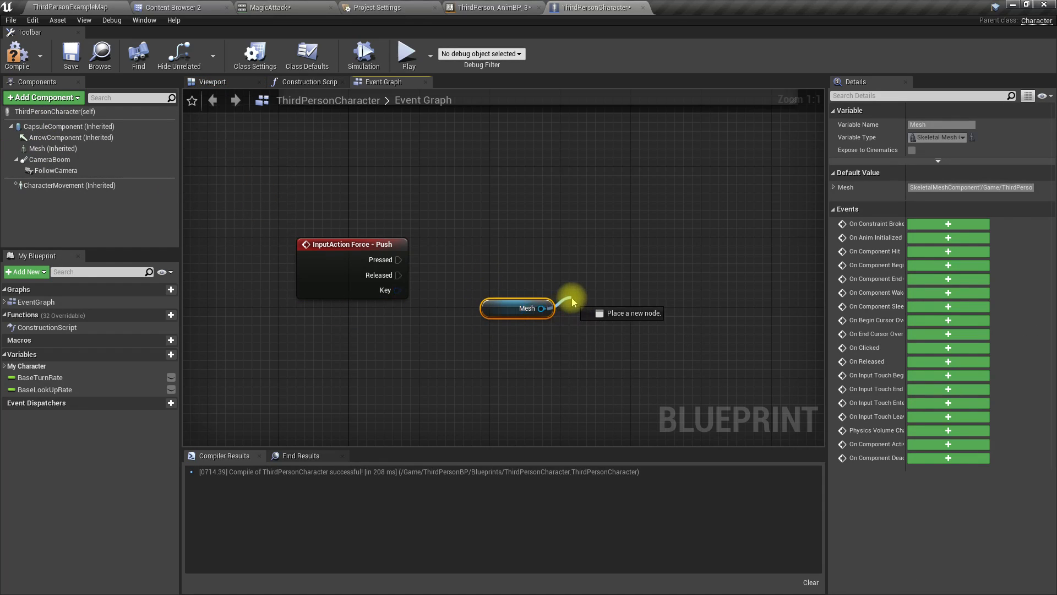
pyautogui.write('play anim')
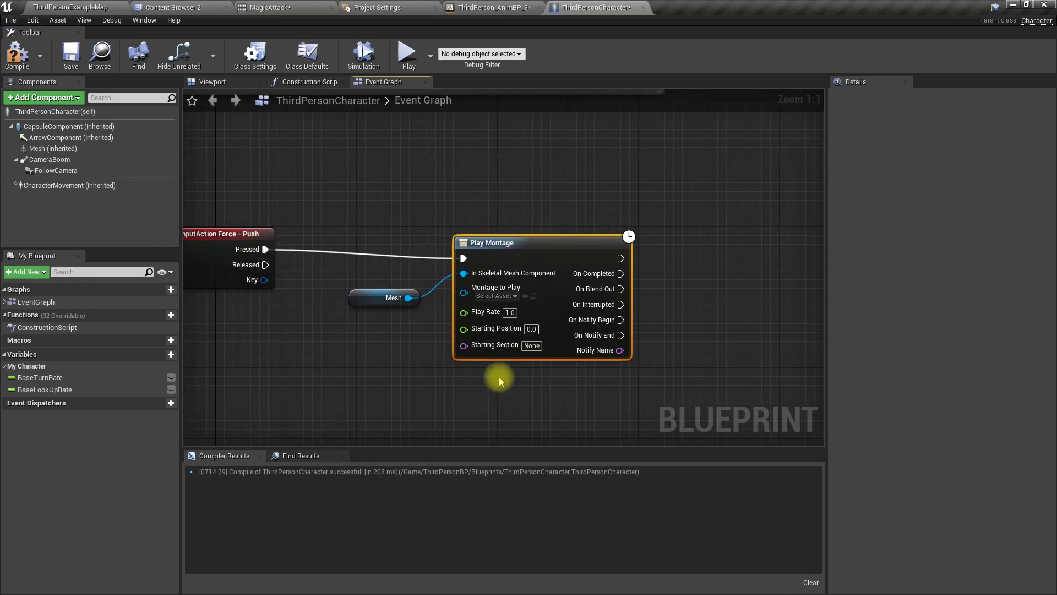
pyautogui.click(496, 295)
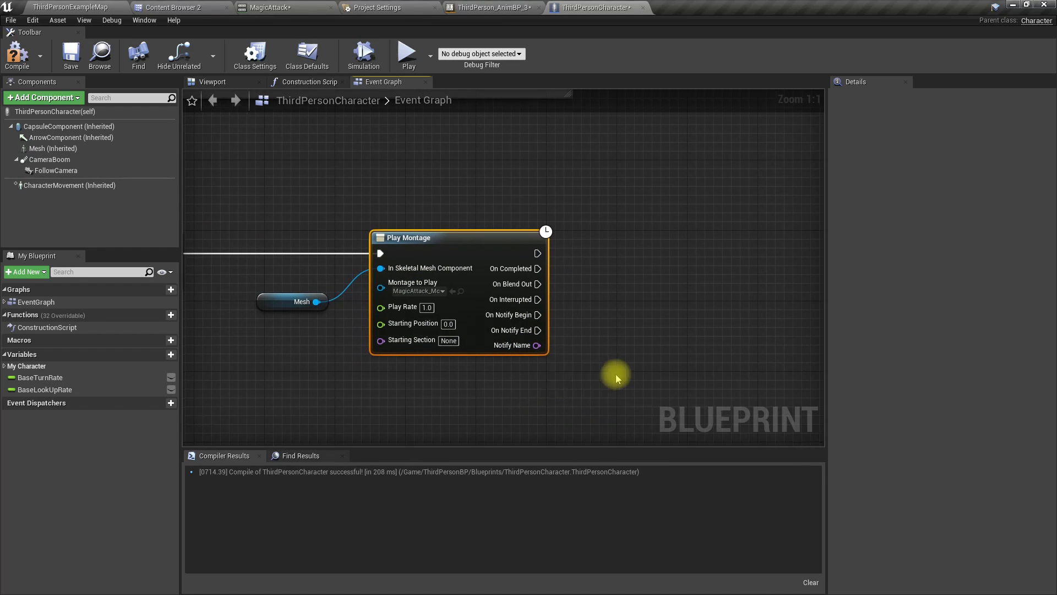
pyautogui.click(176, 8)
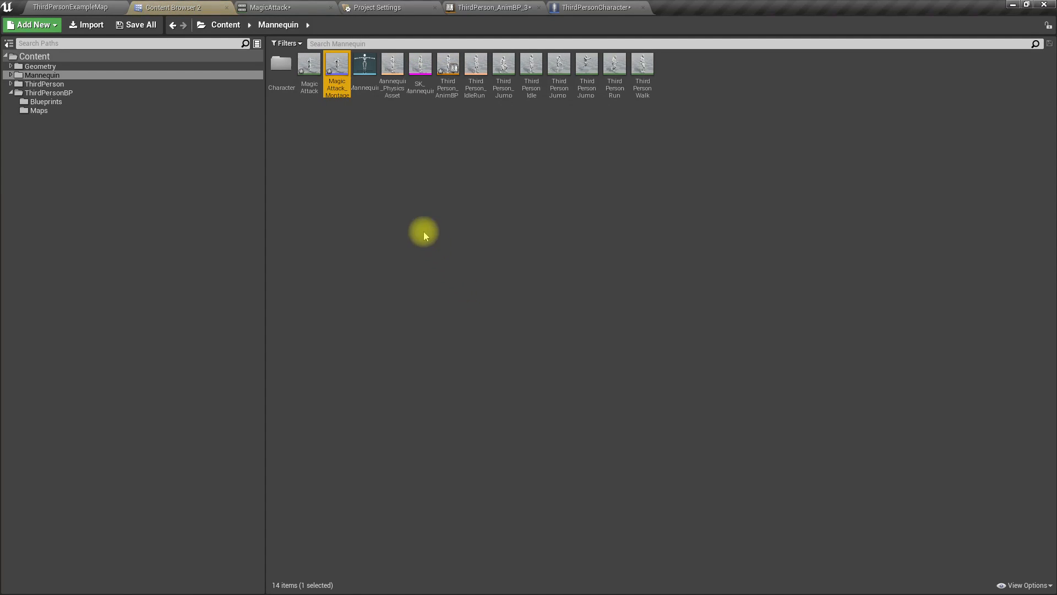
# Add a PlayMontageNotify to MagicAttack_Montage's notifies track at the strike pose near frame 23.
pyautogui.doubleClick(336, 64)
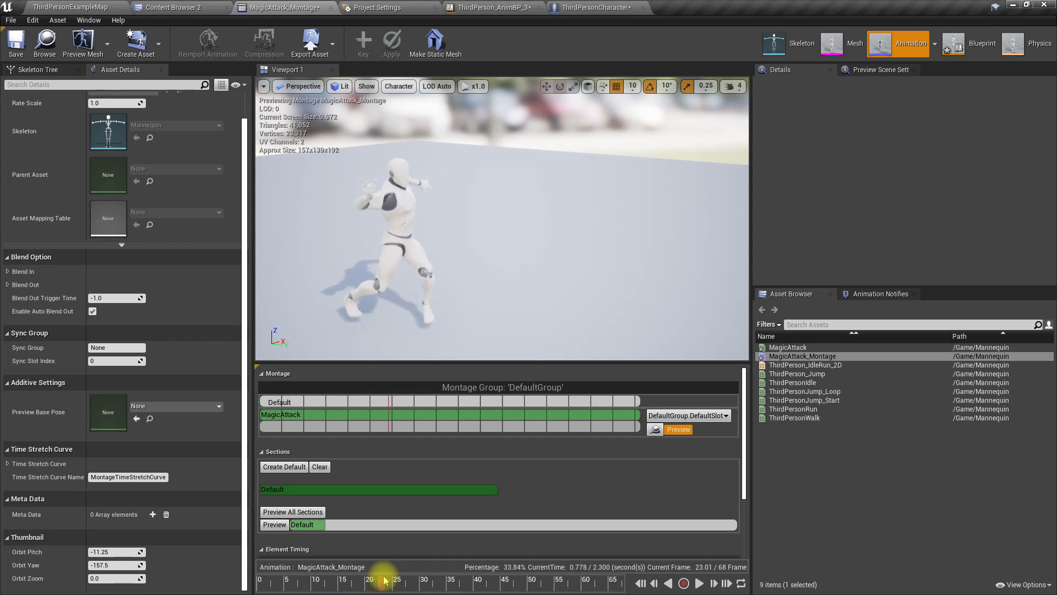
pyautogui.moveTo(385, 572); pyautogui.dragTo(395, 573)
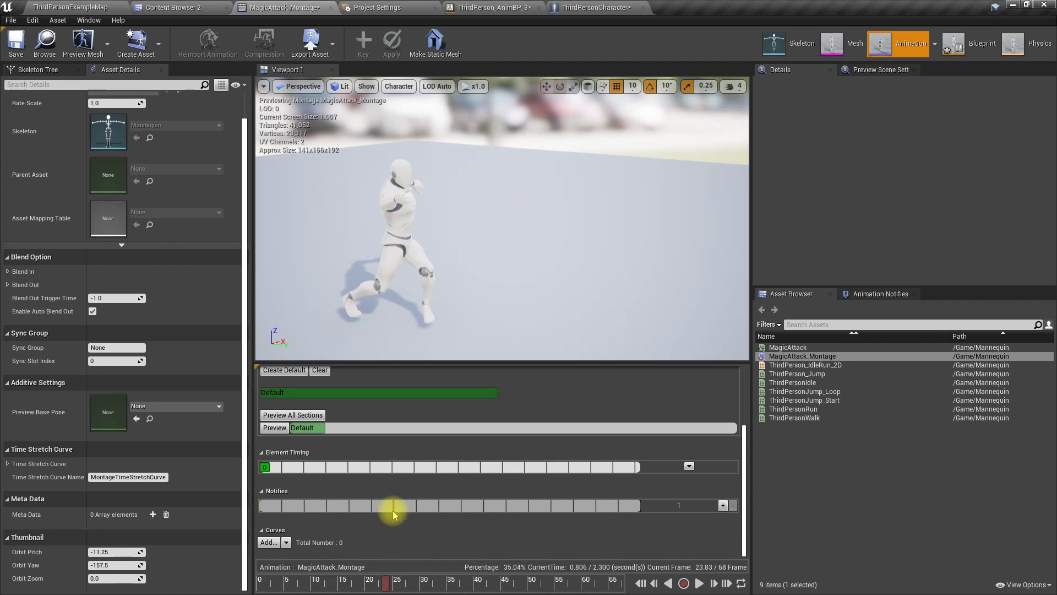
pyautogui.rightClick(393, 505)
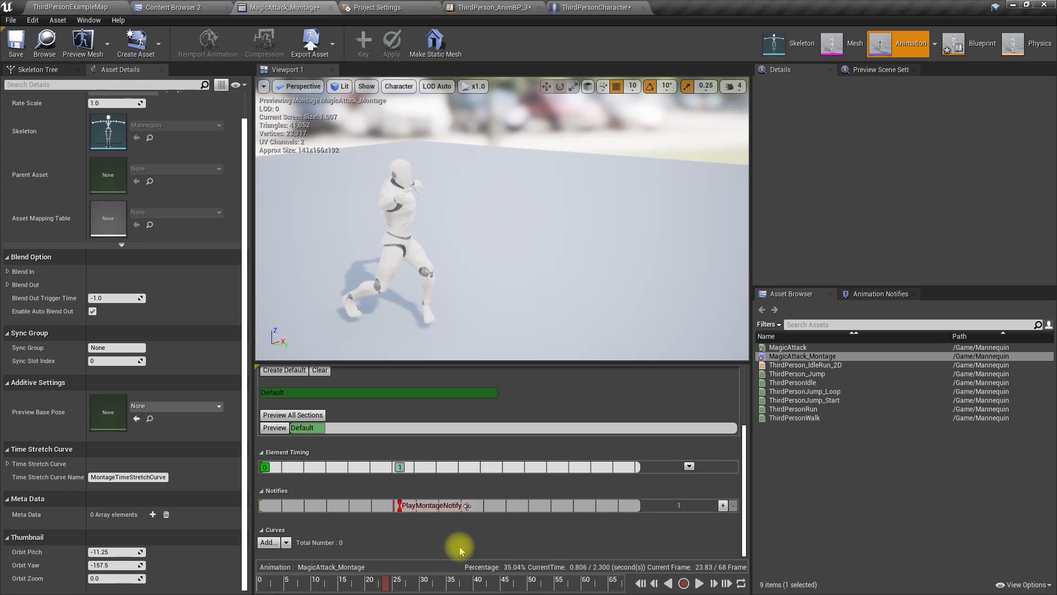
pyautogui.moveTo(401, 20)
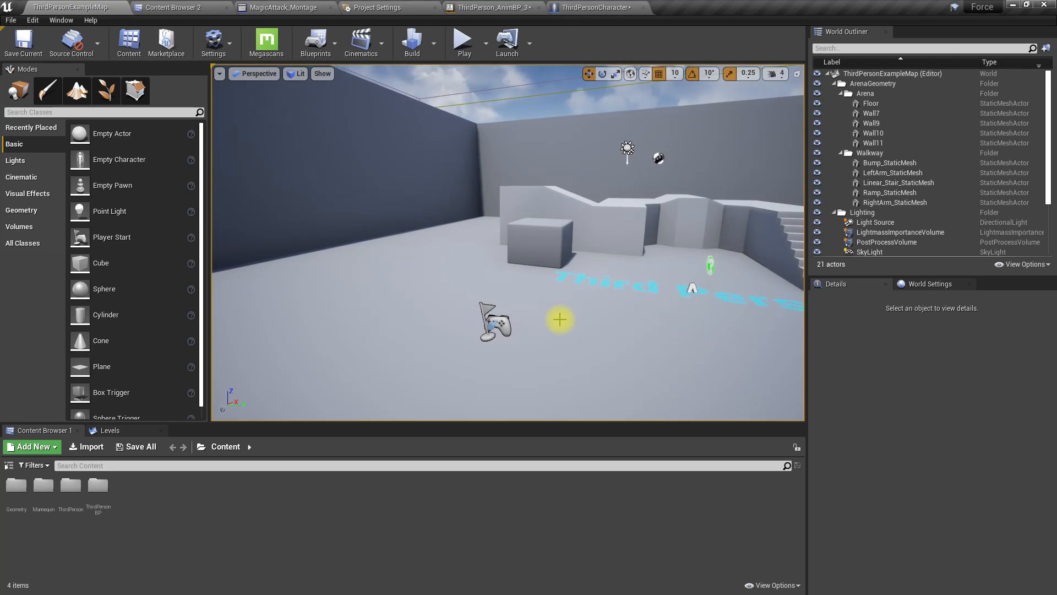
# Play the level to try the push animation, then return to the level editor.
pyautogui.click(463, 39)
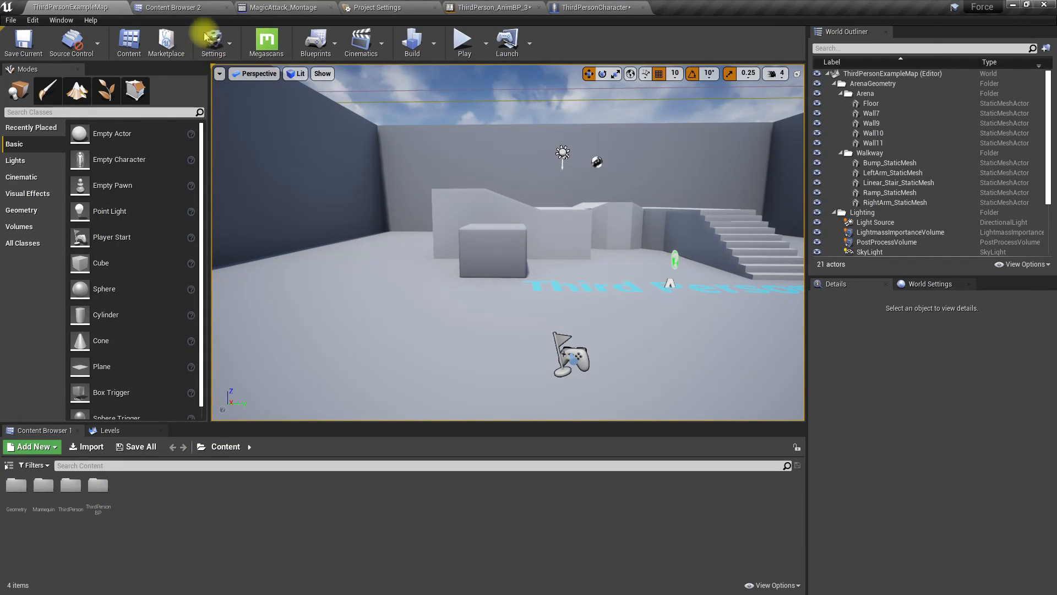
pyautogui.click(284, 7)
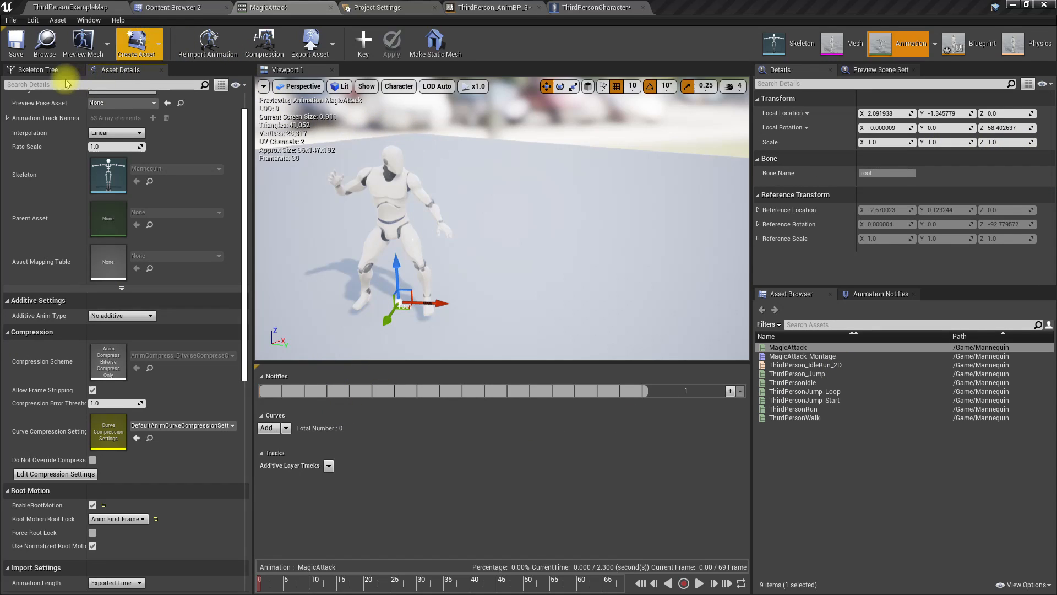
pyautogui.moveTo(65, 83)
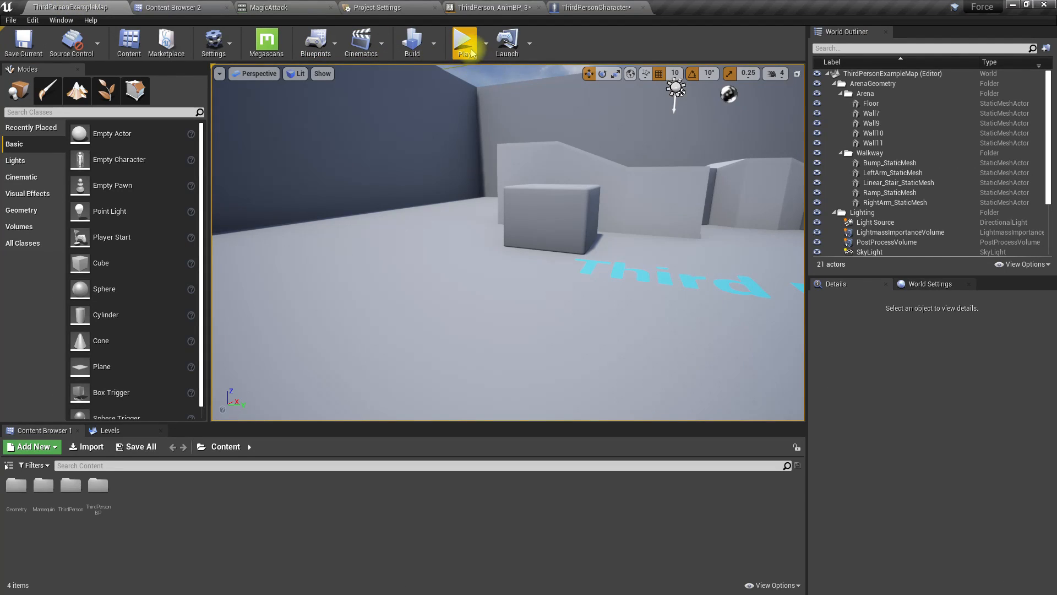
pyautogui.click(463, 40)
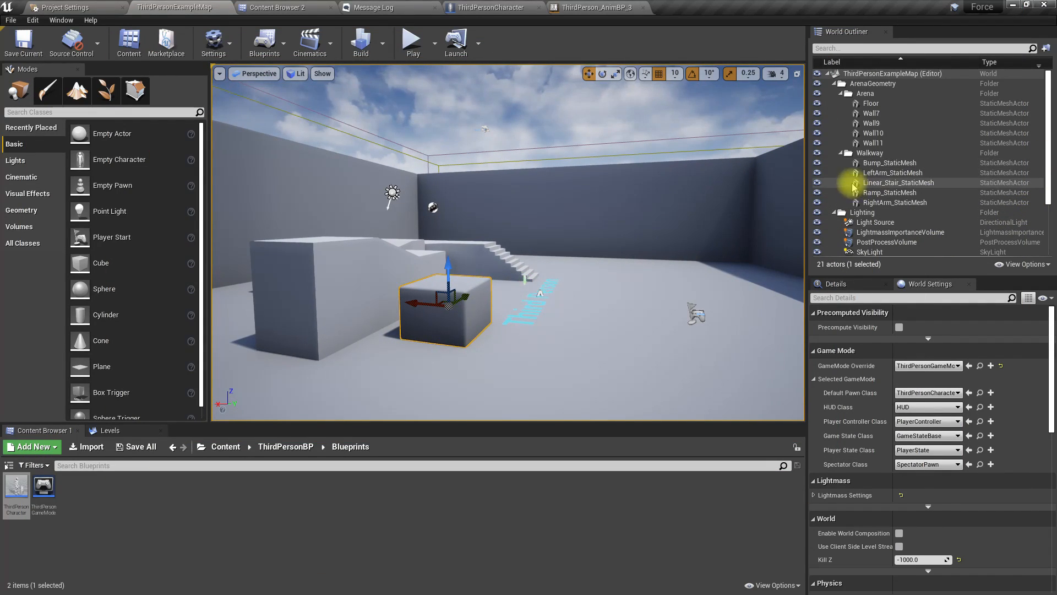
# Create a BP folder under Content and start a new Actor-based blueprint class in it.
pyautogui.scroll(-3)
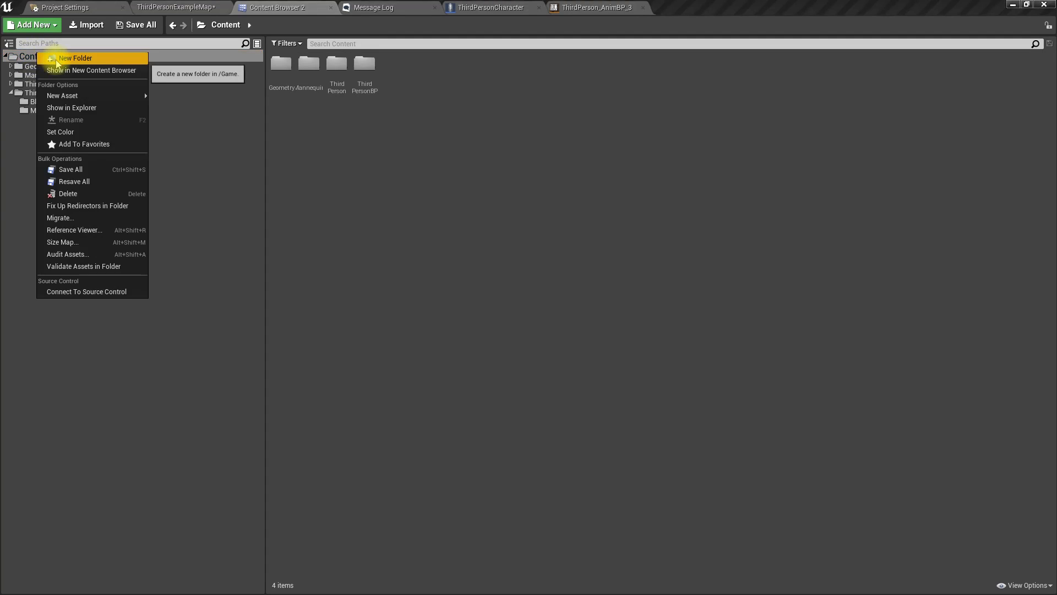
pyautogui.click(76, 58)
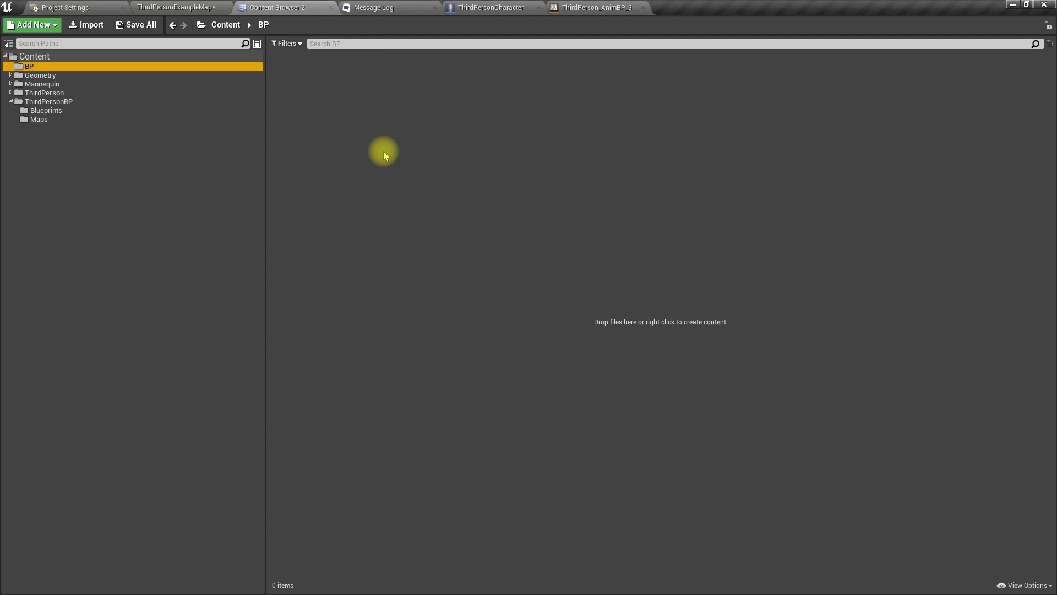
pyautogui.rightClick(383, 149)
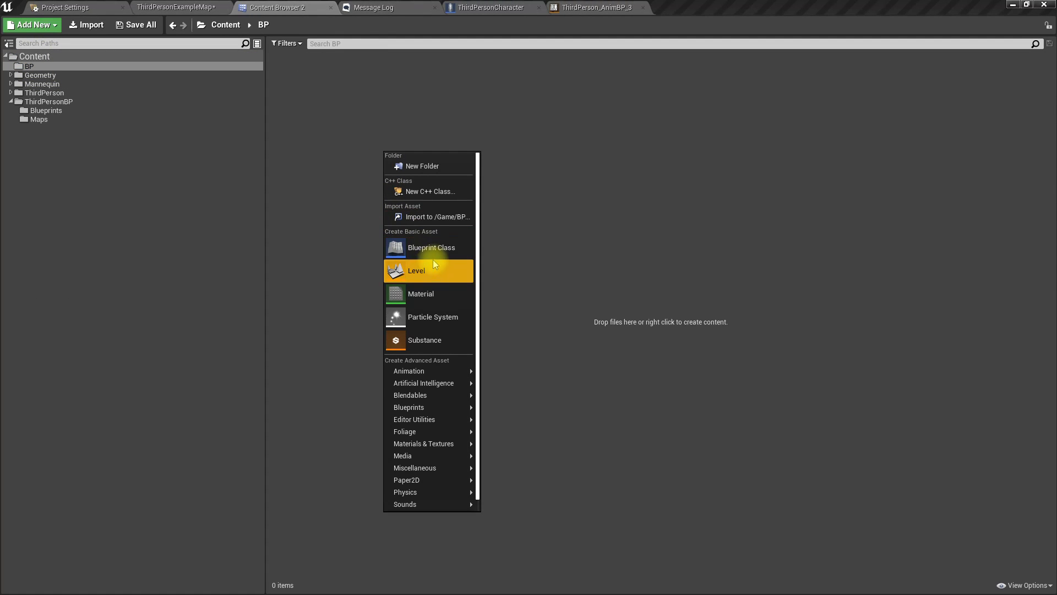
pyautogui.click(430, 247)
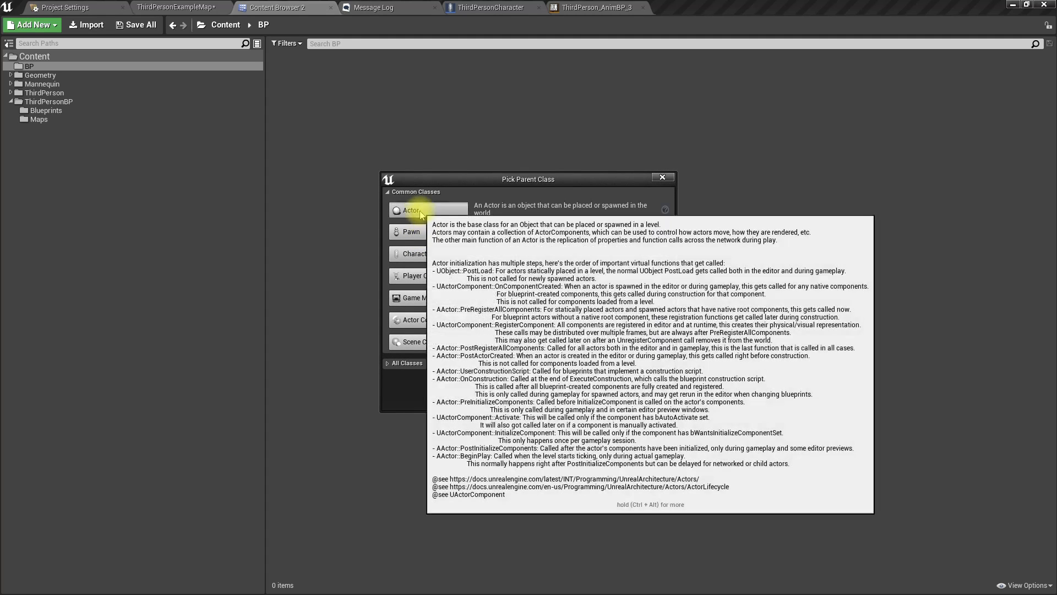
pyautogui.click(410, 210)
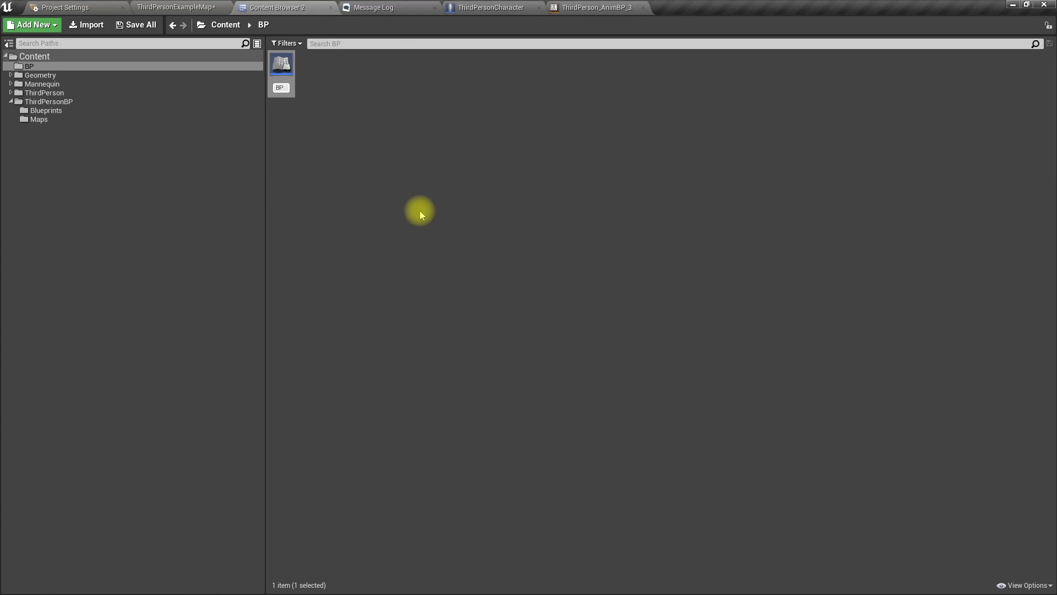
# Name the new blueprint BP_ForceResponsiveObject and confirm it.
pyautogui.write('P_Ford')
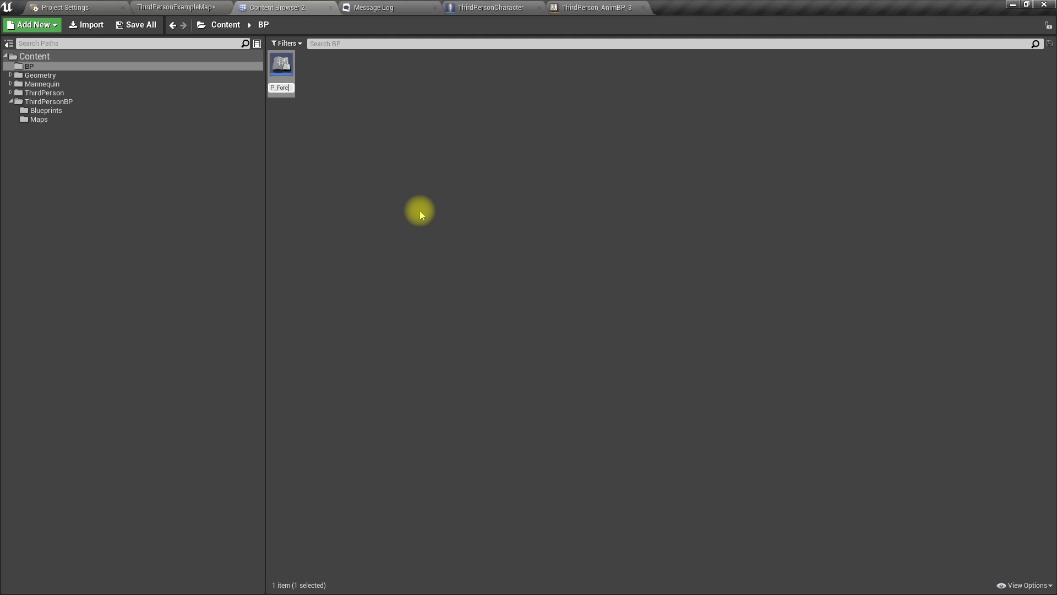
pyautogui.write('ForceA')
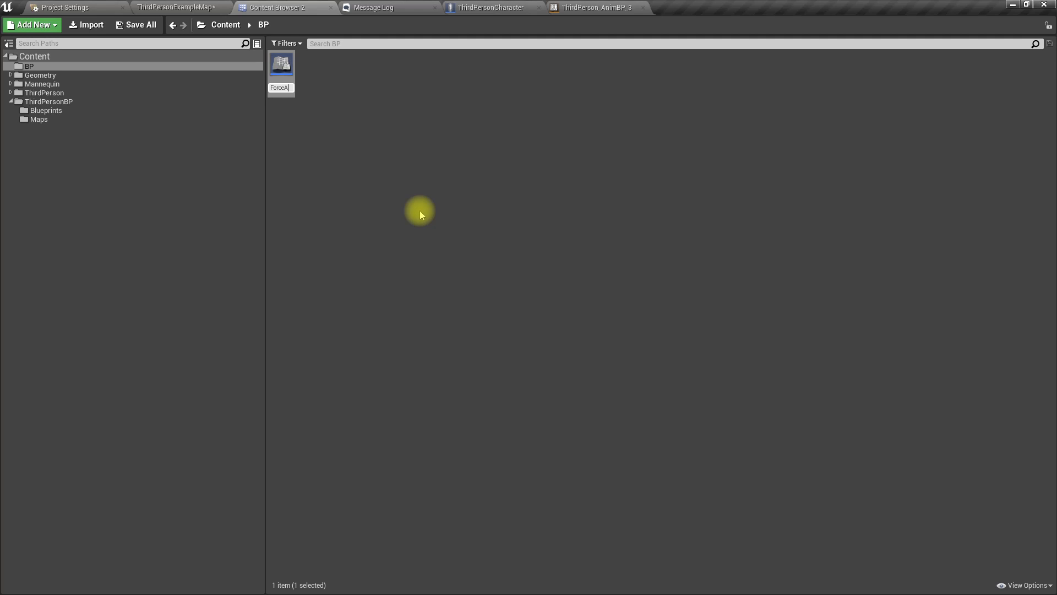
pyautogui.write('rceRes')
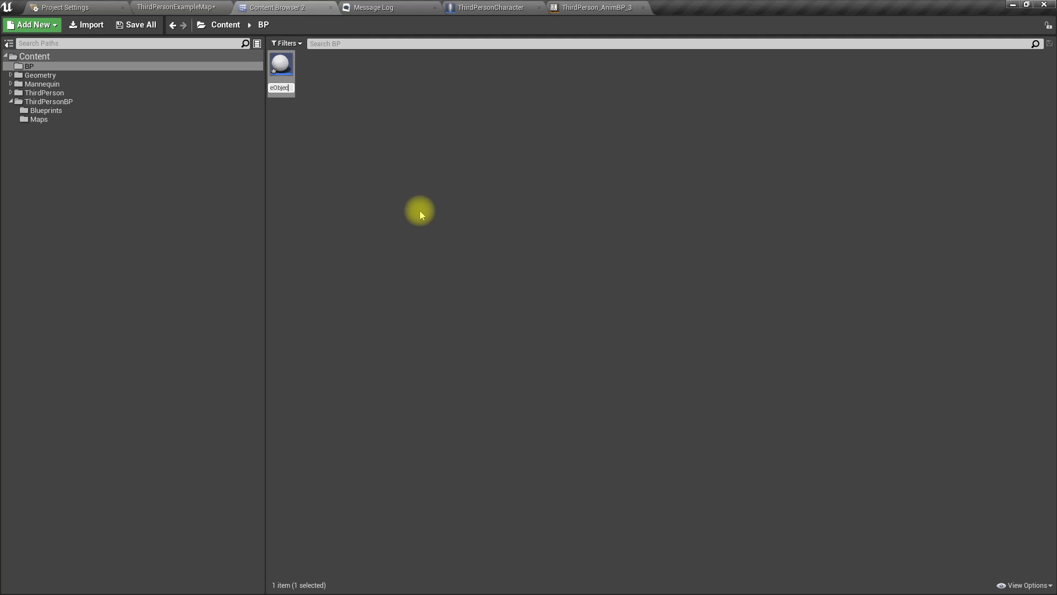
pyautogui.press('enter')
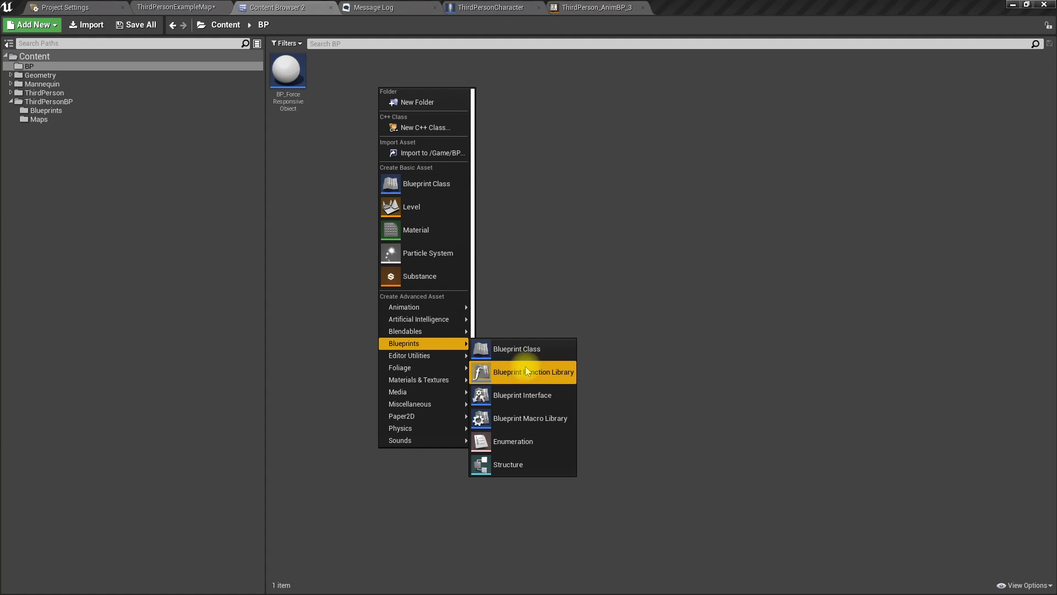
# Create a blueprint interface asset named BPI_Force in the BP folder.
pyautogui.click(522, 394)
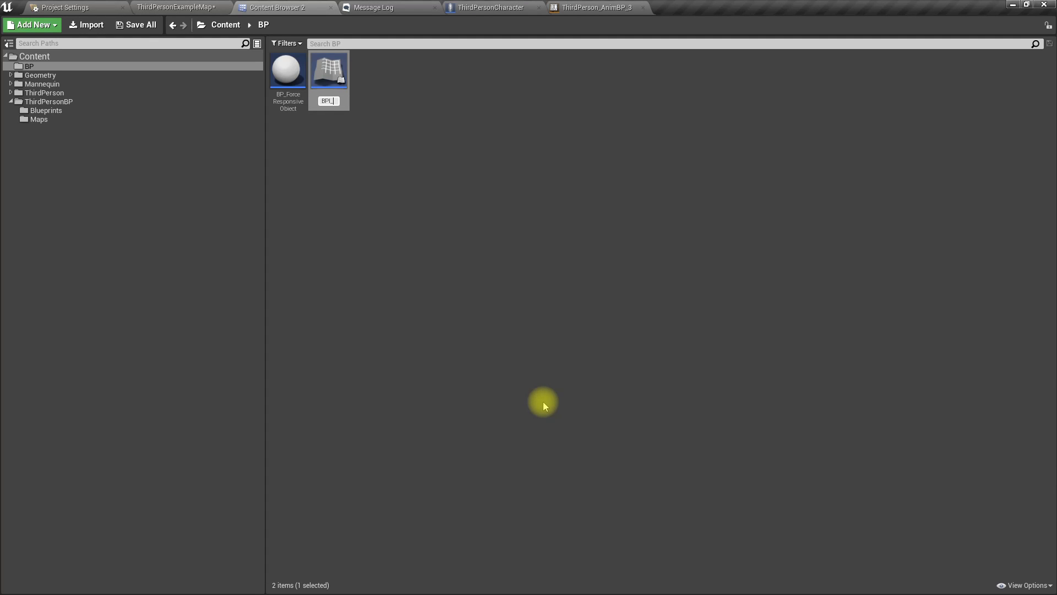
pyautogui.write('BPI_Force')
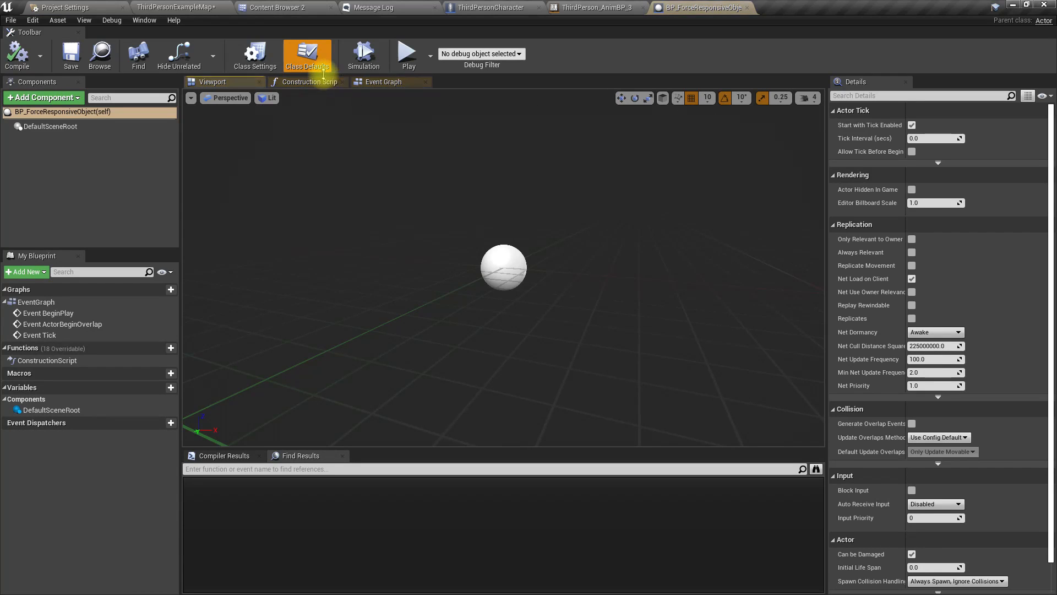
# Make BP_ForceResponsiveObject implement BPI_Force, then search its component list for 'stat'.
pyautogui.click(1031, 295)
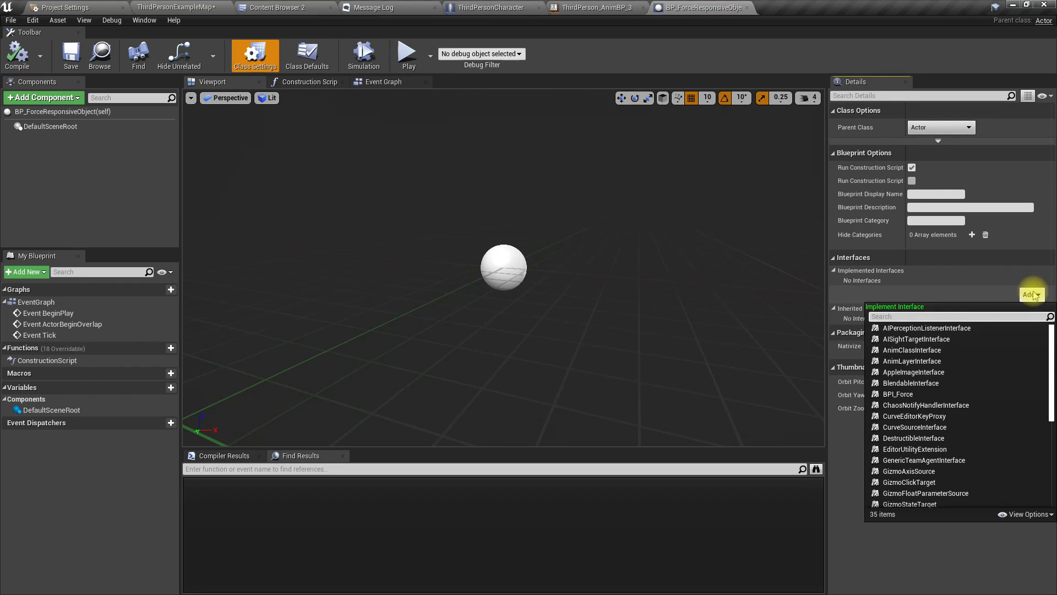
pyautogui.click(897, 395)
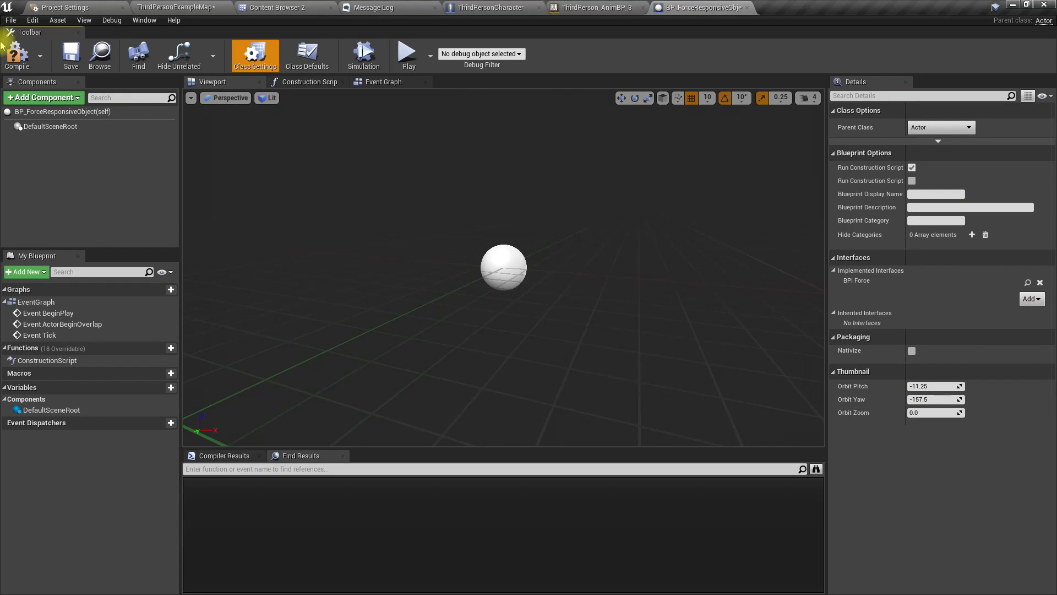
pyautogui.click(41, 97)
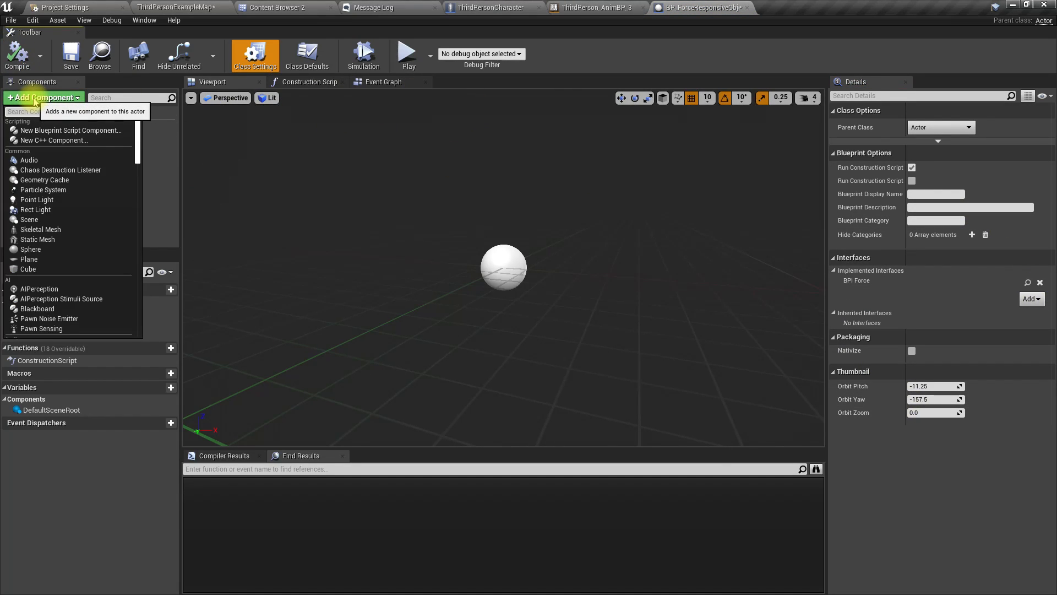
pyautogui.write('stati')
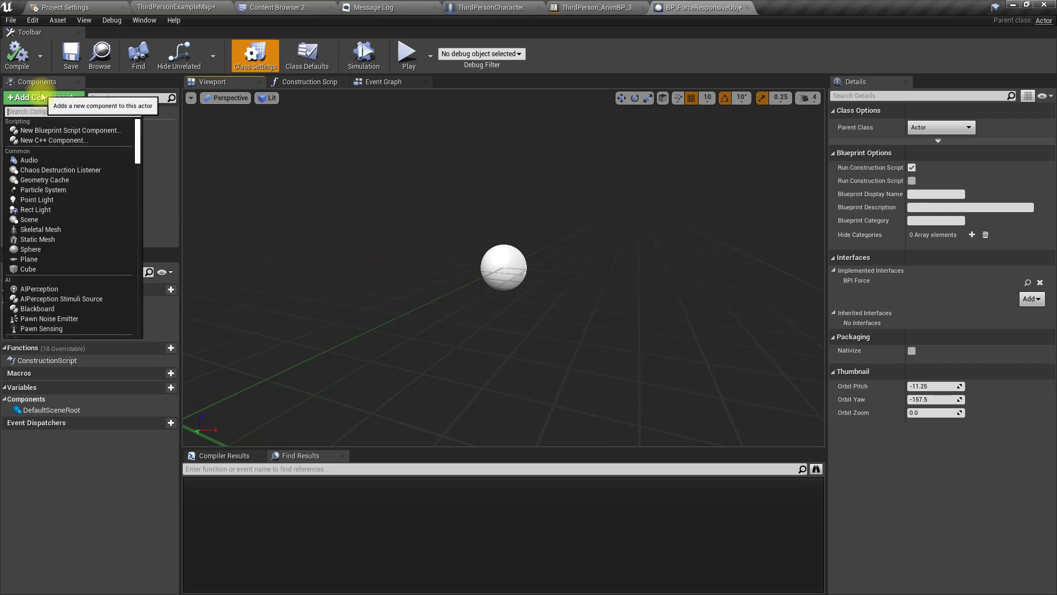
pyautogui.write('stat')
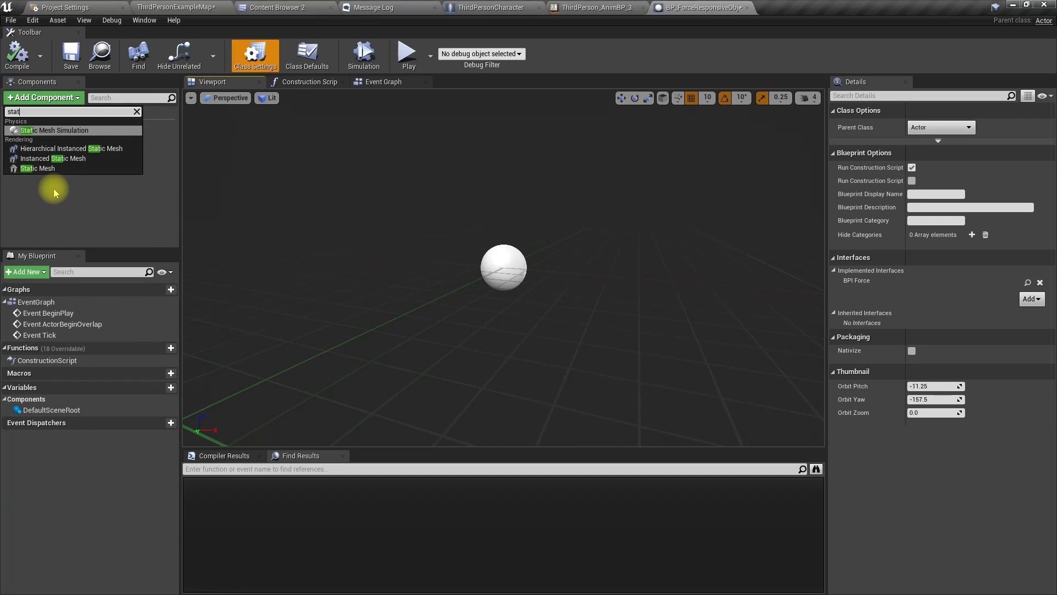
# Add a StaticMesh component using 1M_Cube_Chamfer and open its CubeMaterial for editing.
pyautogui.click(37, 168)
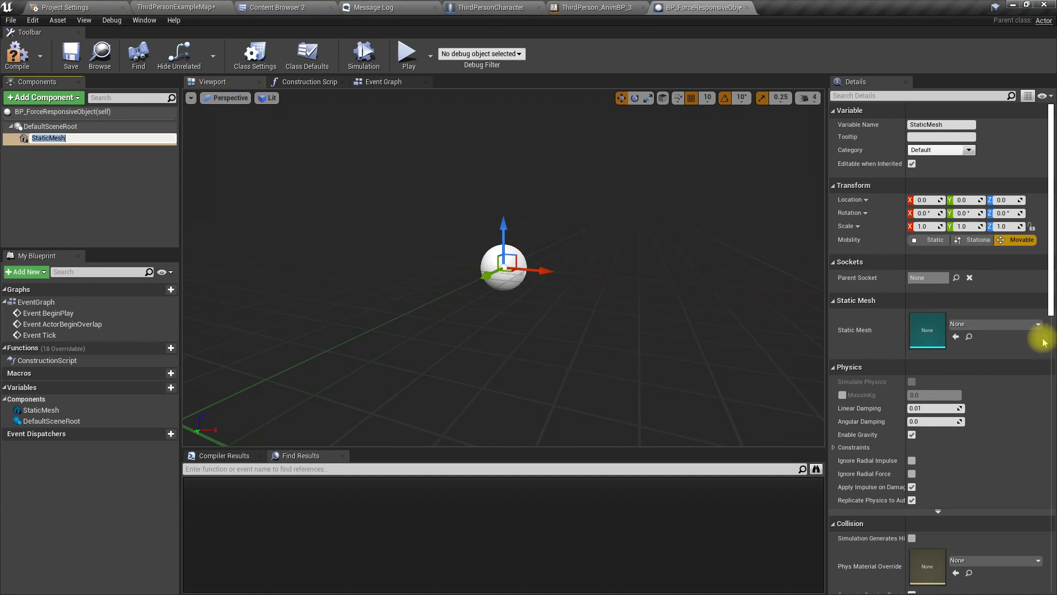
pyautogui.click(1037, 323)
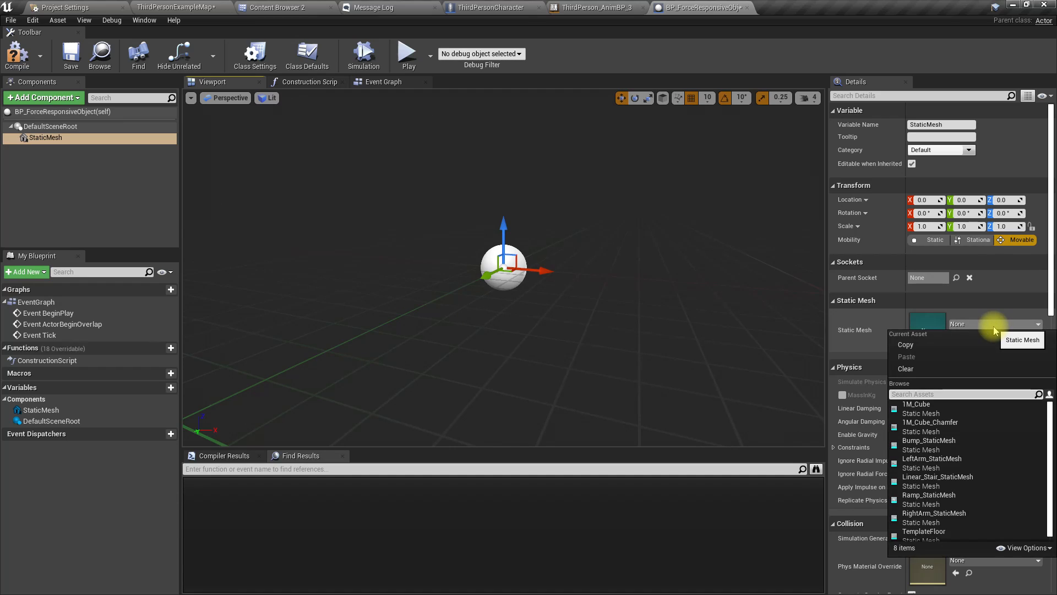
pyautogui.write('chamf')
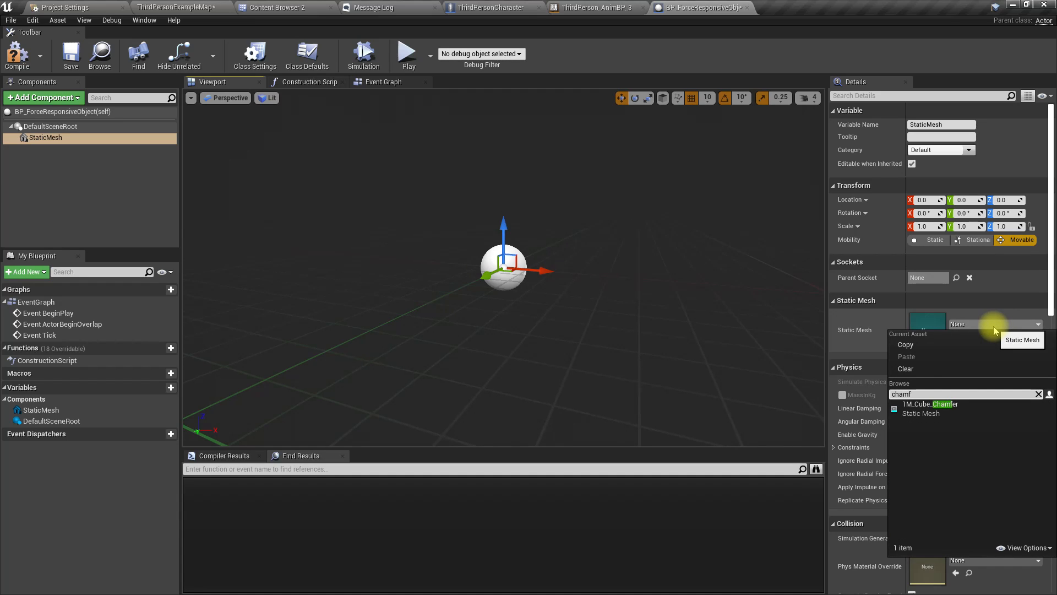
pyautogui.click(933, 404)
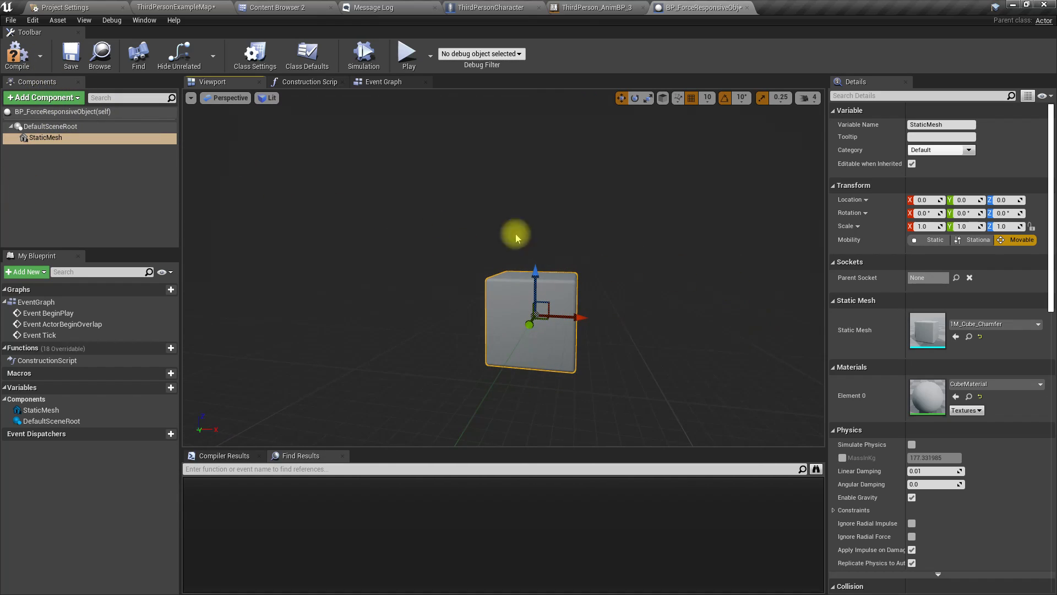
pyautogui.scroll(-3)
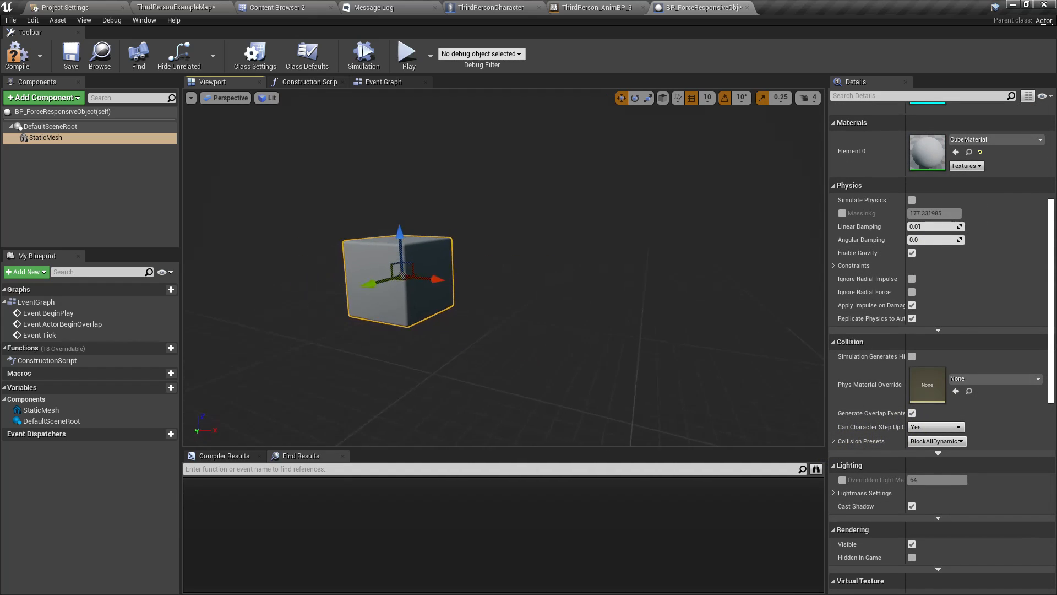
pyautogui.click(71, 55)
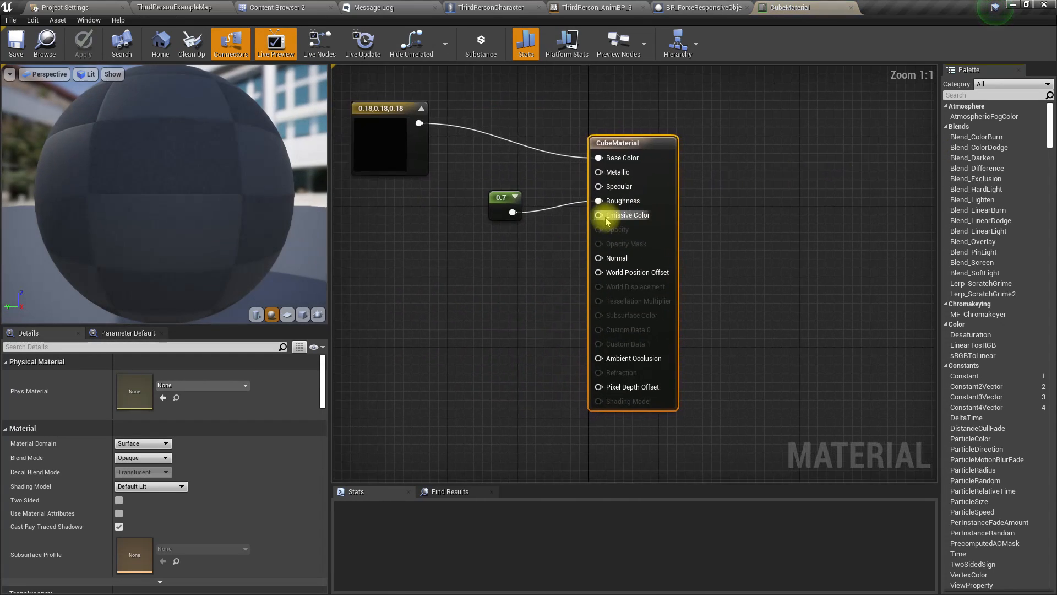
# Save the grey-lightened CubeMaterial and open its copy M_ForceActive in the Meshes folder.
pyautogui.scroll(-3)
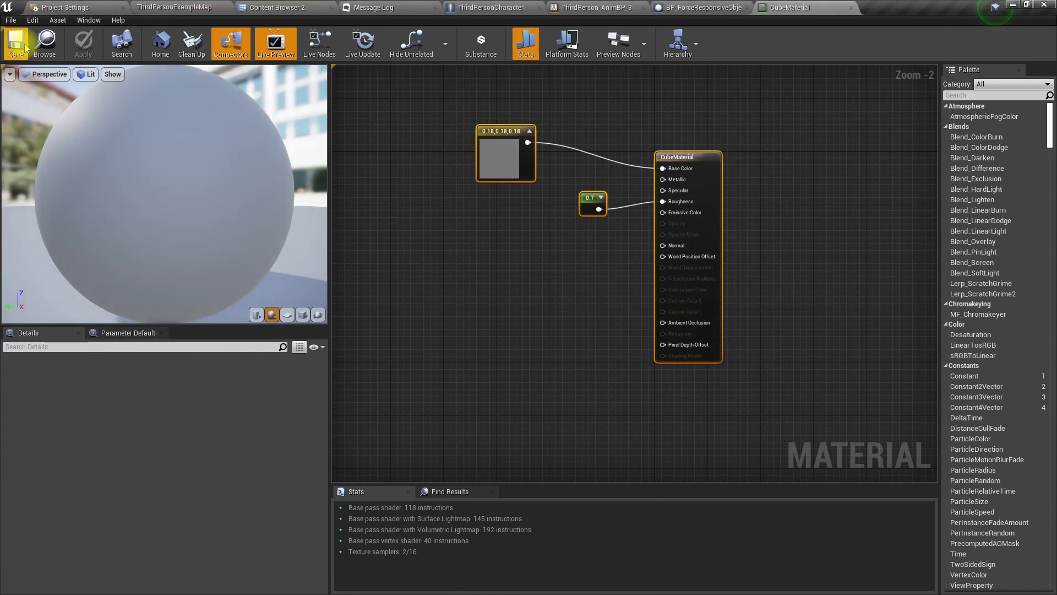
pyautogui.click(278, 8)
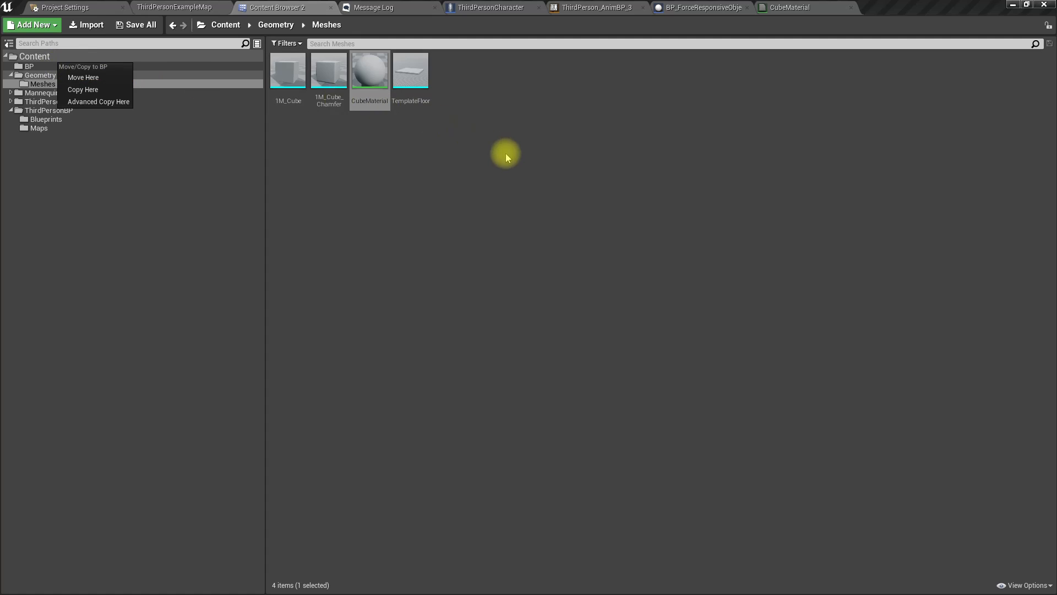
pyautogui.click(82, 90)
pyautogui.write('M_ForceR')
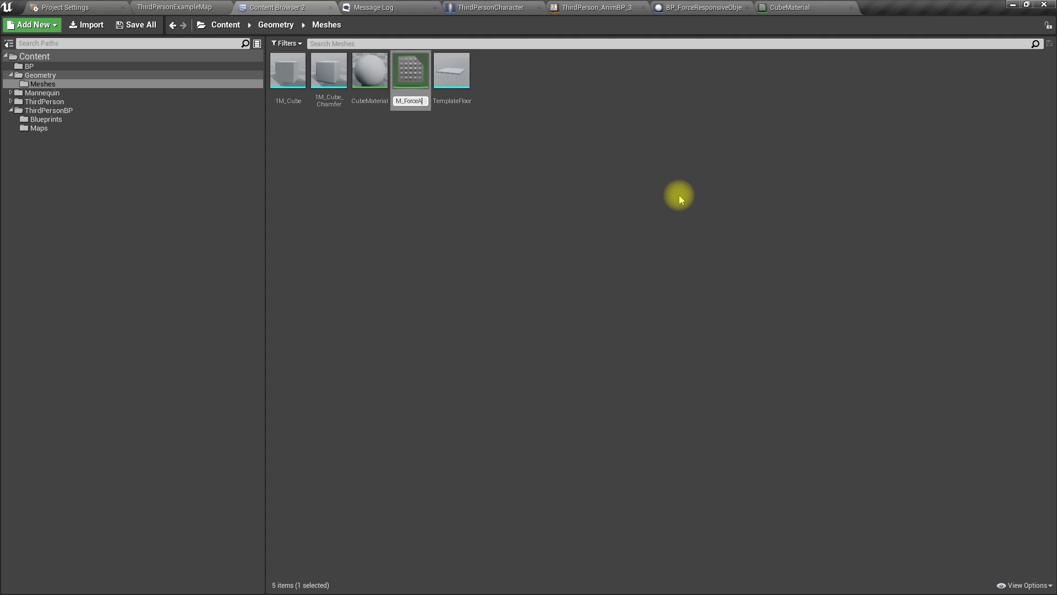
pyautogui.doubleClick(410, 69)
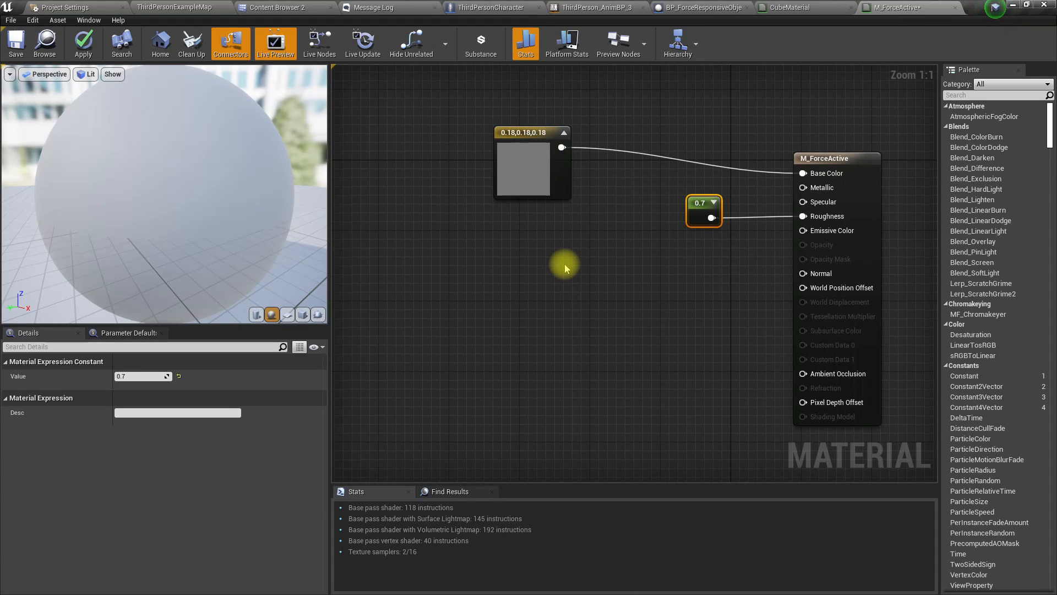
pyautogui.moveTo(491, 244)
pyautogui.write('noi')
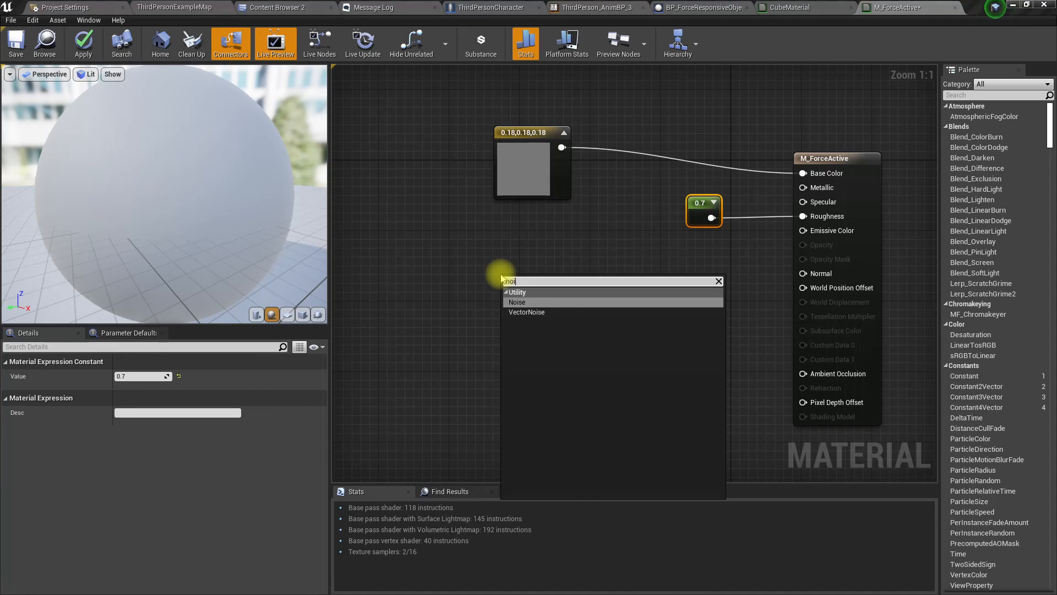
# Add Noise and Lerp nodes and set the second colour constant to blue for M_ForceActive's base colour.
pyautogui.click(516, 302)
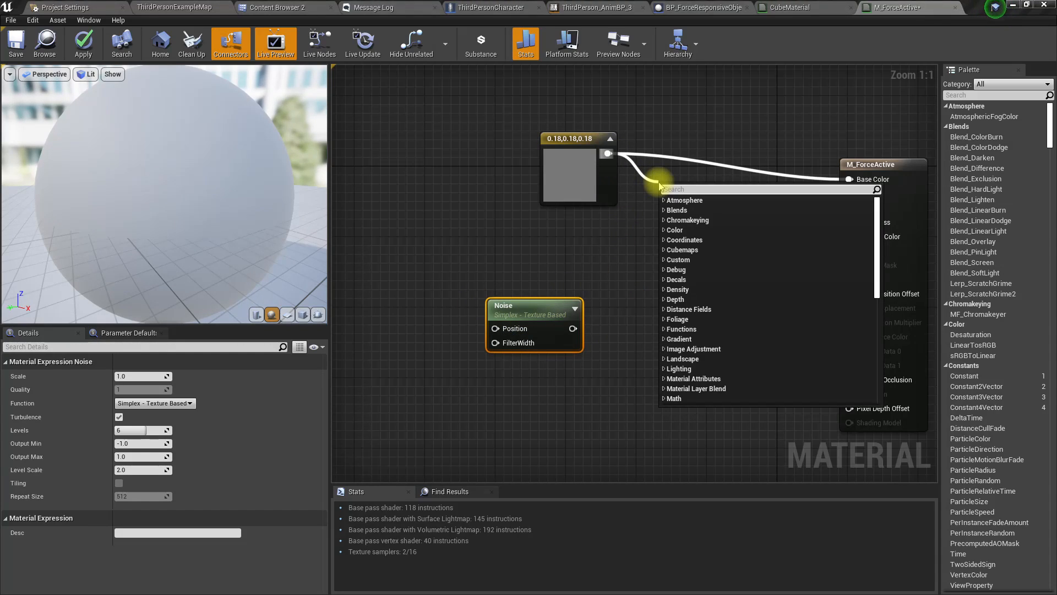
pyautogui.write('lerp')
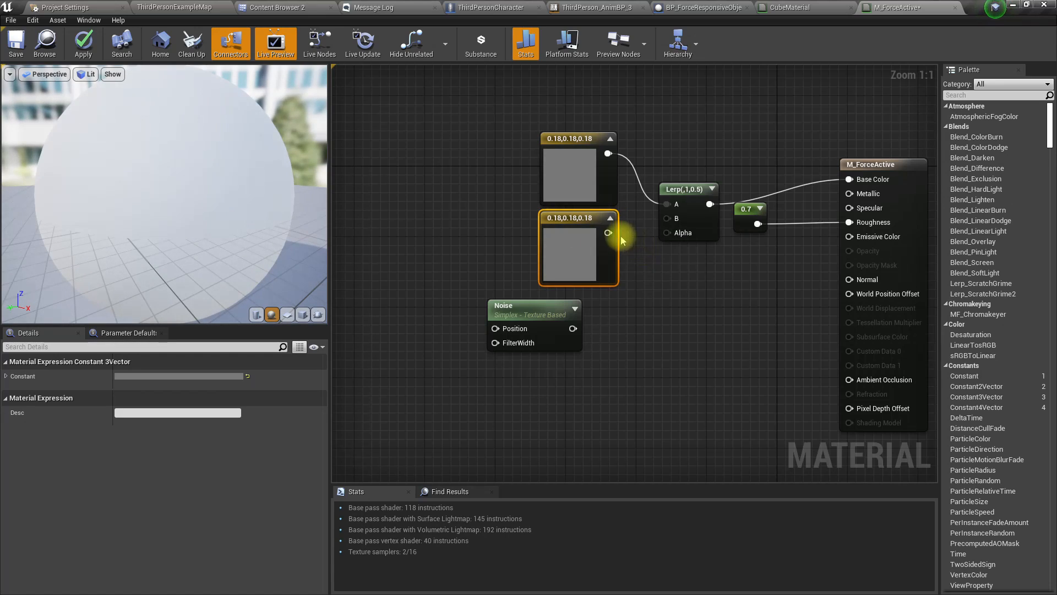
pyautogui.doubleClick(577, 248)
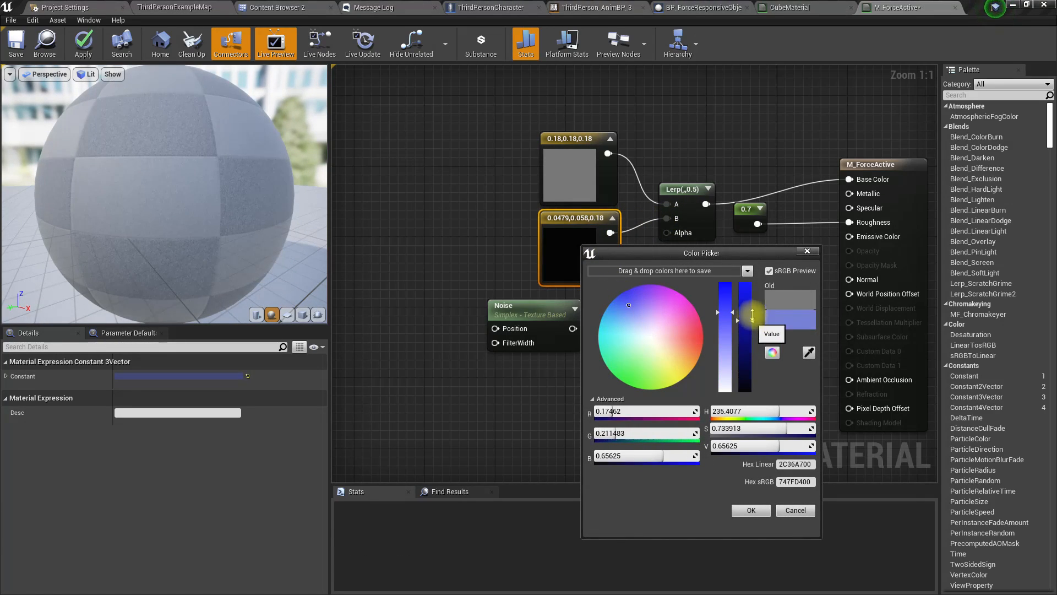
pyautogui.click(627, 314)
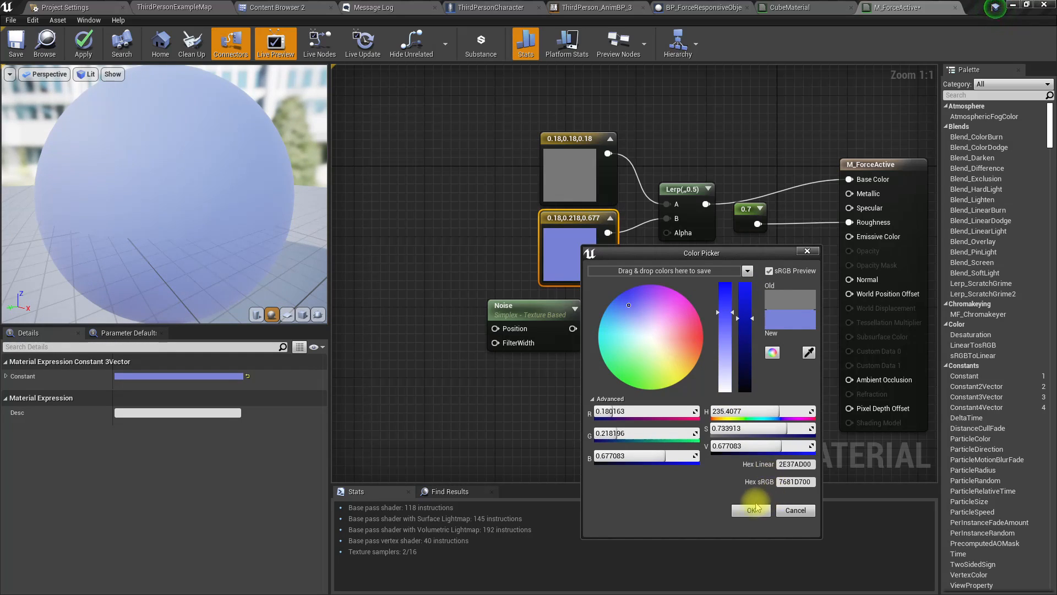
pyautogui.click(750, 509)
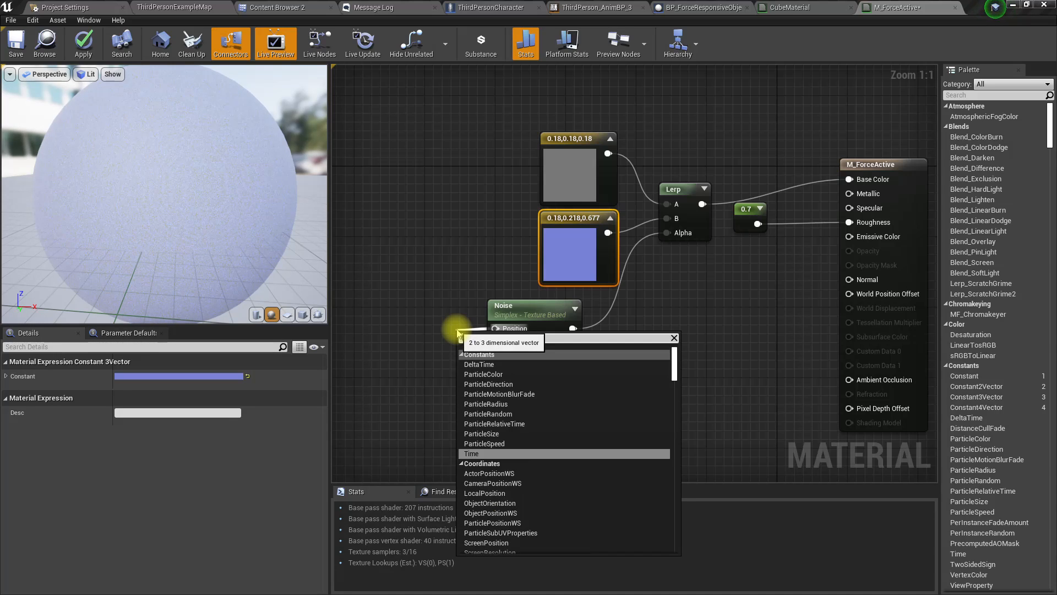
# Feed Time into the Noise position and clamp its output into the Lerp alpha with minimum 0.2.
pyautogui.click(470, 452)
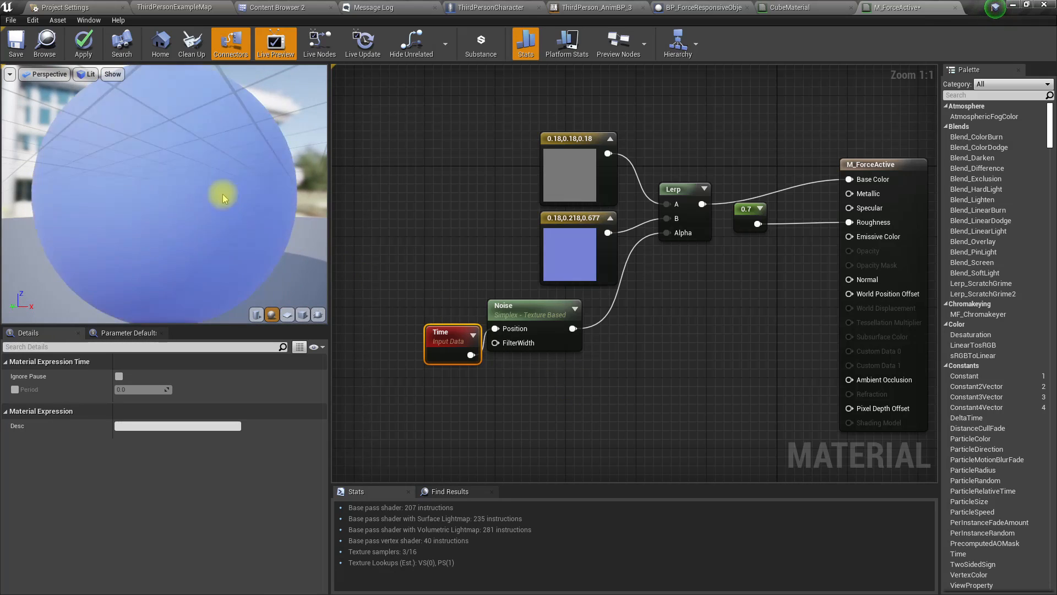
pyautogui.moveTo(512, 305)
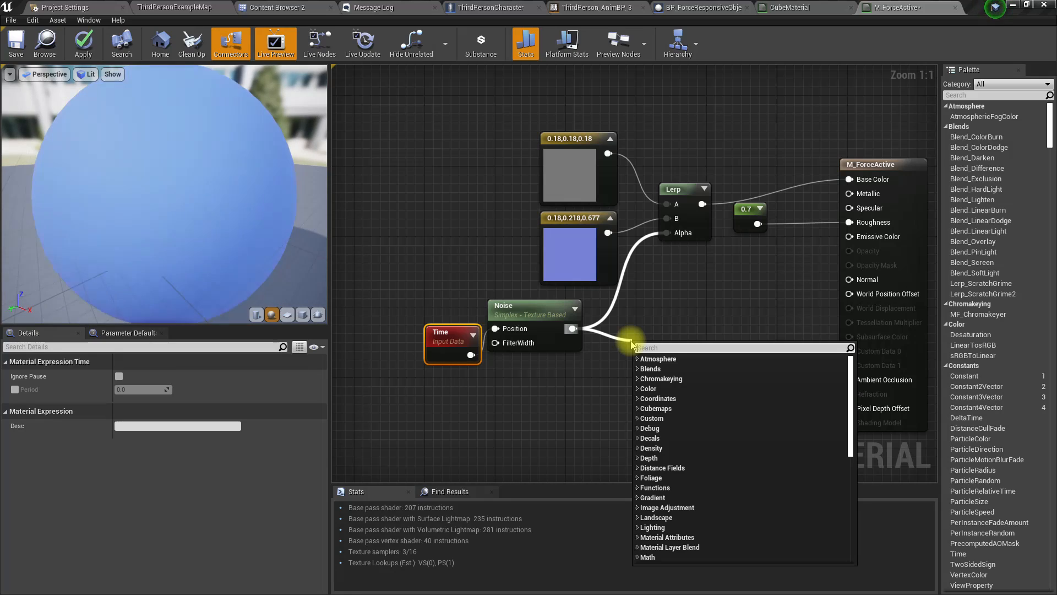
pyautogui.write('cla')
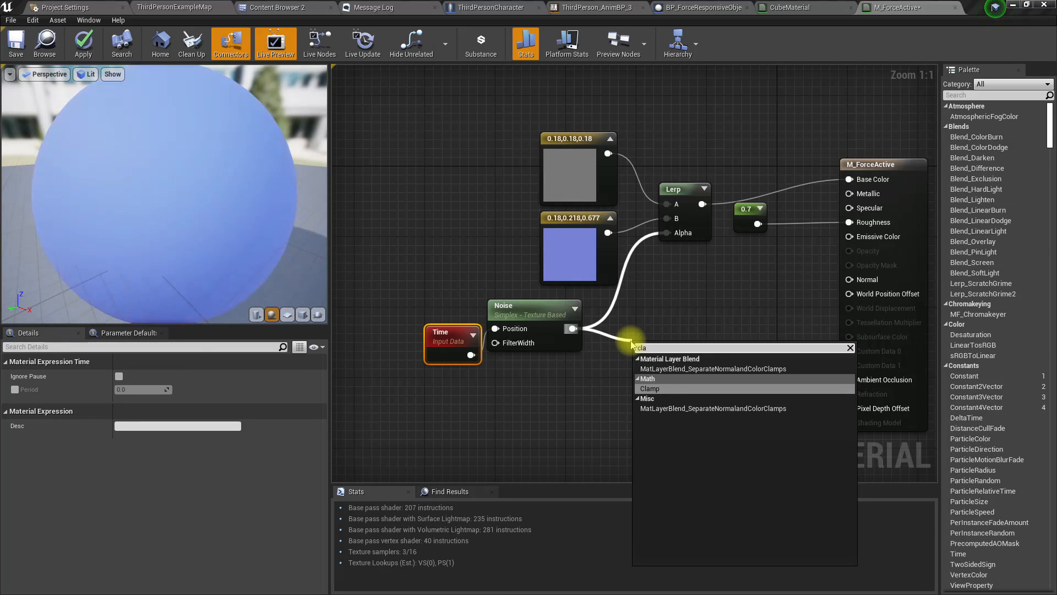
pyautogui.click(649, 389)
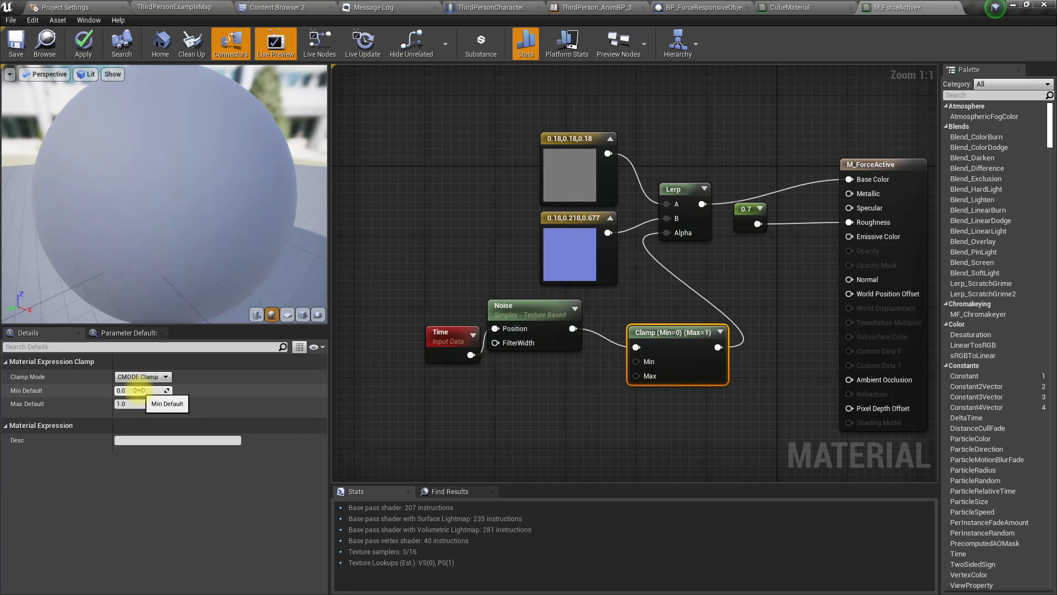
pyautogui.write('0.2')
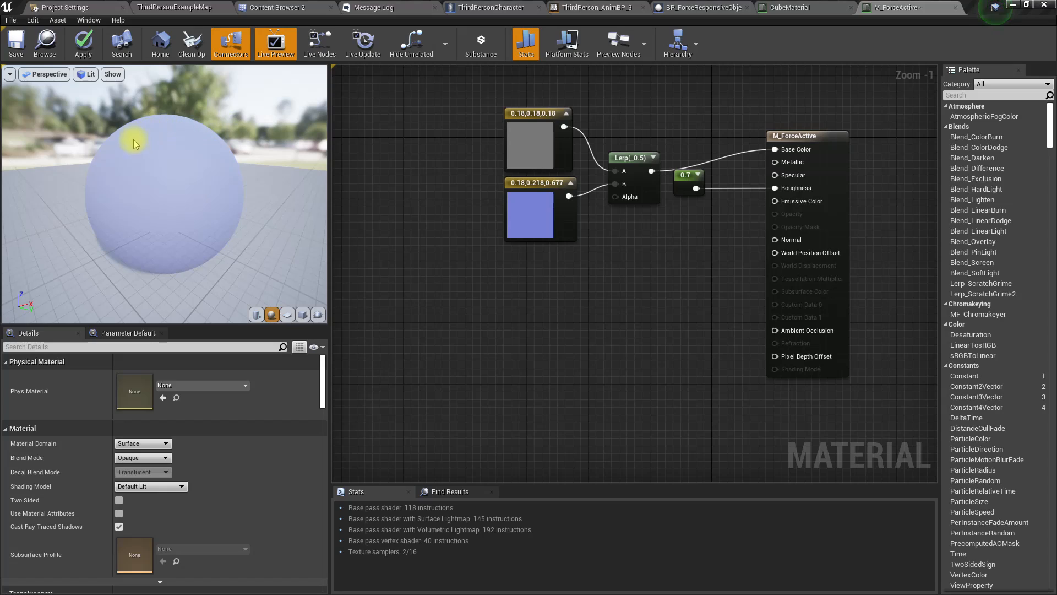
pyautogui.moveTo(161, 143)
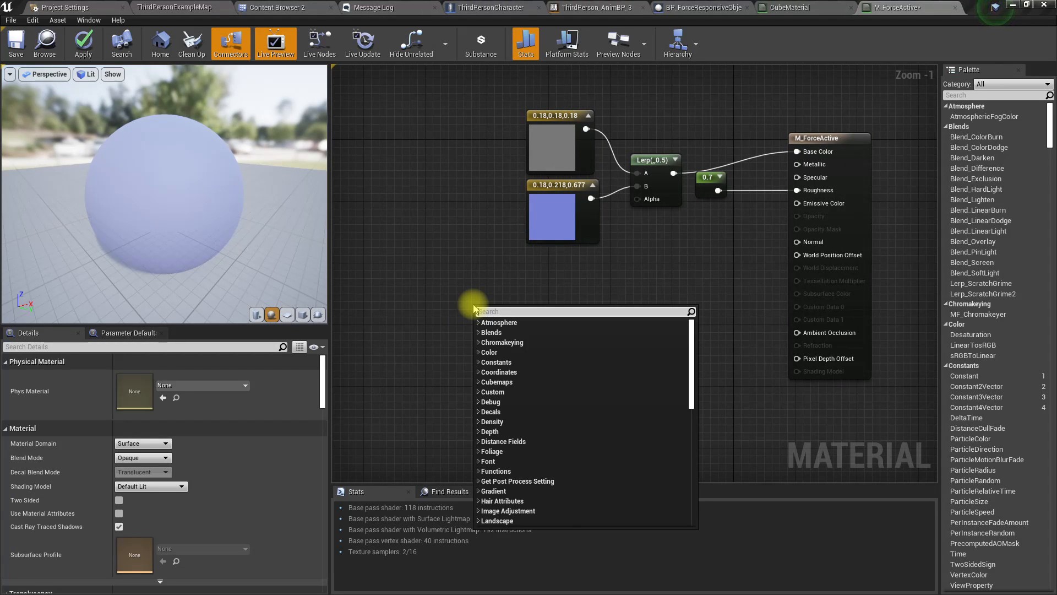
# Add a PixelNormalWS node and search the graph for Camera Vector nodes.
pyautogui.write('normal')
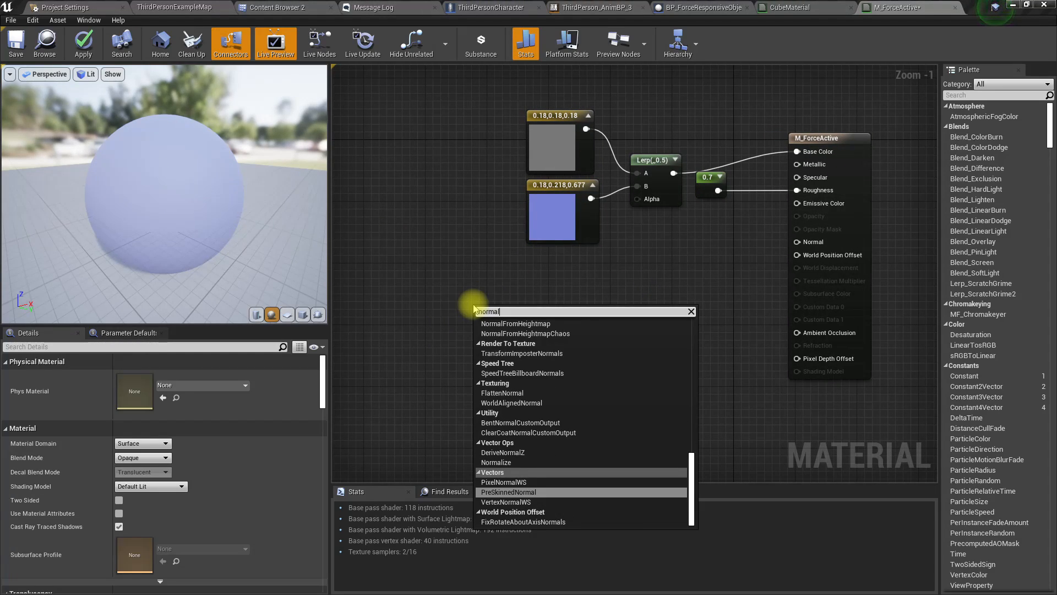
pyautogui.click(503, 481)
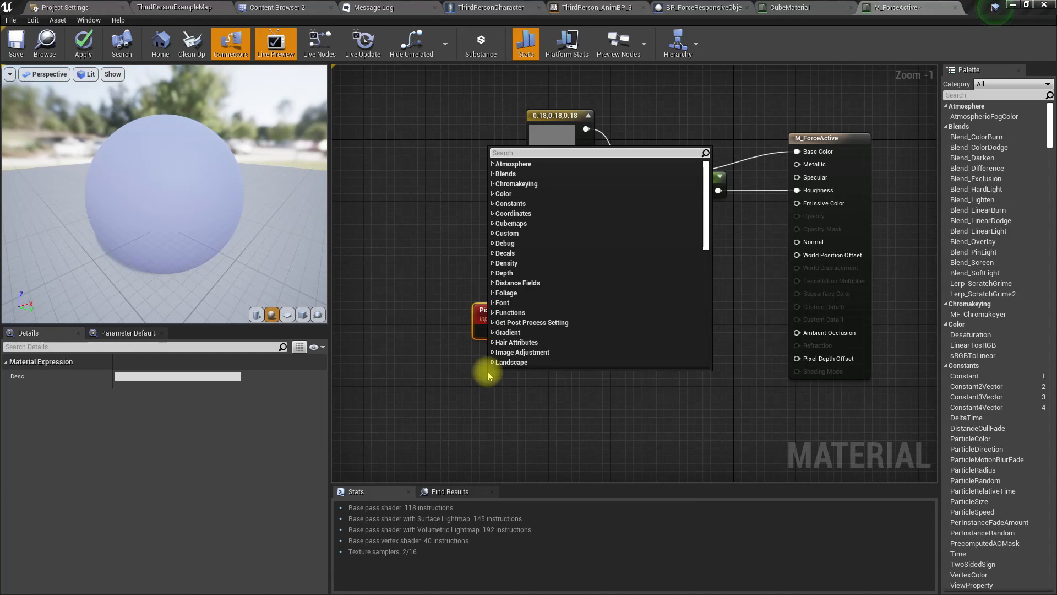
pyautogui.write('camera')
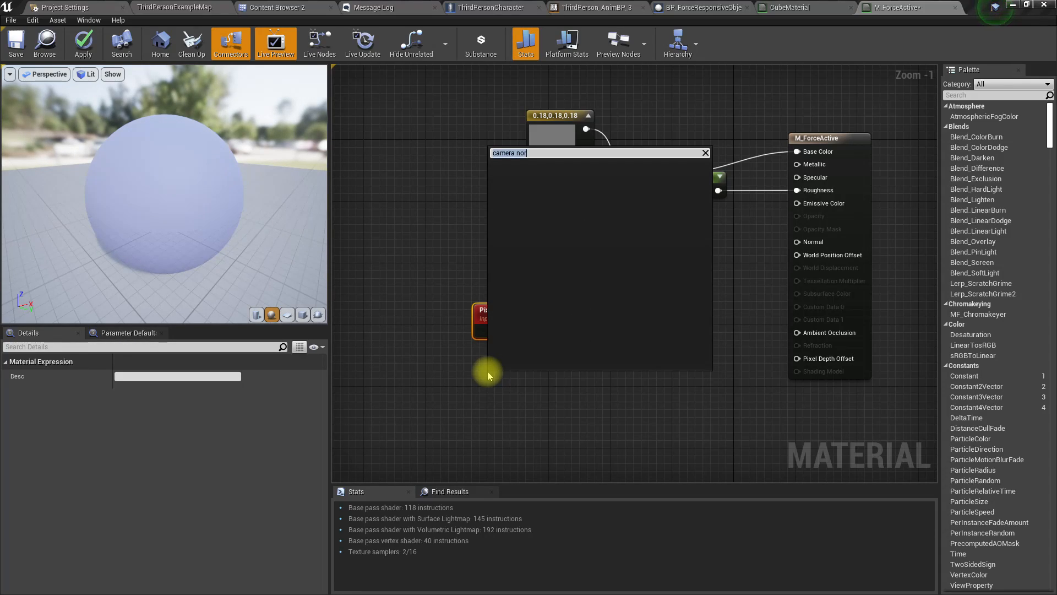
pyautogui.write('normal')
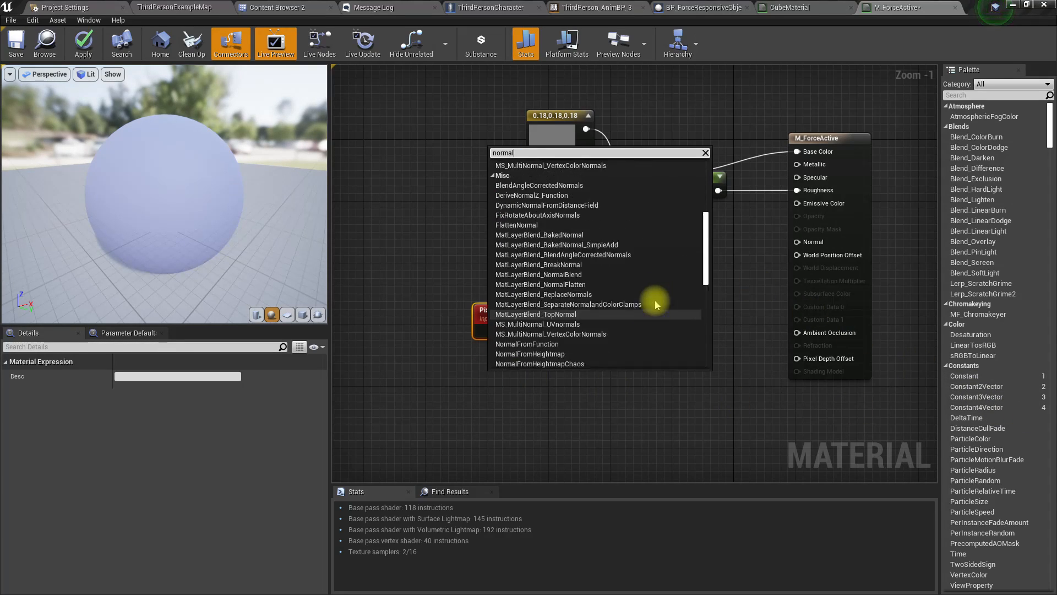
pyautogui.scroll(-3)
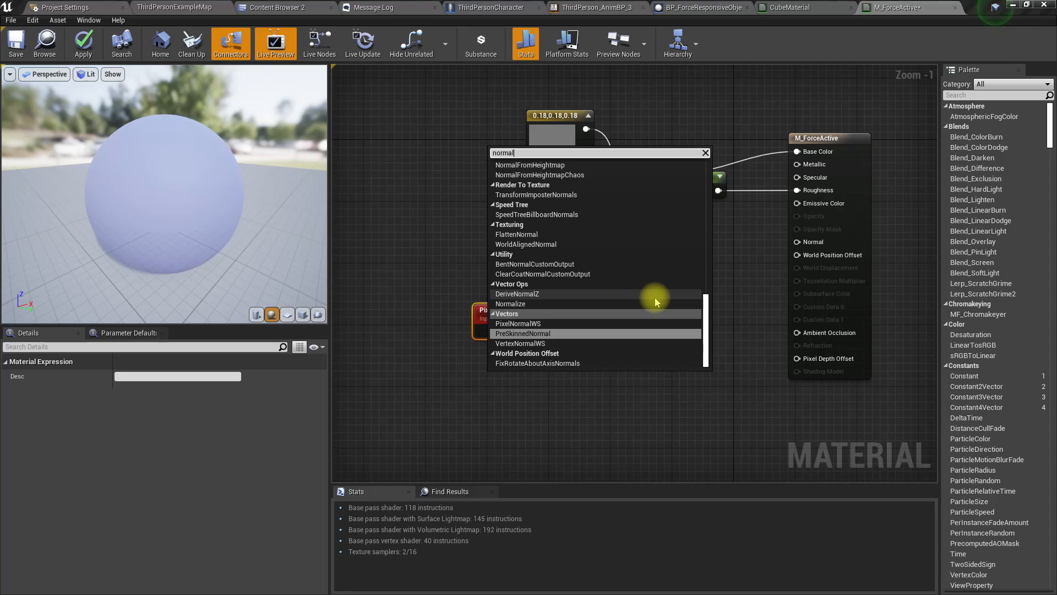
pyautogui.moveTo(614, 254)
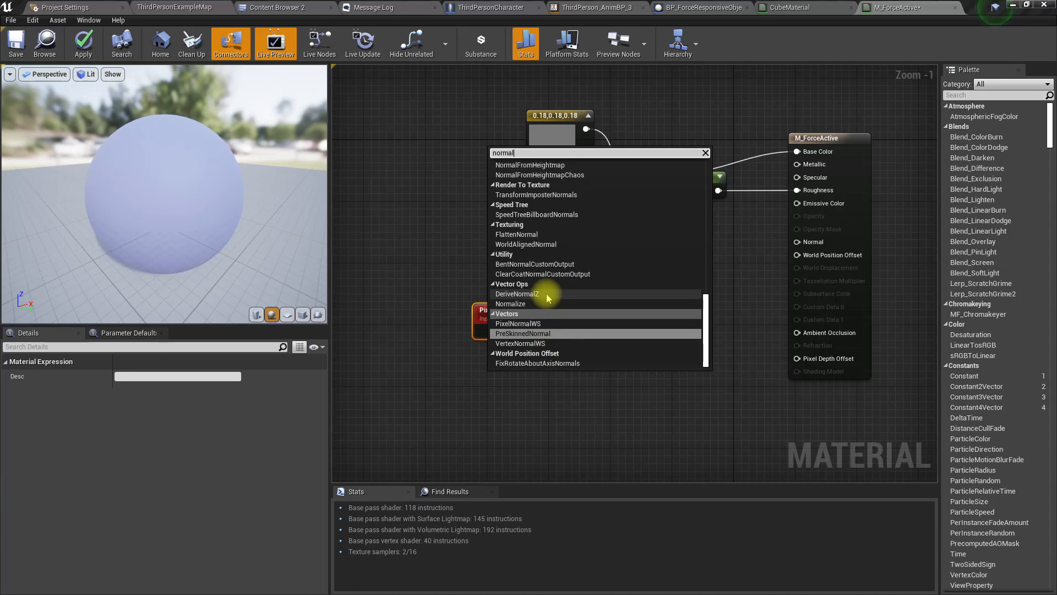
pyautogui.moveTo(536, 215)
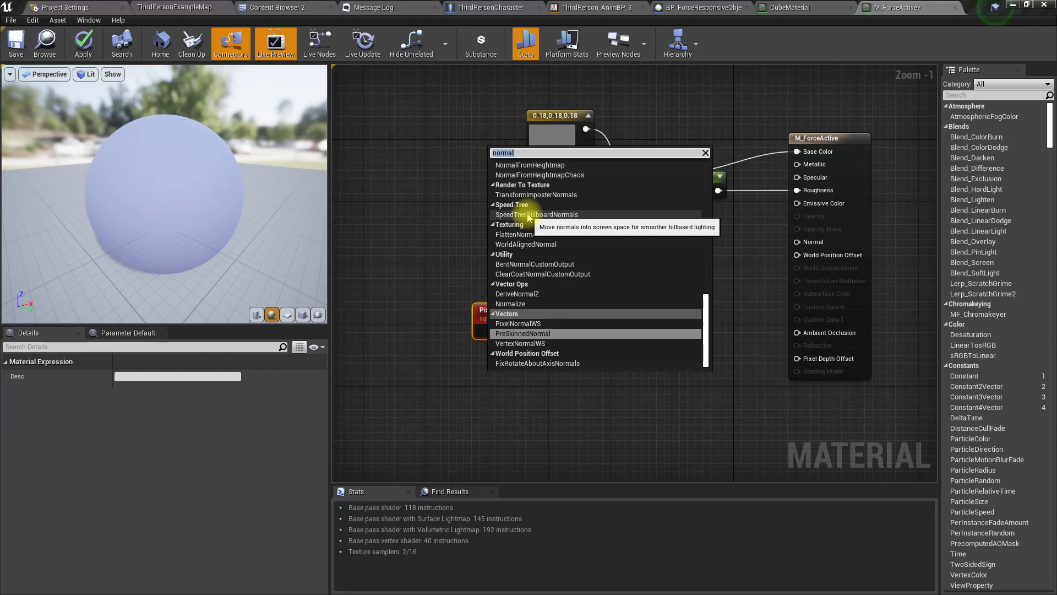
pyautogui.write('Camera')
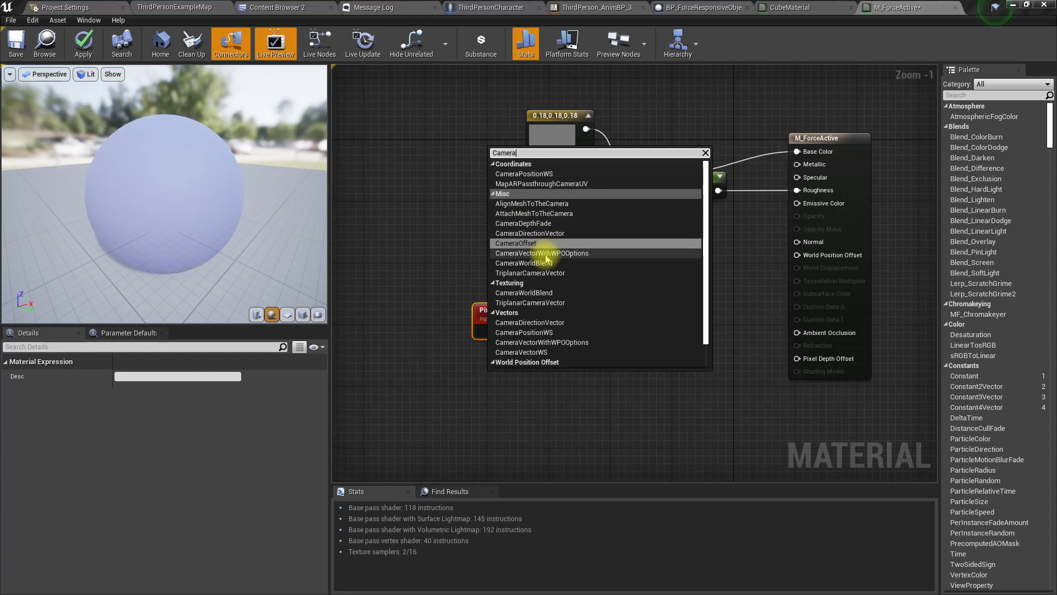
pyautogui.moveTo(531, 272)
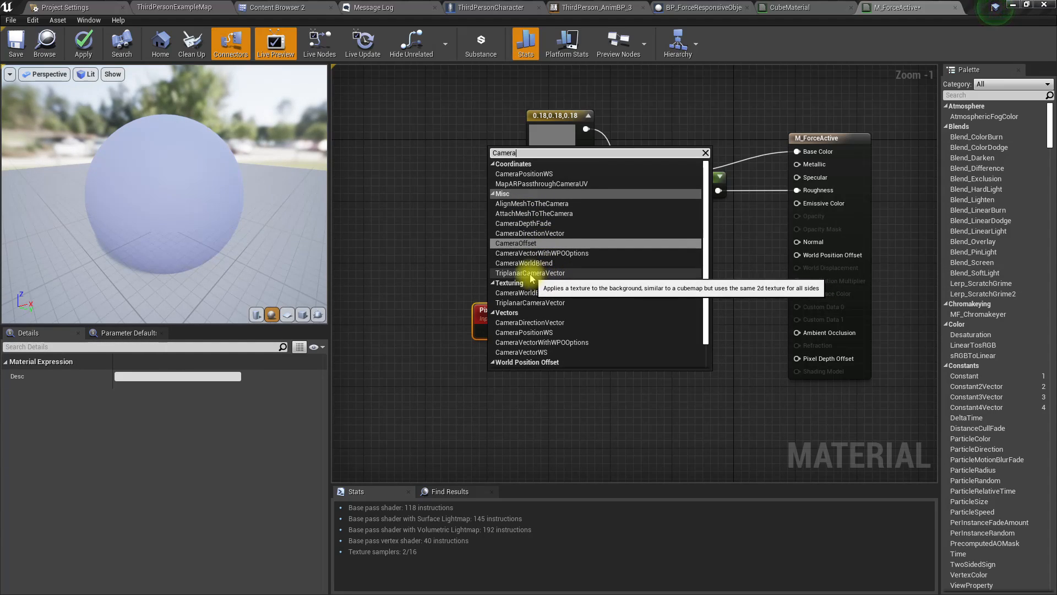
pyautogui.moveTo(539, 196)
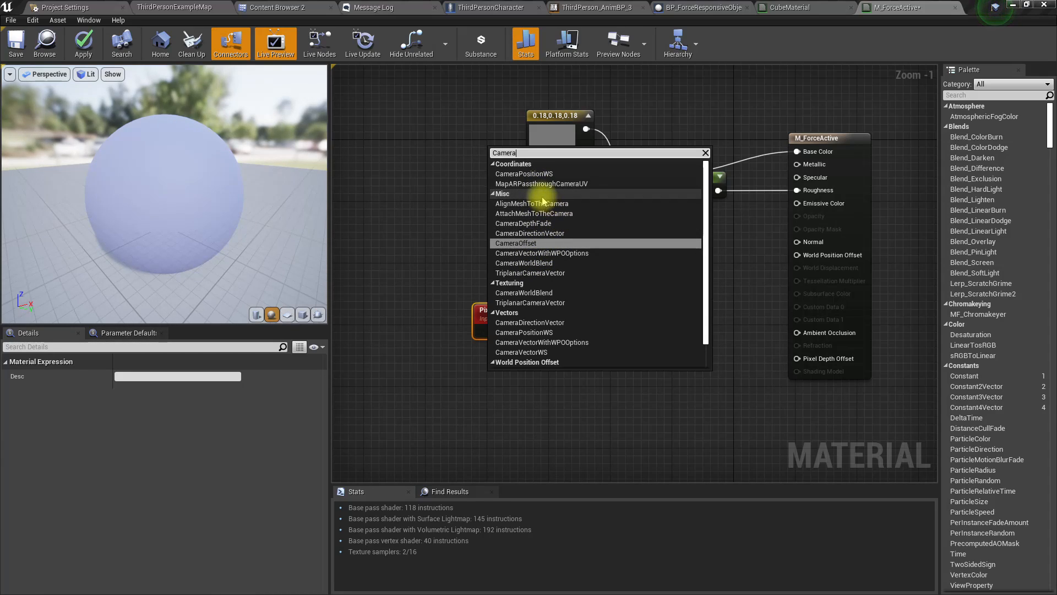
pyautogui.moveTo(554, 292)
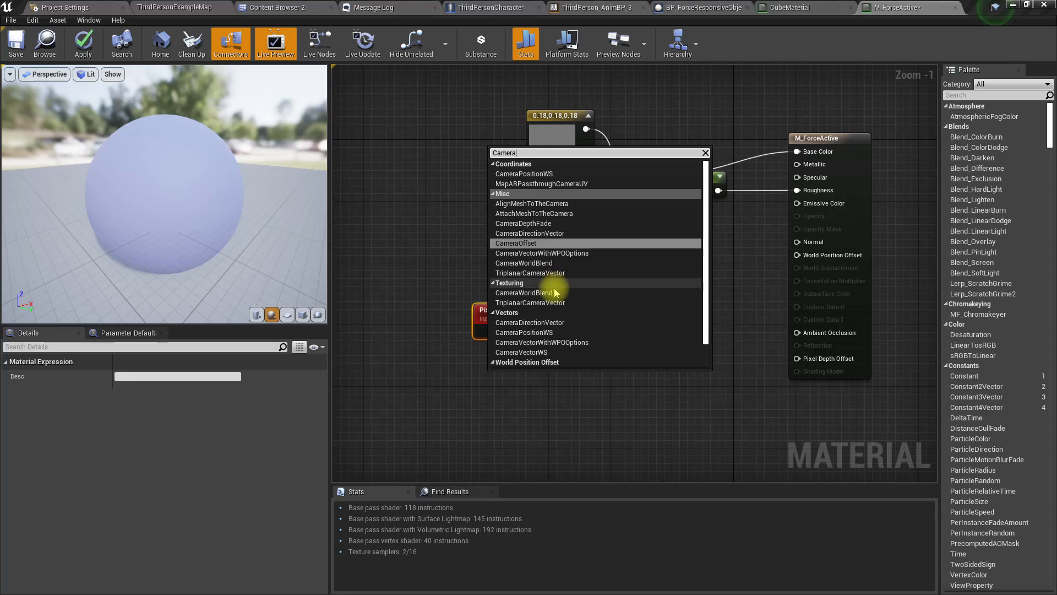
pyautogui.moveTo(556, 335)
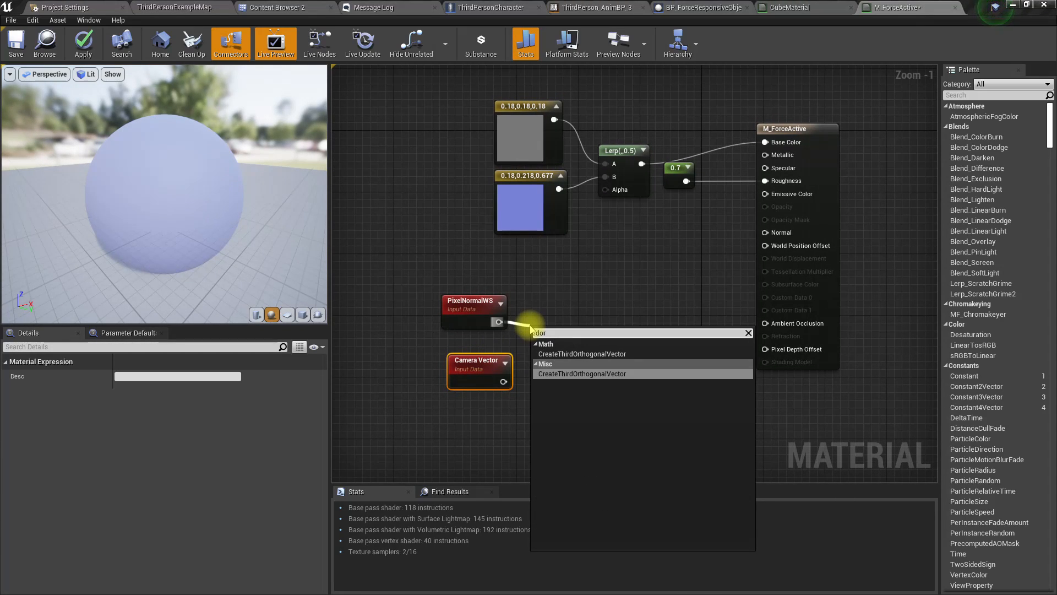
# Feed a DotProduct of PixelNormalWS and Camera Vector through OneMinus into the Lerp Alpha.
pyautogui.write('dot')
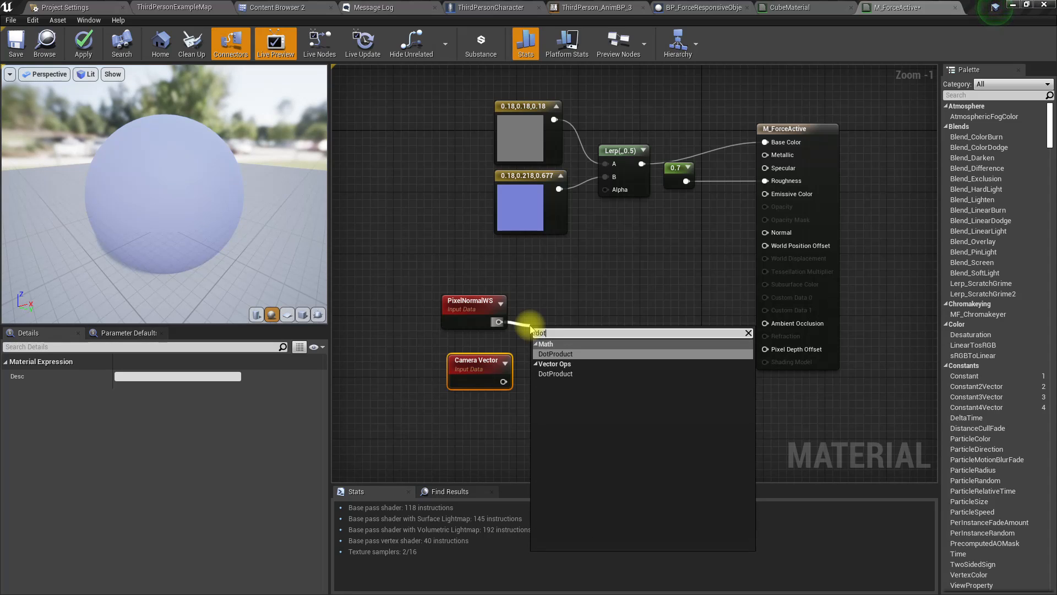
pyautogui.click(555, 354)
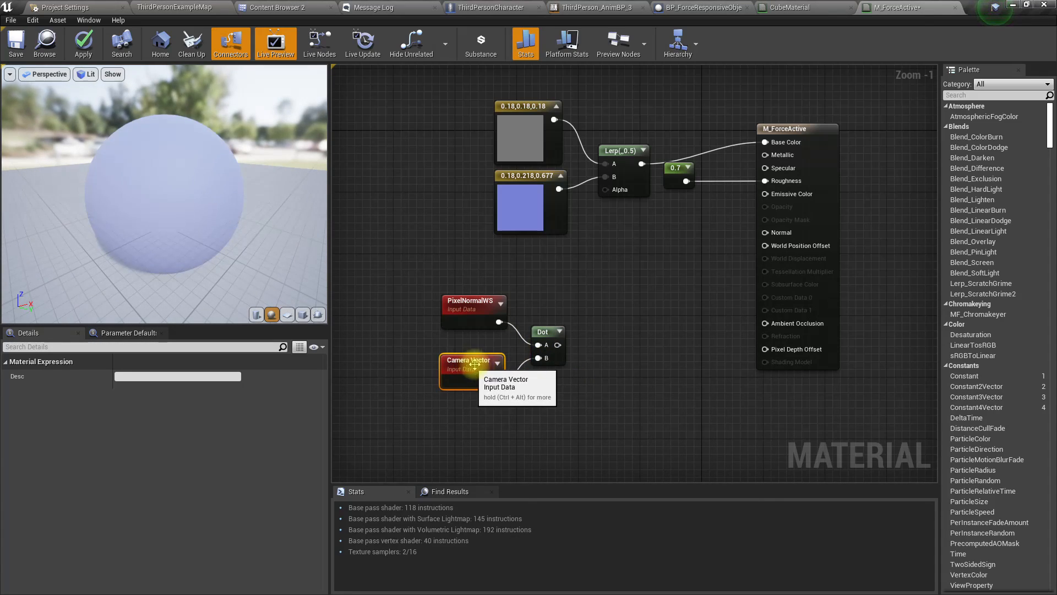
pyautogui.moveTo(492, 363); pyautogui.dragTo(603, 200)
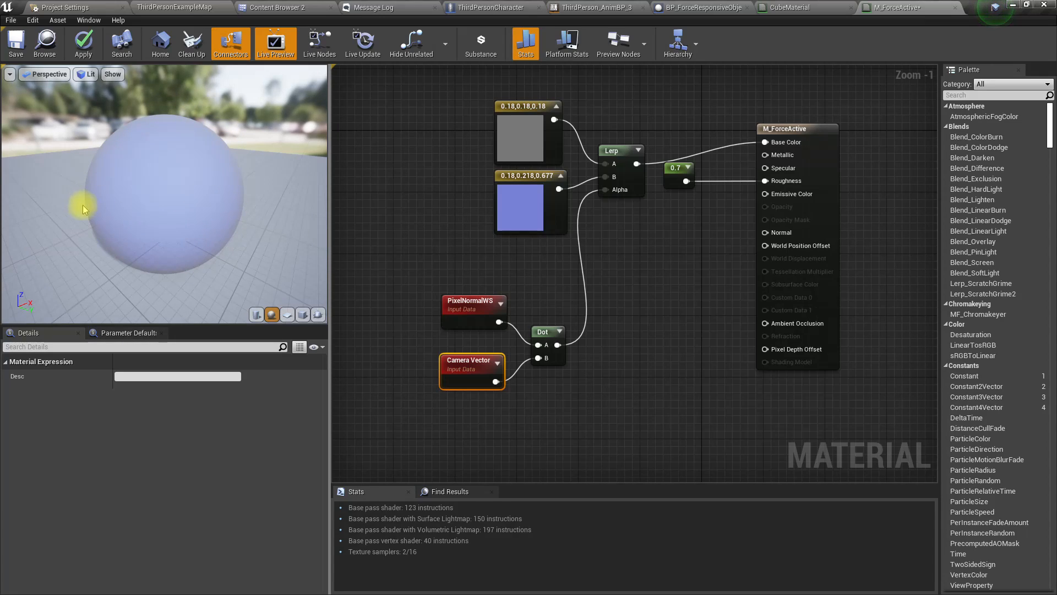
pyautogui.moveTo(269, 170)
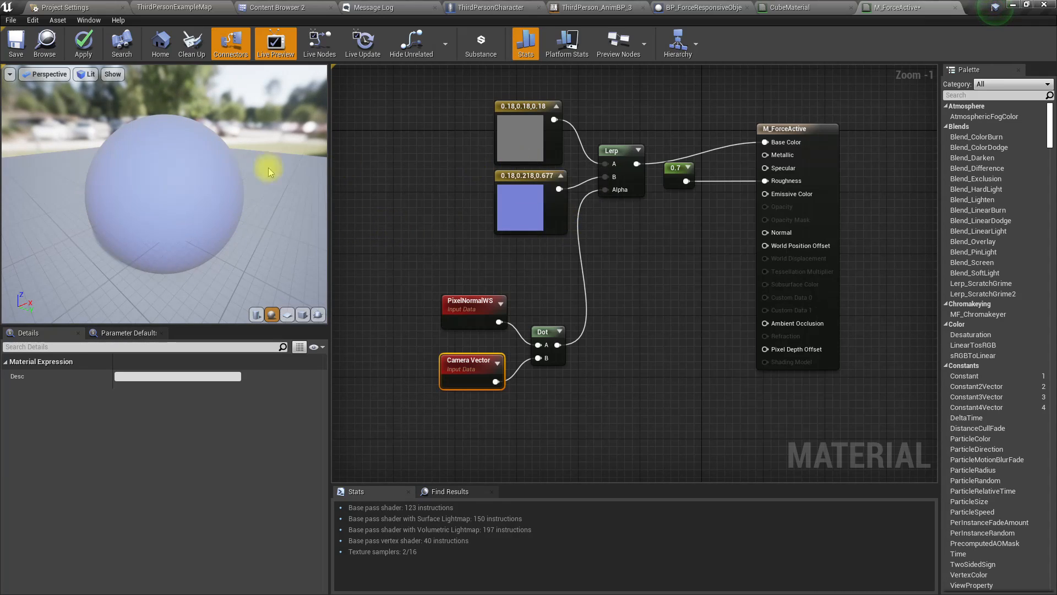
pyautogui.moveTo(518, 175)
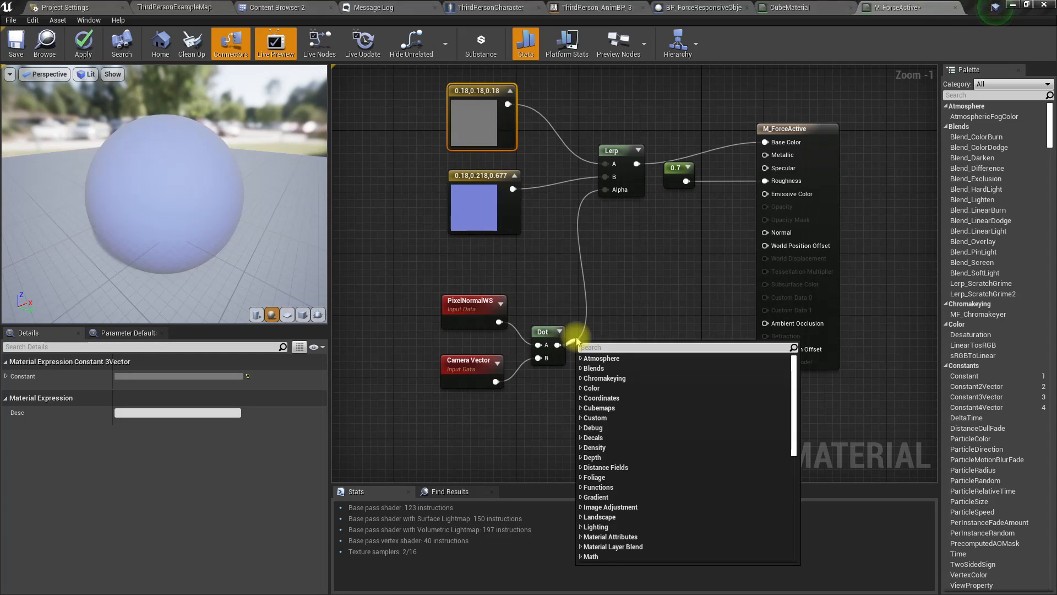
pyautogui.click(590, 344)
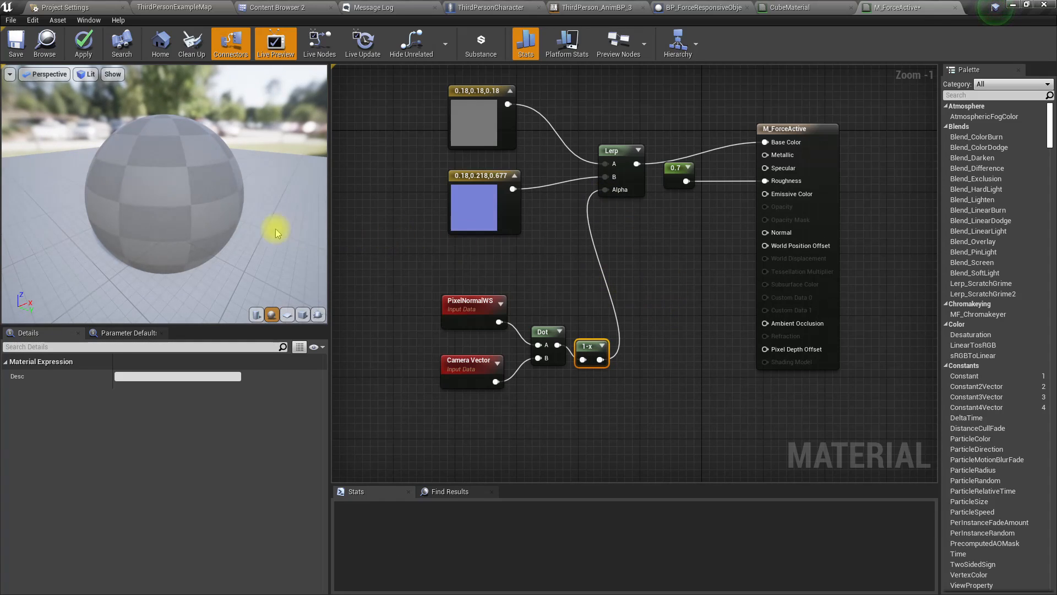
# Apply the M_ForceActive material changes and return to BP_ForceResponsiveObject.
pyautogui.click(83, 43)
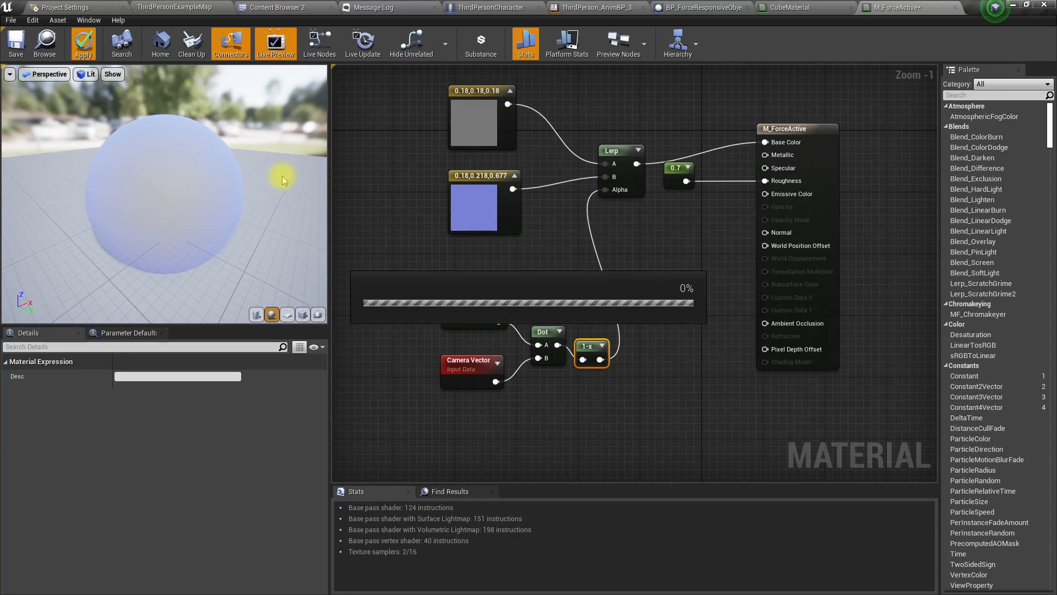
pyautogui.click(82, 42)
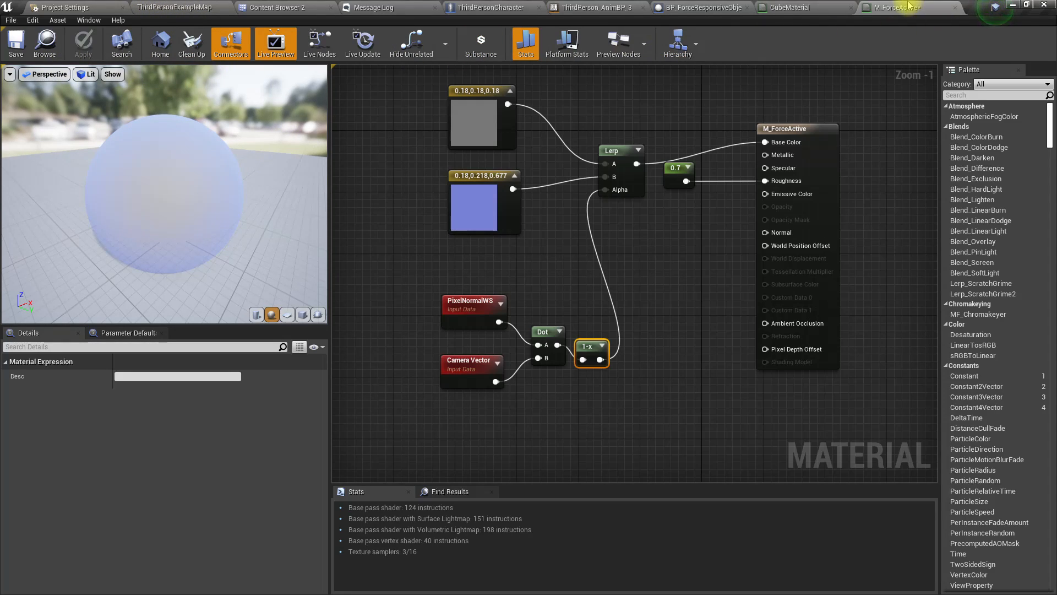
pyautogui.click(687, 8)
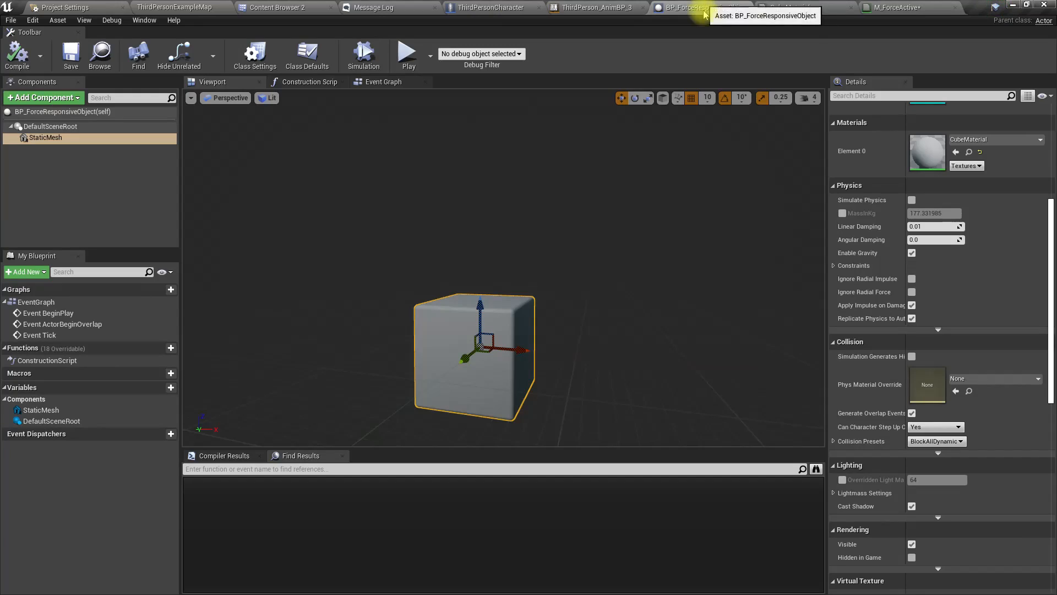
# Assign M_ForceActive as the cube's Element 0 material in place of CubeMaterial.
pyautogui.click(1041, 140)
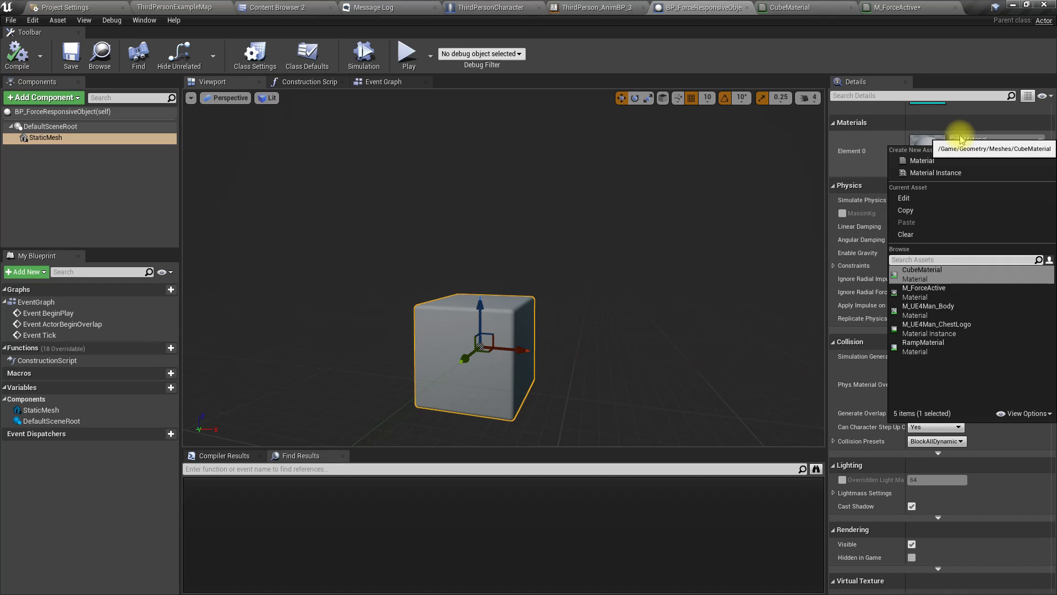
pyautogui.write('m for')
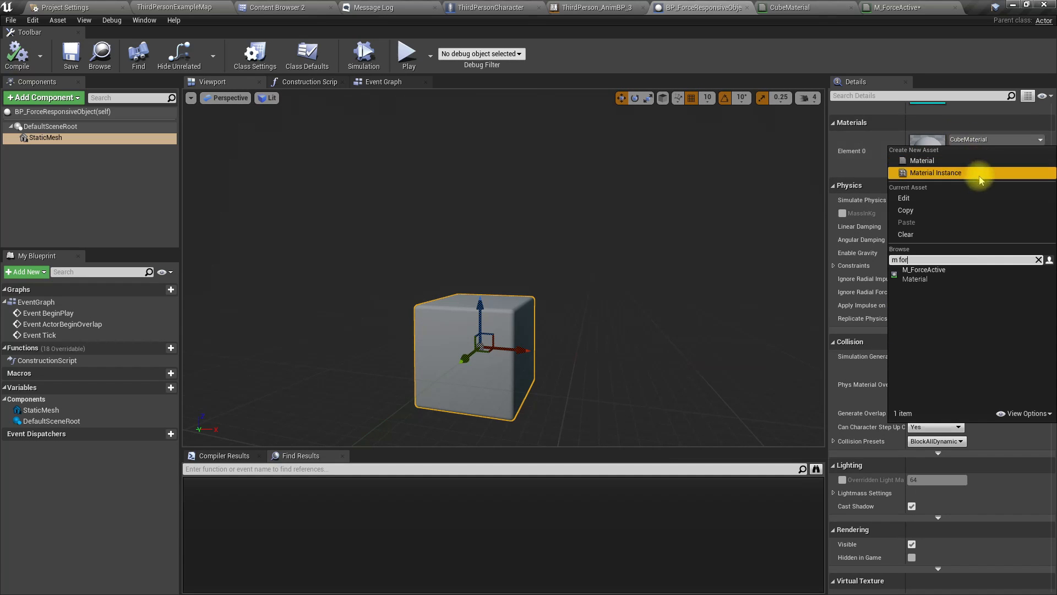
pyautogui.click(923, 269)
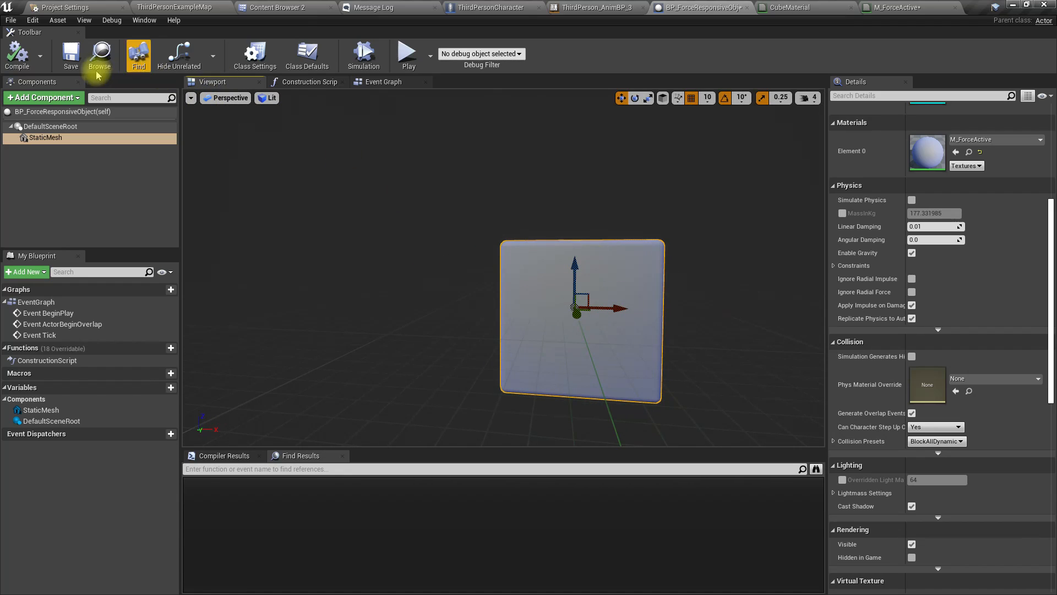
pyautogui.moveTo(71, 55)
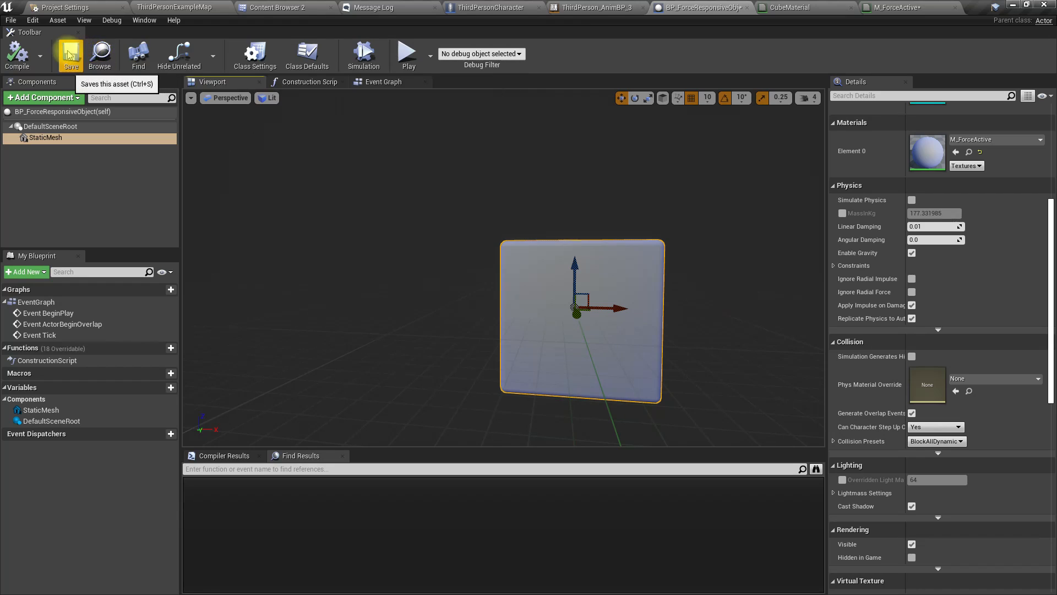
pyautogui.moveTo(99, 55)
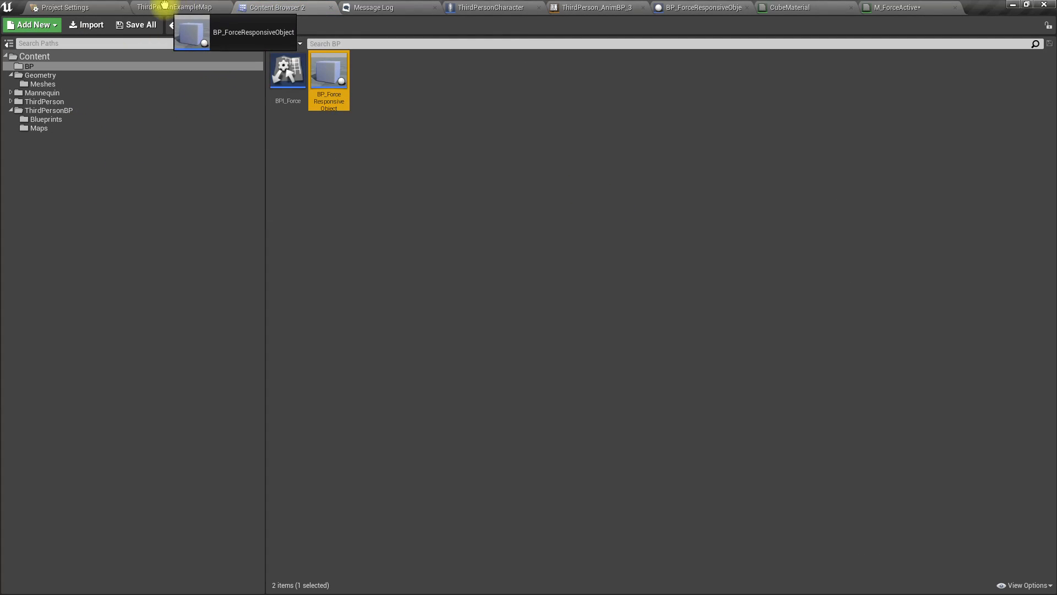
# Play the level to test the cube, then select the placed BP_ForceResponsiveObject.
pyautogui.click(174, 8)
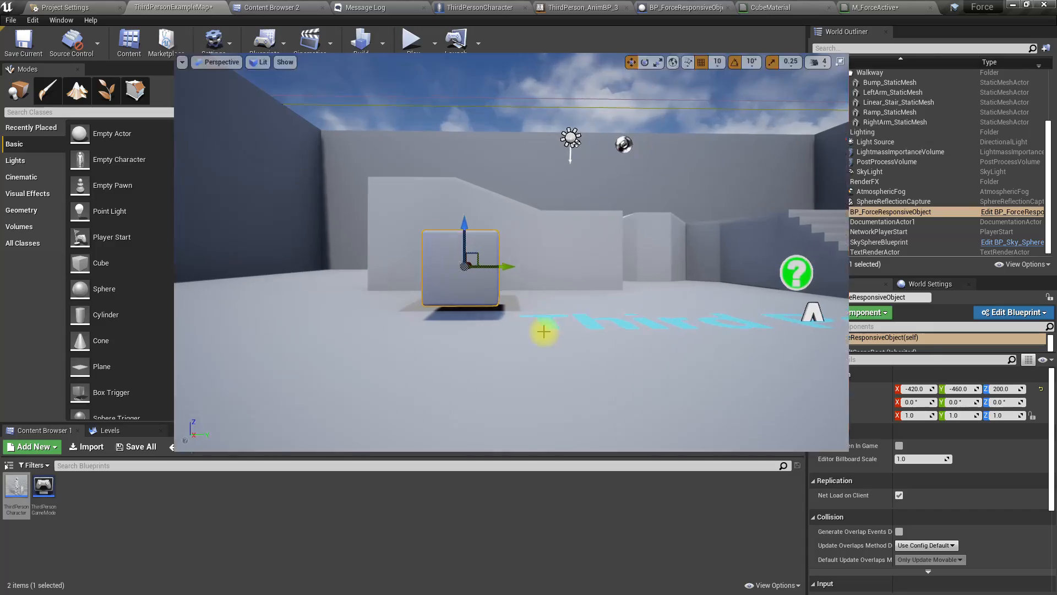
pyautogui.click(411, 38)
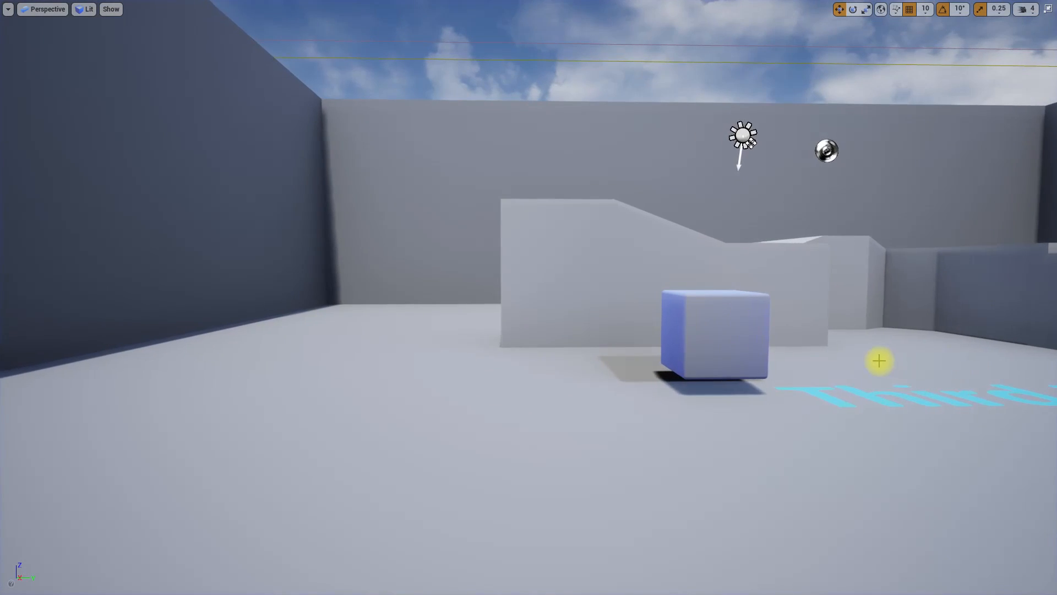
pyautogui.click(711, 331)
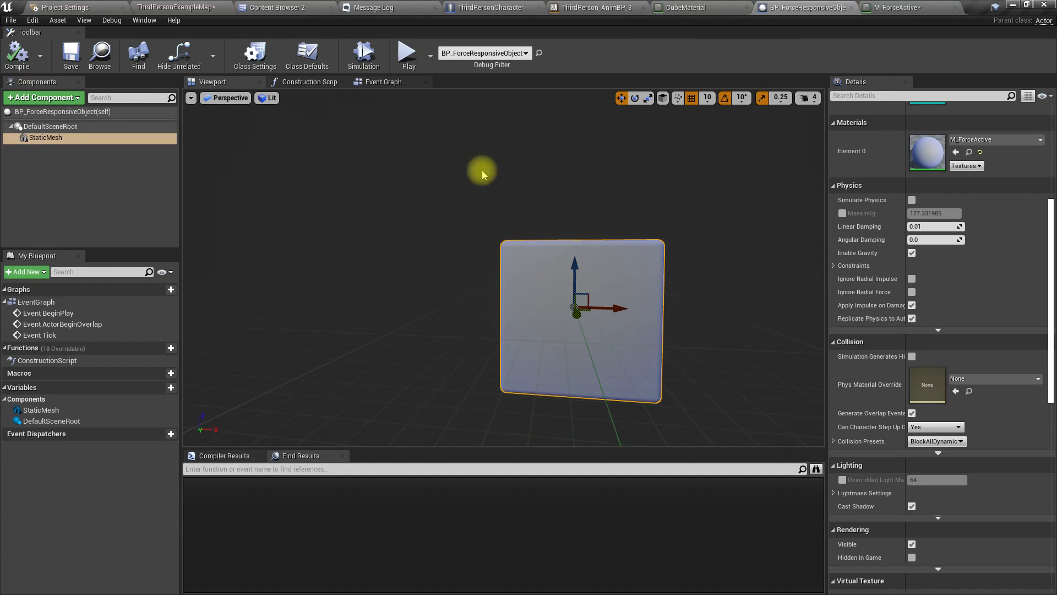
# Scale the cube to 2.0, raise it above the floor and play again.
pyautogui.scroll(3)
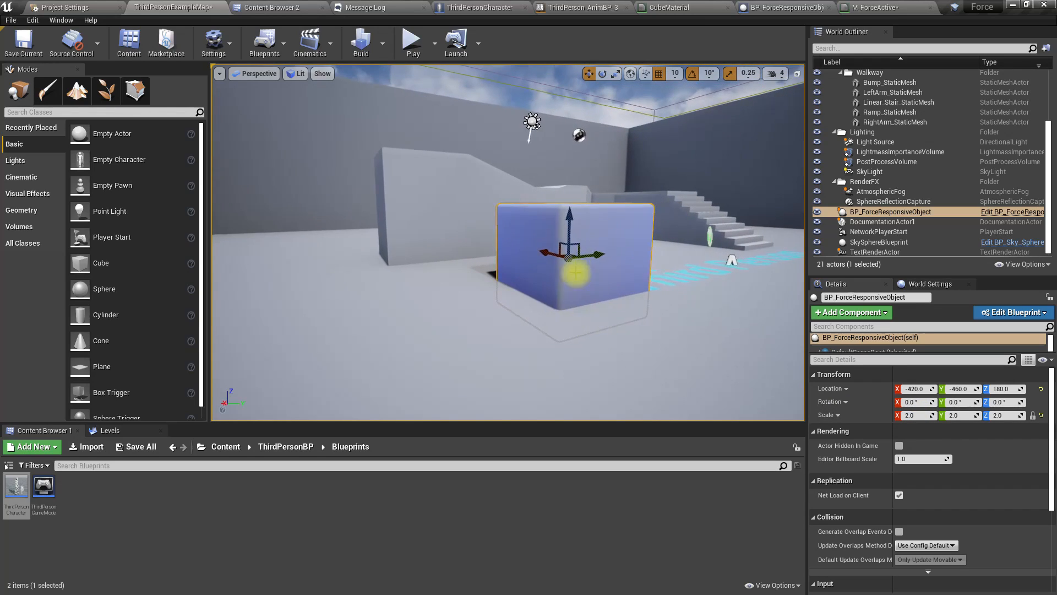
pyautogui.moveTo(568, 212); pyautogui.dragTo(527, 165)
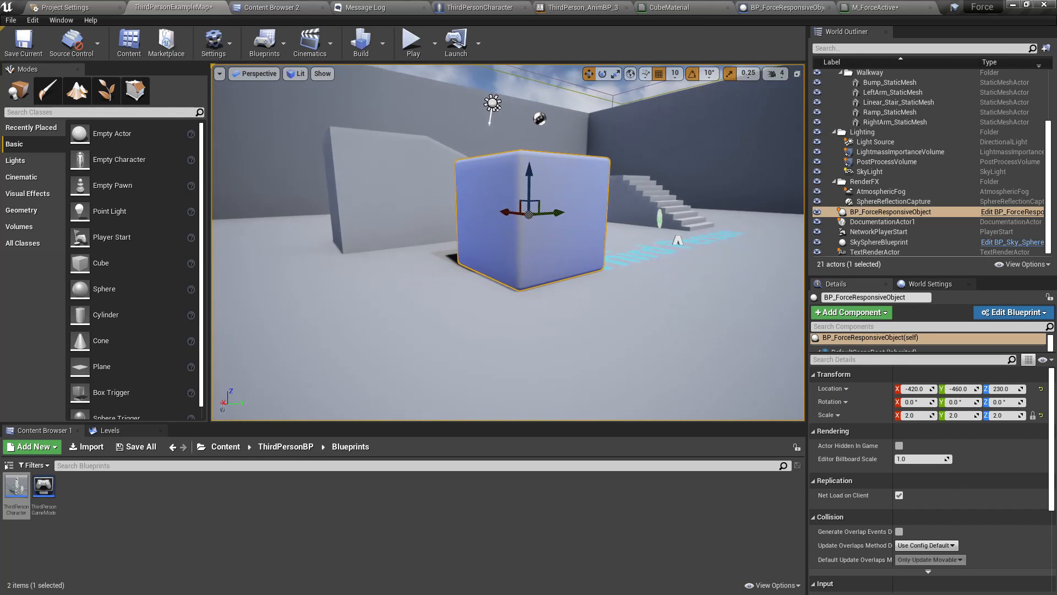
pyautogui.click(411, 38)
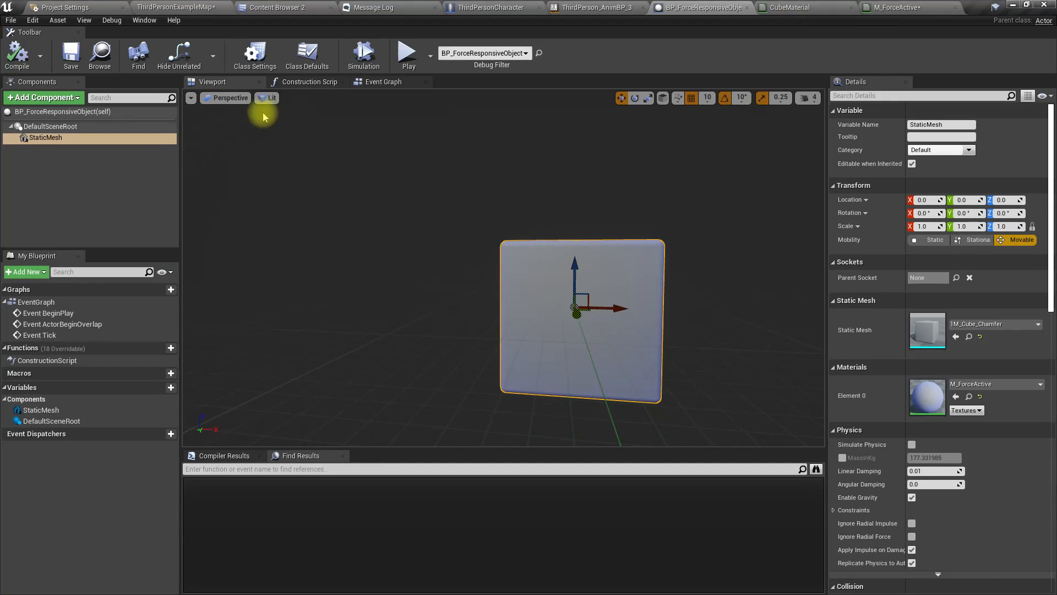
# In BPI_Force, add a first input parameter to the Apply Force function.
pyautogui.click(255, 55)
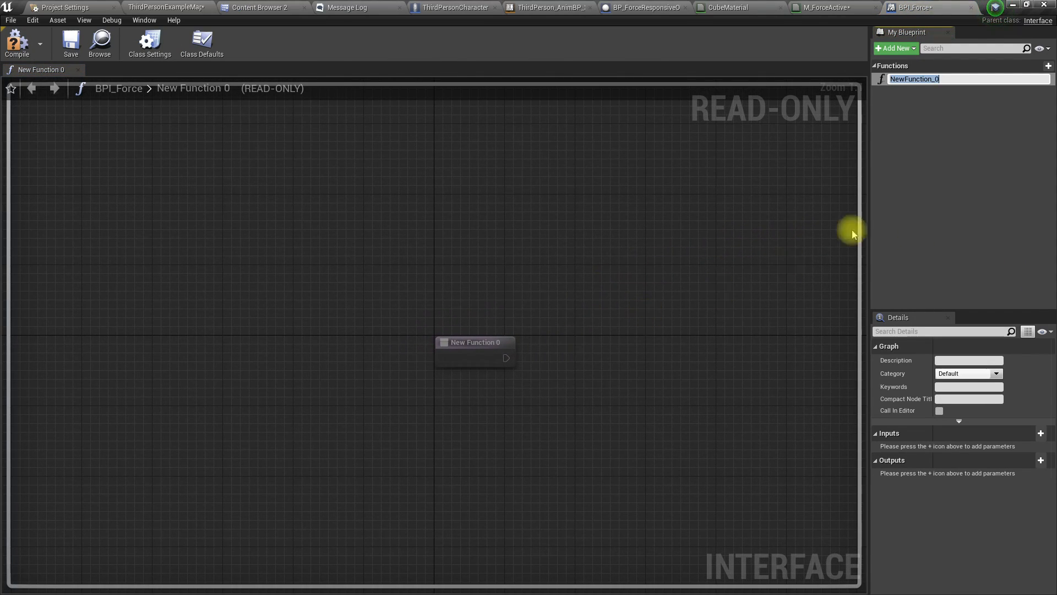
pyautogui.write('ApplyForce')
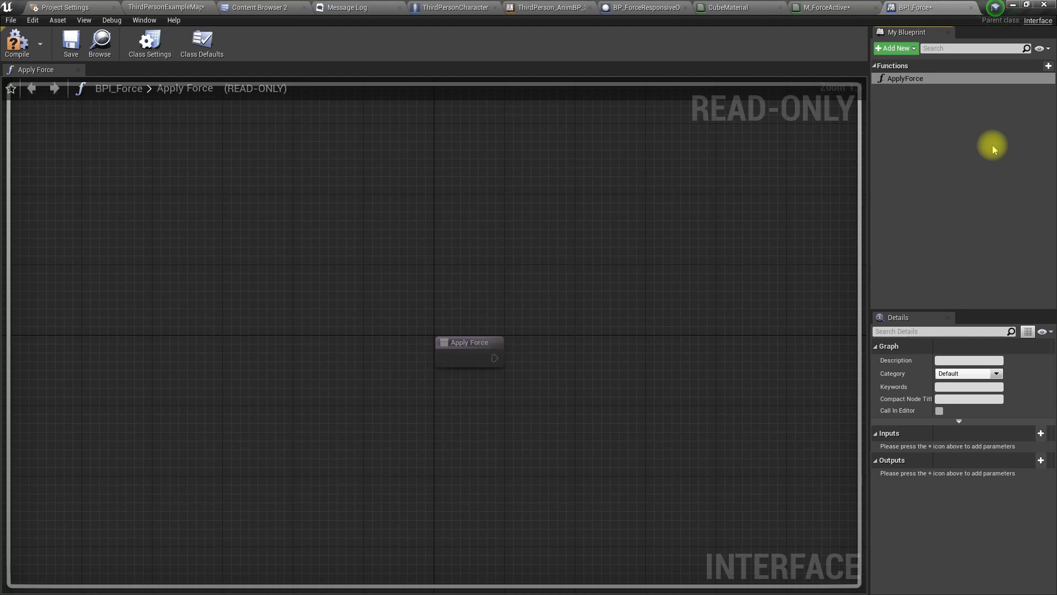
pyautogui.click(1040, 432)
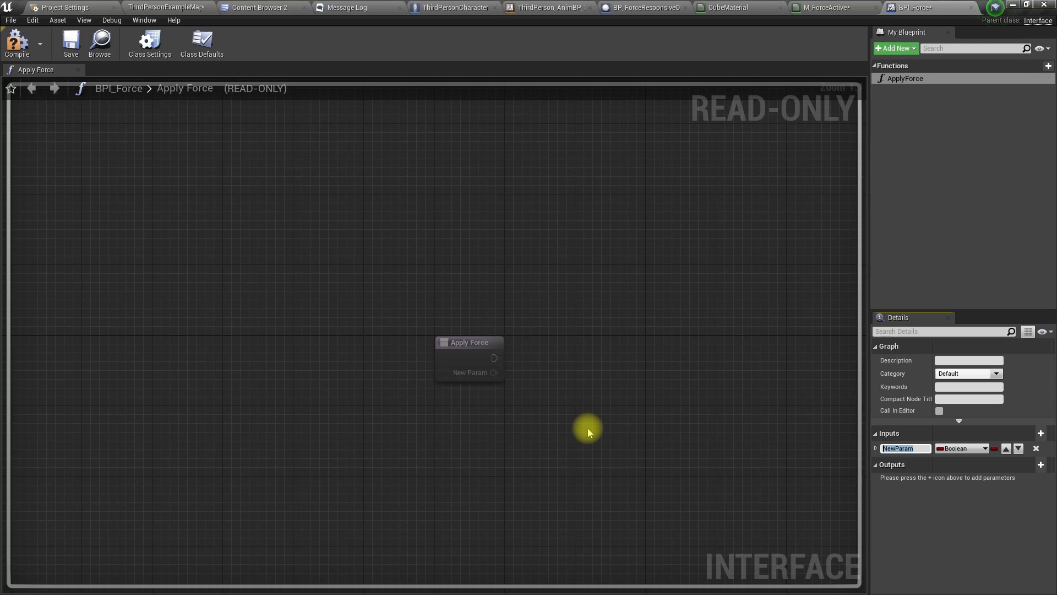
pyautogui.moveTo(588, 432)
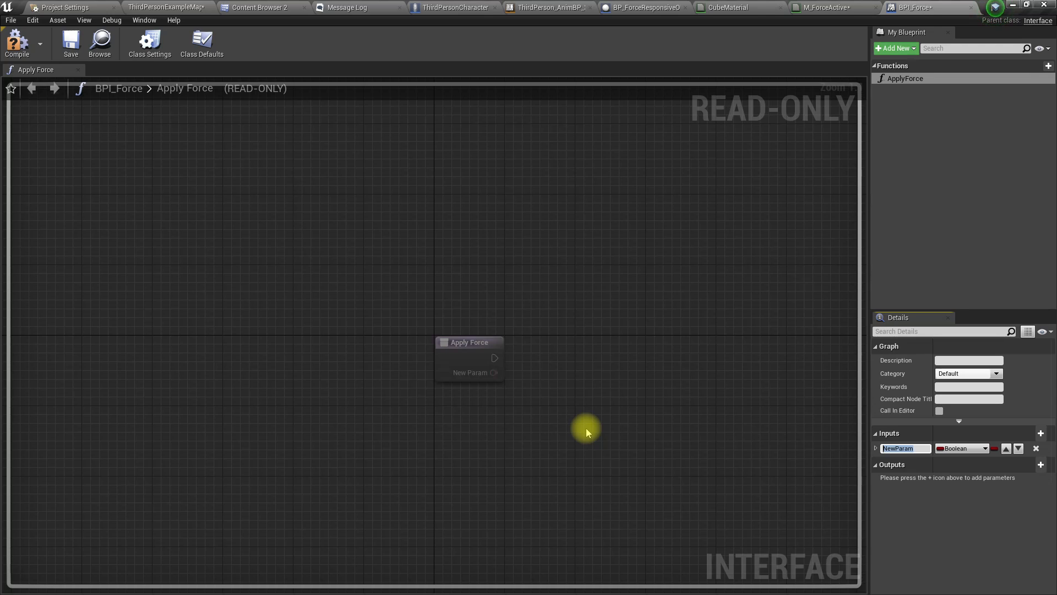
# Name the input 'force origin' and make its type Vector.
pyautogui.write('forc')
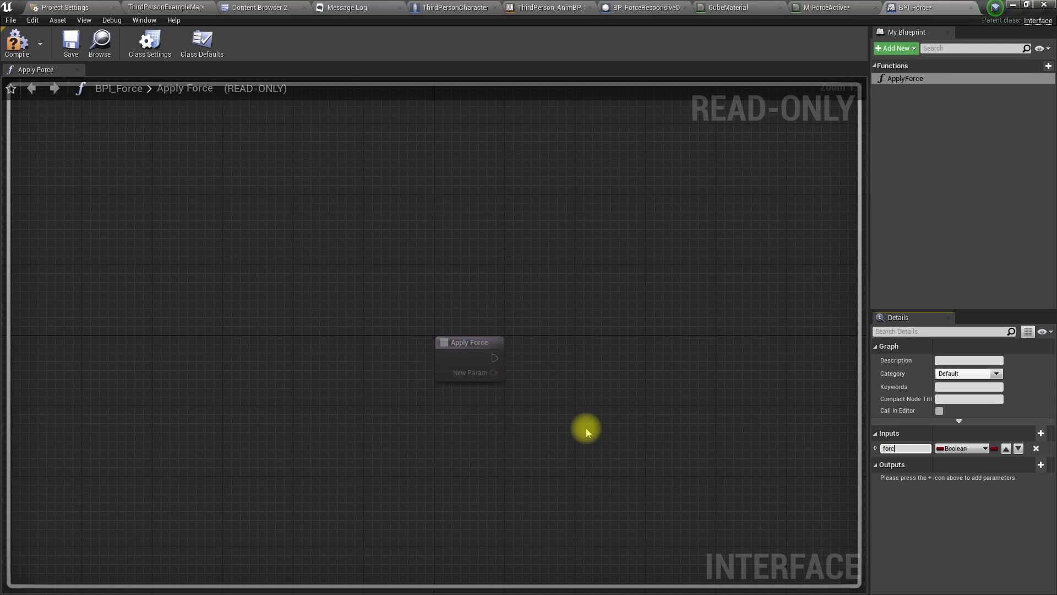
pyautogui.write('forcing actor')
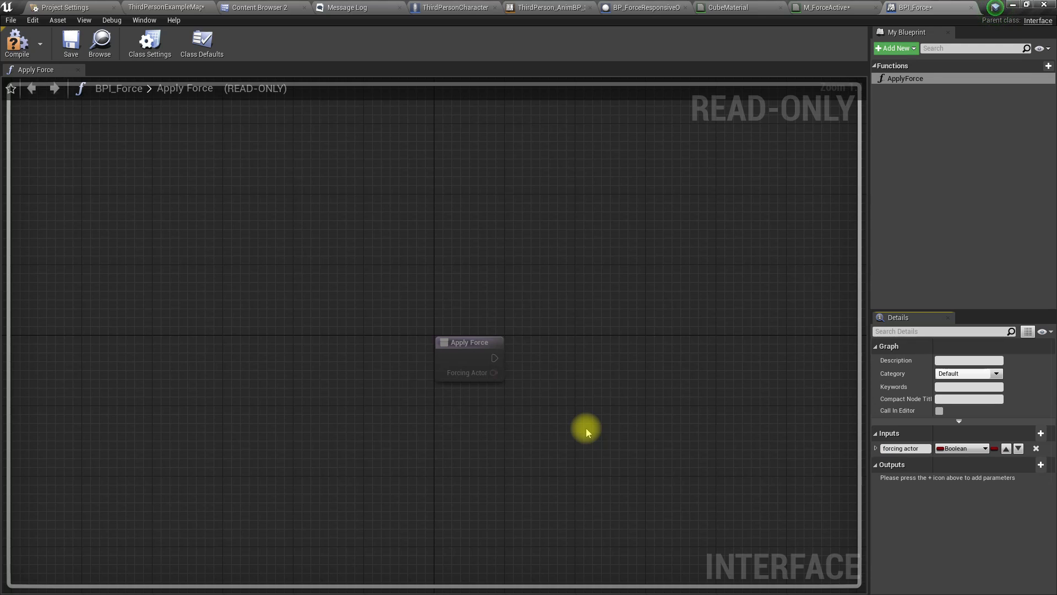
pyautogui.click(960, 448)
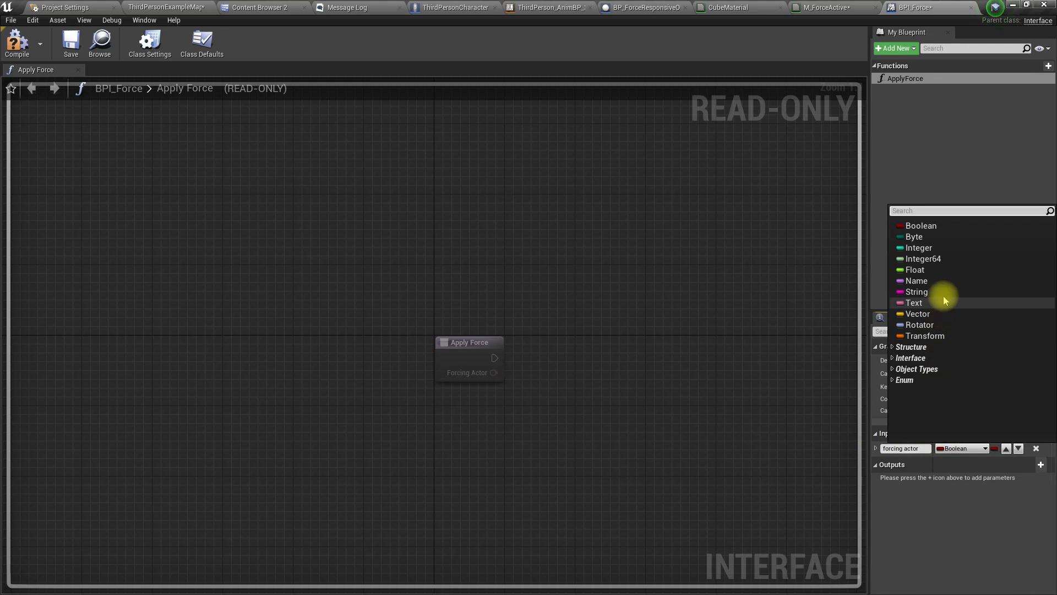
pyautogui.write('acto')
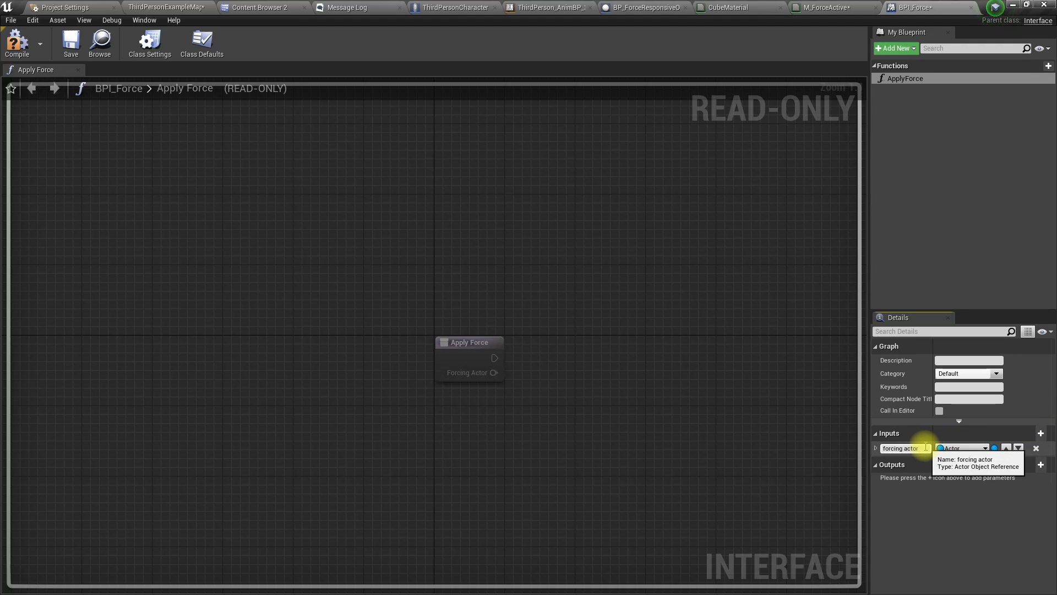
pyautogui.click(960, 448)
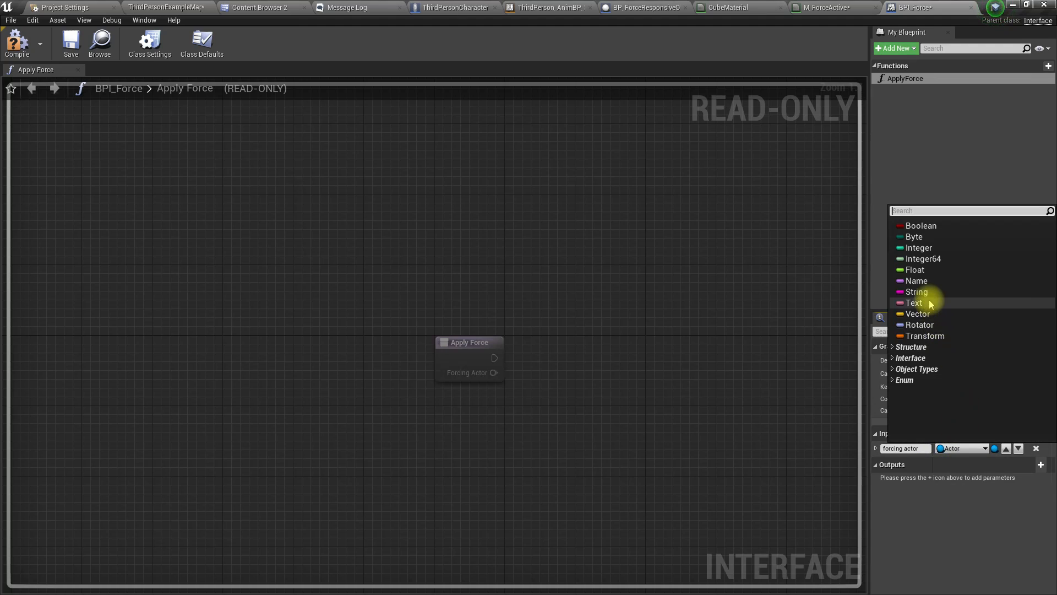
pyautogui.click(917, 314)
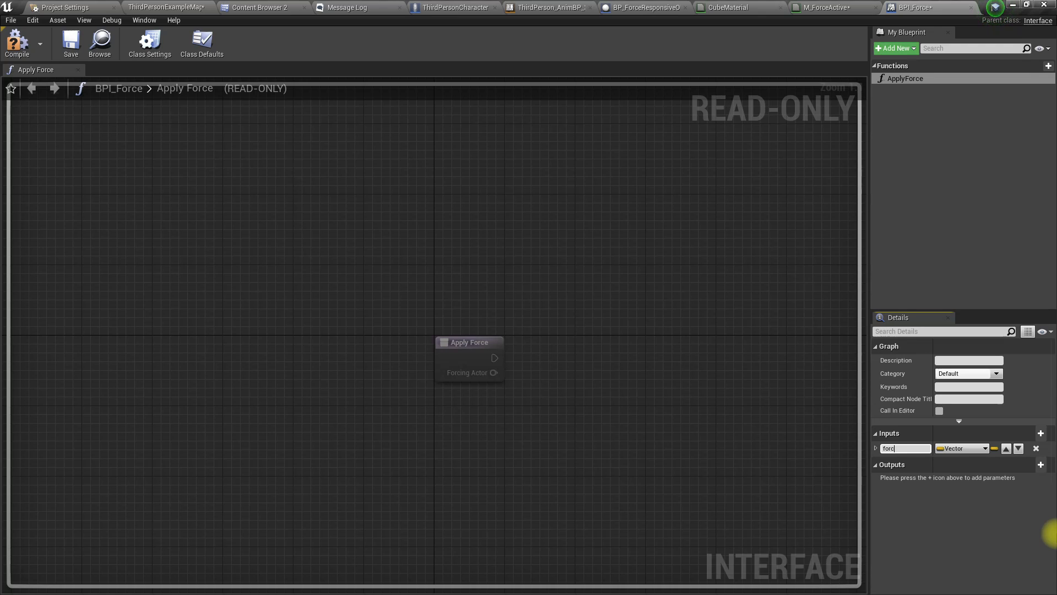
pyautogui.write('force origin')
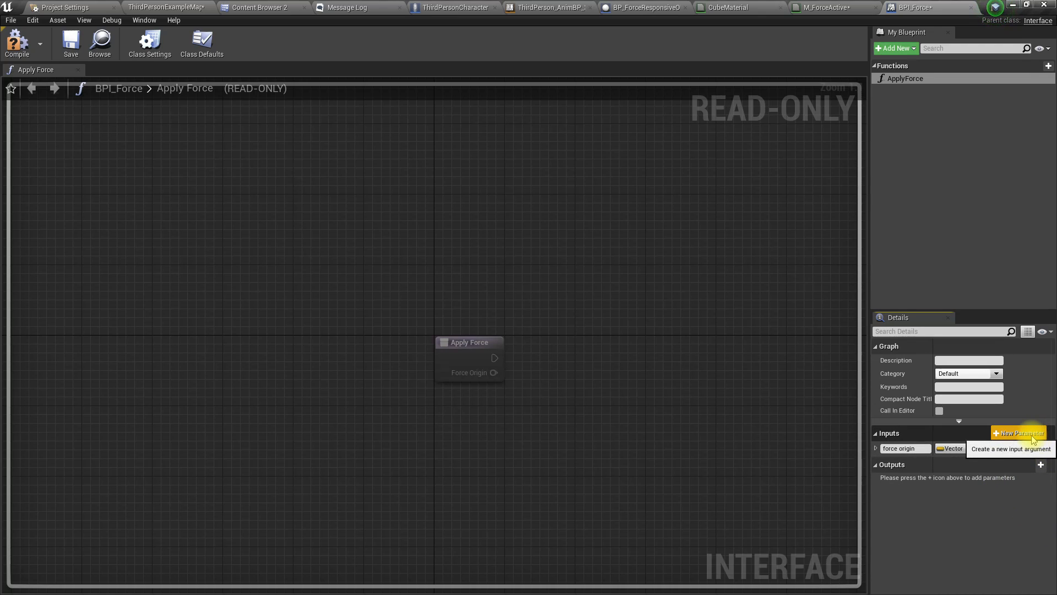
# Add a second Float input 'force power', then return to BP_ForceResponsiveObject.
pyautogui.click(1020, 432)
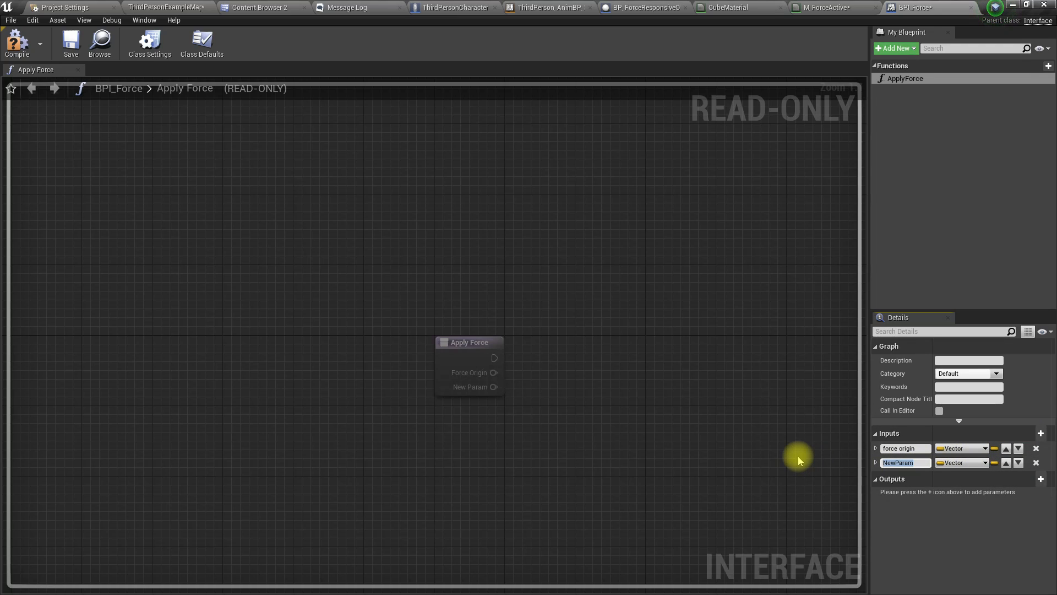
pyautogui.write('force power')
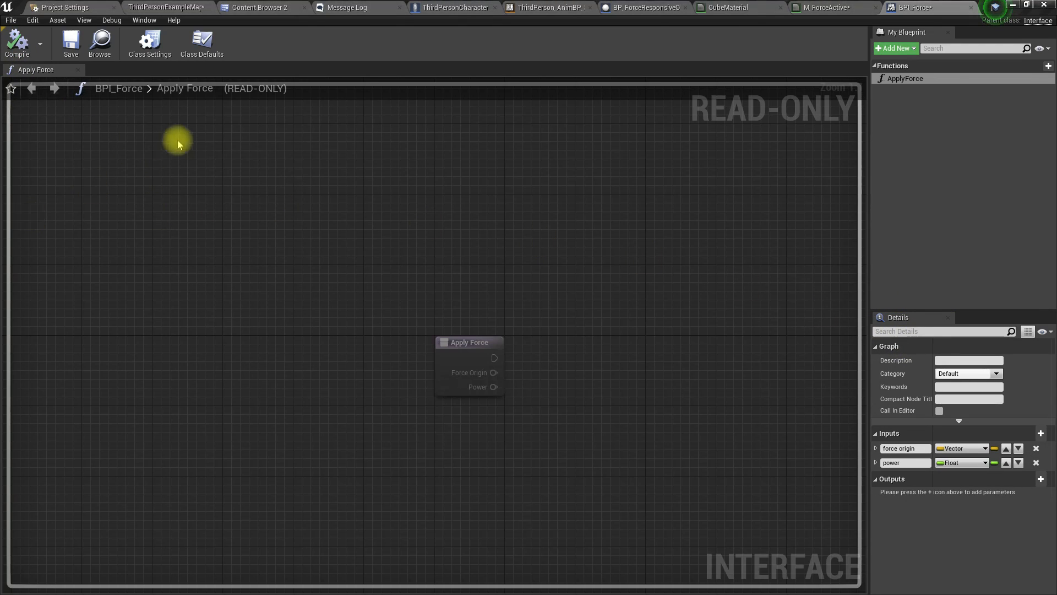
pyautogui.moveTo(472, 185)
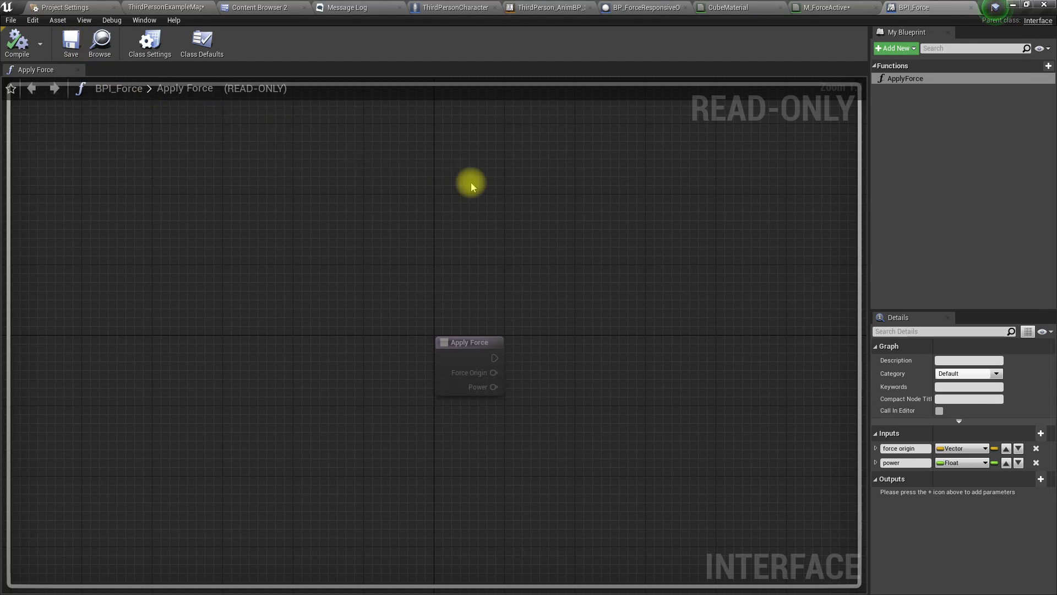
pyautogui.click(640, 8)
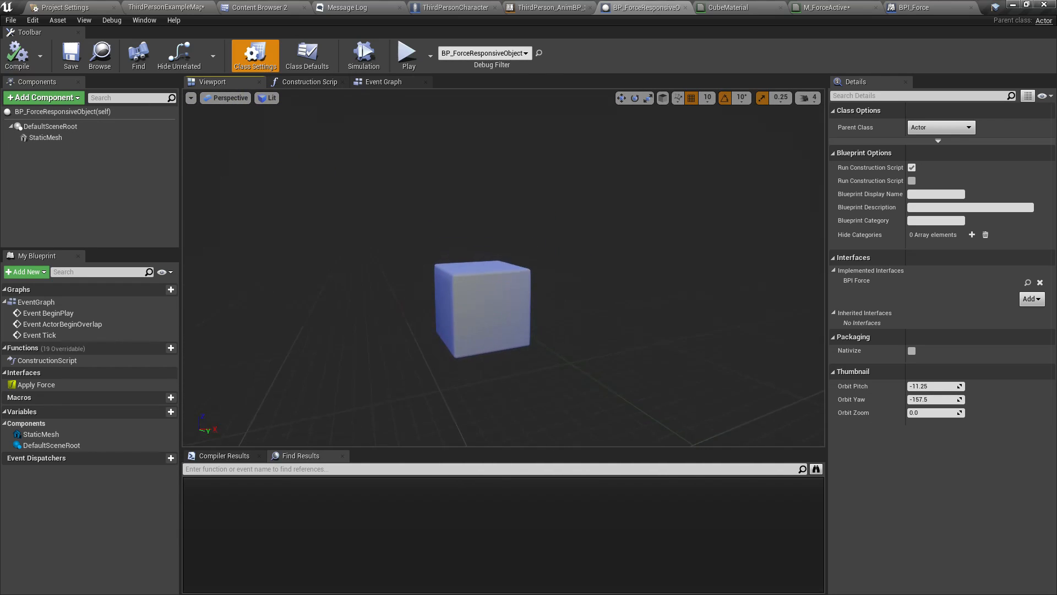
# Make Event Apply Force print 'Force applied', save the blueprint, and go to ThirdPersonCharacter.
pyautogui.click(382, 82)
pyautogui.write('appl')
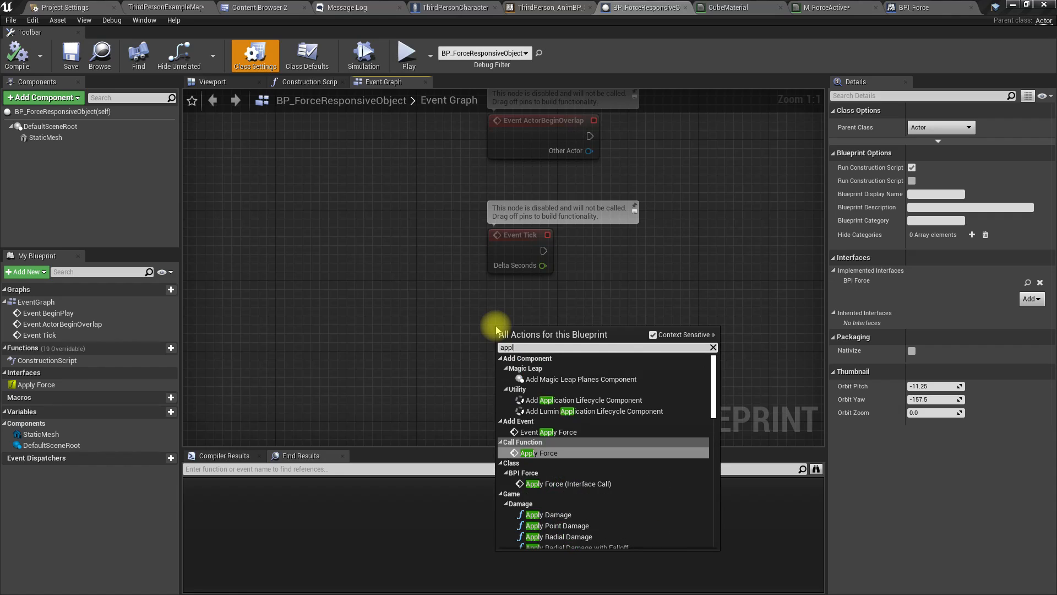
pyautogui.click(547, 431)
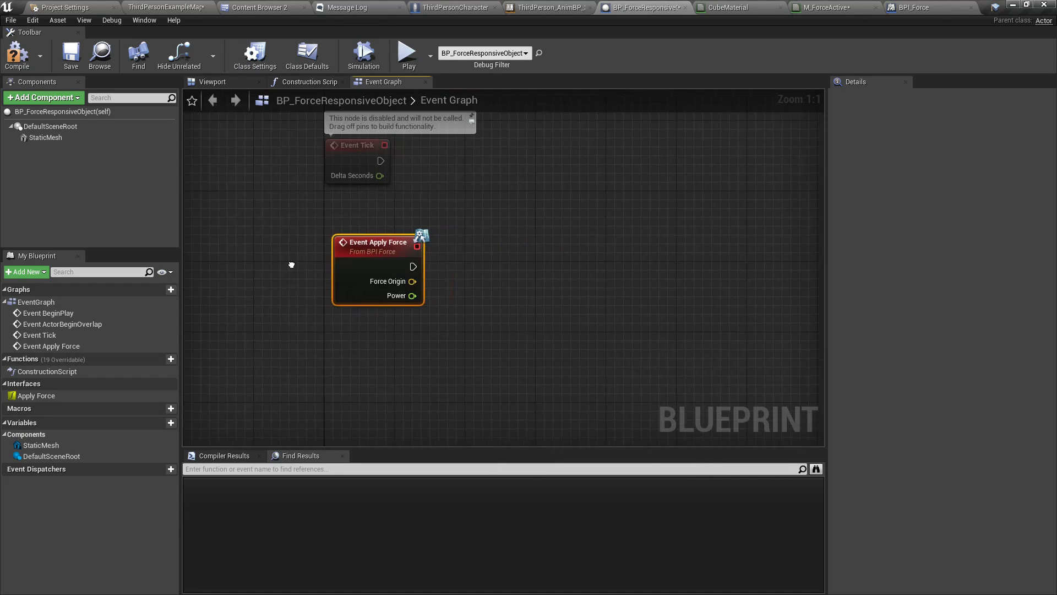
pyautogui.moveTo(413, 266); pyautogui.dragTo(530, 269)
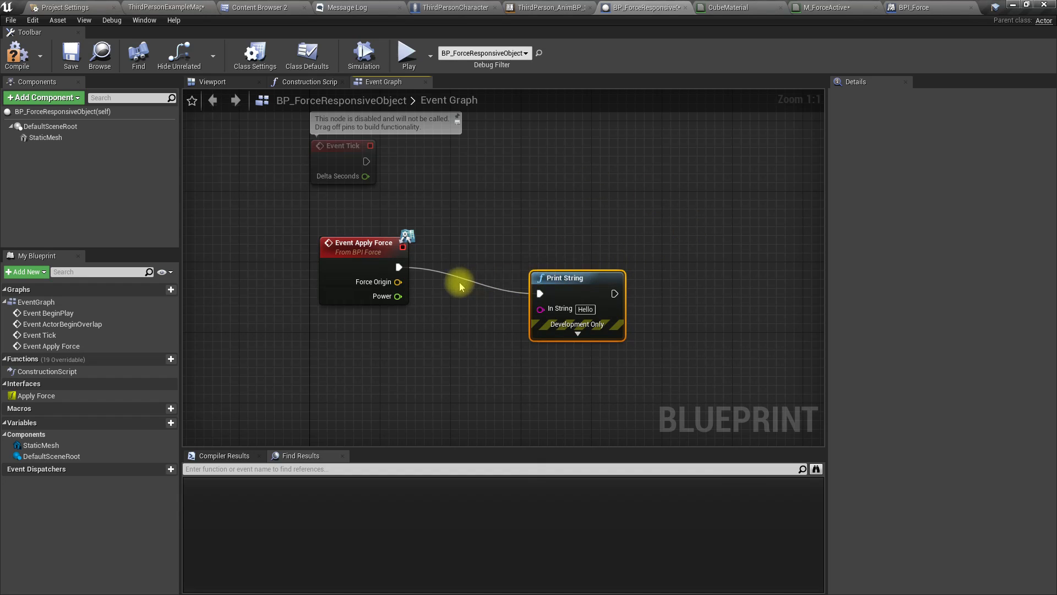
pyautogui.moveTo(575, 278); pyautogui.dragTo(629, 268)
pyautogui.write('Force applied')
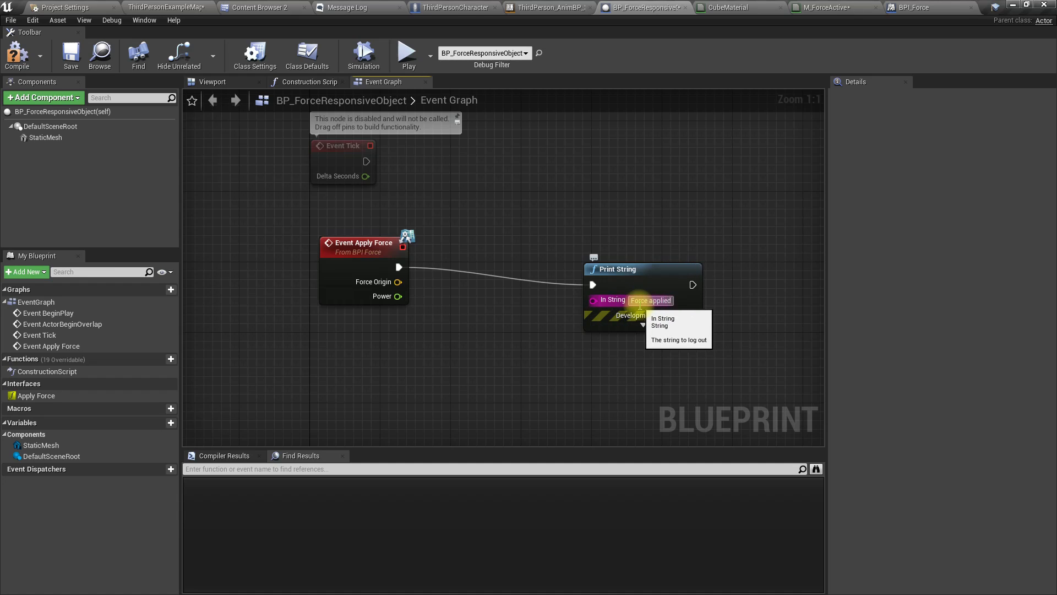
pyautogui.click(70, 55)
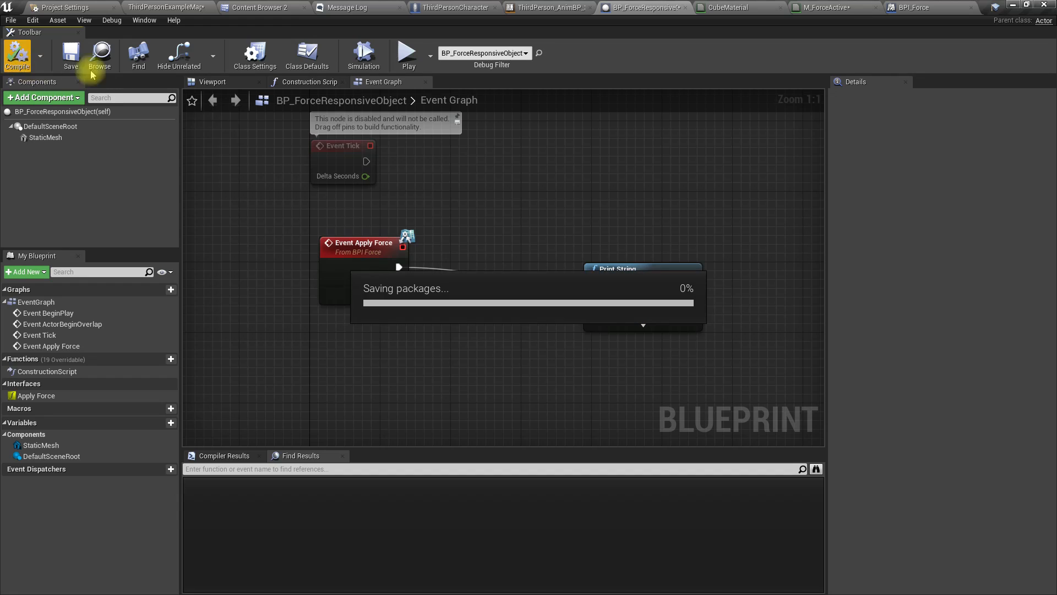
pyautogui.click(454, 7)
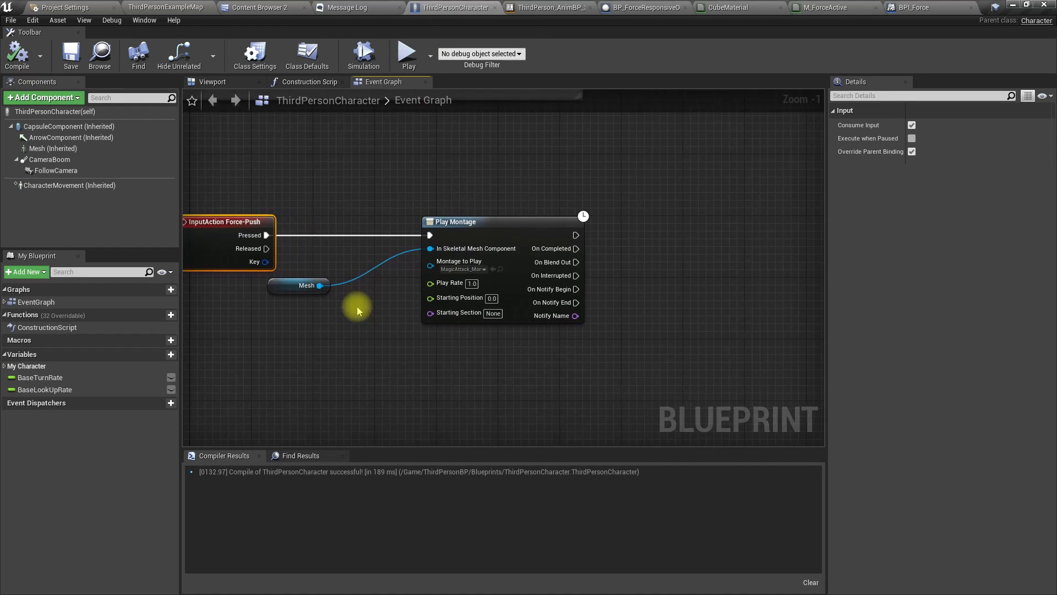
# Check the Mesh reference details and play-test the level before returning to ThirdPersonCharacter.
pyautogui.click(306, 285)
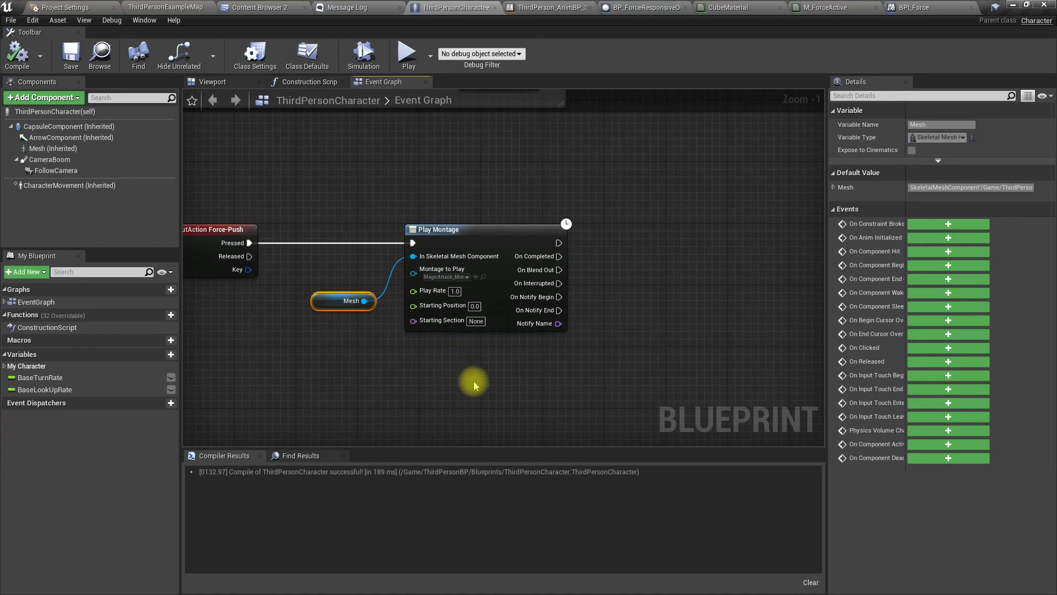
pyautogui.click(161, 7)
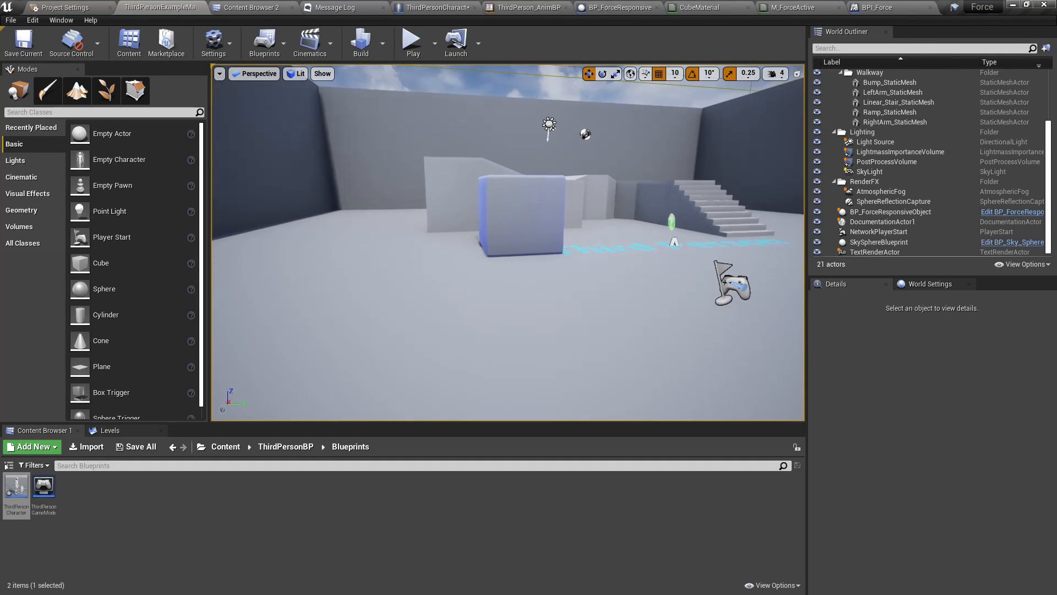
pyautogui.click(411, 39)
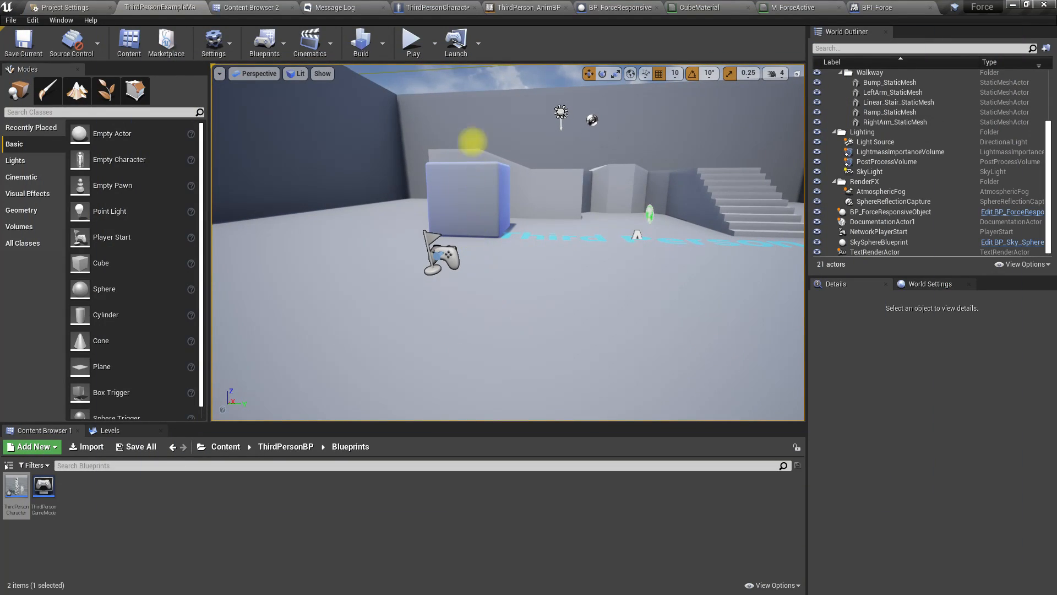
pyautogui.click(451, 7)
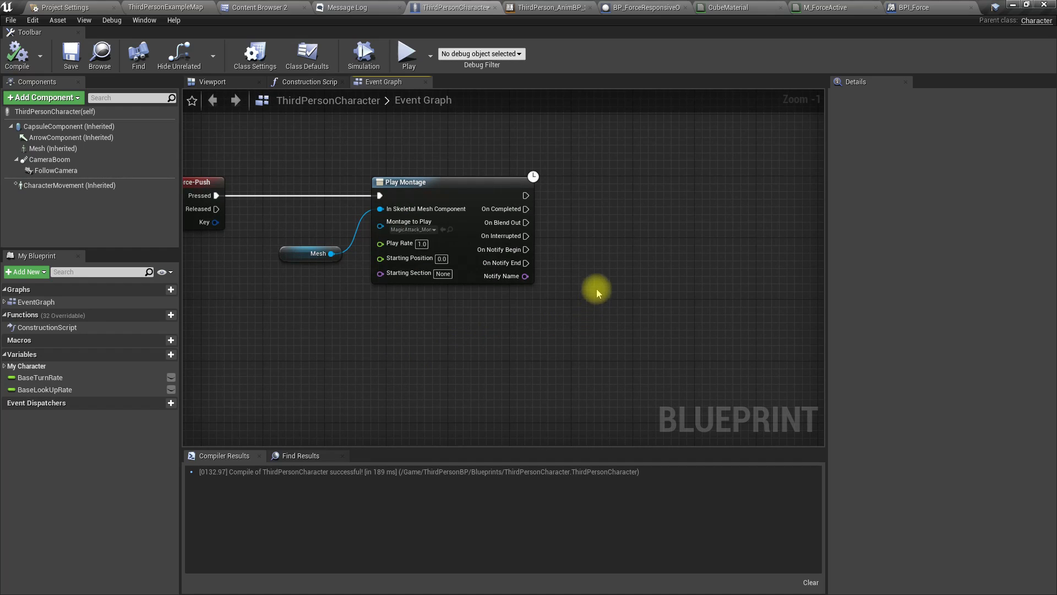
pyautogui.moveTo(548, 243)
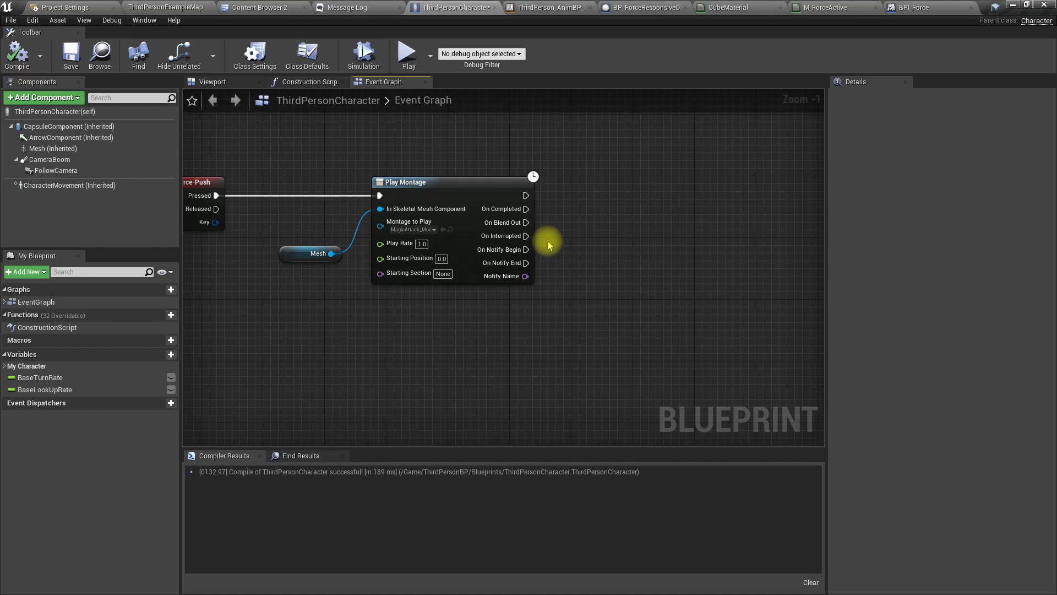
pyautogui.moveTo(620, 146)
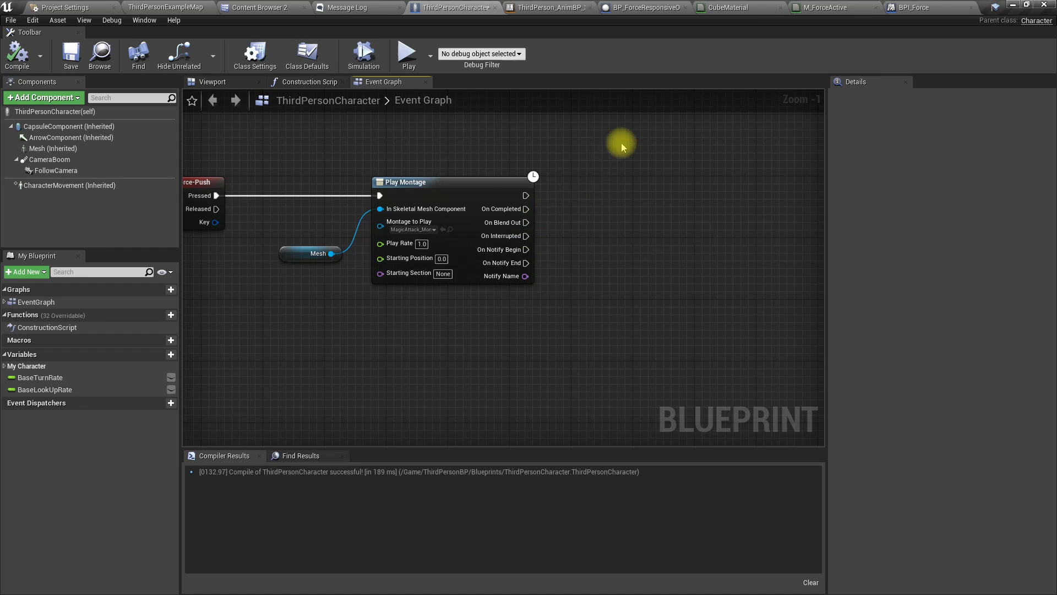
# Check MagicAttack_Montage's notify, then pull a new link from Play Montage's On Notify Begin.
pyautogui.click(262, 8)
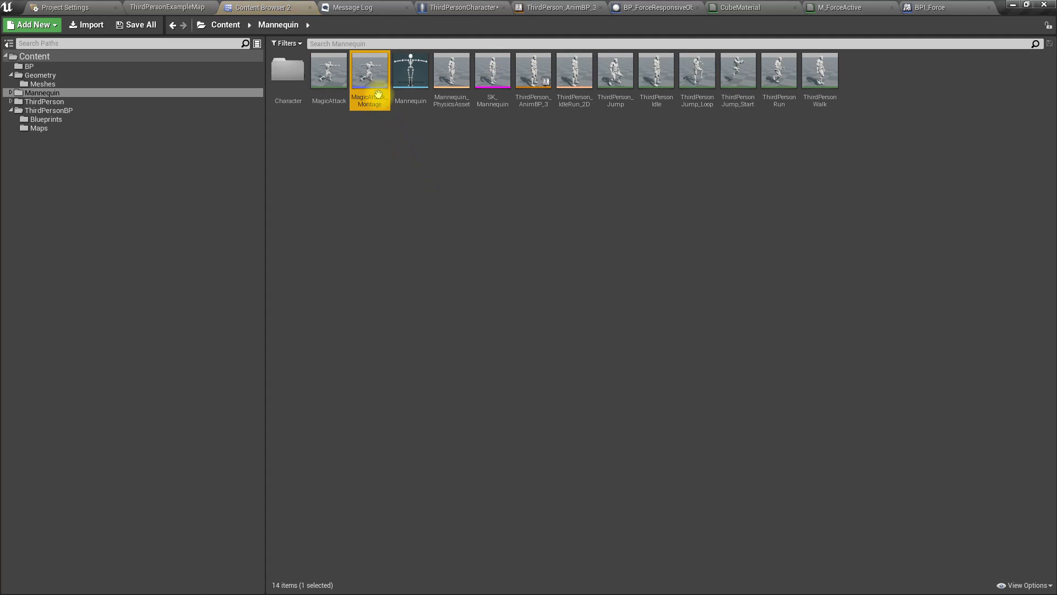
pyautogui.doubleClick(368, 71)
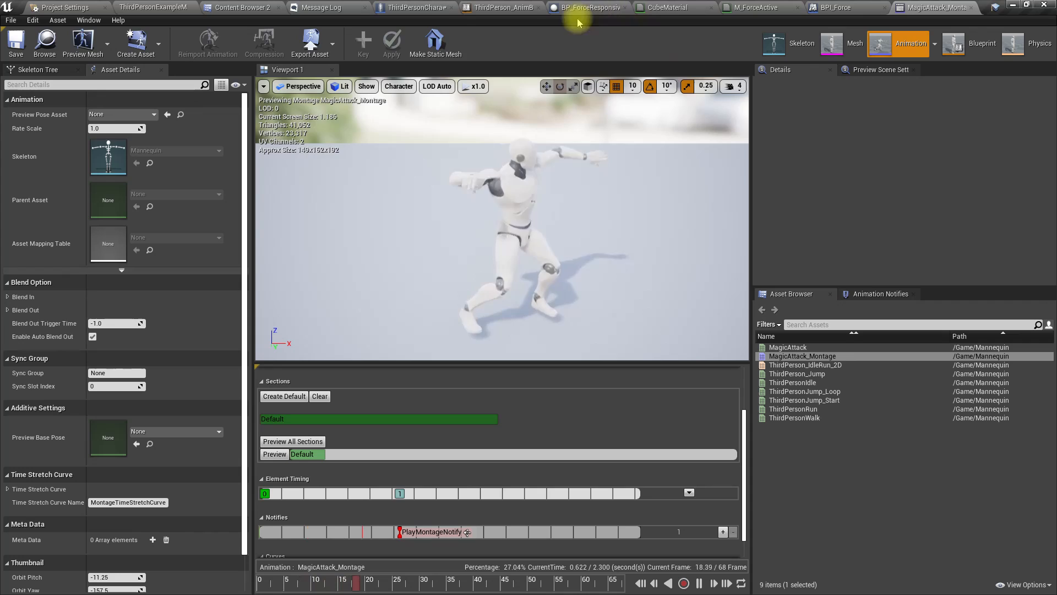
pyautogui.click(414, 8)
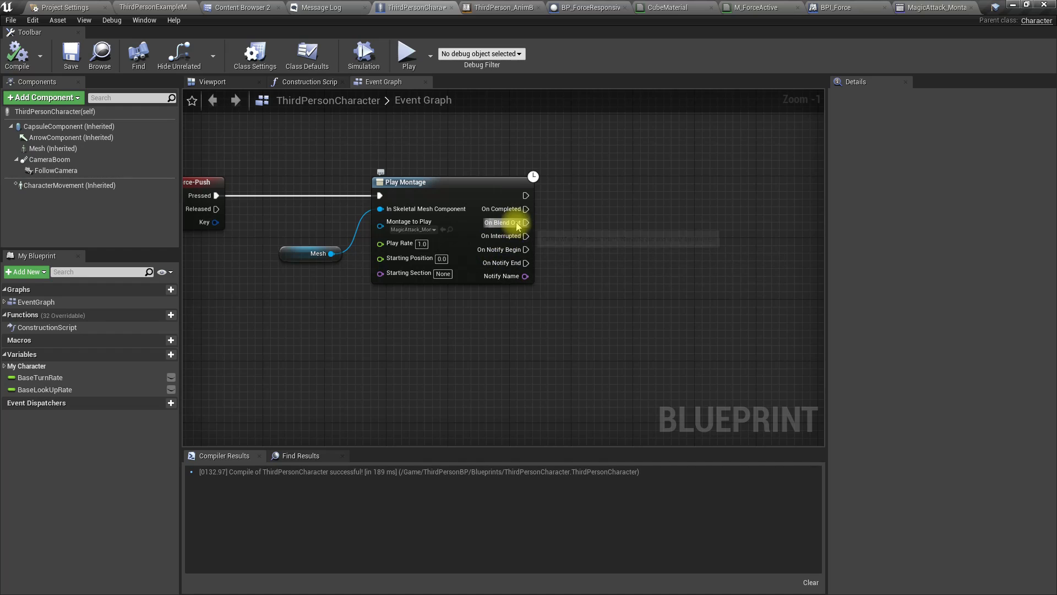
pyautogui.moveTo(525, 249); pyautogui.dragTo(603, 262)
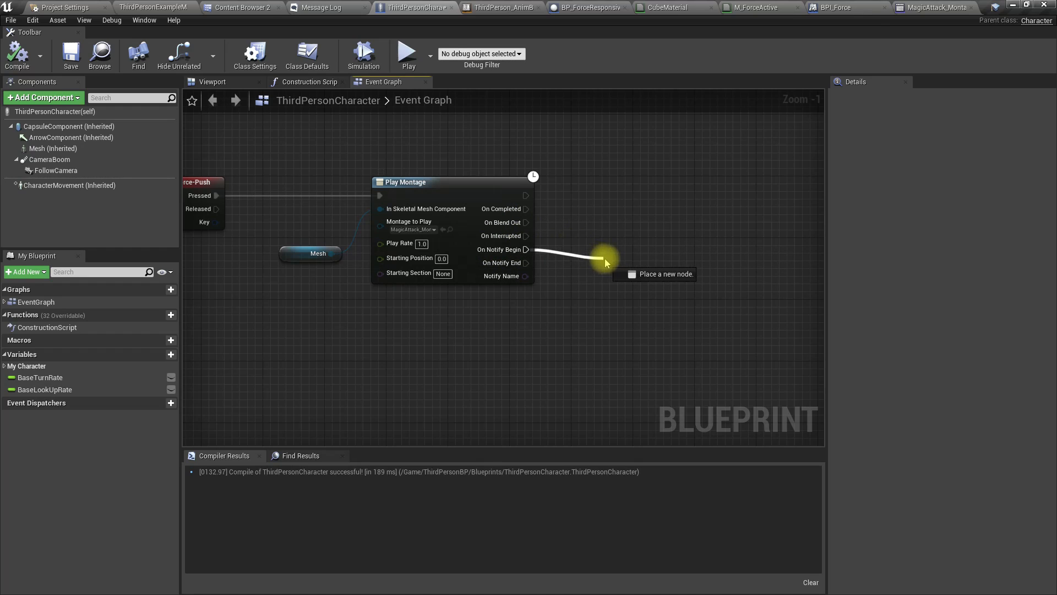
# Add a CapsuleTraceForObjects starting at GetActorLocation, with GetActorForwardVector available.
pyautogui.click(630, 254)
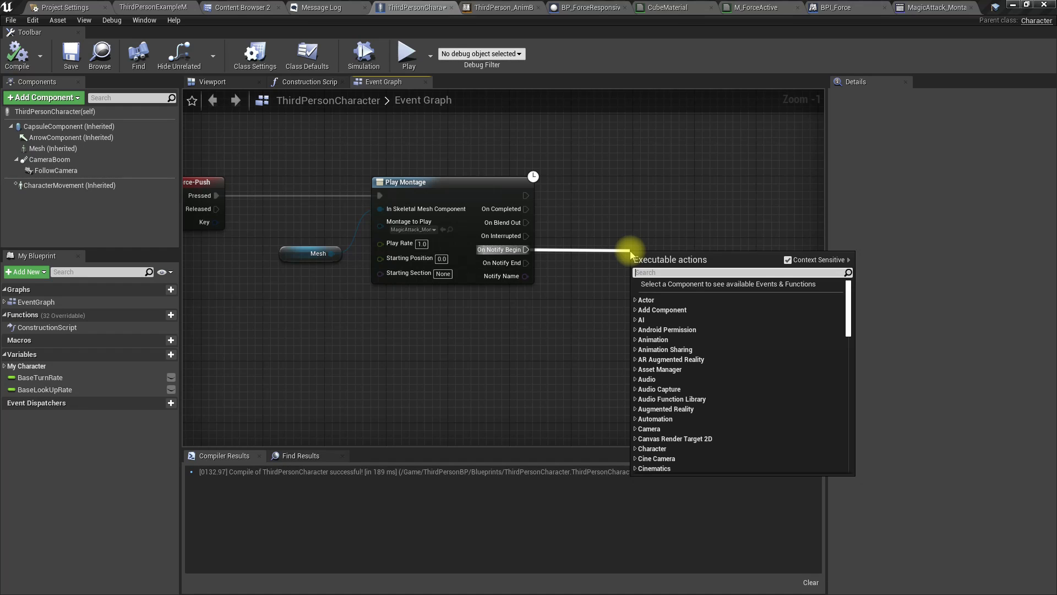
pyautogui.write('capsul')
pyautogui.write('get actor loc')
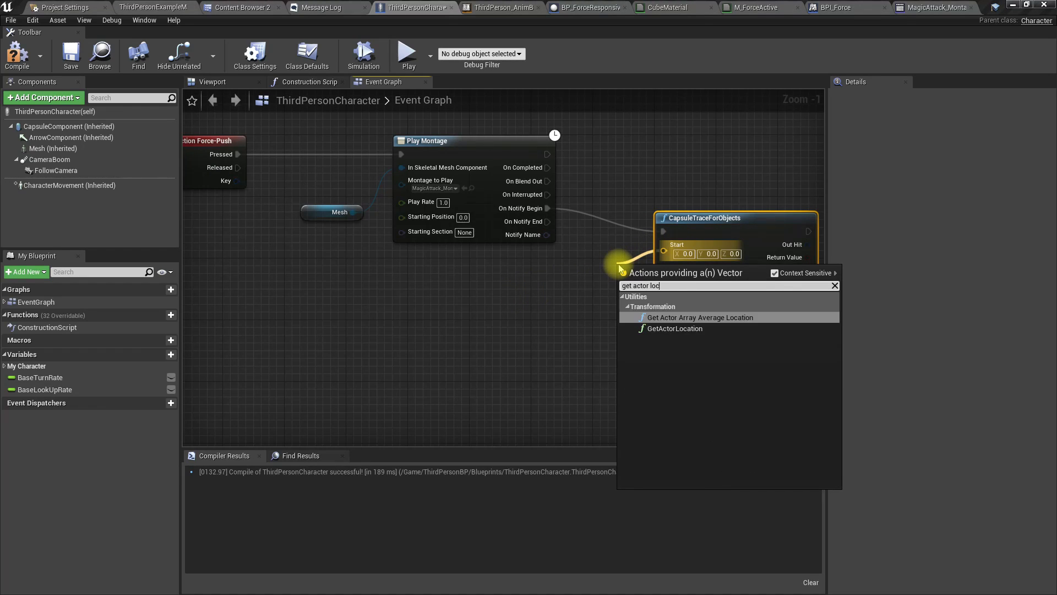
pyautogui.click(673, 328)
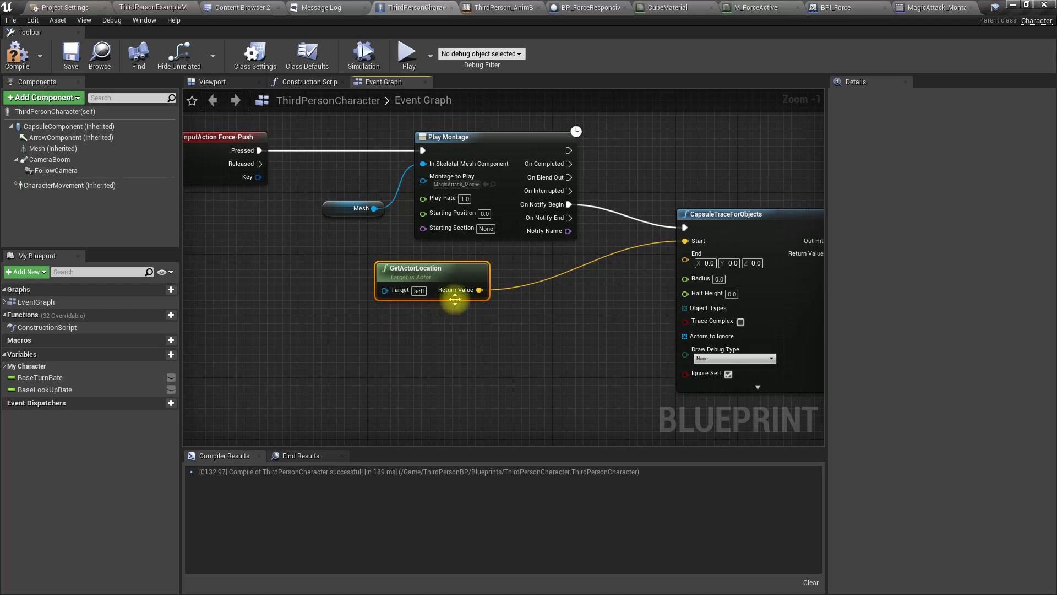
pyautogui.moveTo(479, 290); pyautogui.dragTo(467, 333)
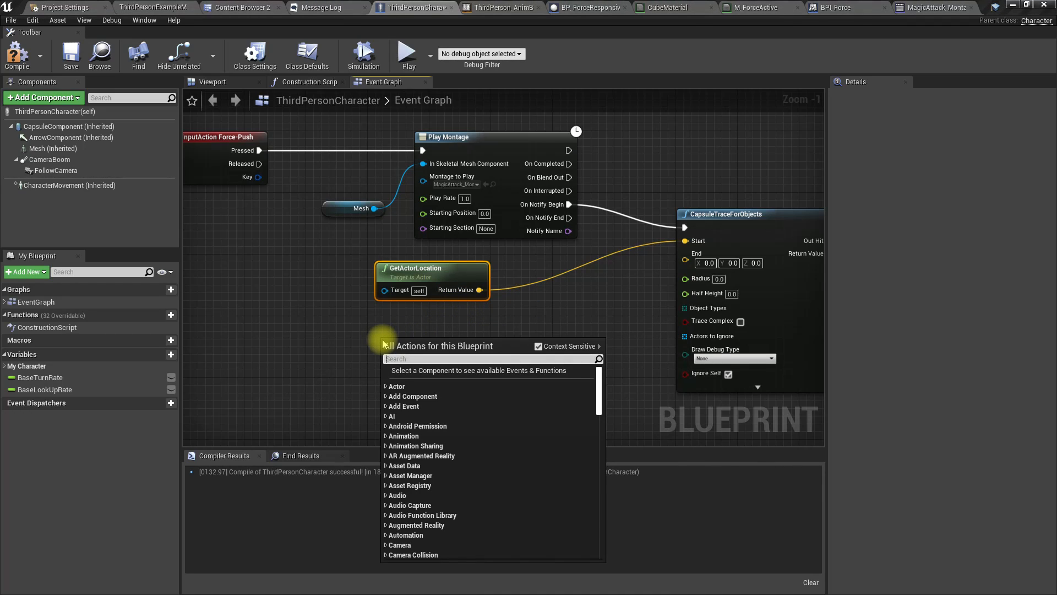
pyautogui.write('get actor')
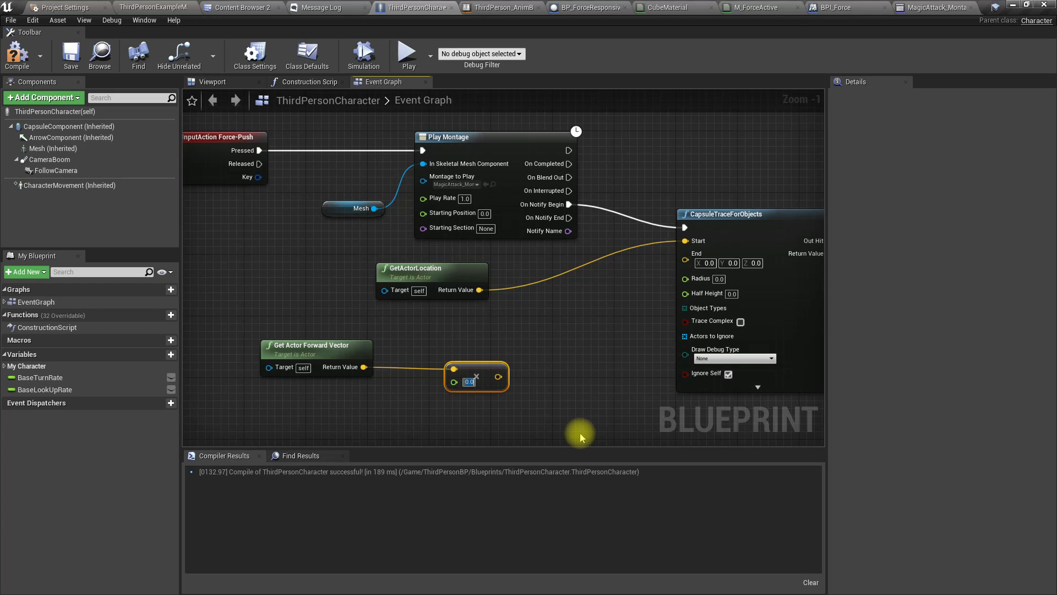
# End the trace at actor location plus forward vector times 2000.
pyautogui.write('20')
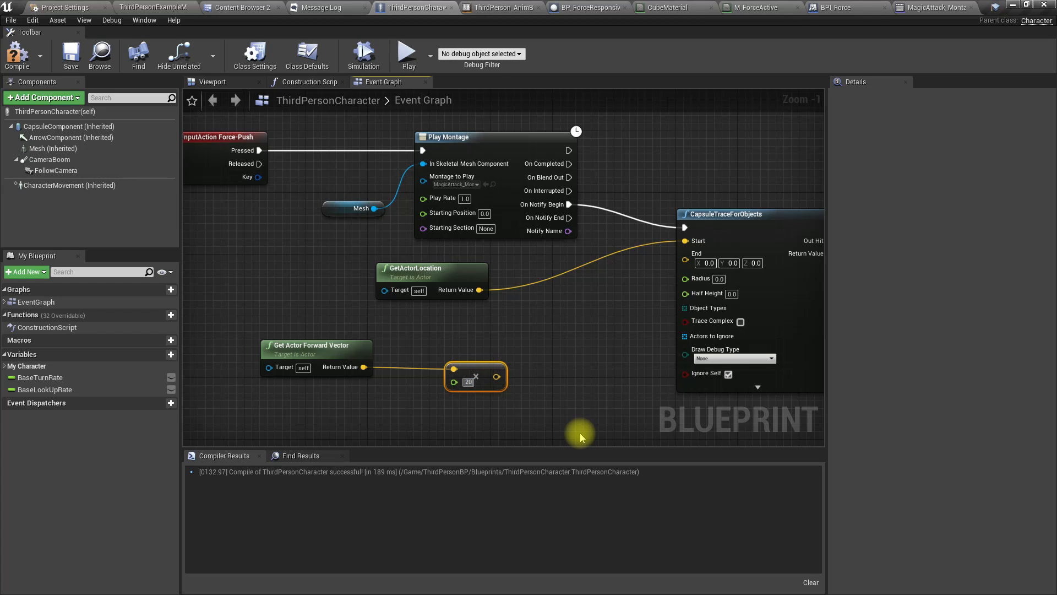
pyautogui.write('2000')
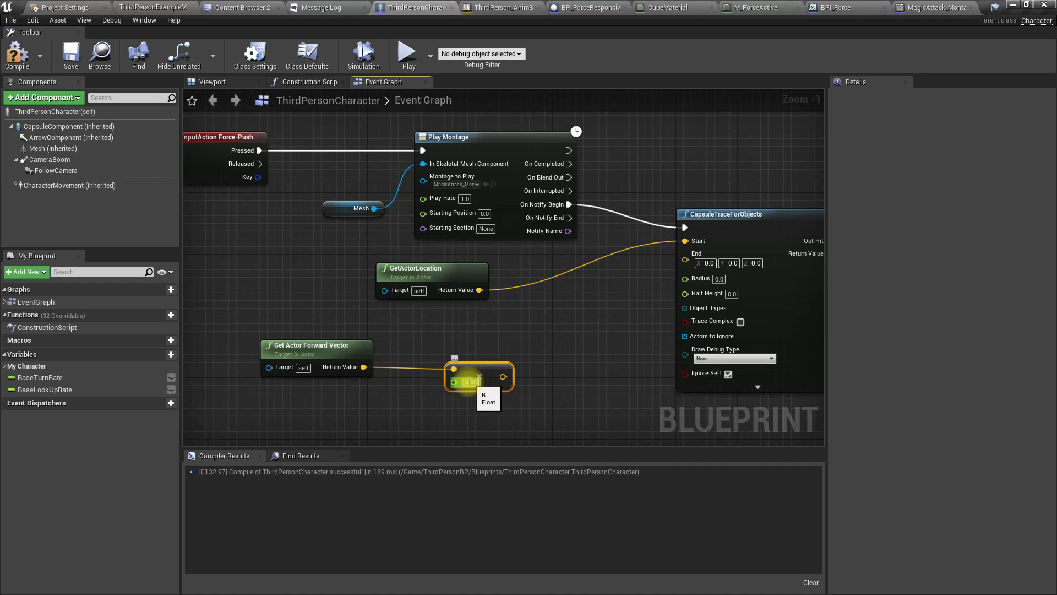
pyautogui.moveTo(476, 290); pyautogui.dragTo(531, 327)
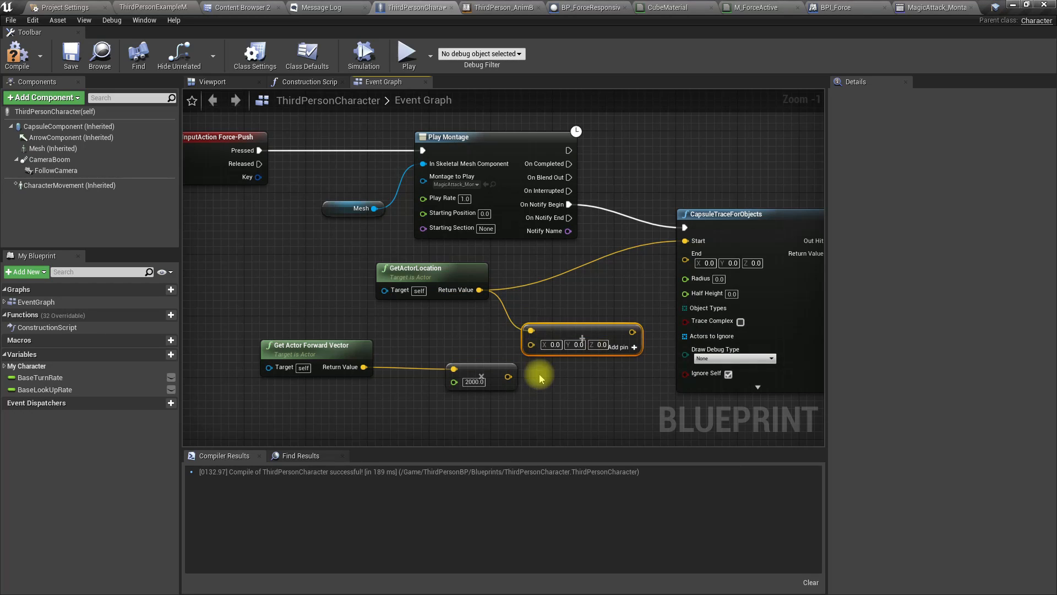
pyautogui.moveTo(634, 331); pyautogui.dragTo(624, 340)
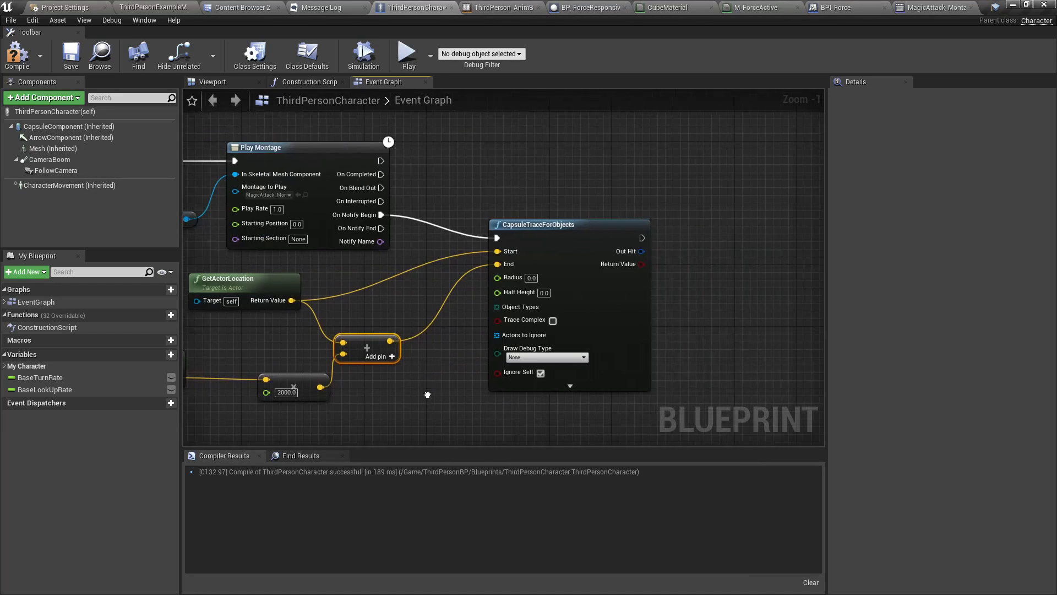
pyautogui.moveTo(427, 394); pyautogui.dragTo(486, 396)
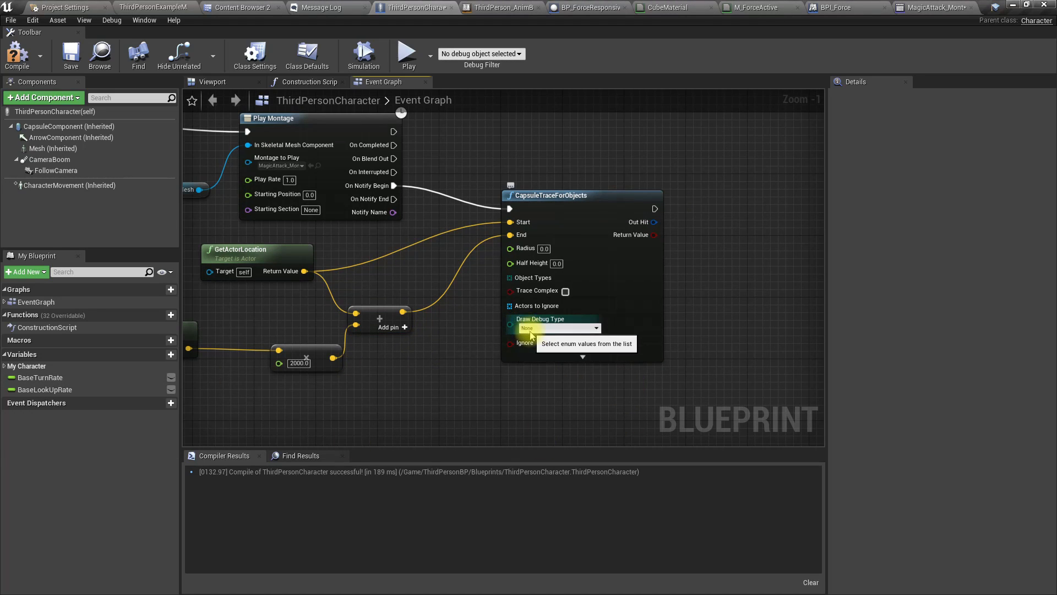
# Set Draw Debug Type to For Duration, compile, and feed Object Types from a Make Array.
pyautogui.click(558, 328)
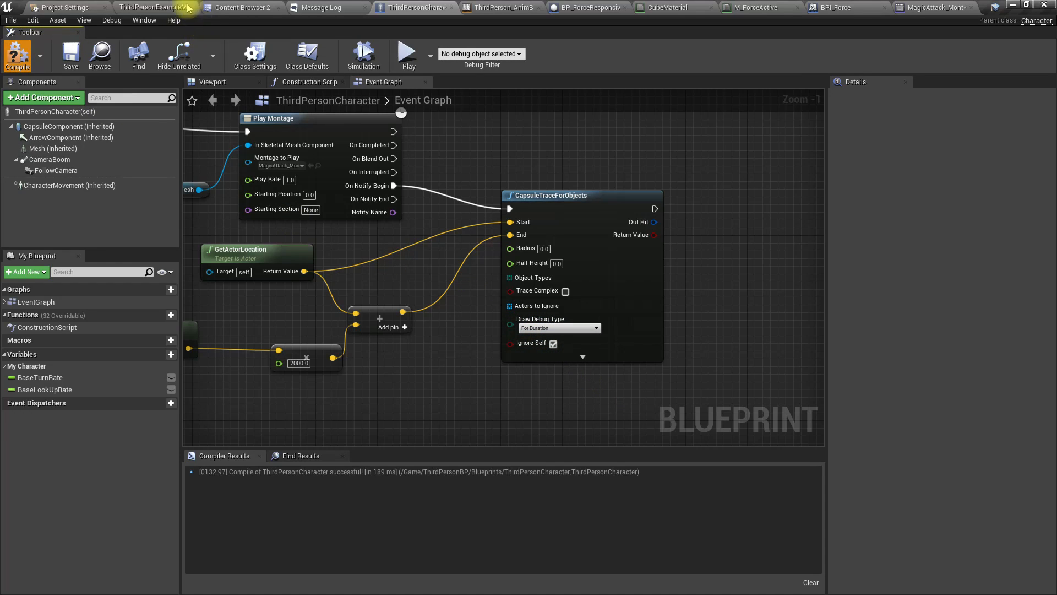
pyautogui.click(16, 55)
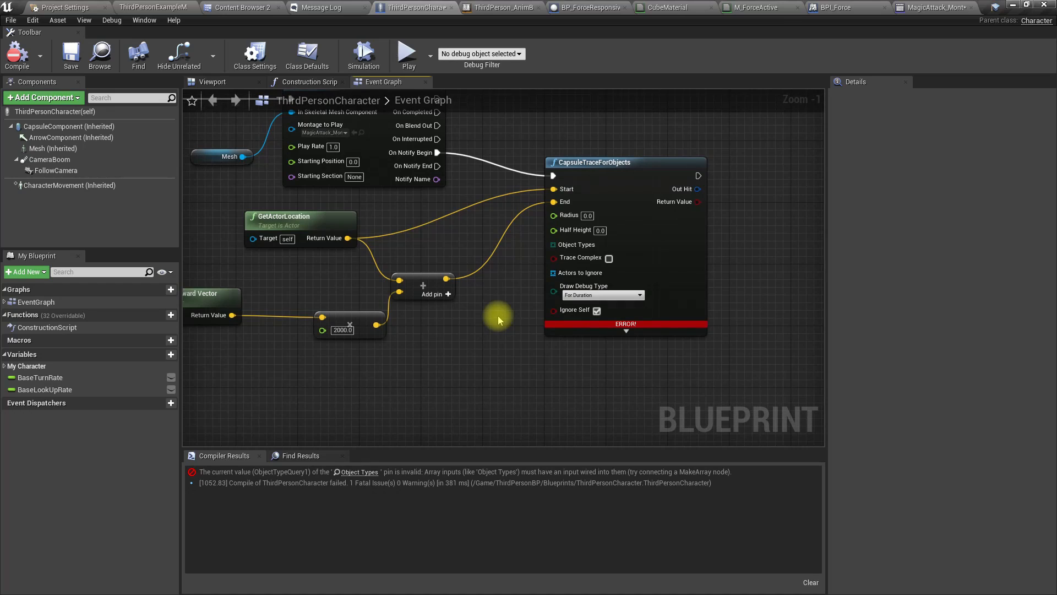
pyautogui.moveTo(578, 272)
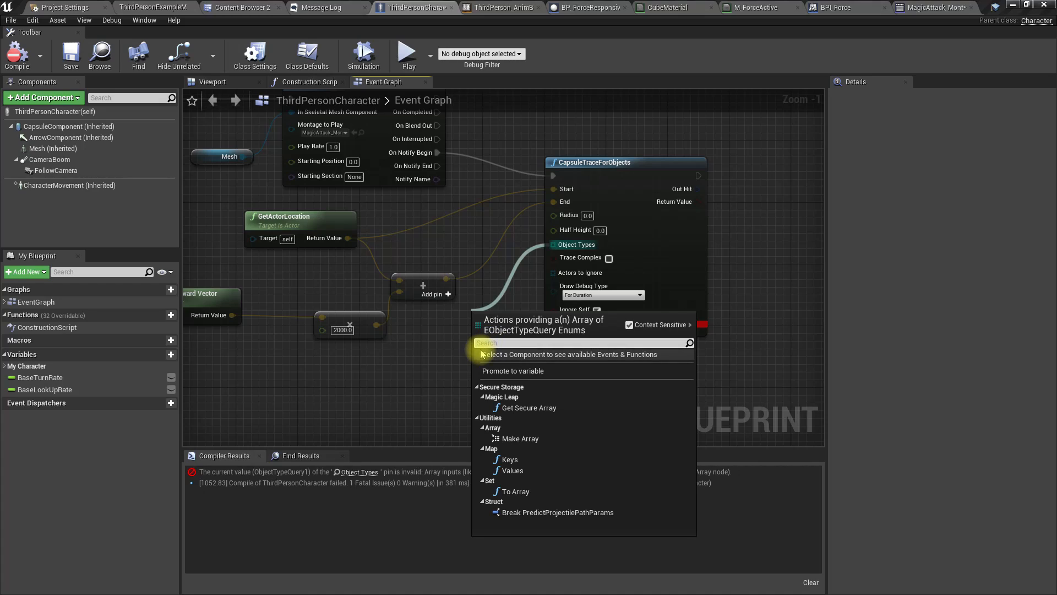
pyautogui.write('make')
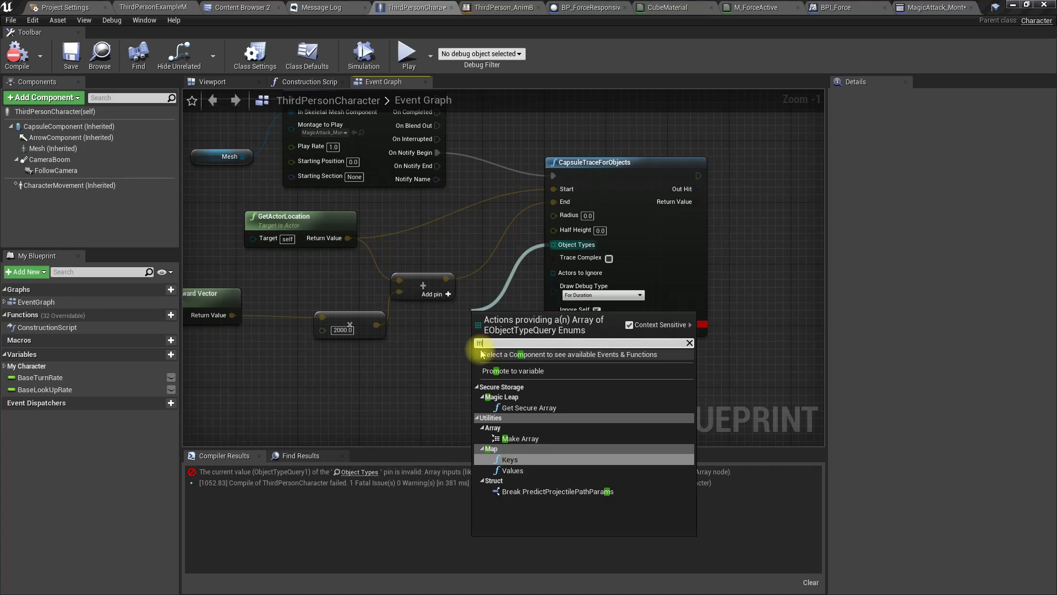
pyautogui.click(520, 438)
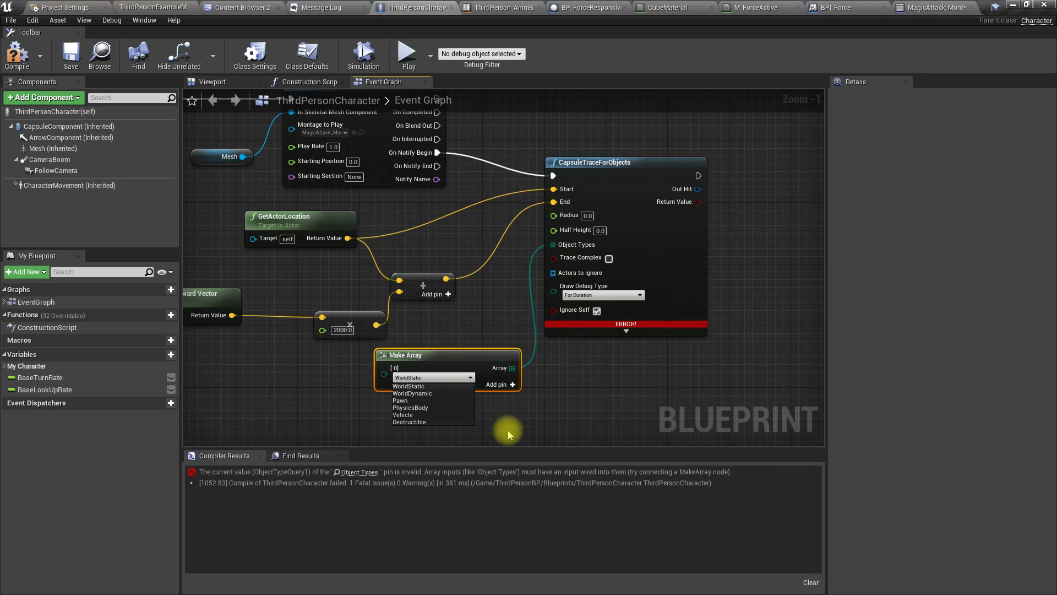
pyautogui.moveTo(370, 415)
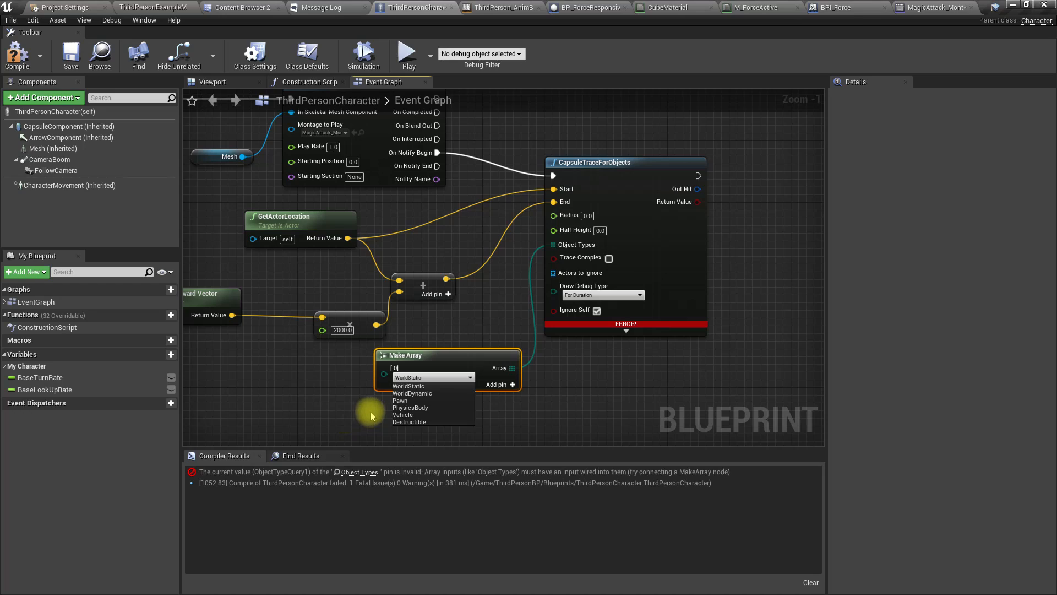
pyautogui.click(407, 385)
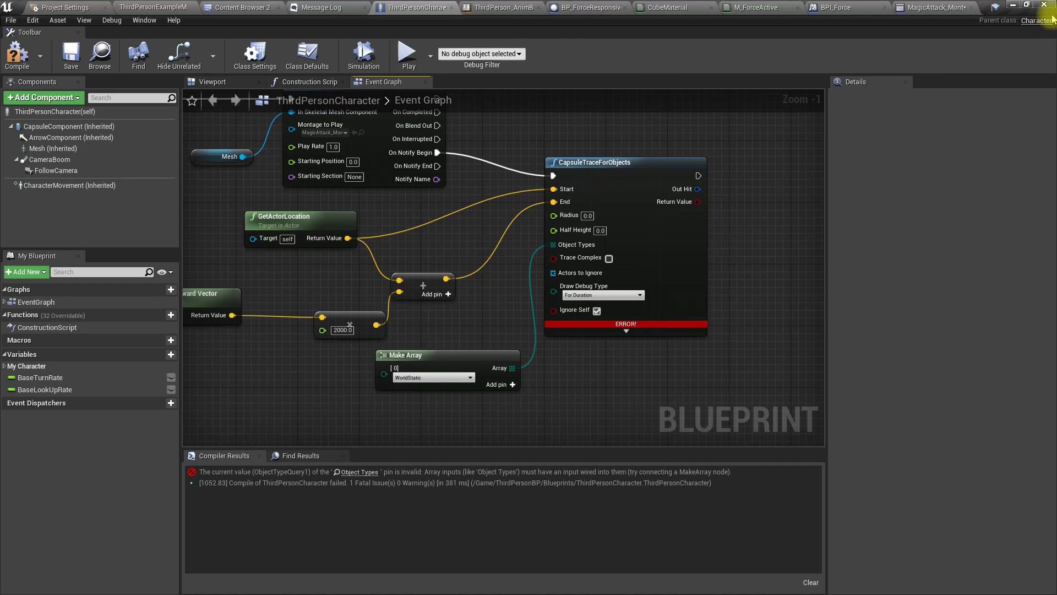
pyautogui.click(573, 8)
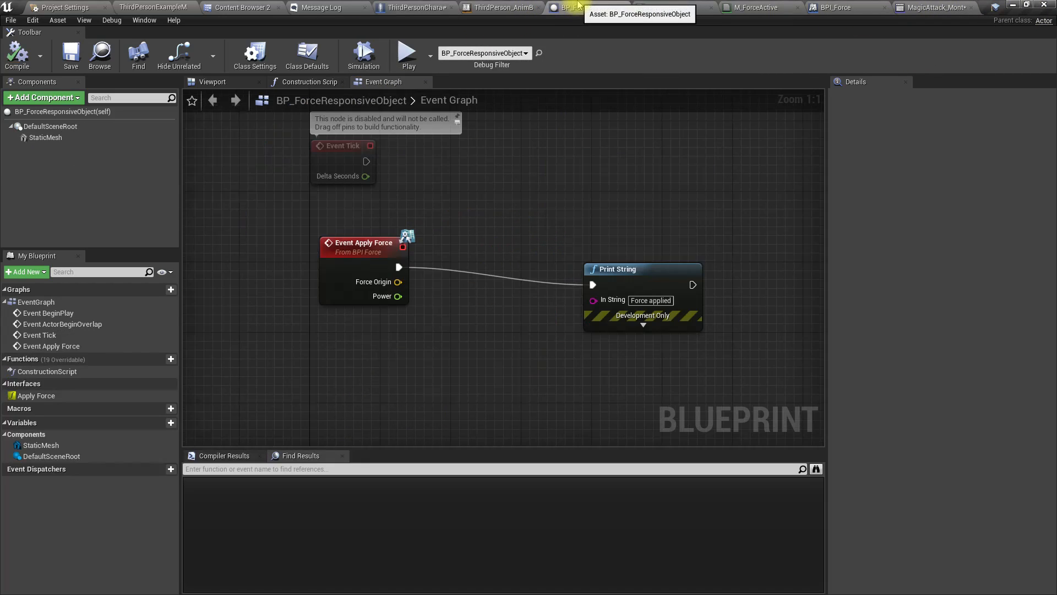
pyautogui.click(307, 55)
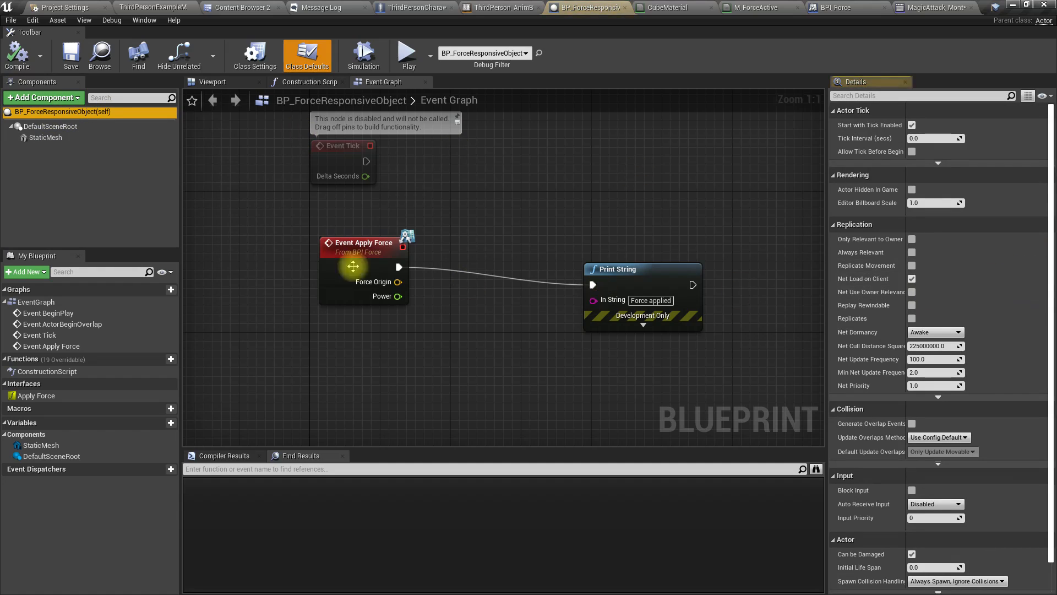
pyautogui.click(45, 137)
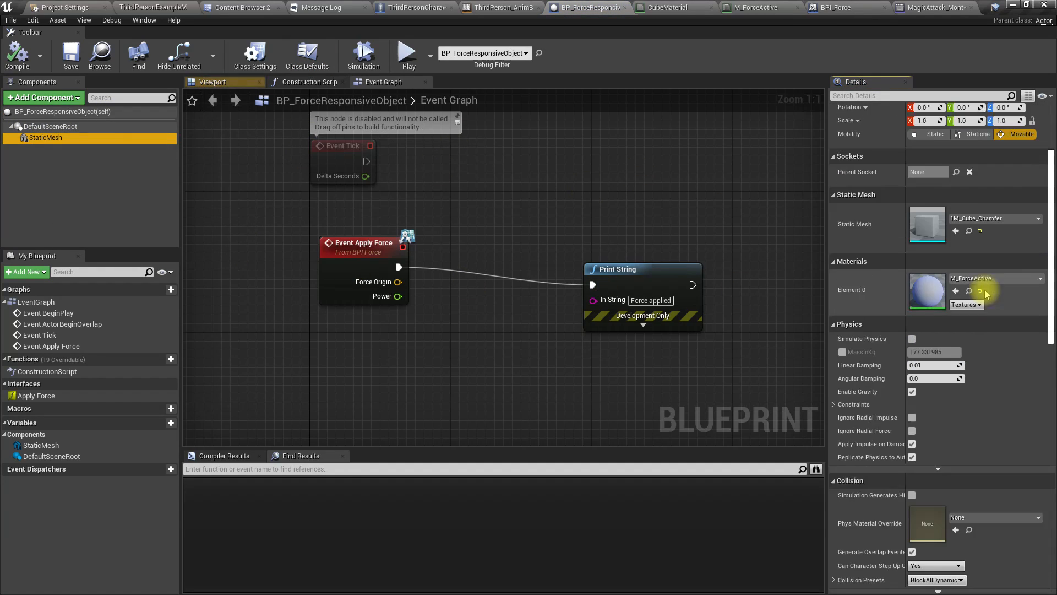
pyautogui.scroll(-3)
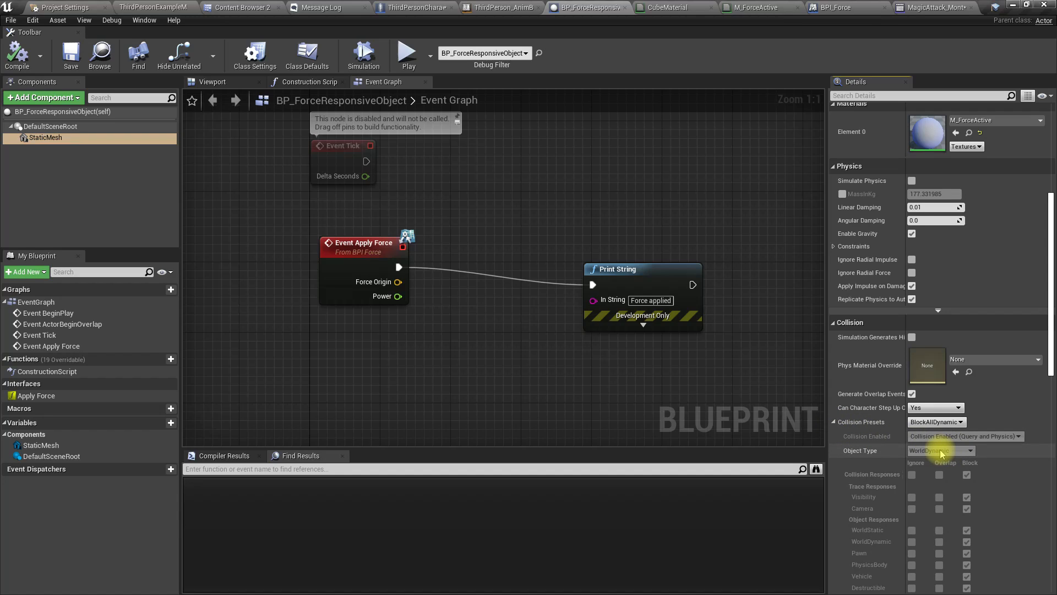
pyautogui.click(415, 8)
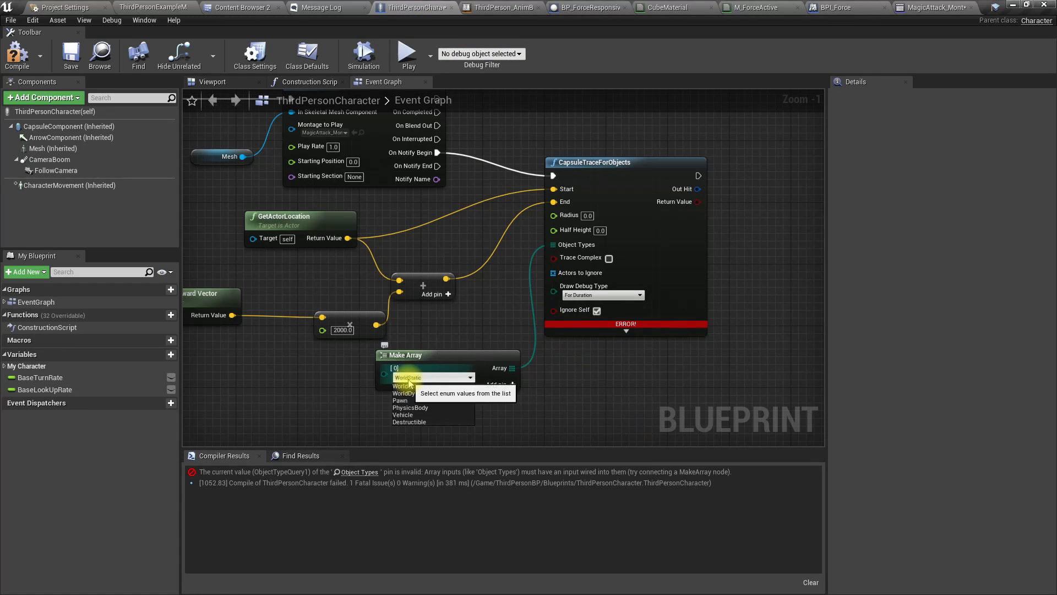
# Target WorldDynamic objects in the array, compile, and read CapsuleComponent's radius and half height.
pyautogui.click(407, 385)
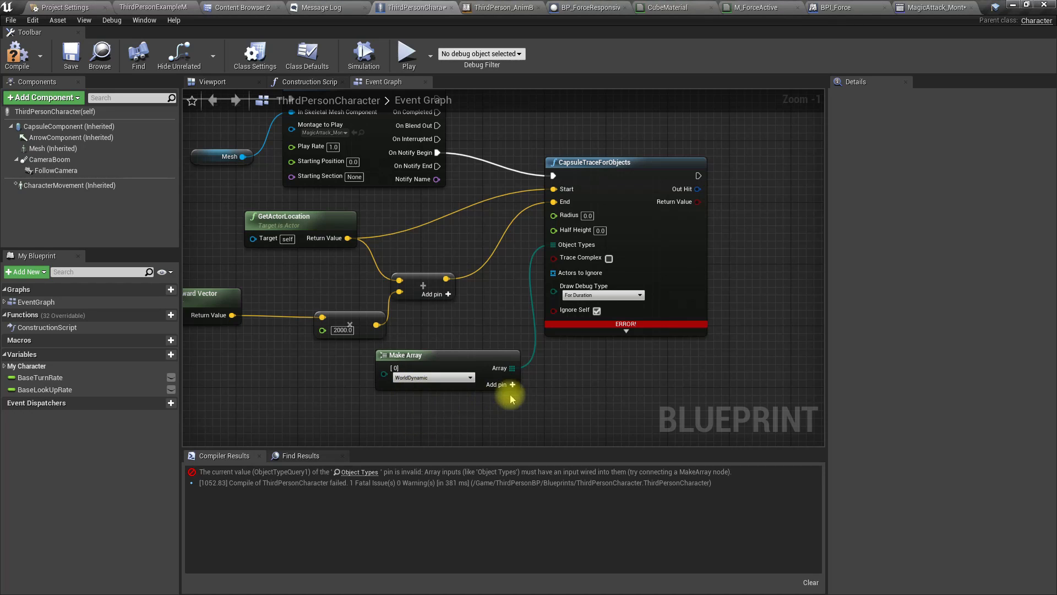
pyautogui.click(17, 55)
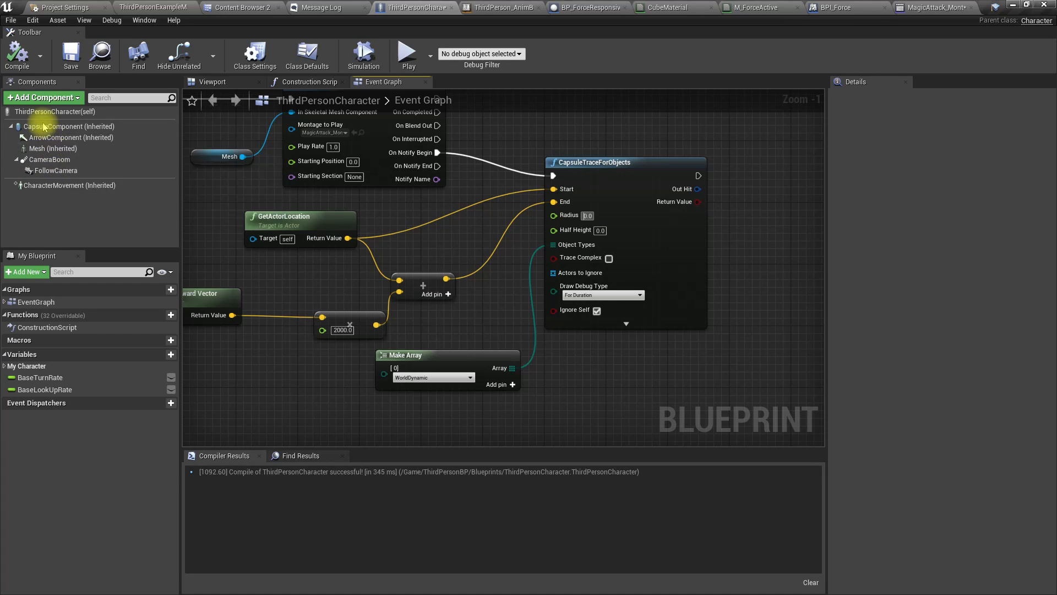
pyautogui.click(70, 126)
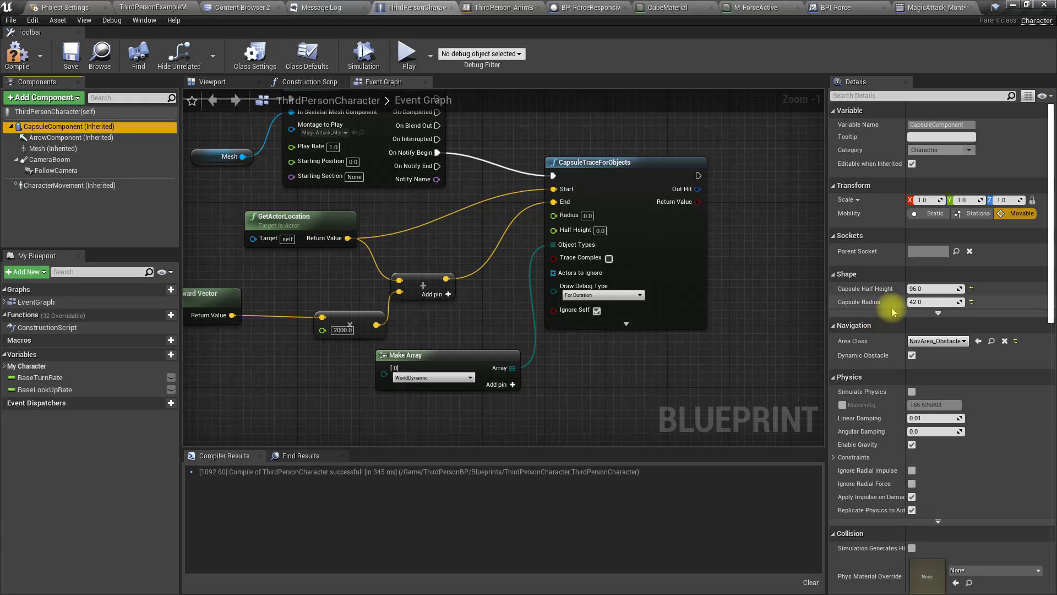
pyautogui.moveTo(603, 239)
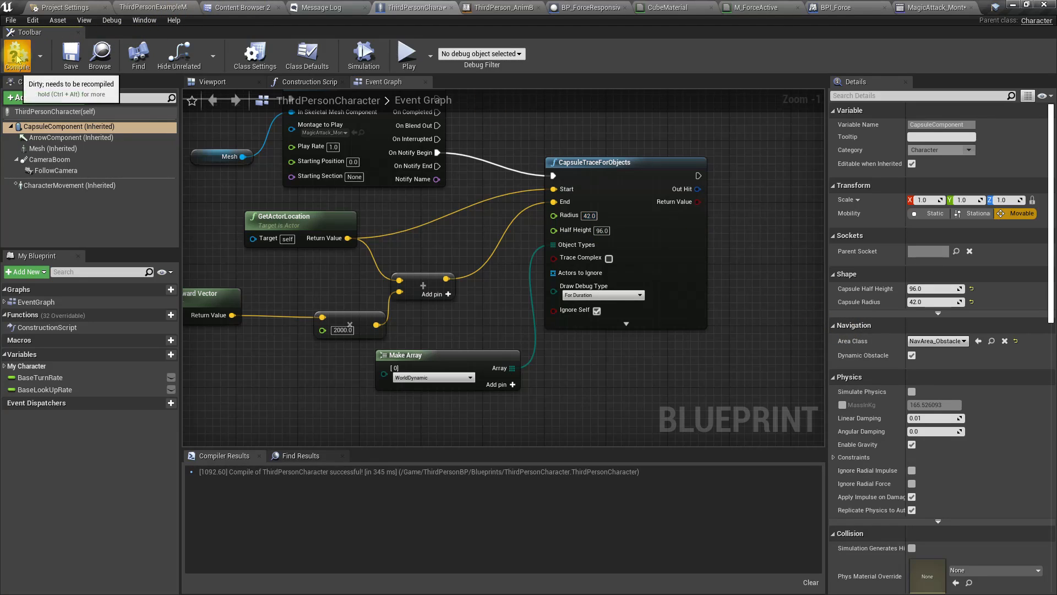
# Use radius 42 and half height 96 on the trace and recompile the character blueprint.
pyautogui.click(407, 54)
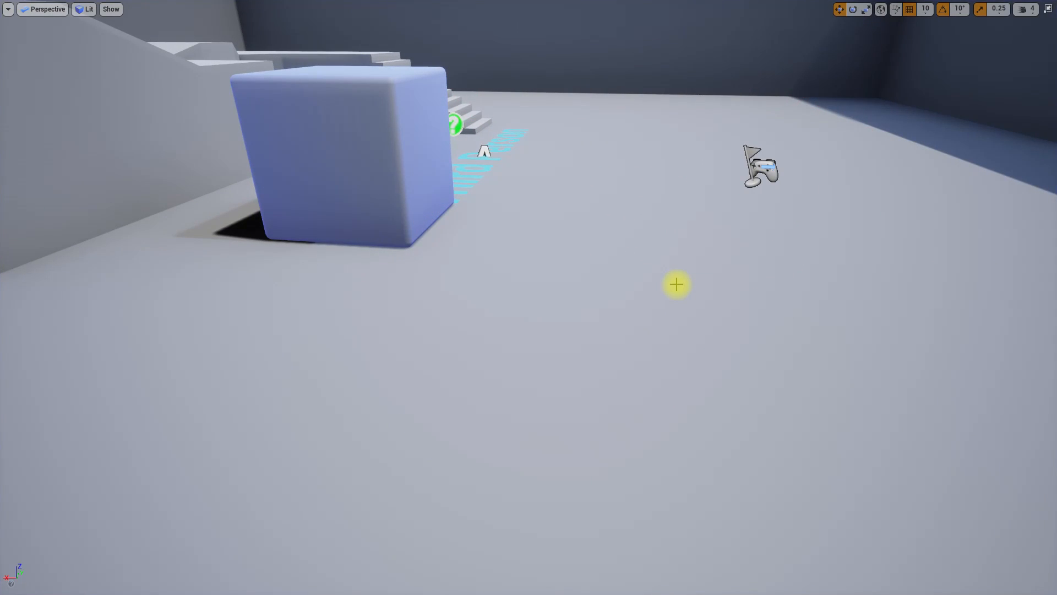
pyautogui.click(583, 8)
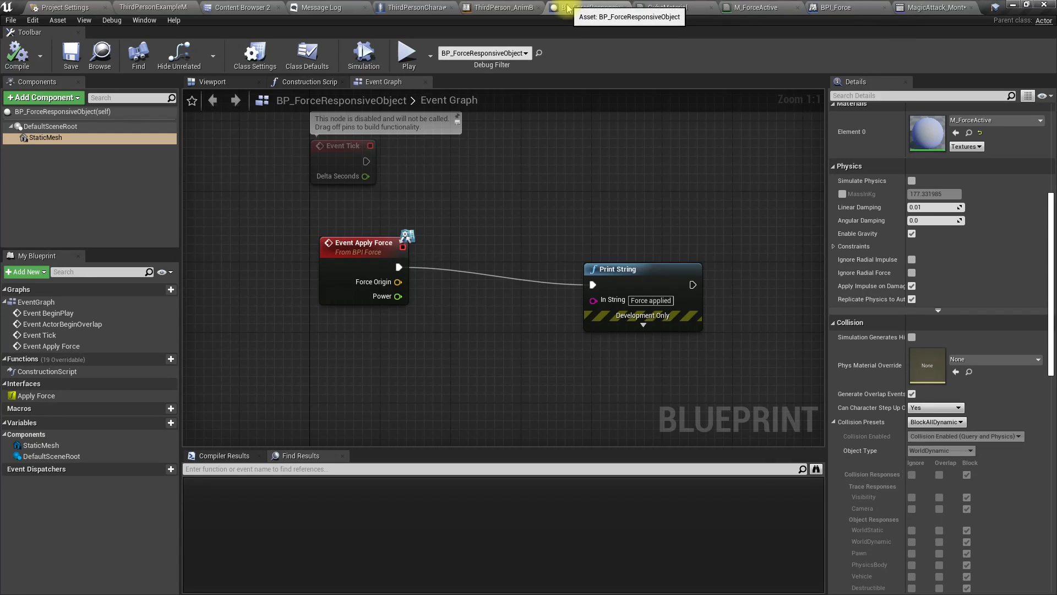
pyautogui.click(410, 8)
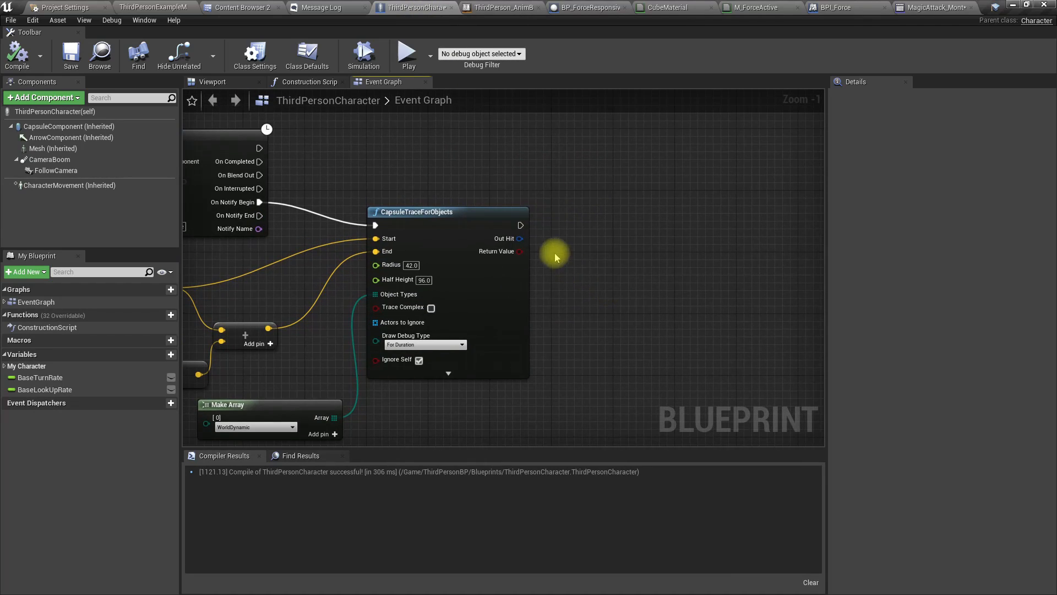
# Break the capsule trace's Out Hit into a Break Hit Result node.
pyautogui.moveTo(519, 238); pyautogui.dragTo(597, 263)
pyautogui.write('bran')
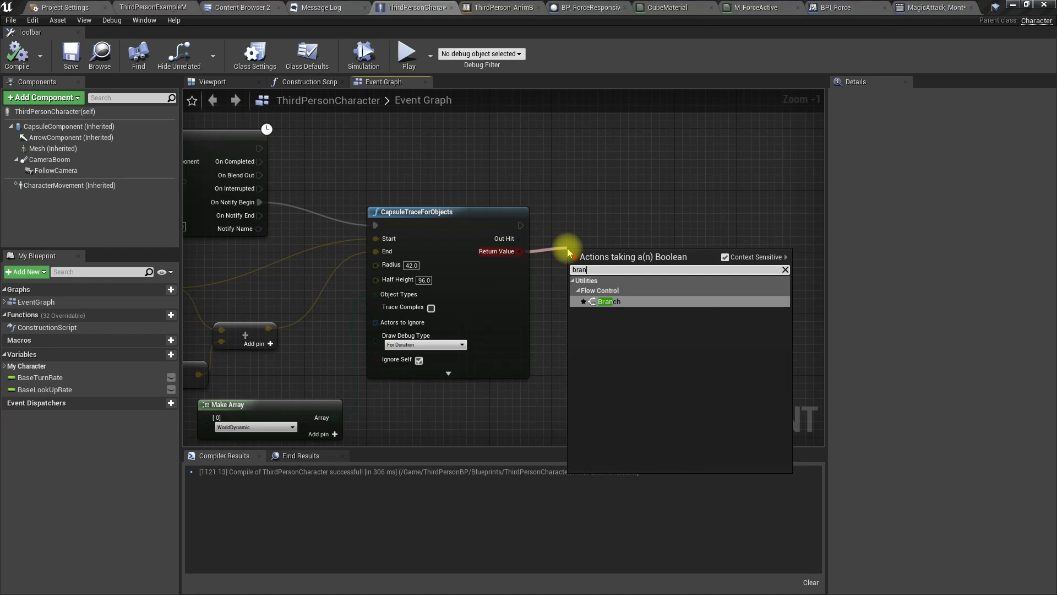
pyautogui.click(609, 302)
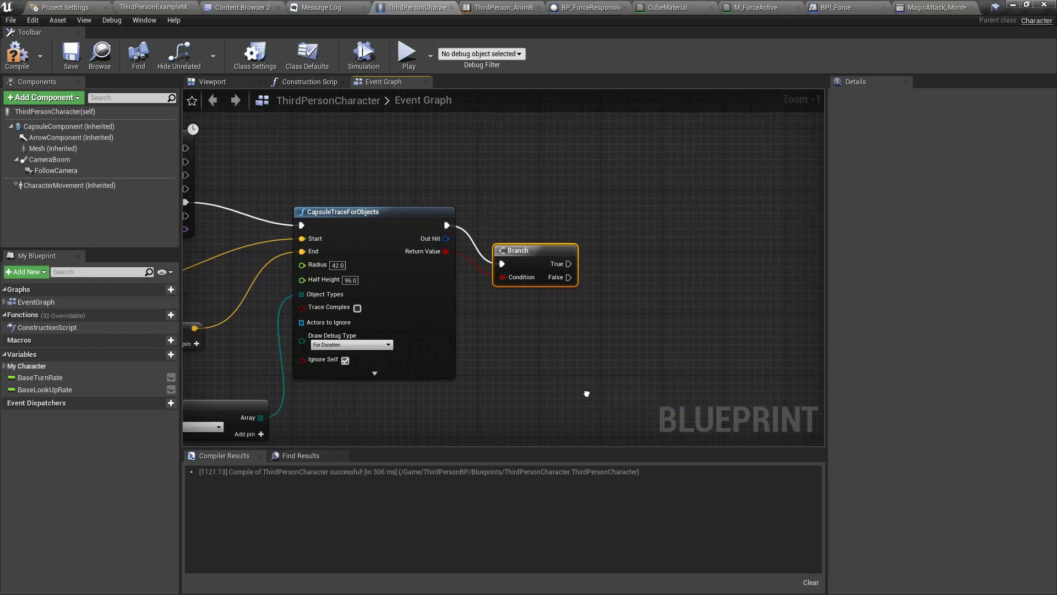
pyautogui.moveTo(444, 238); pyautogui.dragTo(563, 347)
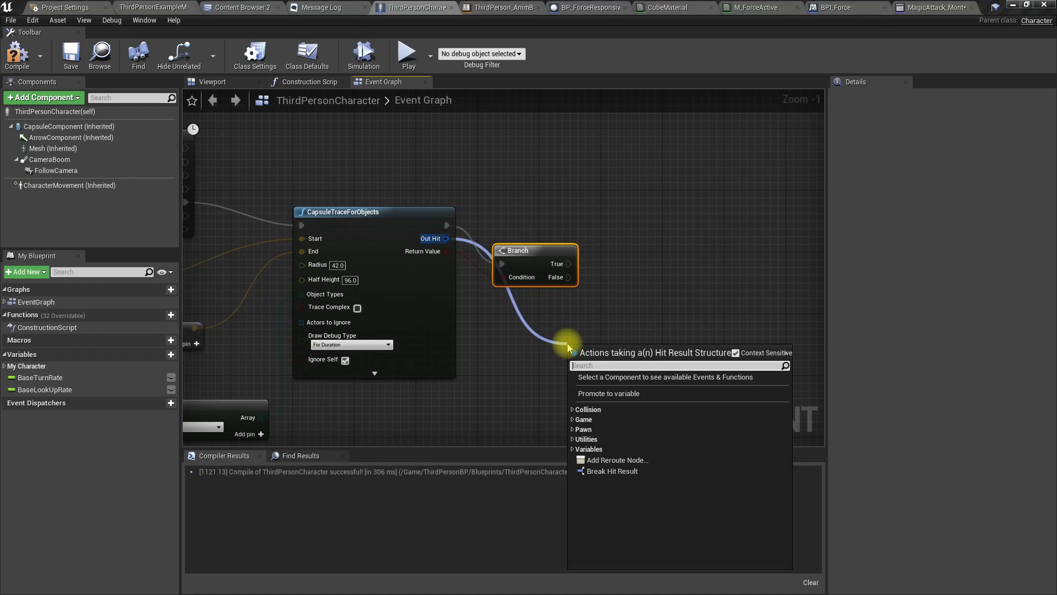
pyautogui.click(611, 470)
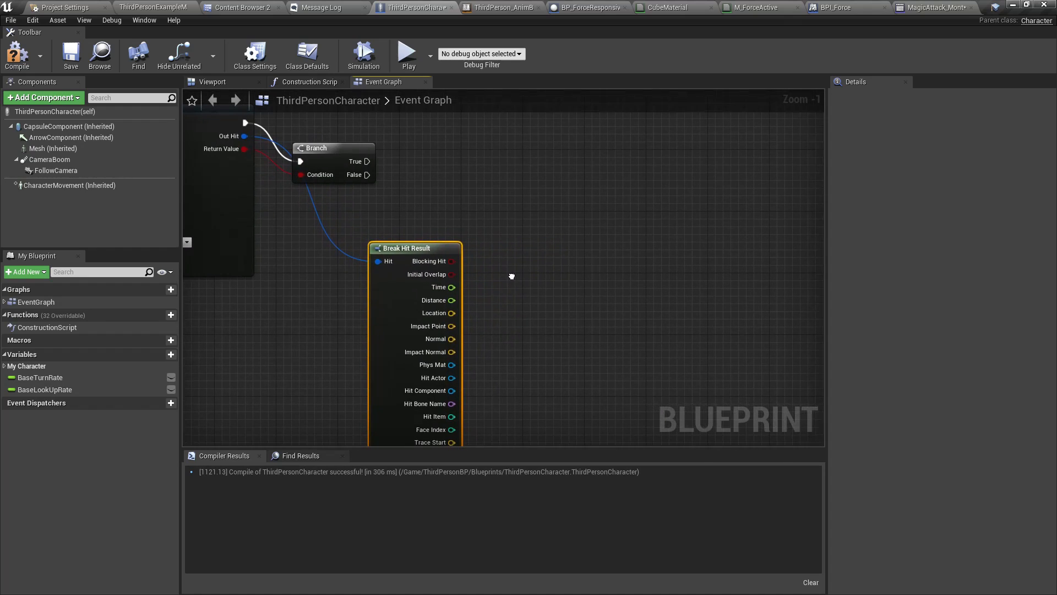
pyautogui.moveTo(448, 376)
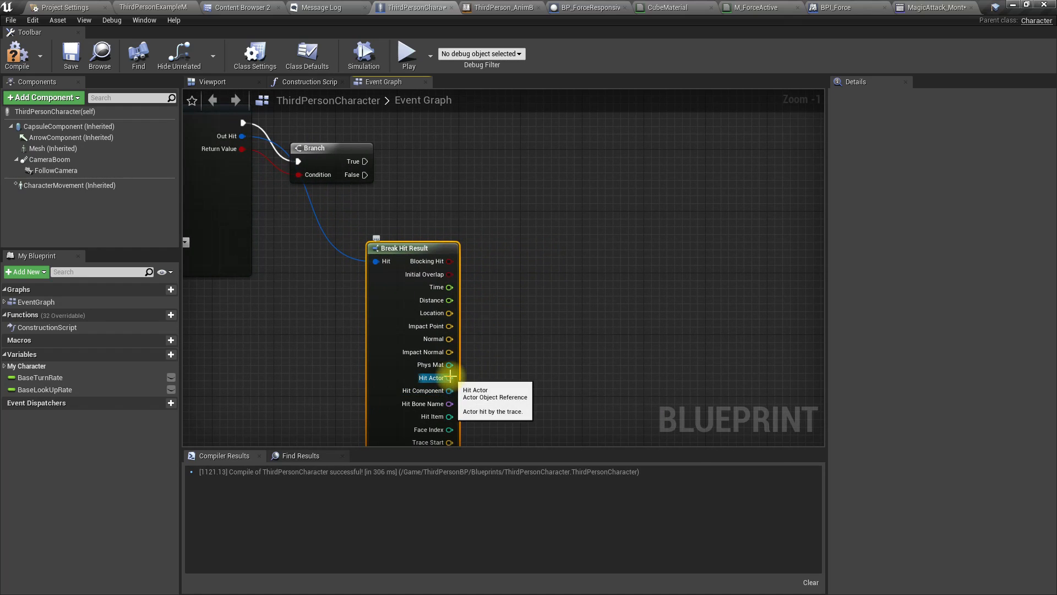
# Send Apply Force to the Hit Actor with GetActorLocation as Force Origin and Power 1000.
pyautogui.moveTo(449, 377); pyautogui.dragTo(546, 254)
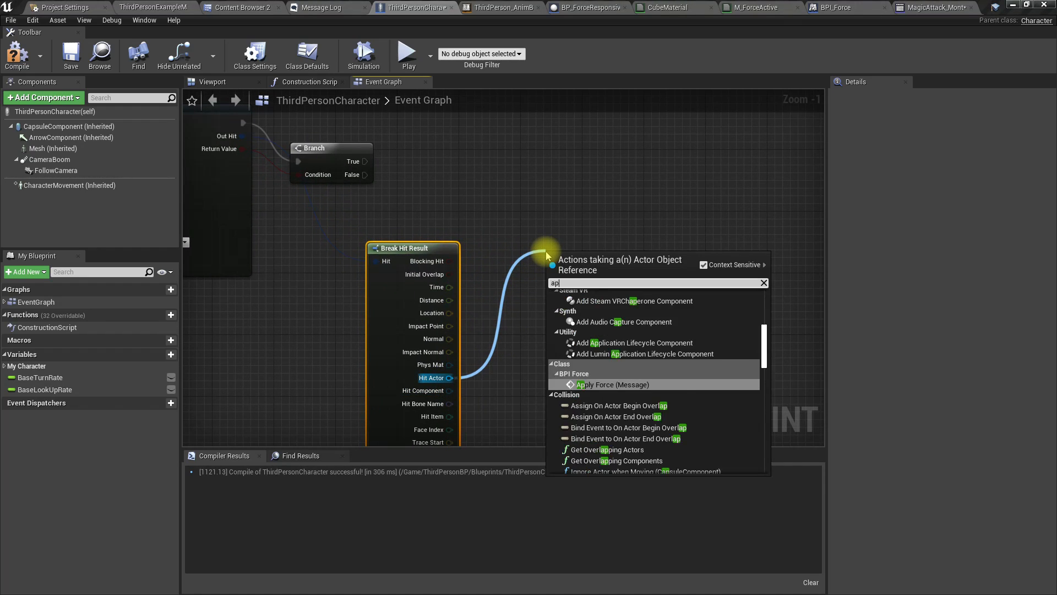
pyautogui.click(607, 383)
pyautogui.write('get actor loca')
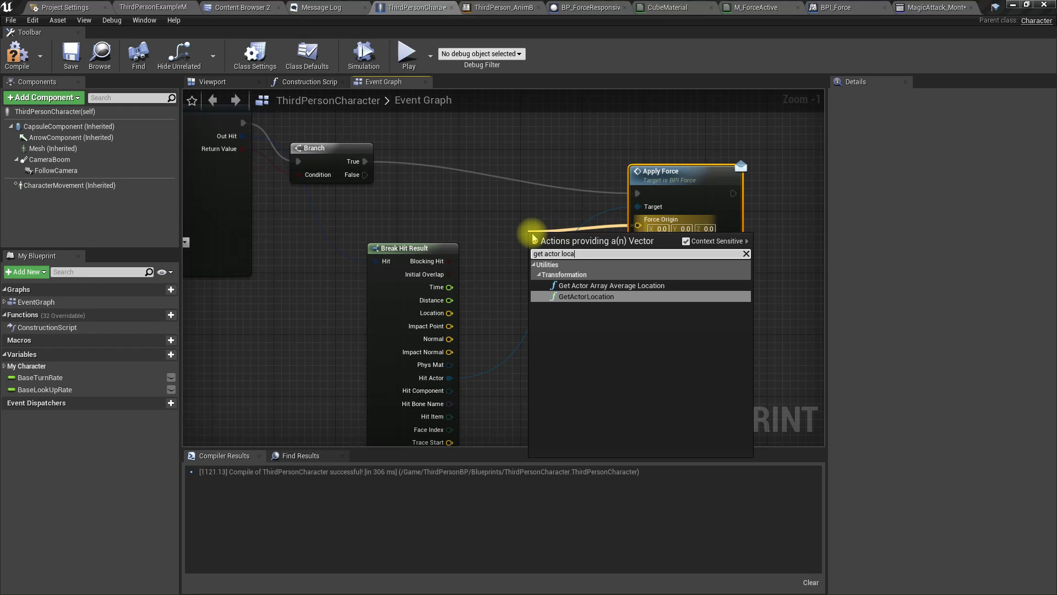
pyautogui.click(585, 296)
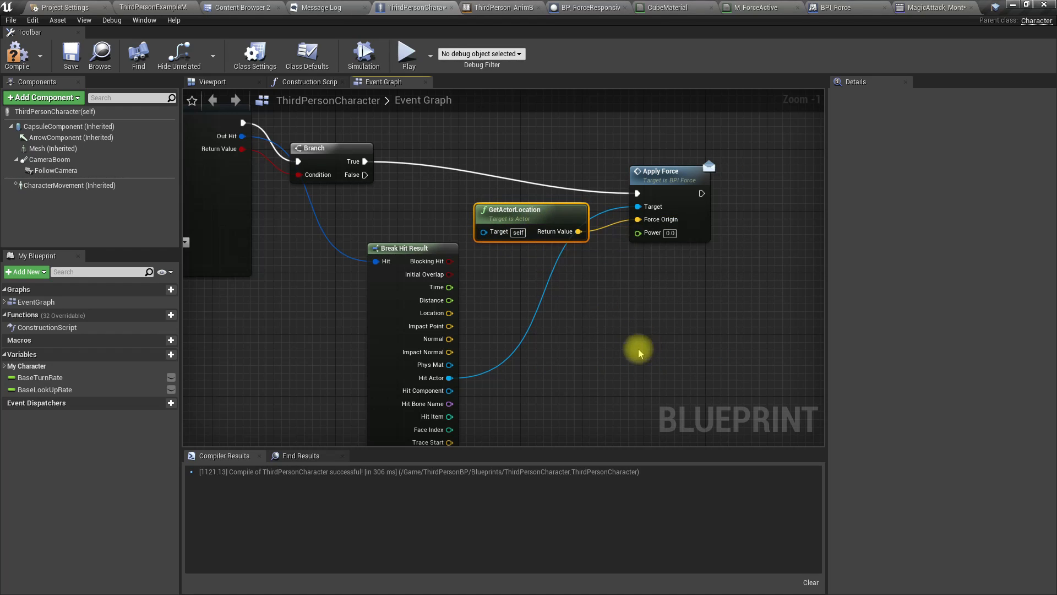
pyautogui.moveTo(576, 270)
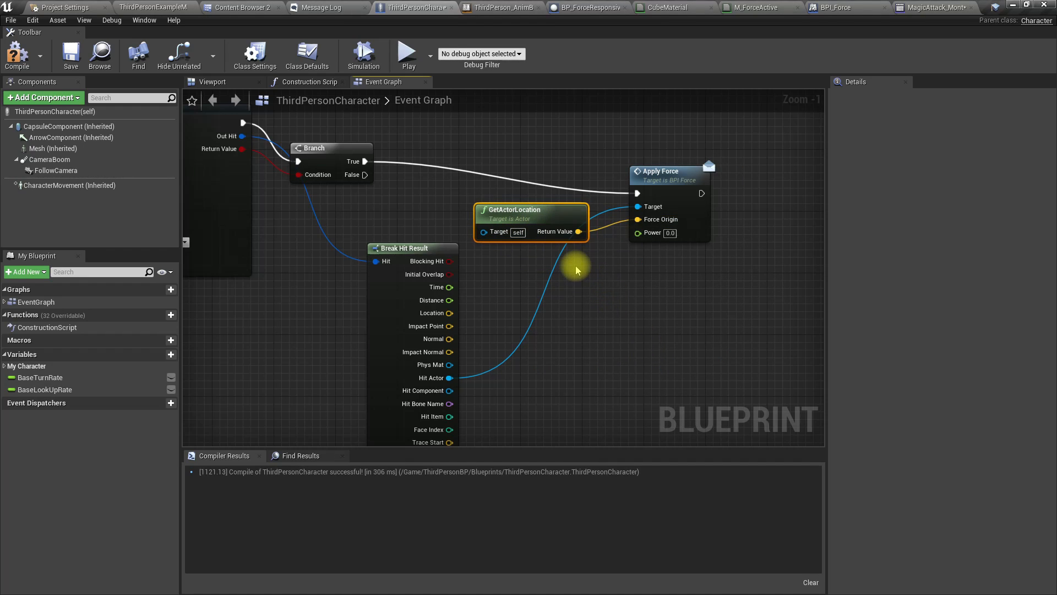
pyautogui.moveTo(670, 243)
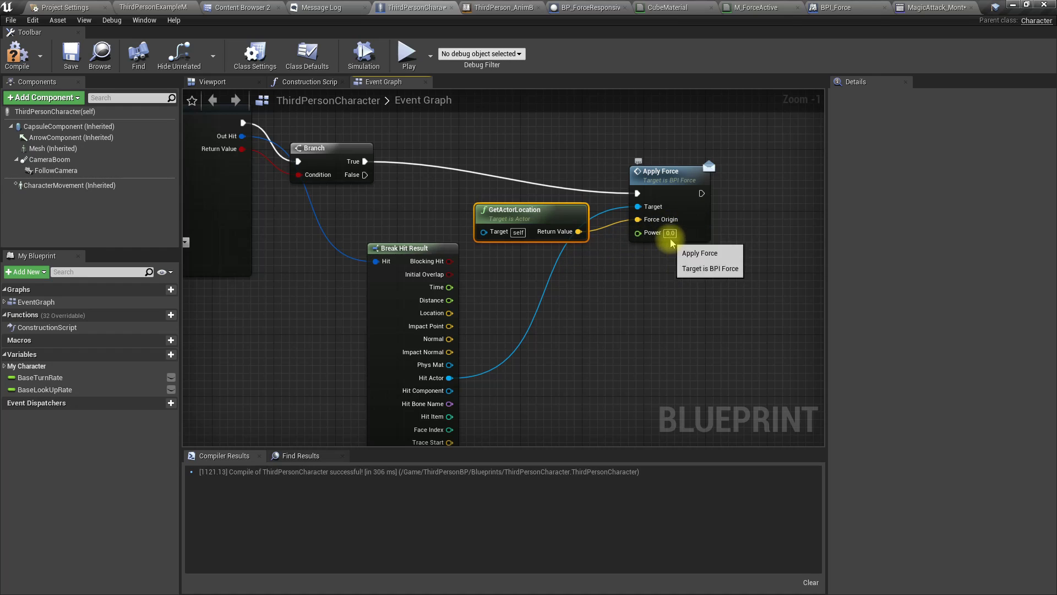
pyautogui.write('10')
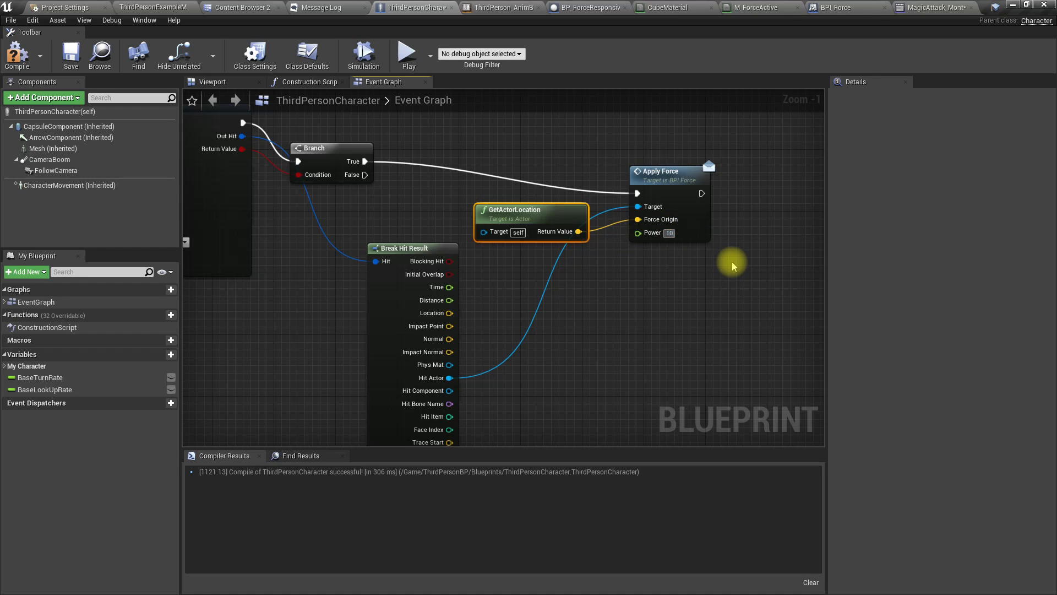
pyautogui.write('1000.0')
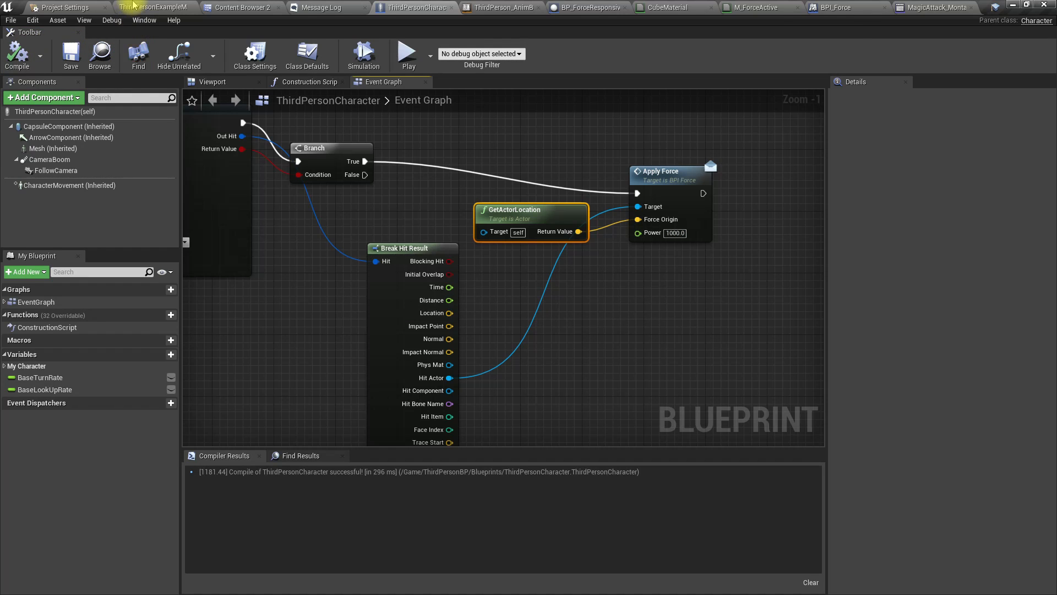
pyautogui.click(405, 55)
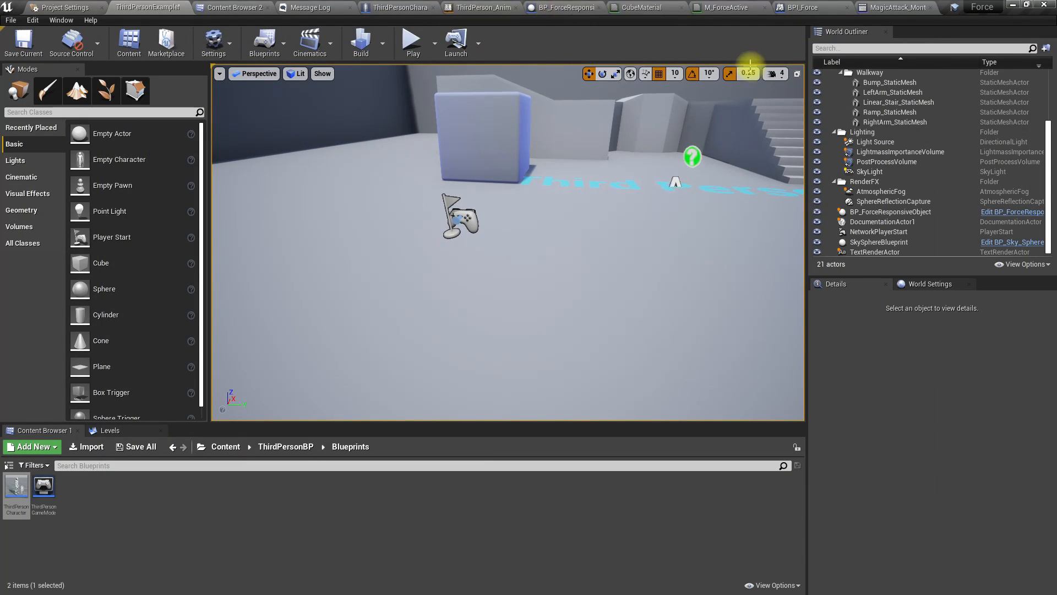
pyautogui.click(404, 8)
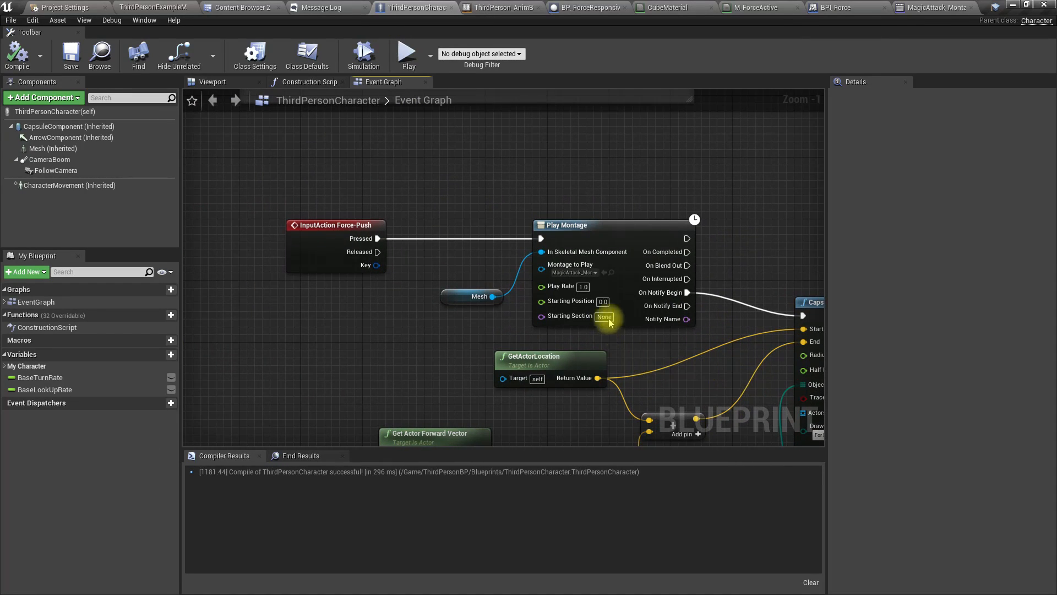
# Set the Play Montage play rate to 2.0, compile, and bring up BP_ForceResponsiveObject.
pyautogui.write('23.0')
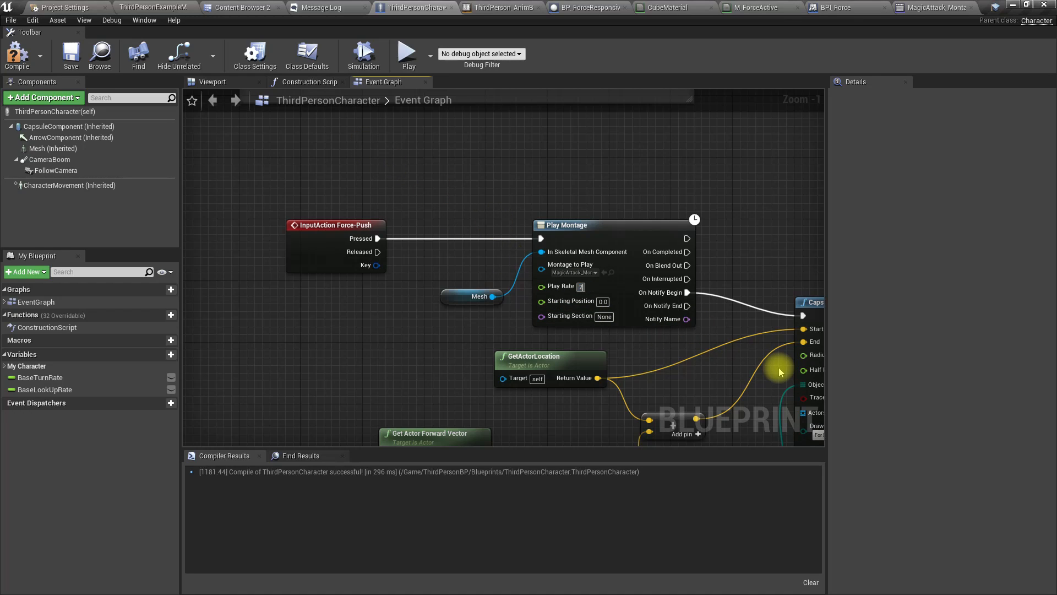
pyautogui.click(581, 286)
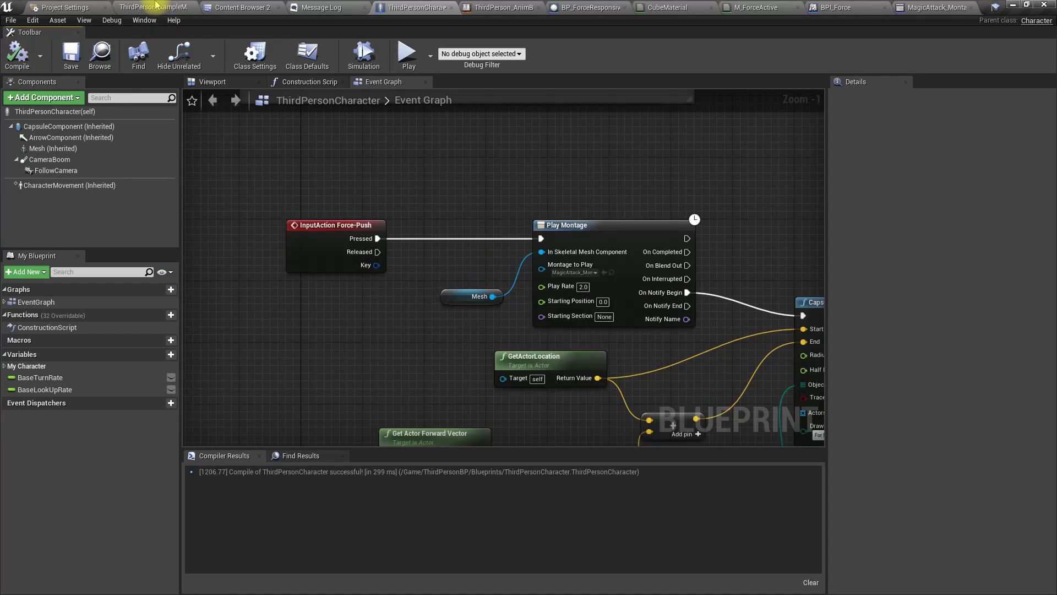
pyautogui.click(407, 53)
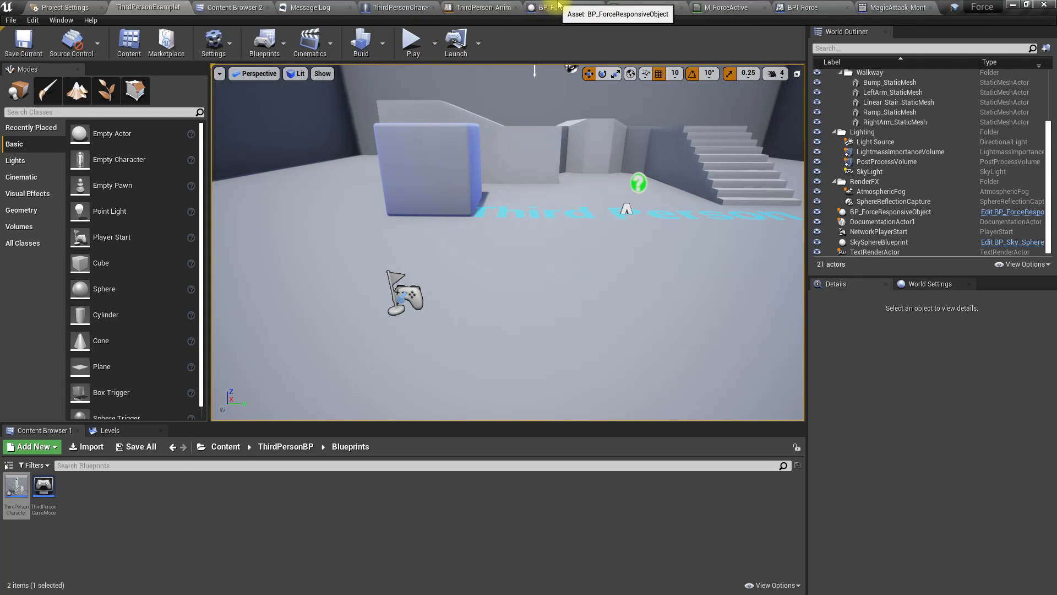
pyautogui.click(546, 8)
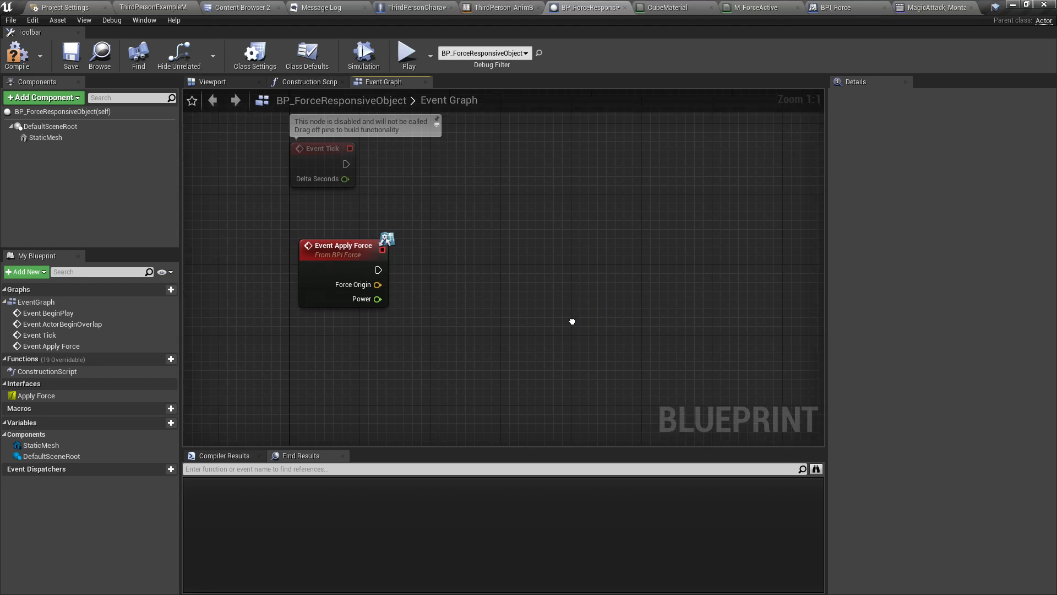
# Wire Event Apply Force into Set Simulate Physics on the StaticMesh with Simulate checked.
pyautogui.moveTo(378, 270); pyautogui.dragTo(516, 273)
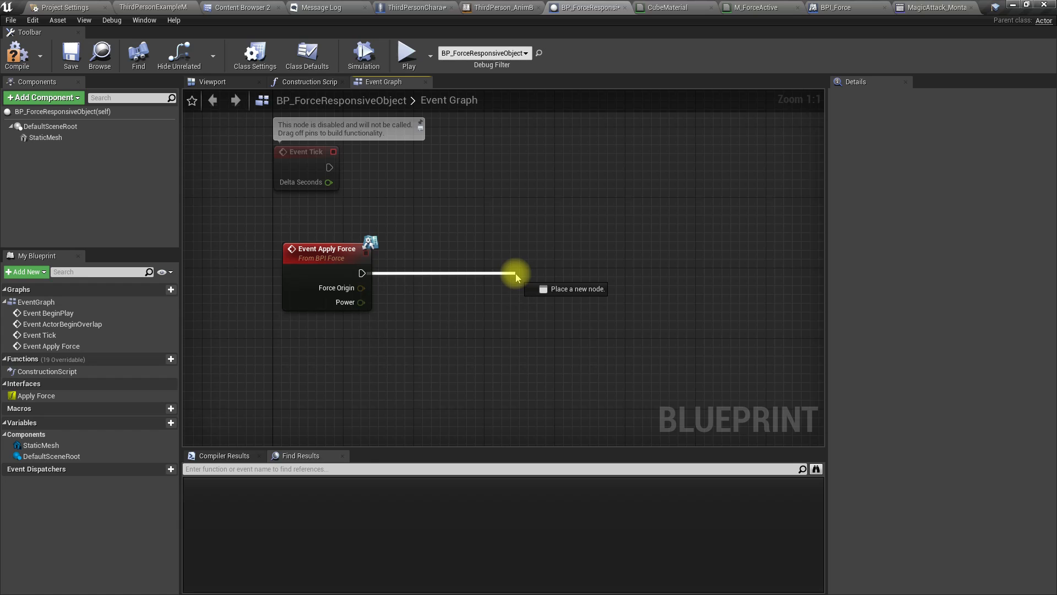
pyautogui.click(45, 138)
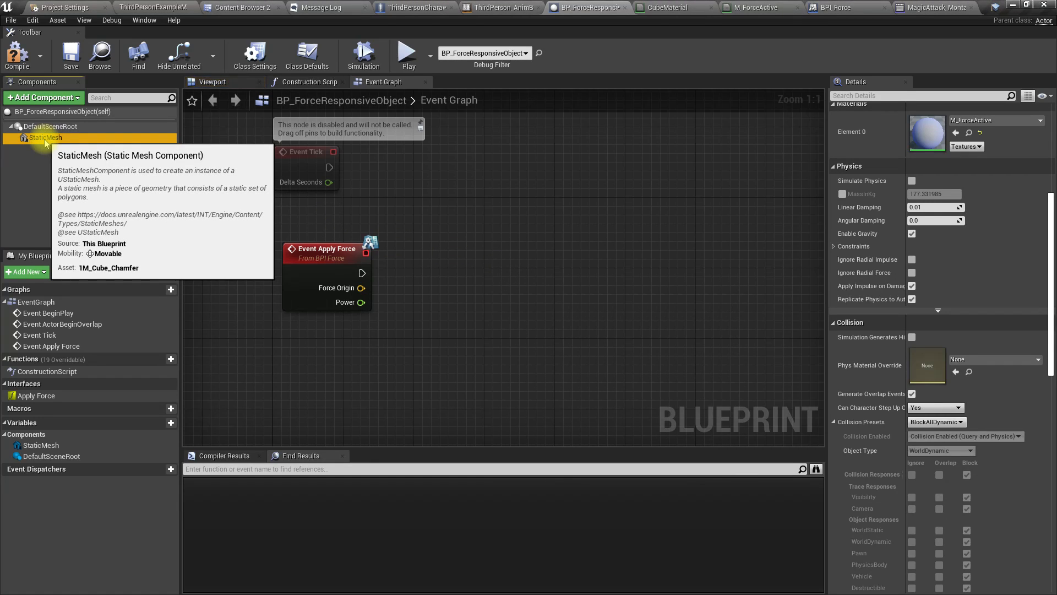
pyautogui.moveTo(45, 138); pyautogui.dragTo(477, 347)
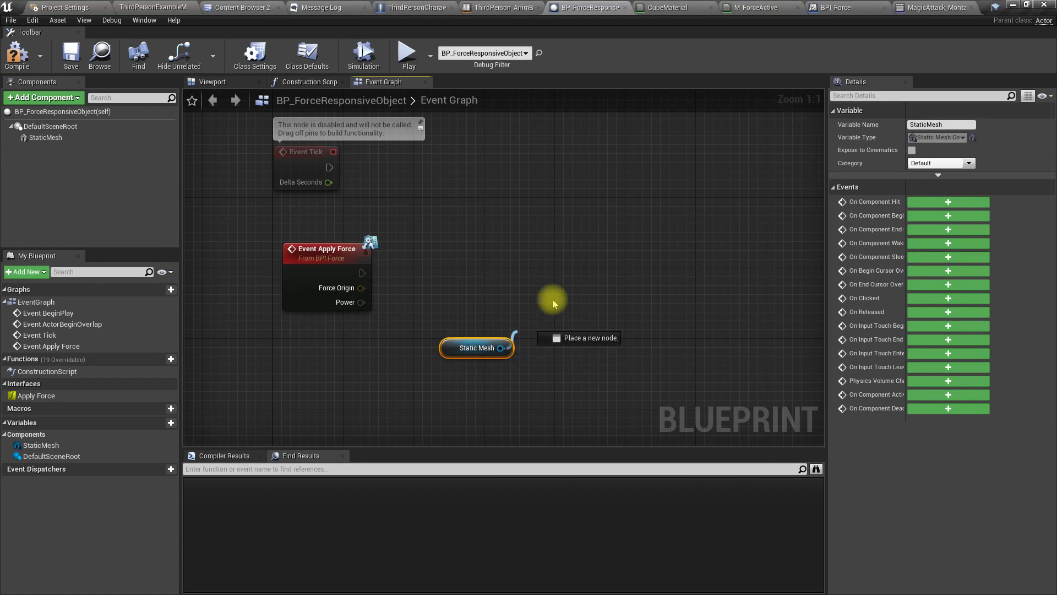
pyautogui.moveTo(502, 347); pyautogui.dragTo(552, 300)
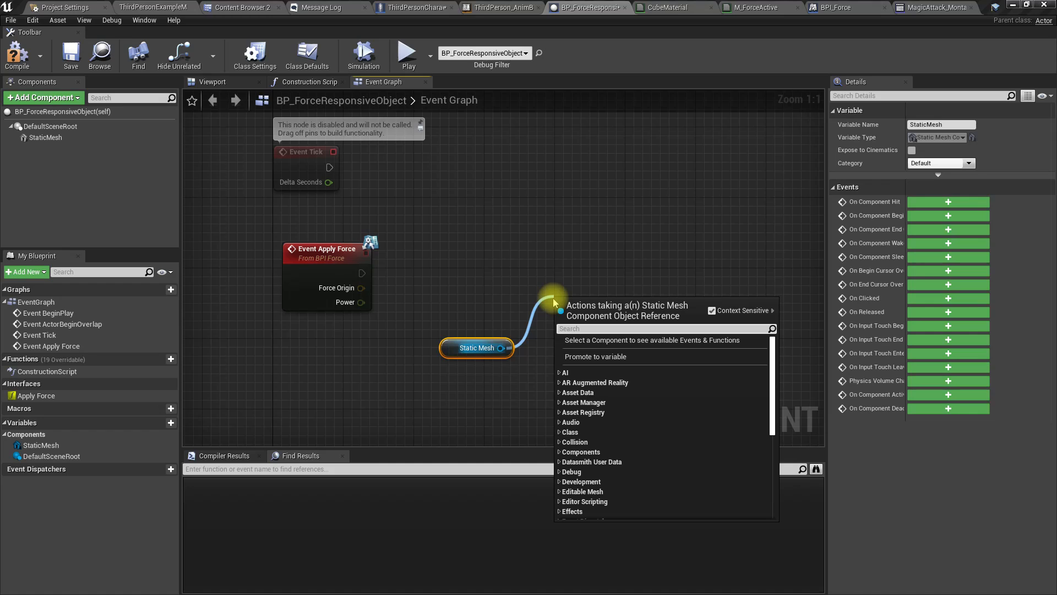
pyautogui.write('set sim')
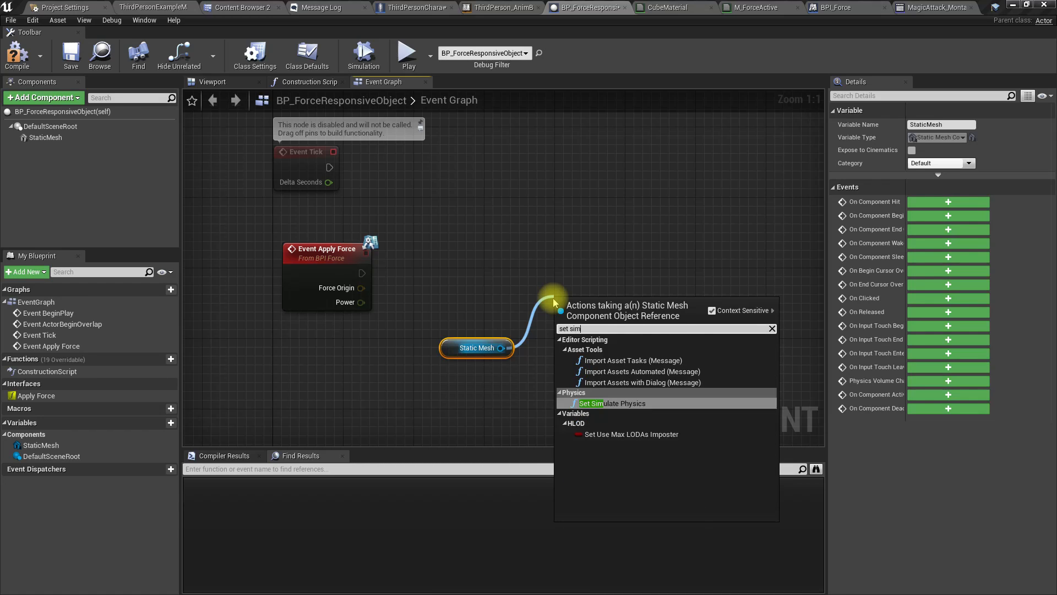
pyautogui.click(611, 403)
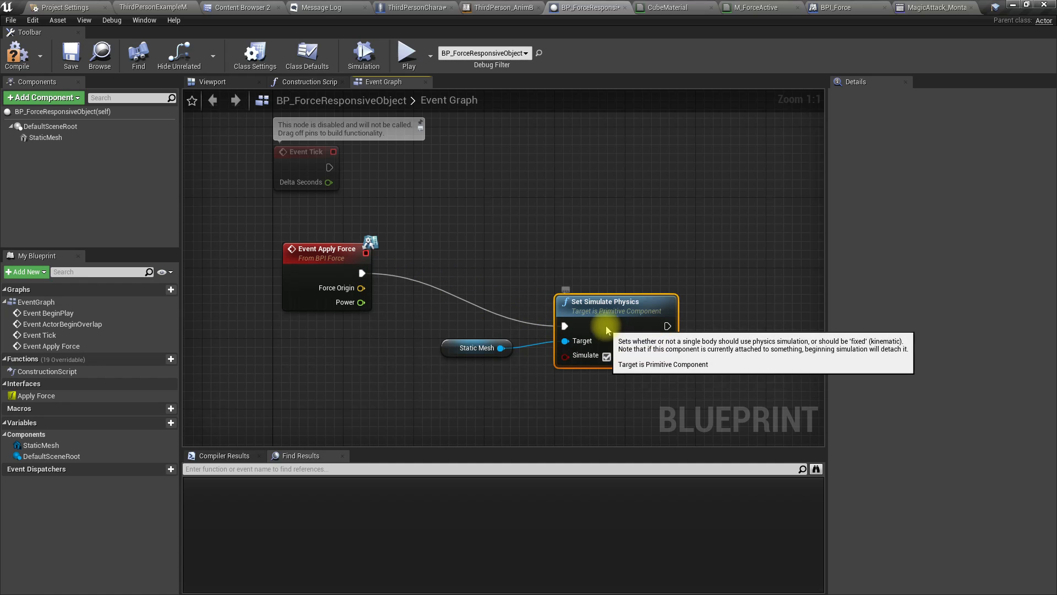
pyautogui.moveTo(497, 339); pyautogui.dragTo(463, 346)
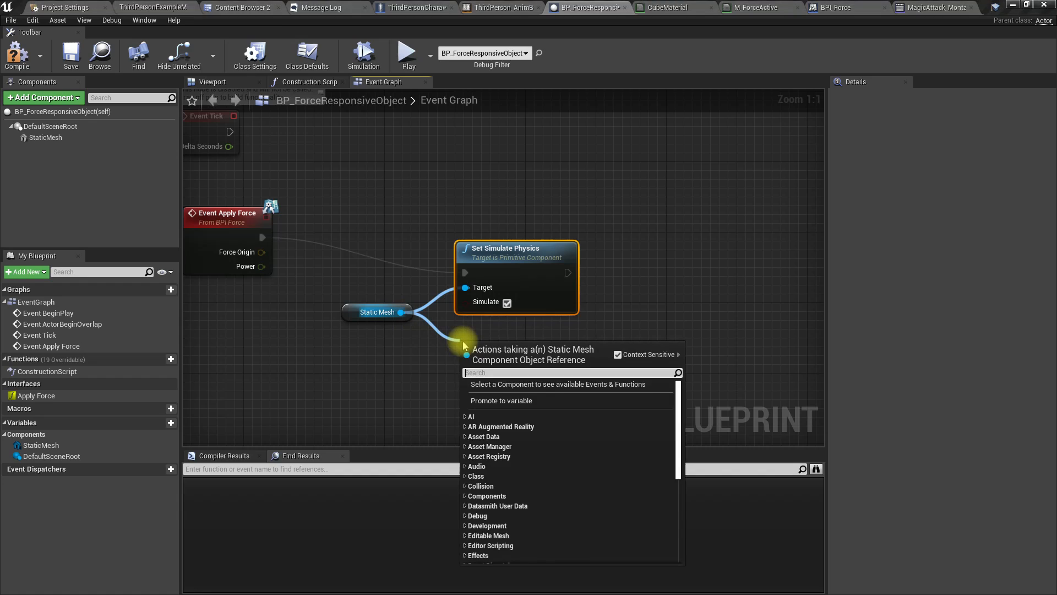
# Add an Add Impulse on the Static Mesh after Set Simulate Physics, plus a Find Look at Rotation node.
pyautogui.write('add i')
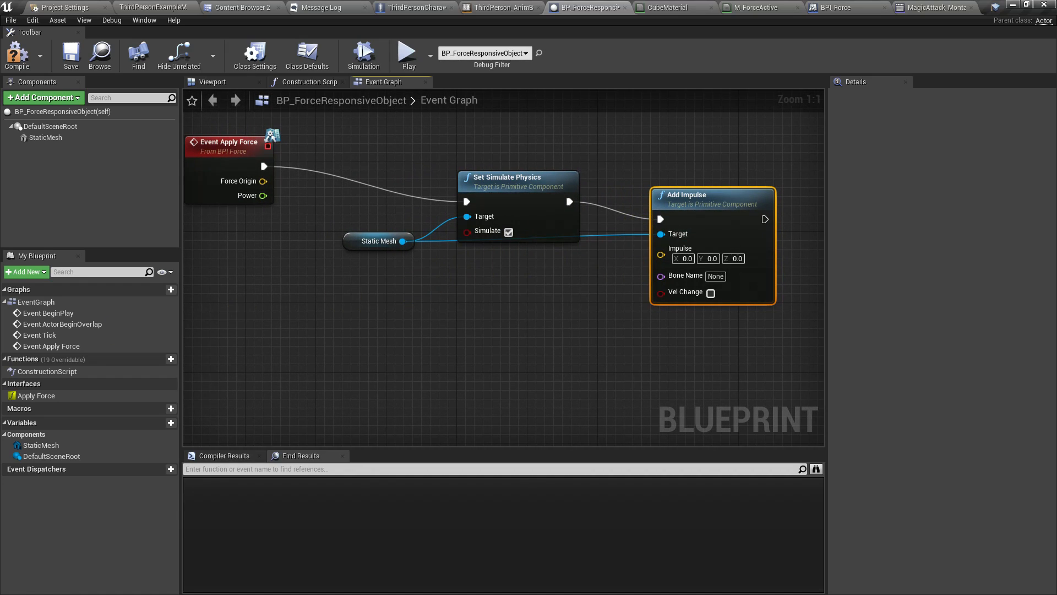
pyautogui.moveTo(263, 180)
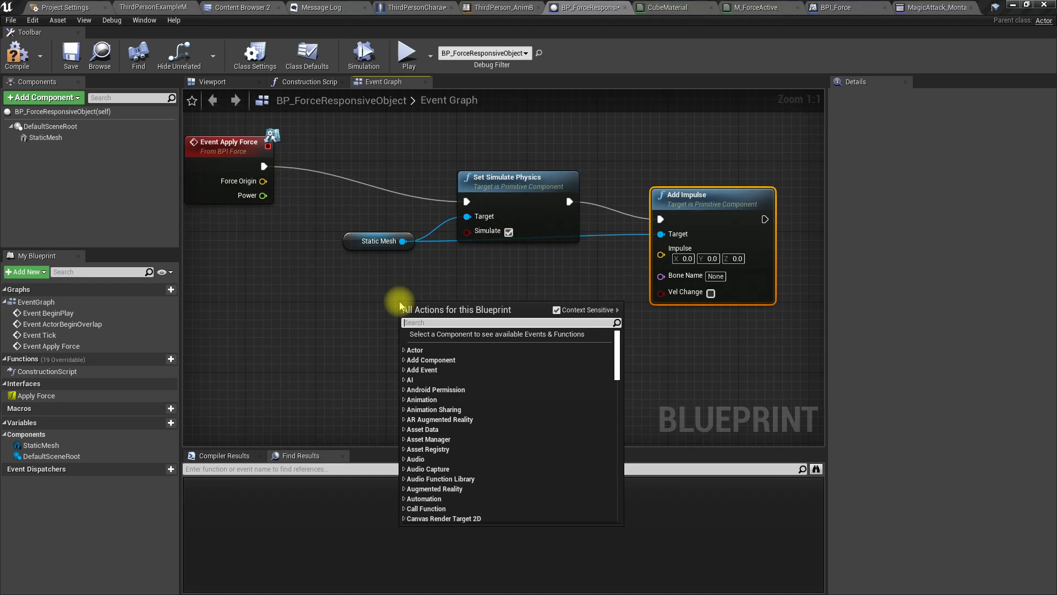
pyautogui.write('find loo')
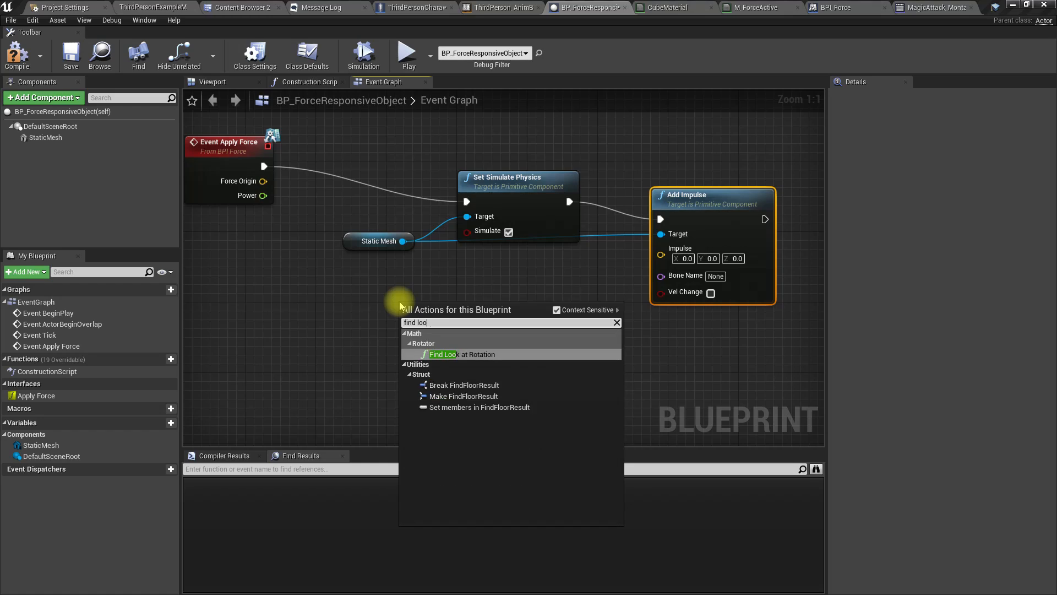
pyautogui.click(463, 354)
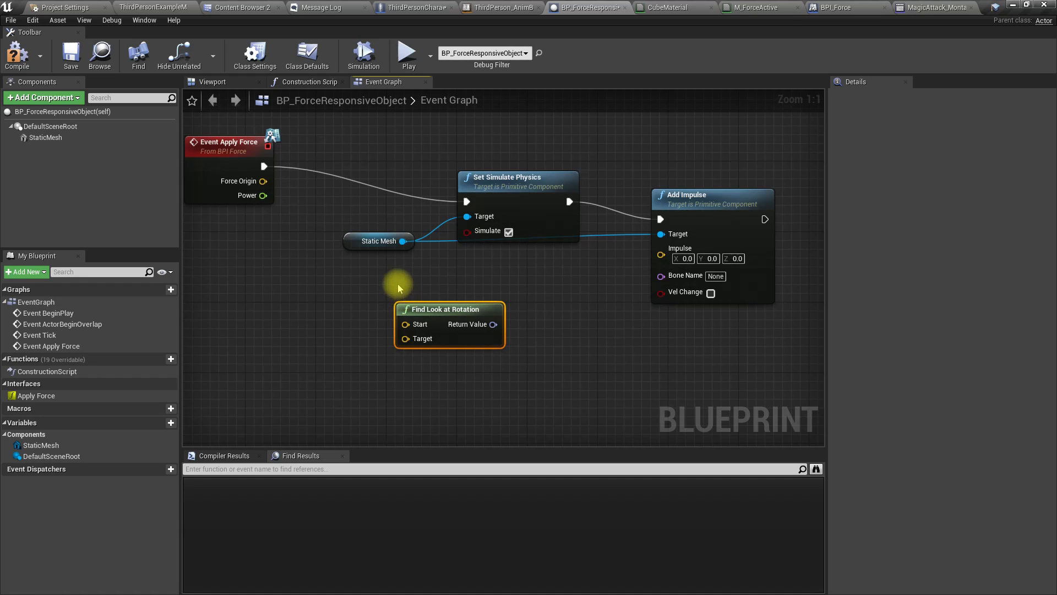
pyautogui.moveTo(263, 196)
pyautogui.write('get actor loca')
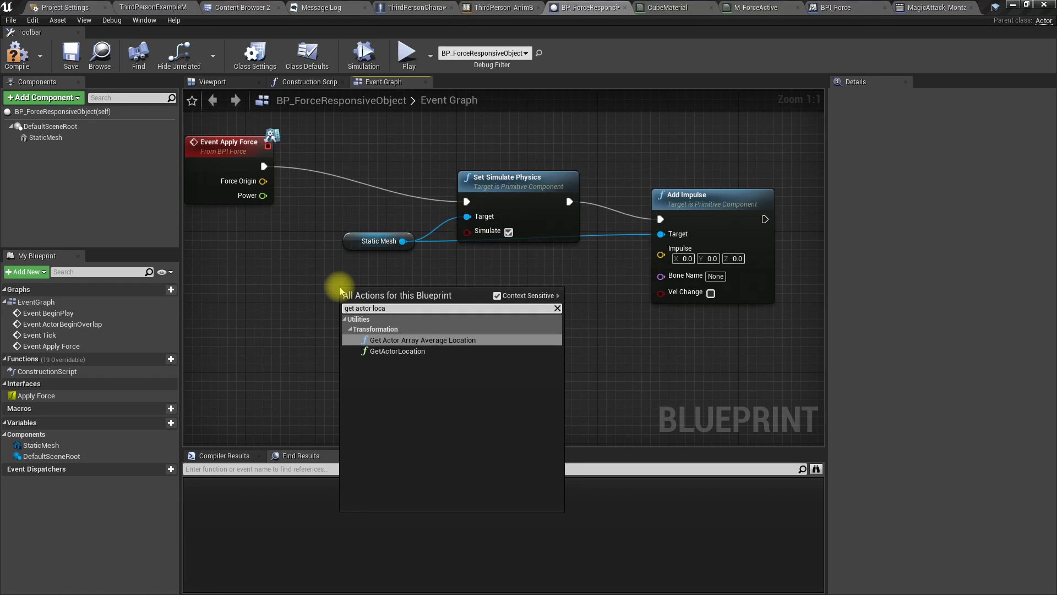
# Subtract Force Origin from GetActorLocation and normalize the difference vector.
pyautogui.click(398, 351)
pyautogui.write('-')
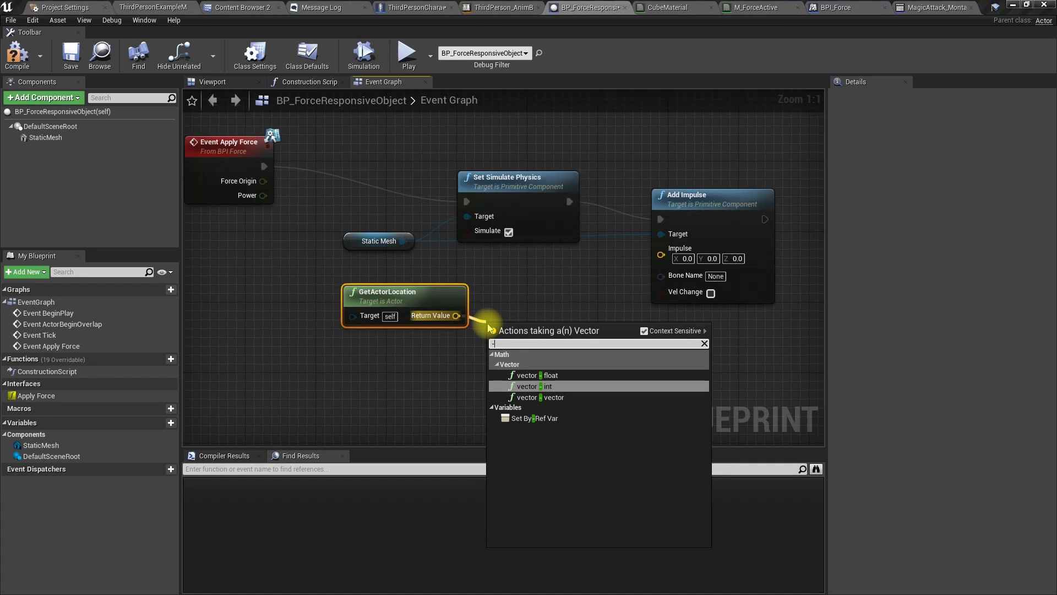
pyautogui.click(539, 397)
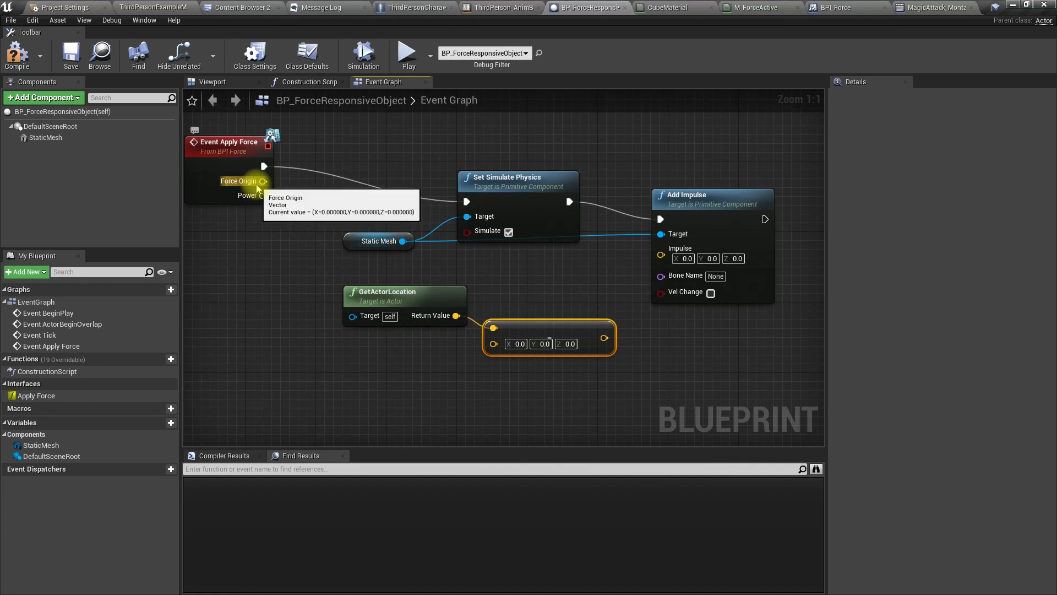
pyautogui.moveTo(263, 181); pyautogui.dragTo(494, 337)
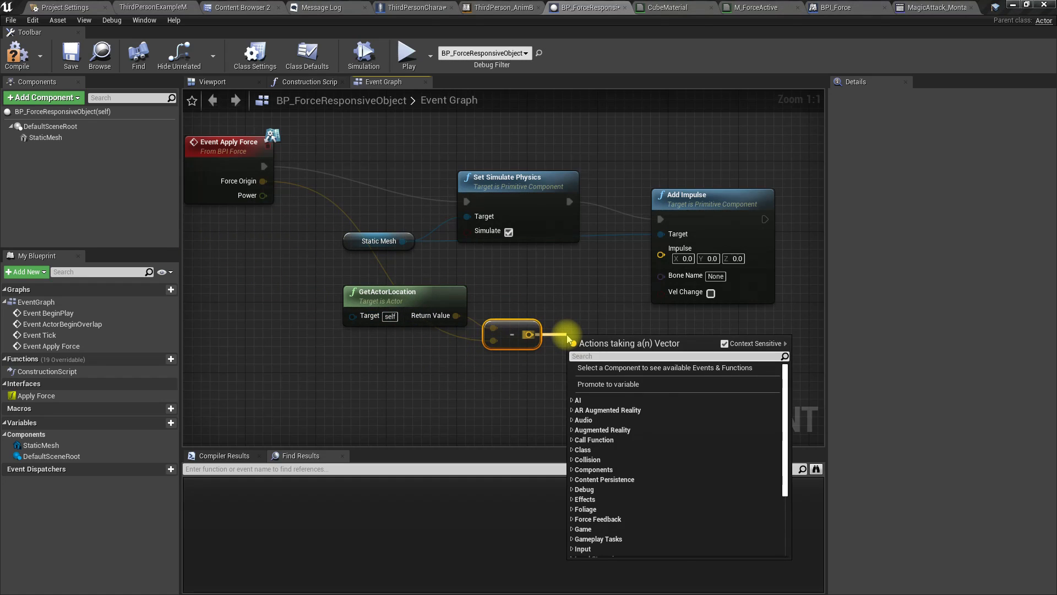
pyautogui.write('unit')
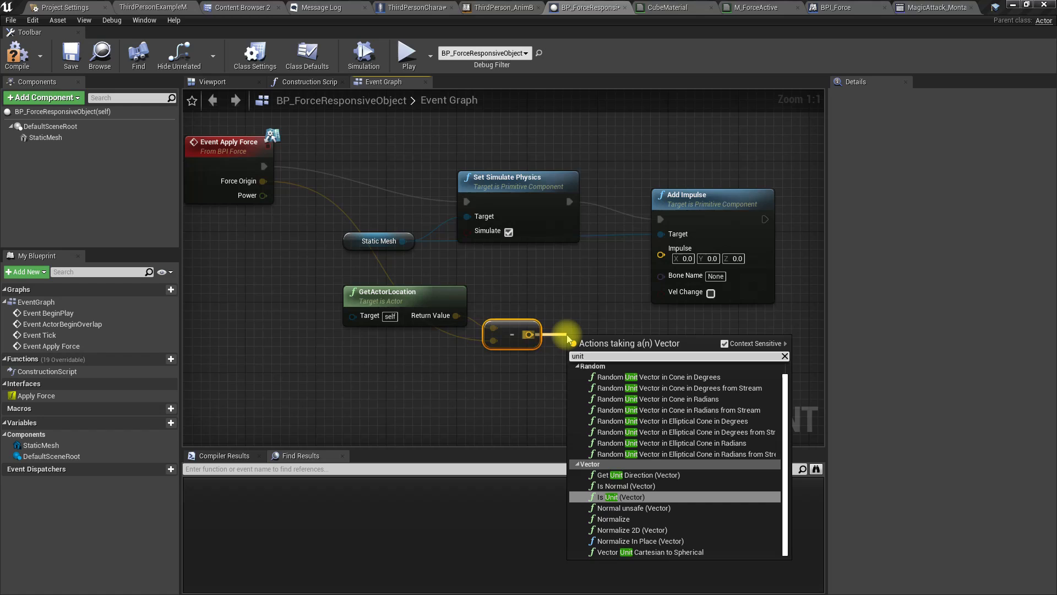
pyautogui.click(613, 519)
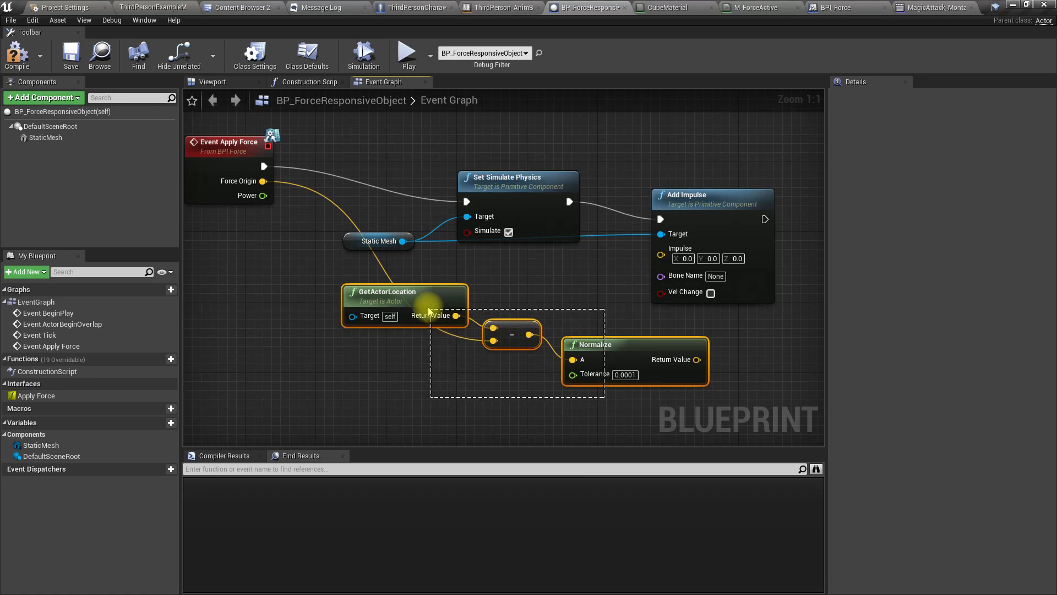
# Multiply the normalized direction by Power and feed it into the Impulse input.
pyautogui.moveTo(428, 311); pyautogui.dragTo(506, 349)
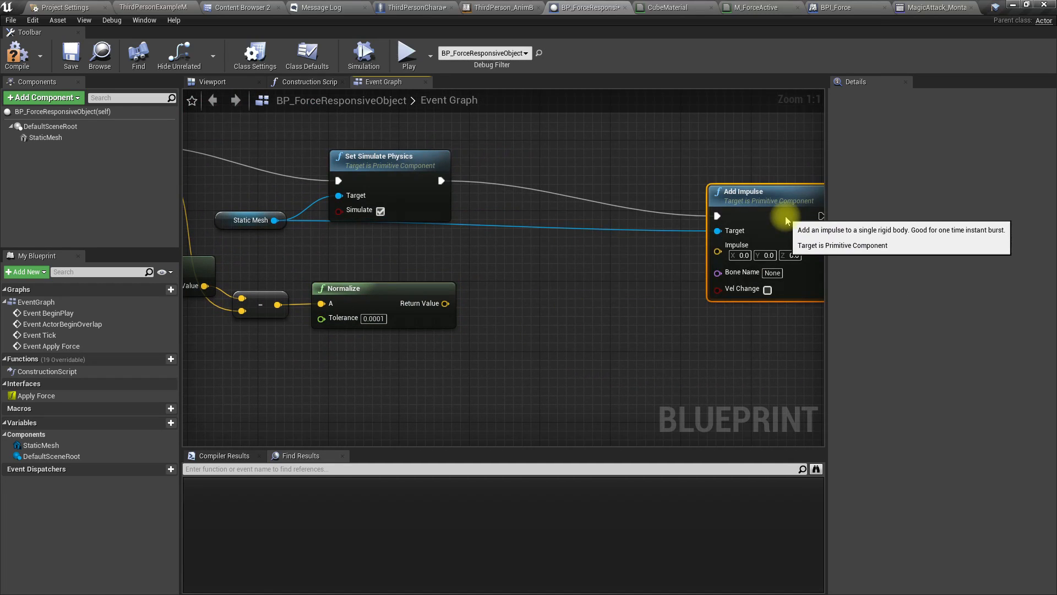
pyautogui.moveTo(444, 288); pyautogui.dragTo(470, 289)
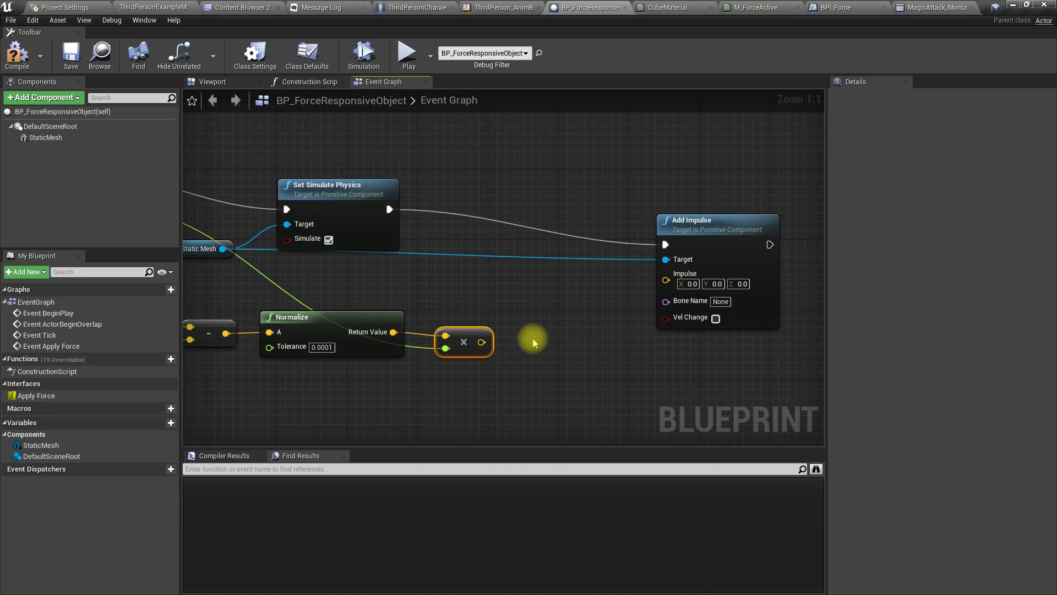
pyautogui.moveTo(482, 341); pyautogui.dragTo(665, 273)
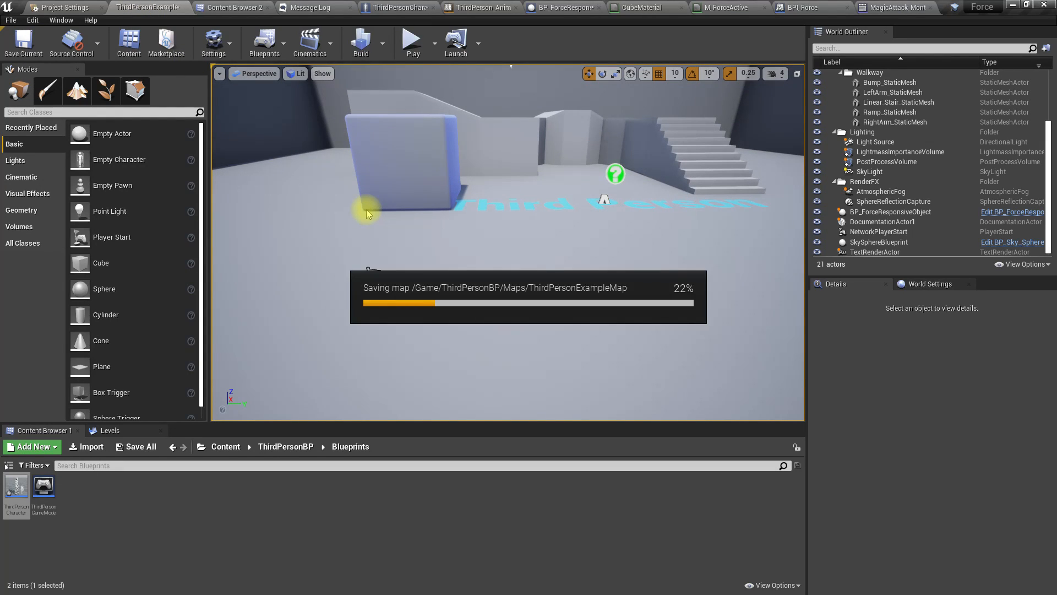
# Select and deselect the force-responsive cube in the level, then return to ThirdPersonCharacter.
pyautogui.click(410, 38)
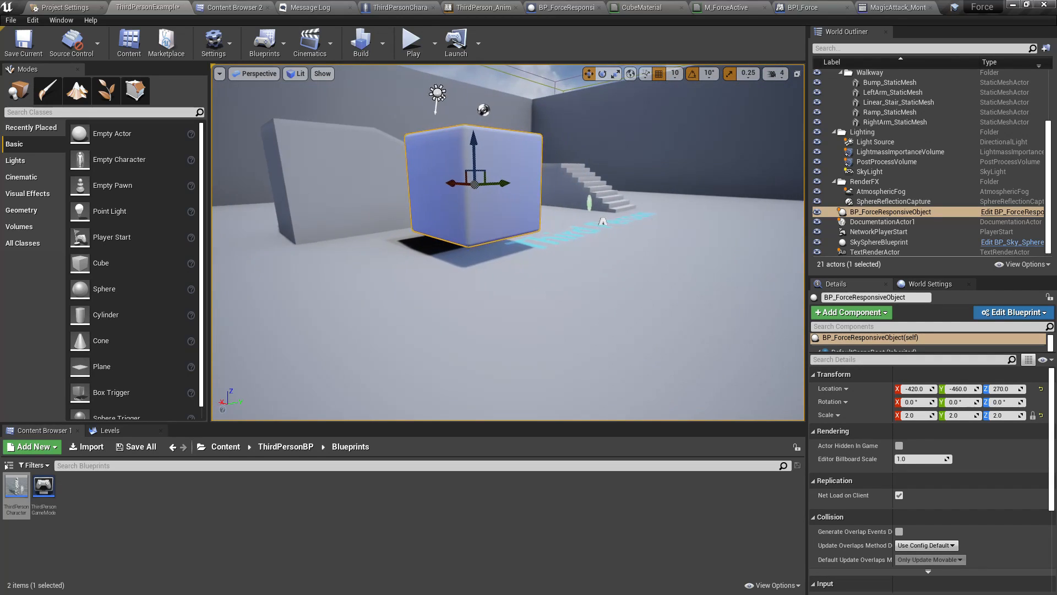
pyautogui.click(411, 38)
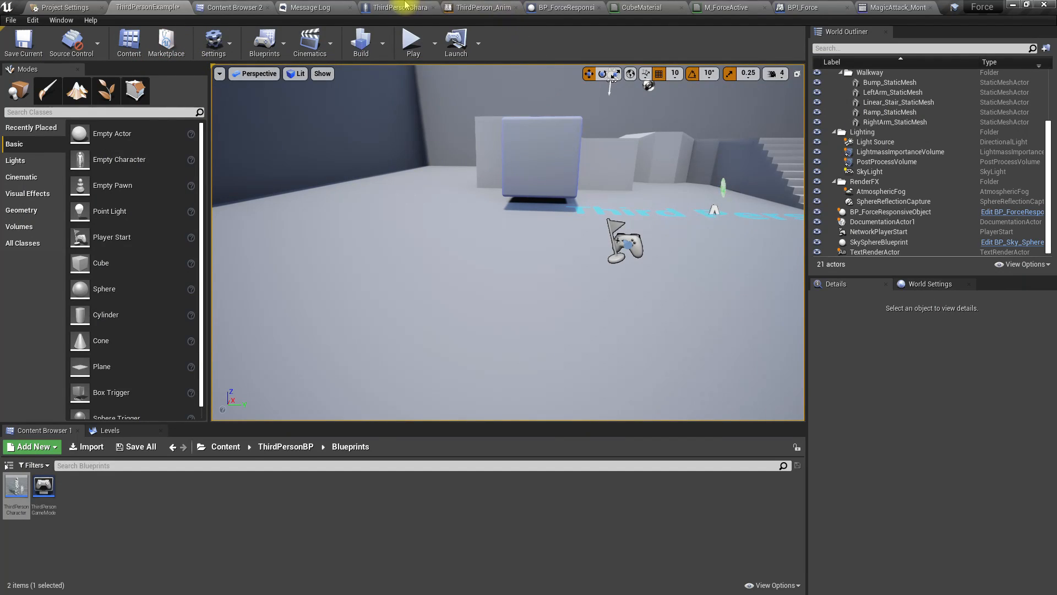
pyautogui.click(396, 7)
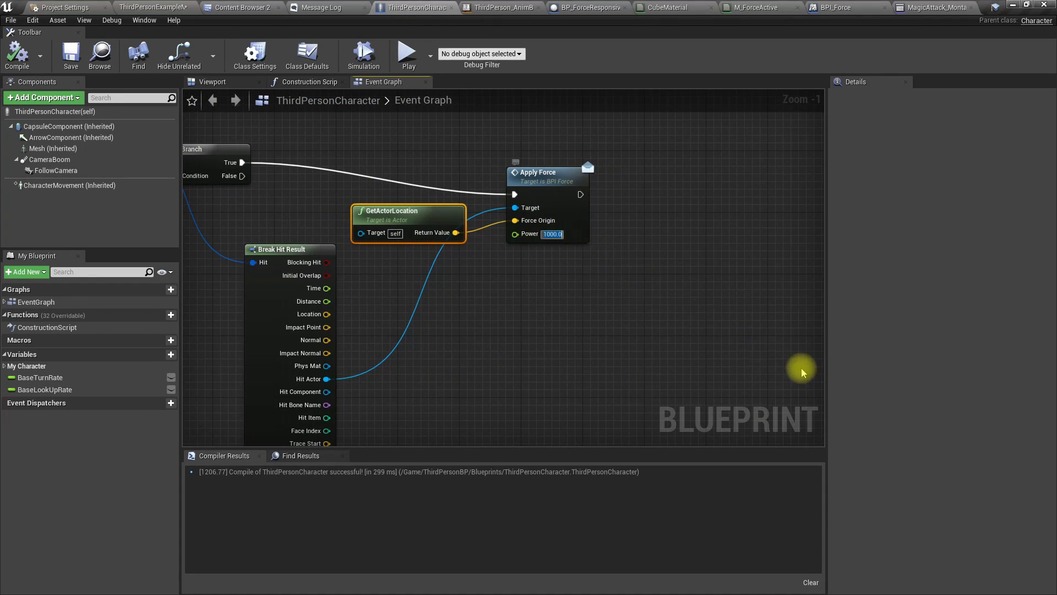
# Raise Apply Force Power to 100000 and try it out in the level.
pyautogui.write('100000.0')
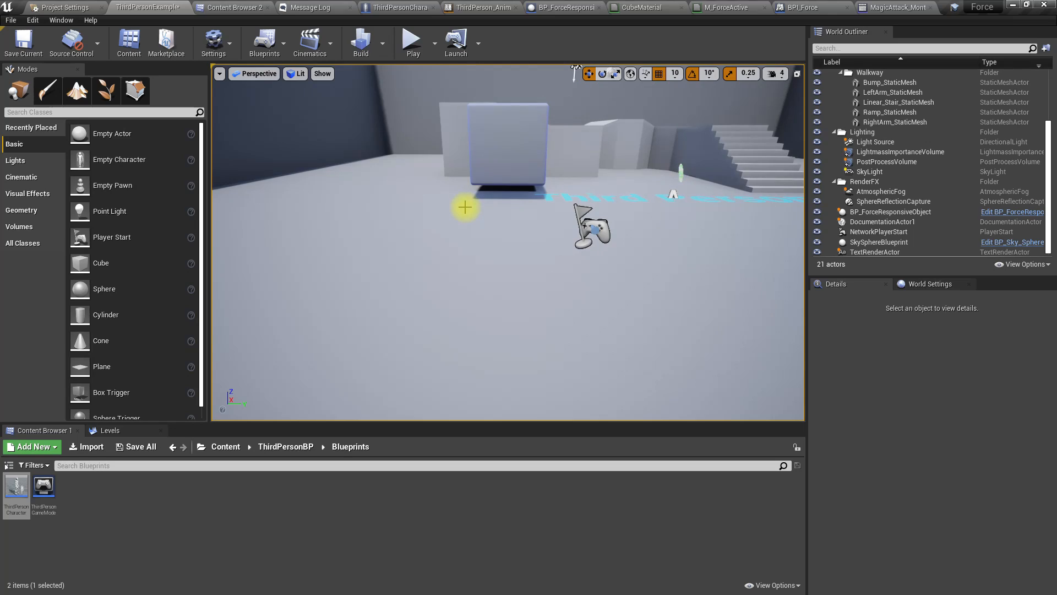
pyautogui.click(411, 38)
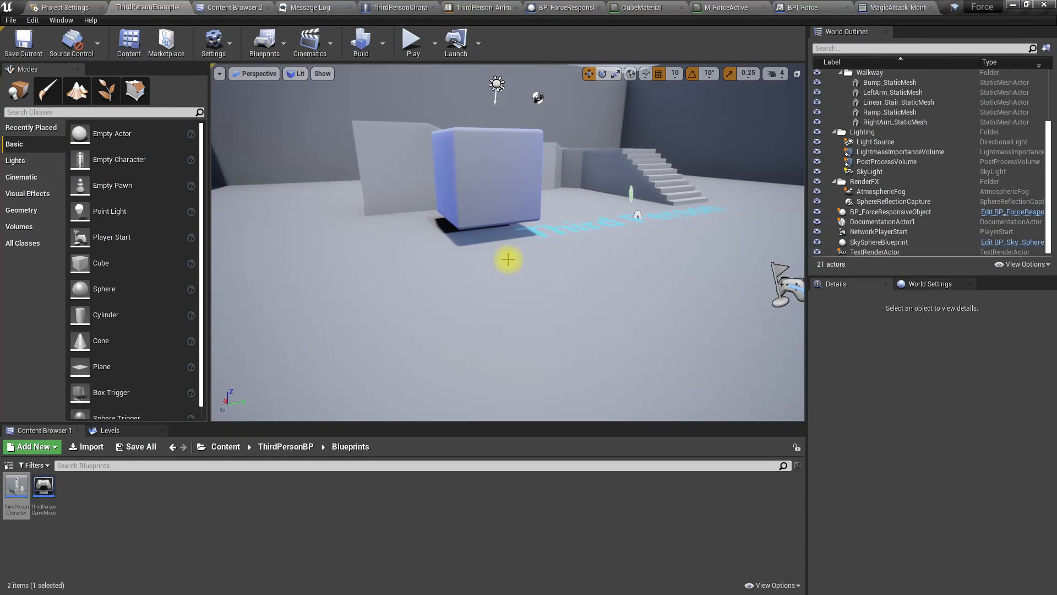
pyautogui.click(398, 8)
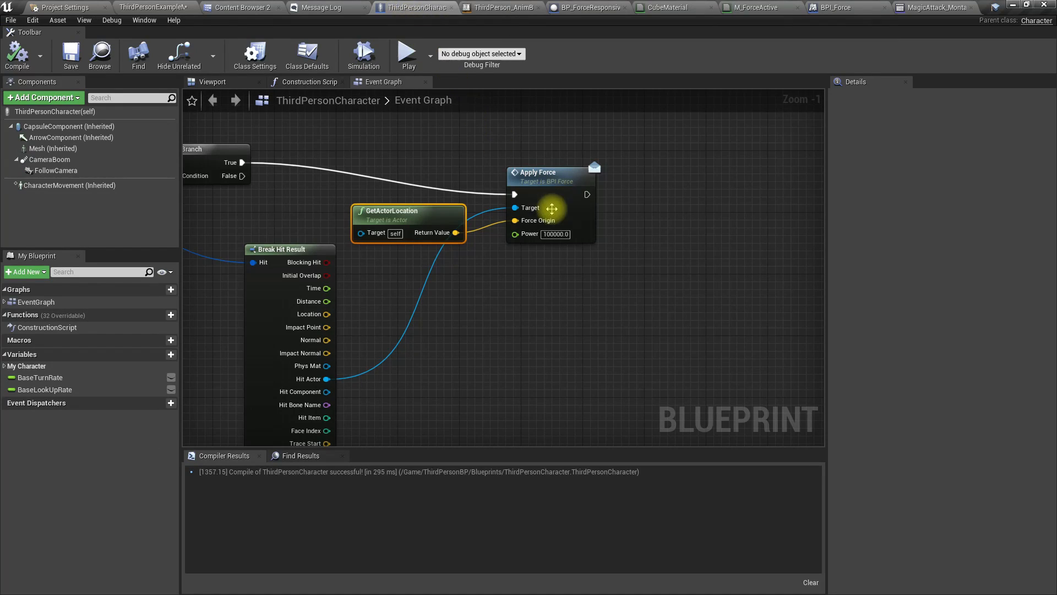
pyautogui.click(584, 7)
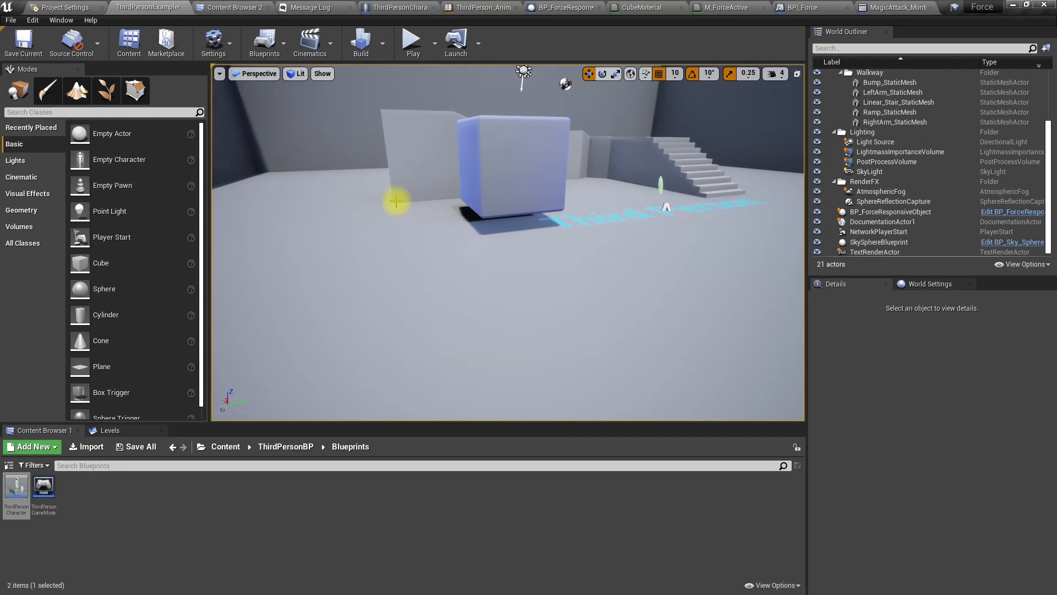
pyautogui.click(410, 39)
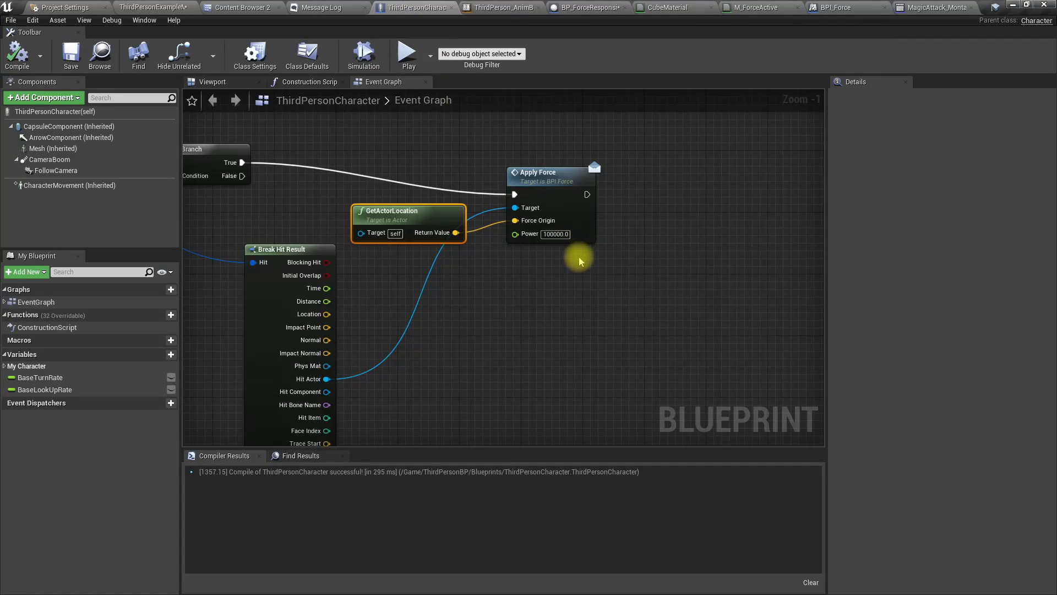
# Lower the Power to 100, then settle on 1000.
pyautogui.write('100')
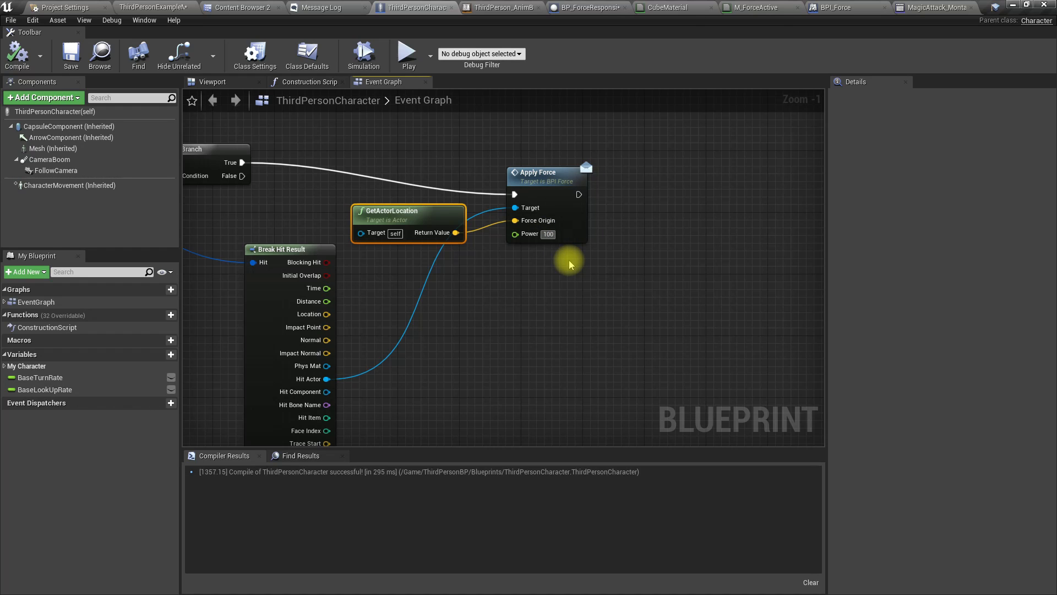
pyautogui.write('1000.0')
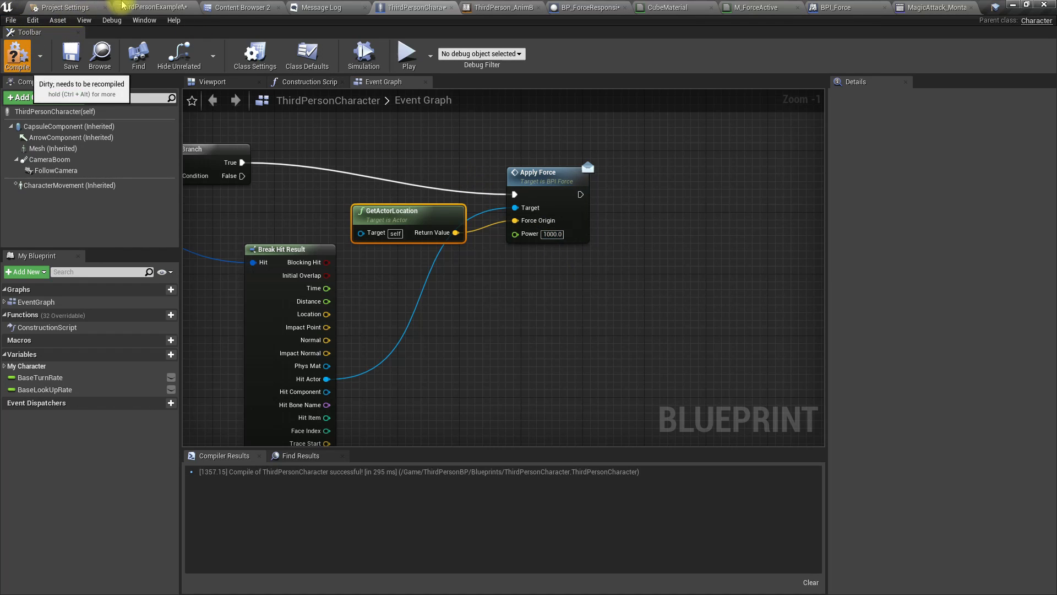
# Recompile the character with power 1000 and return to BP_ForceResponsiveObject's graph.
pyautogui.click(406, 54)
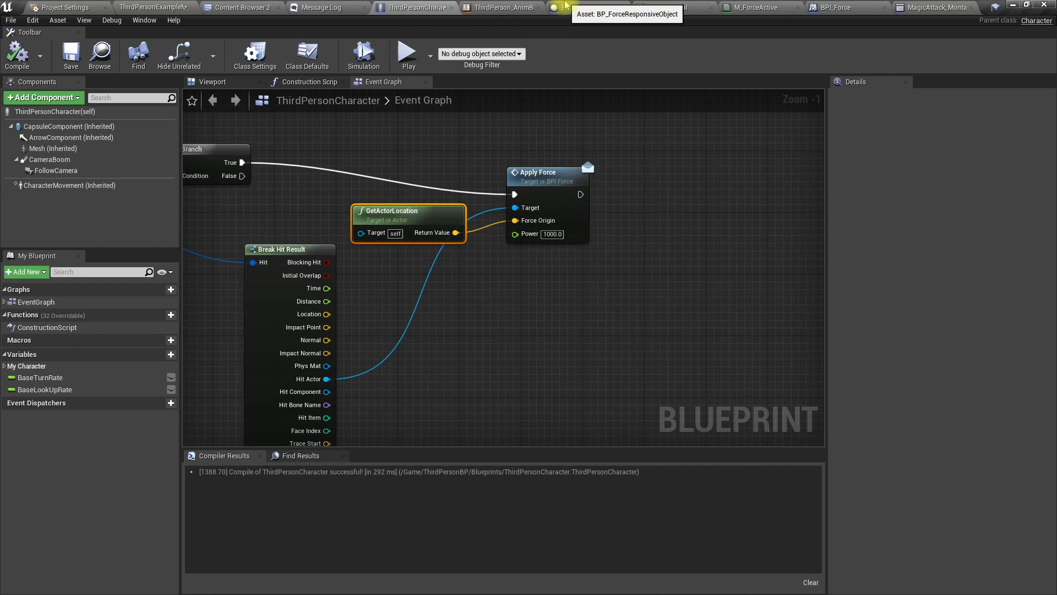
pyautogui.click(583, 8)
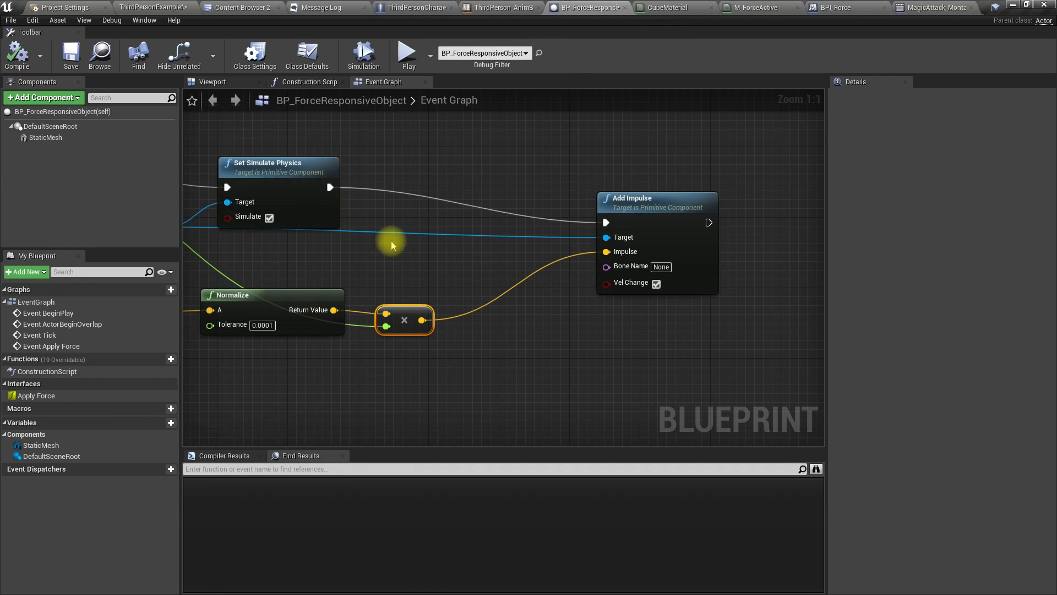
pyautogui.moveTo(487, 250)
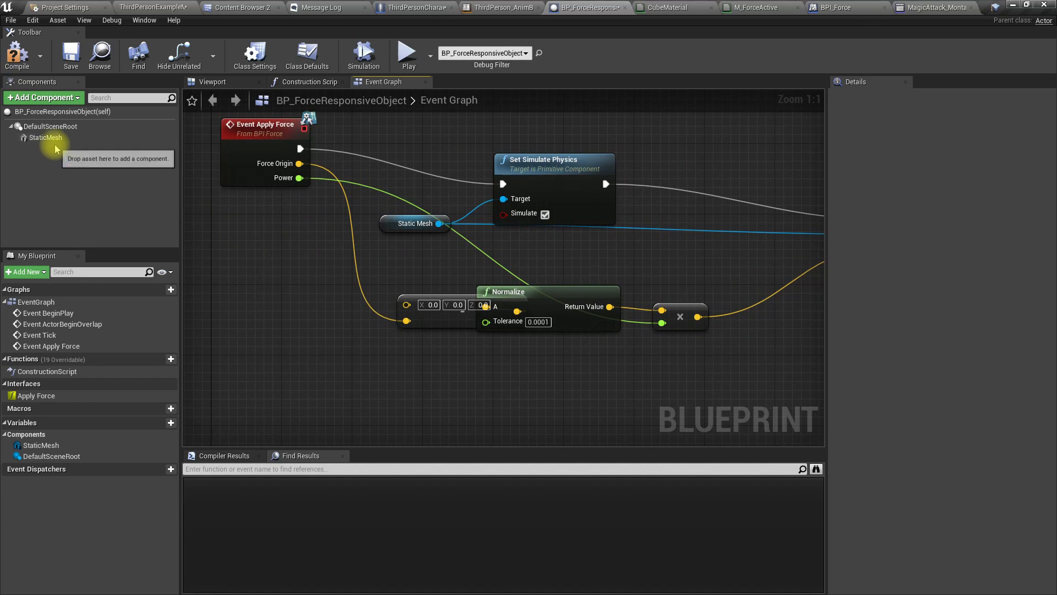
# Feed a GetWorldLocation of the StaticMesh into the subtract node instead of the actor location.
pyautogui.moveTo(46, 137); pyautogui.dragTo(229, 266)
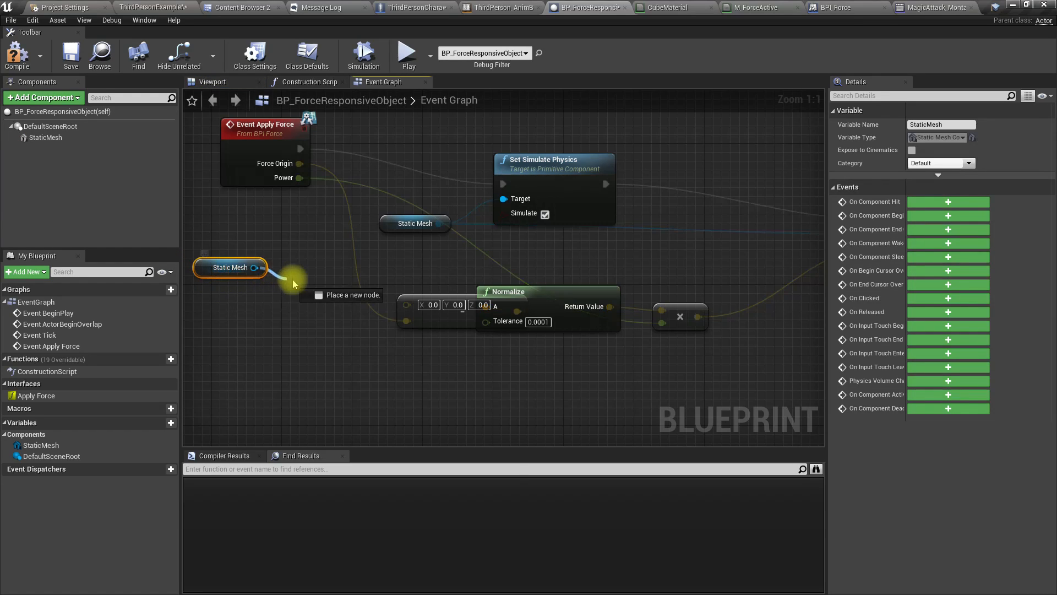
pyautogui.write('world loc')
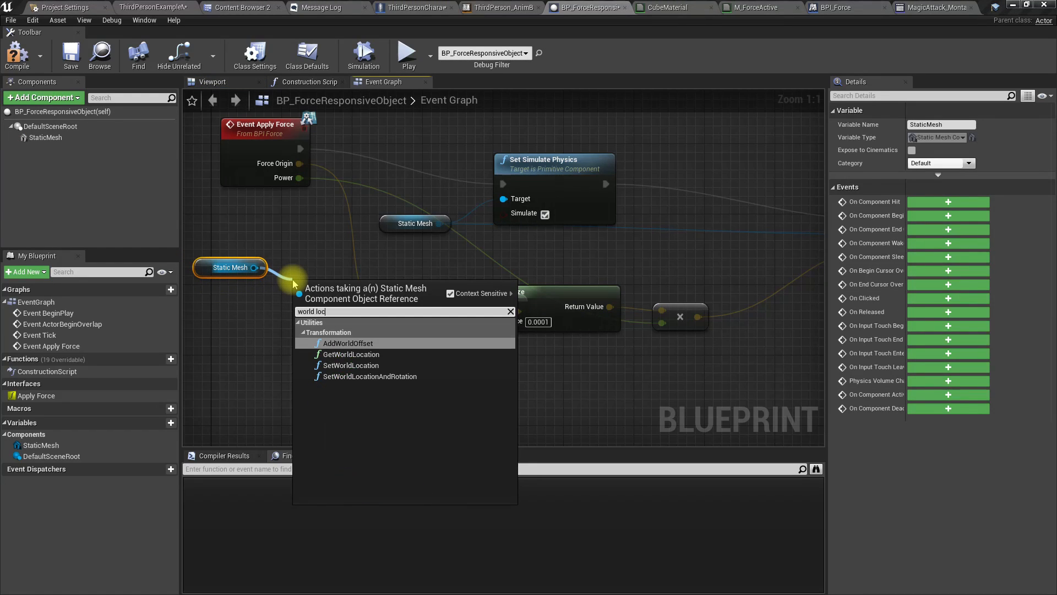
pyautogui.write('a')
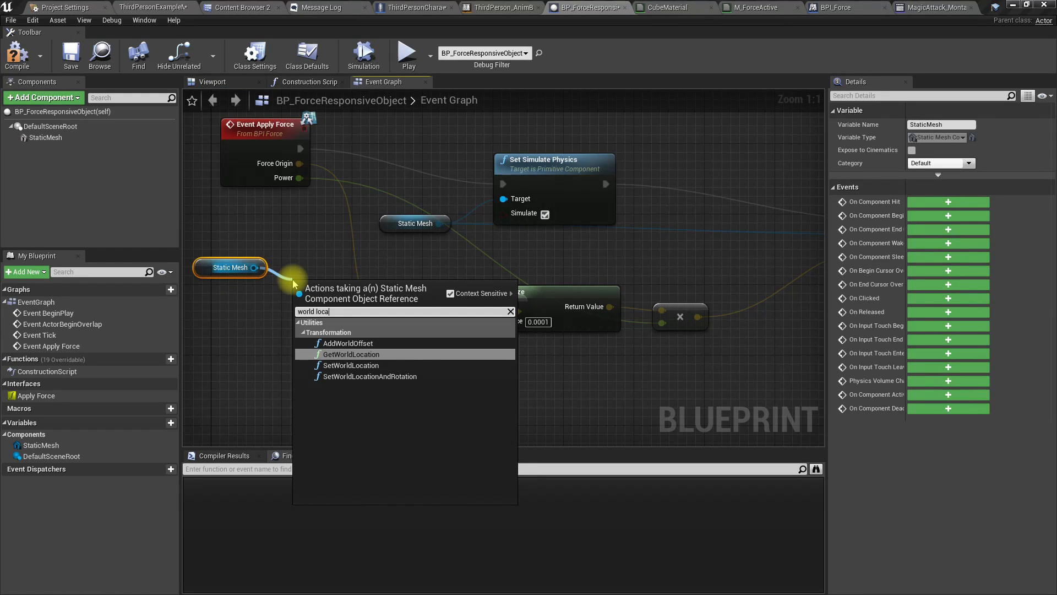
pyautogui.click(350, 353)
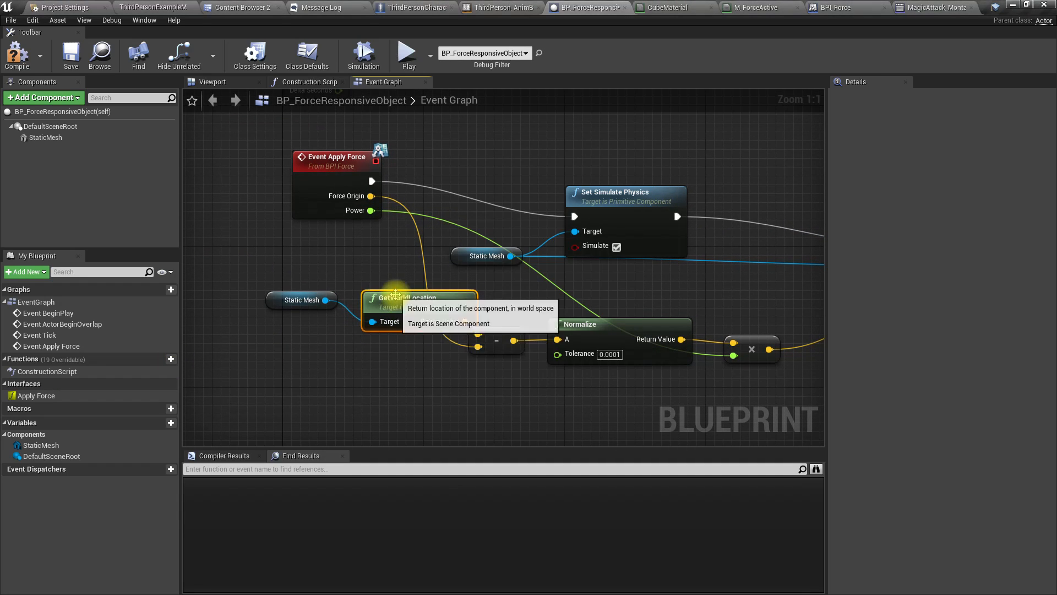
pyautogui.click(981, 8)
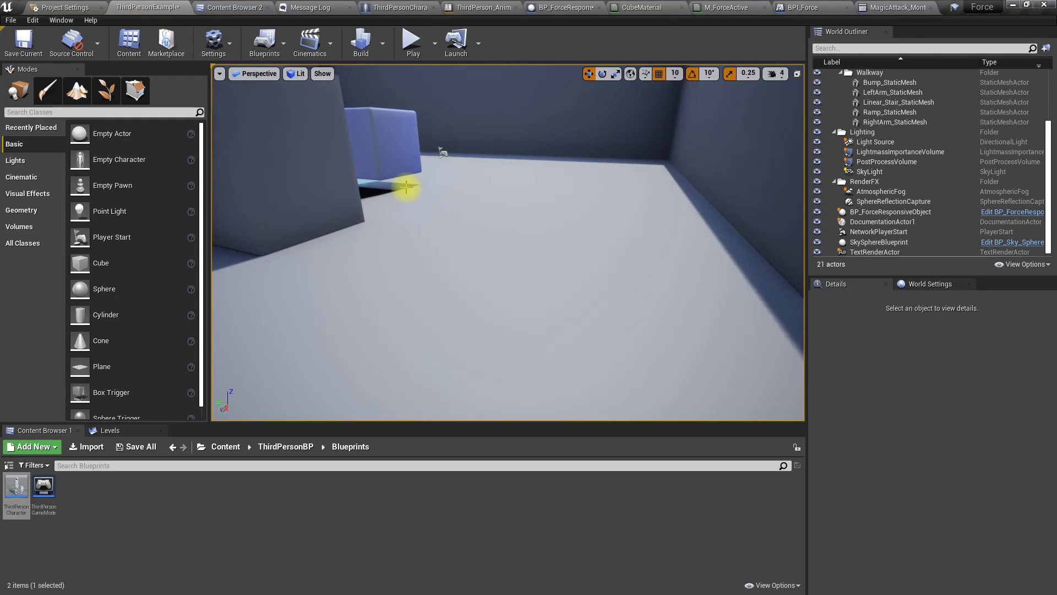
# Return from the level viewport to the ThirdPersonCharacter event graph.
pyautogui.click(411, 39)
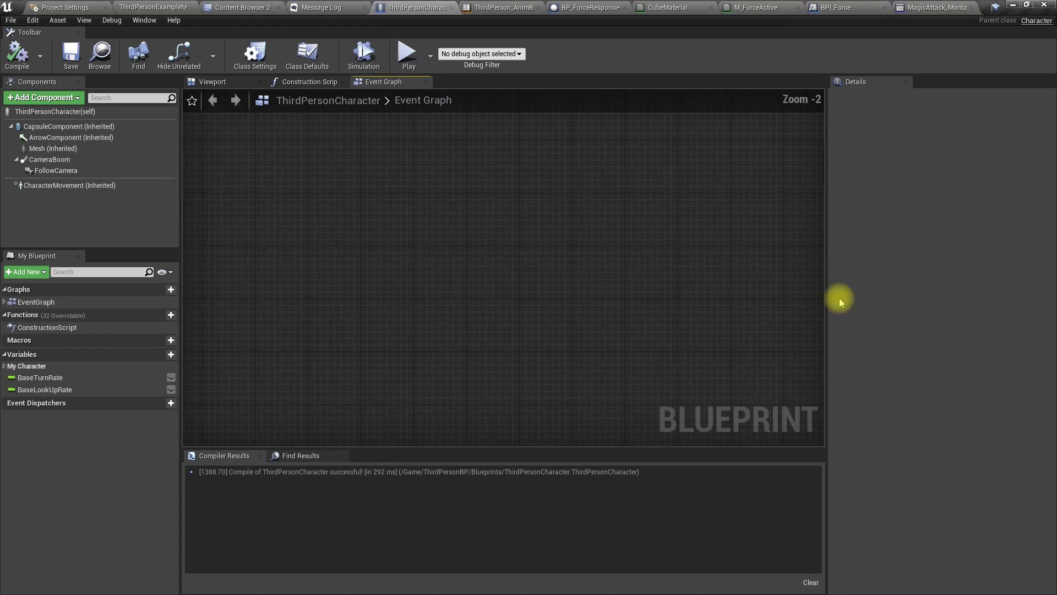
# Turn off debug drawing for the character's capsule trace and return to the Content Browser.
pyautogui.scroll(-3)
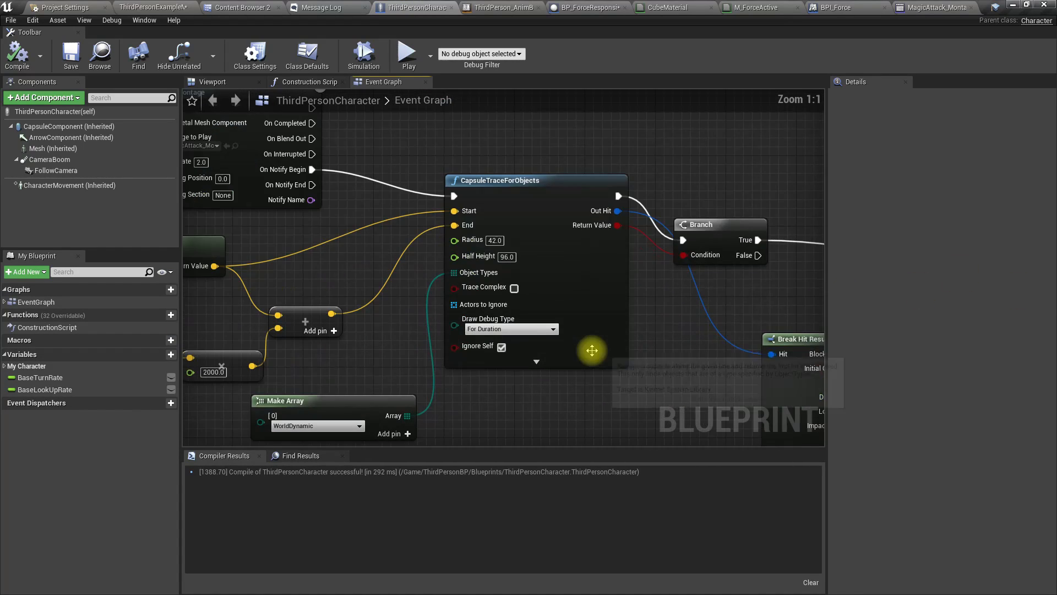
pyautogui.click(511, 328)
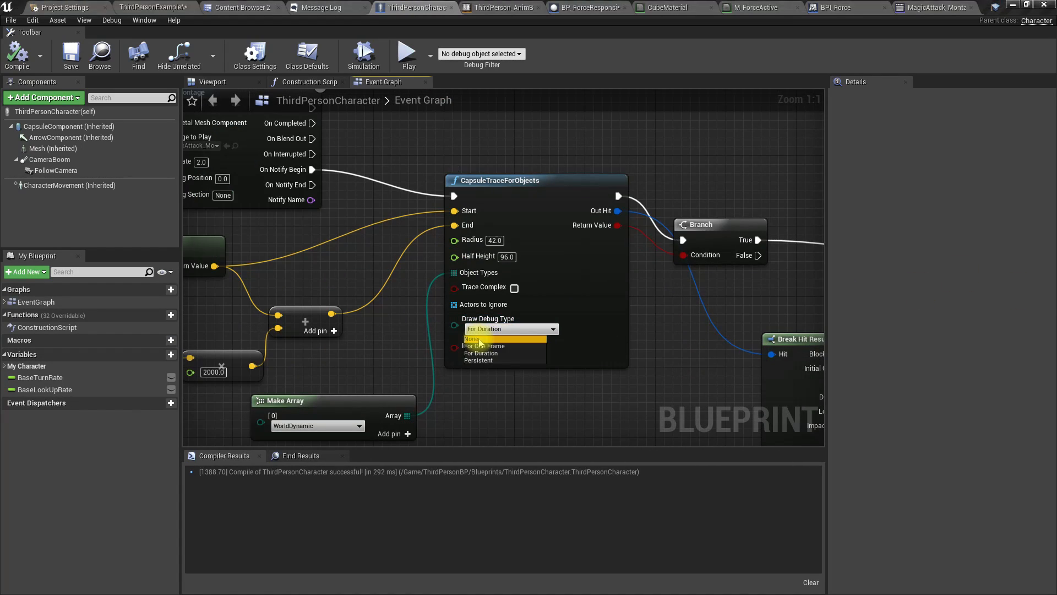
pyautogui.click(473, 338)
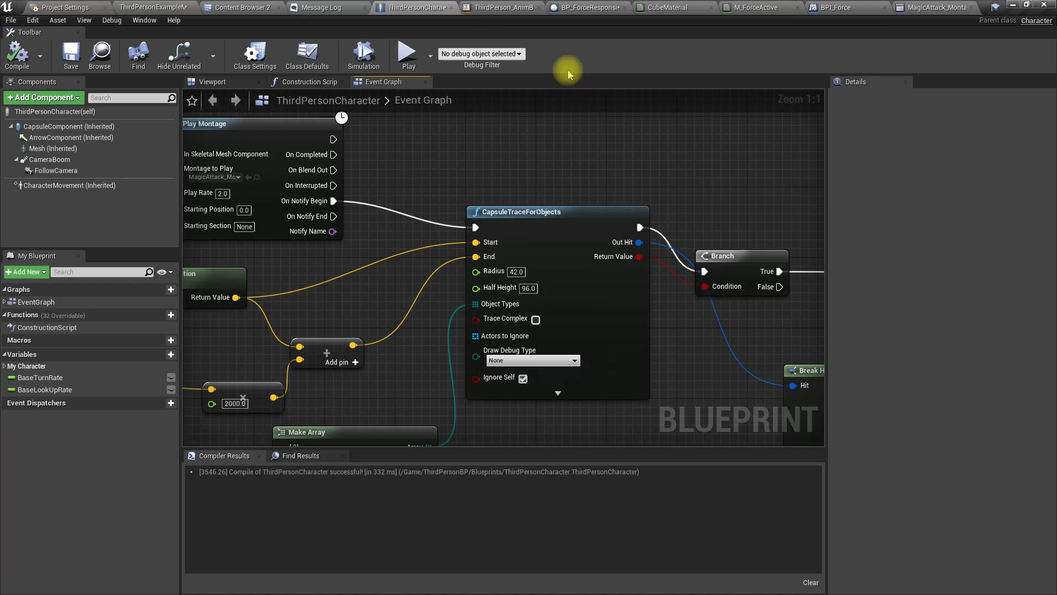
pyautogui.click(585, 7)
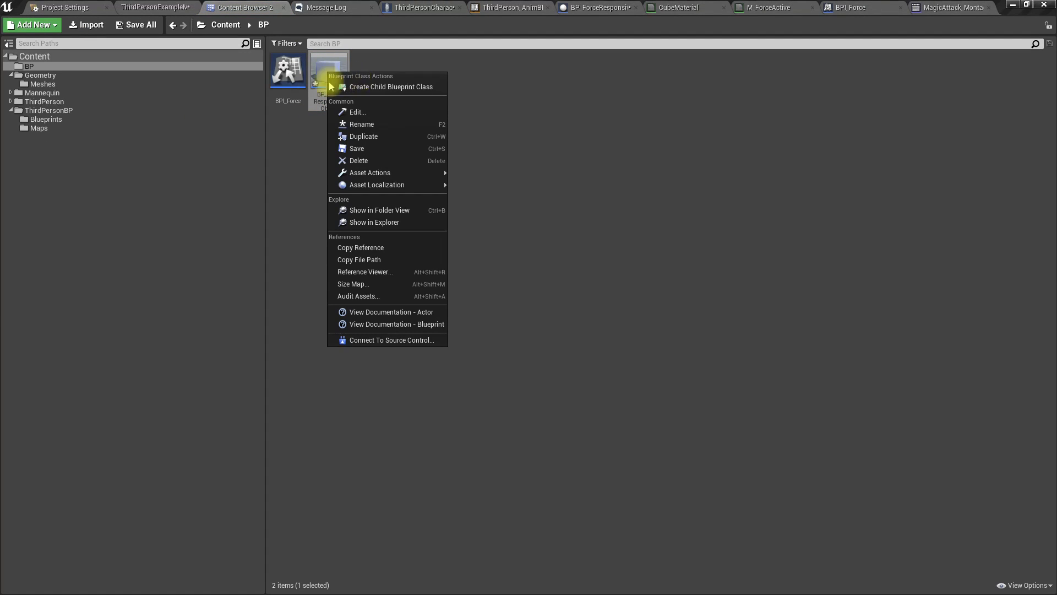
pyautogui.moveTo(359, 88)
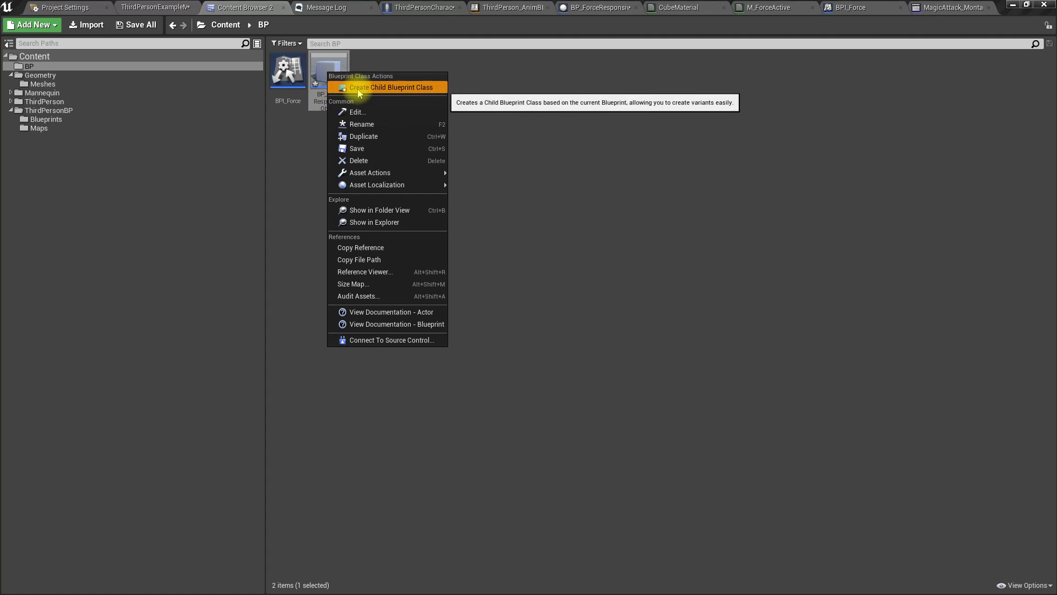
# Create BP_ForceResponsiveObject_Child and look for a sphere mesh on its inherited StaticMesh component.
pyautogui.click(392, 87)
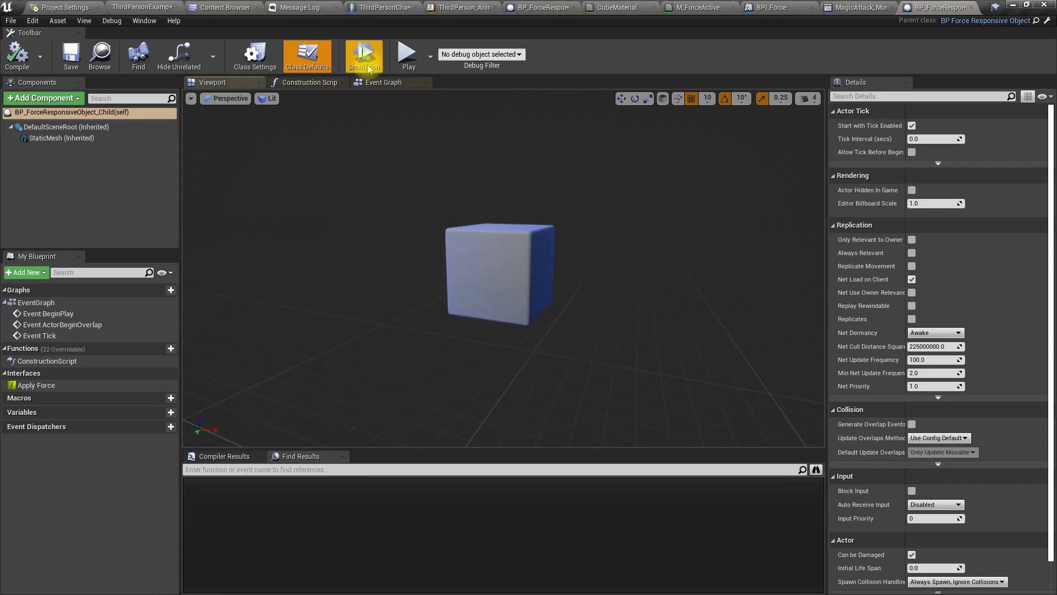
pyautogui.click(61, 138)
pyautogui.write('sphere')
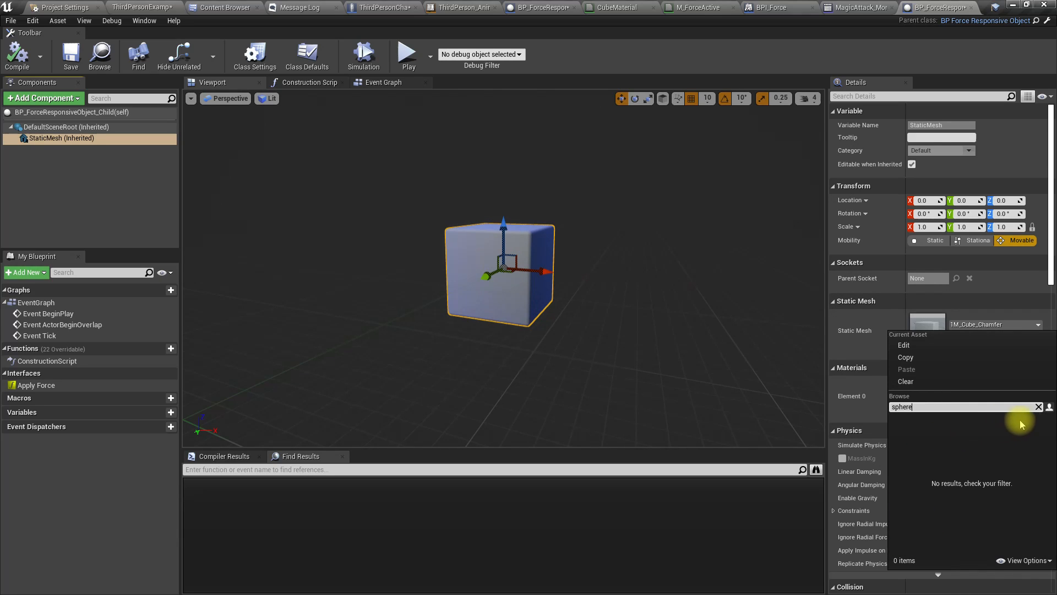
pyautogui.click(1038, 406)
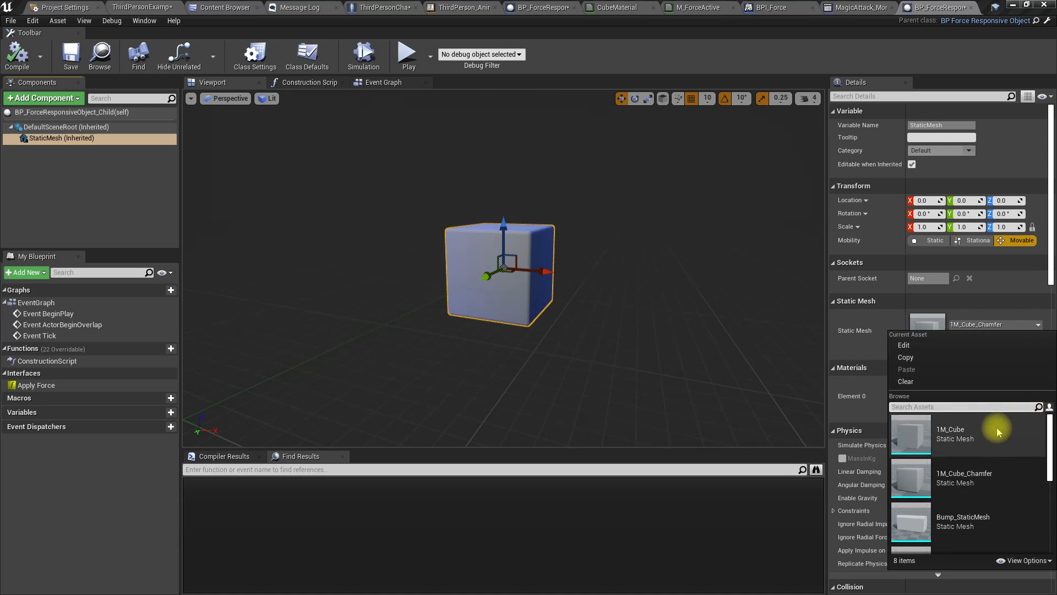
pyautogui.scroll(-3)
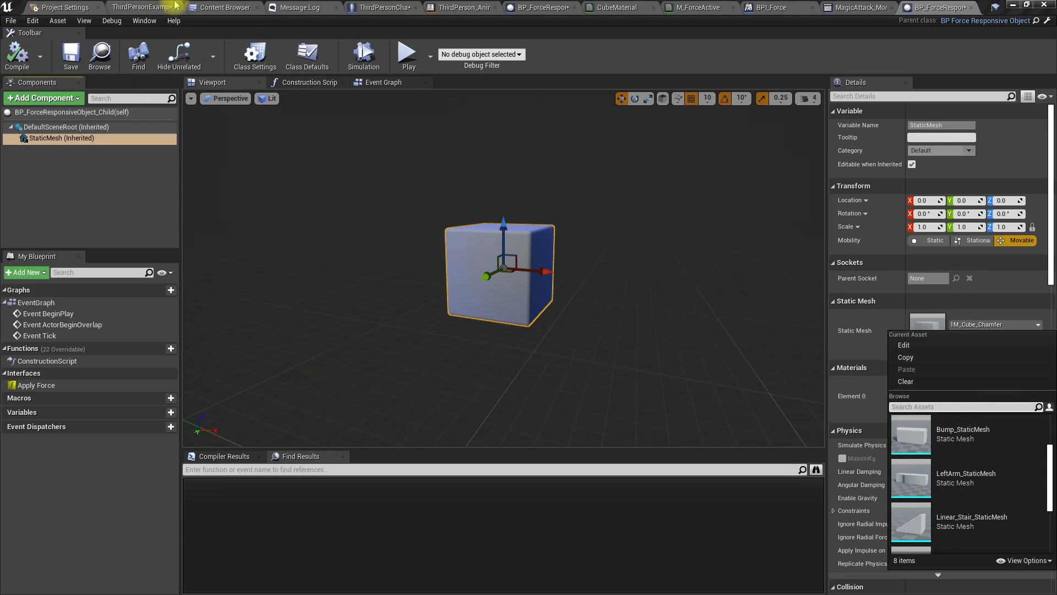
pyautogui.click(226, 8)
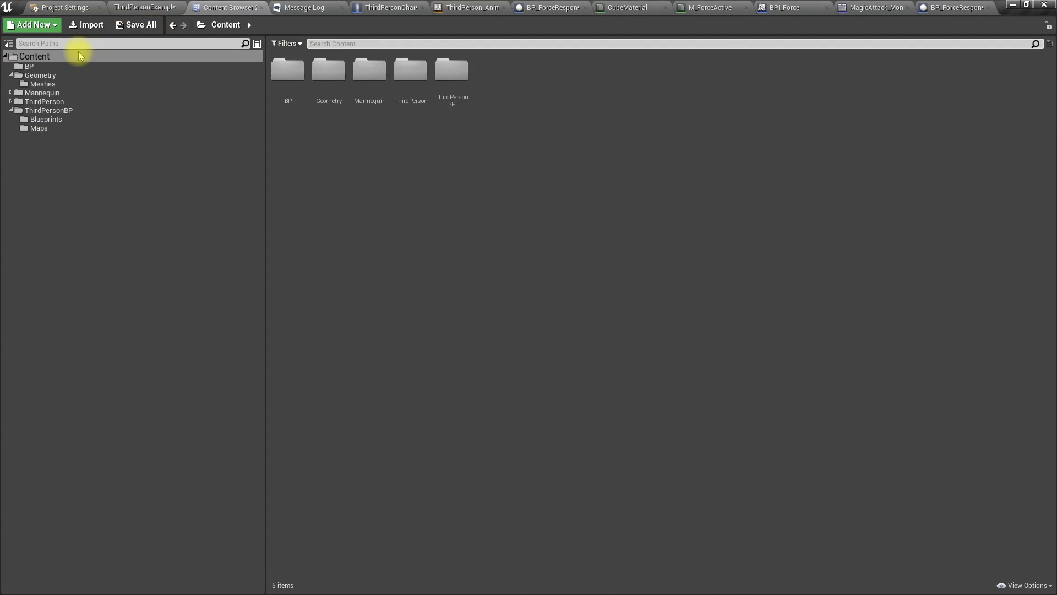
pyautogui.moveTo(528, 261)
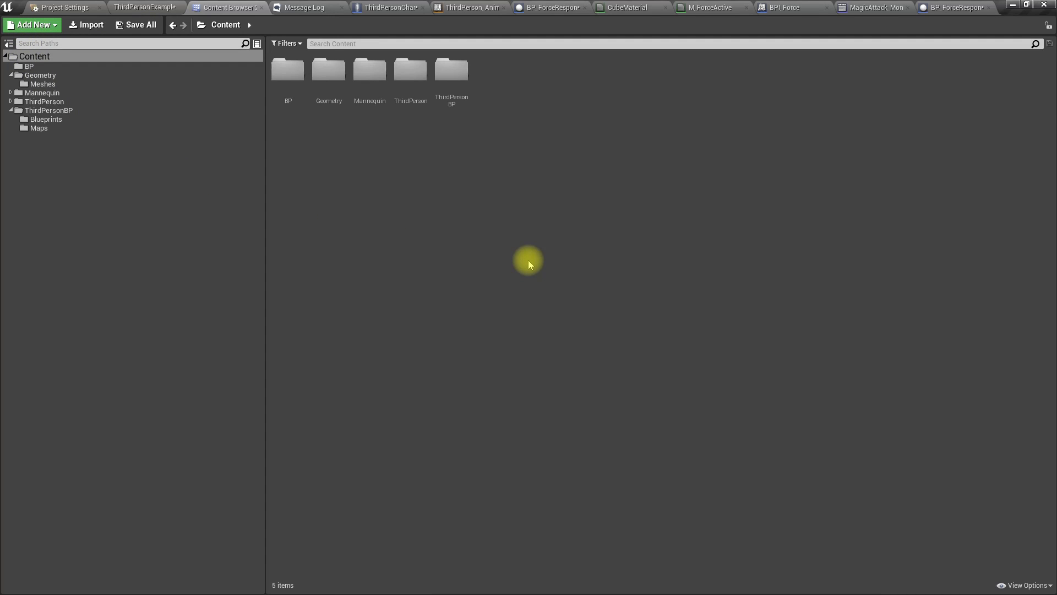
# Copy the engine BasicShapes Sphere mesh into the project's Geometry/Meshes folder.
pyautogui.click(139, 8)
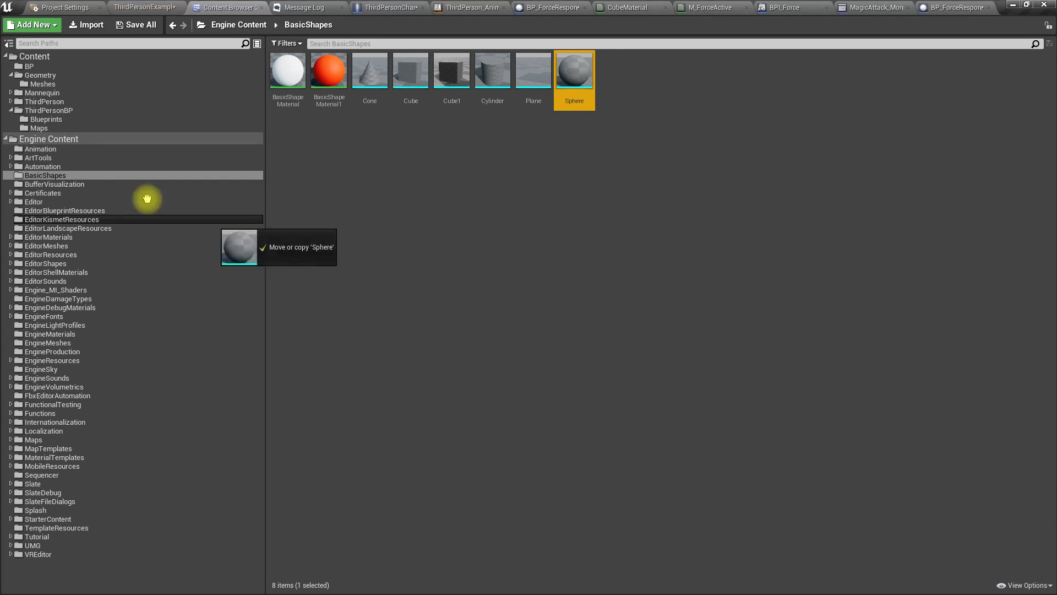
pyautogui.moveTo(146, 199); pyautogui.dragTo(51, 79)
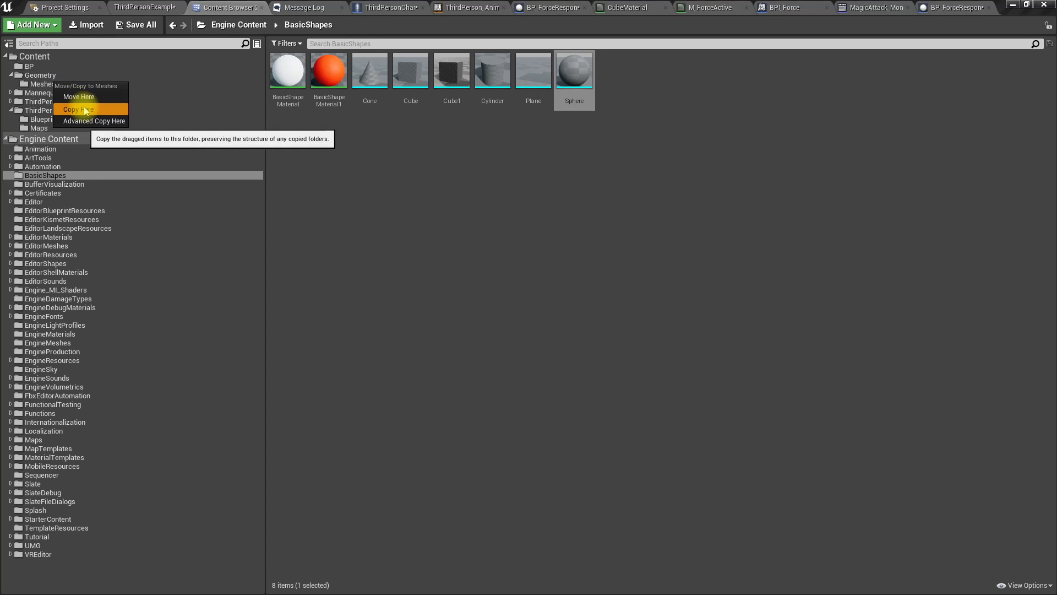
pyautogui.click(79, 109)
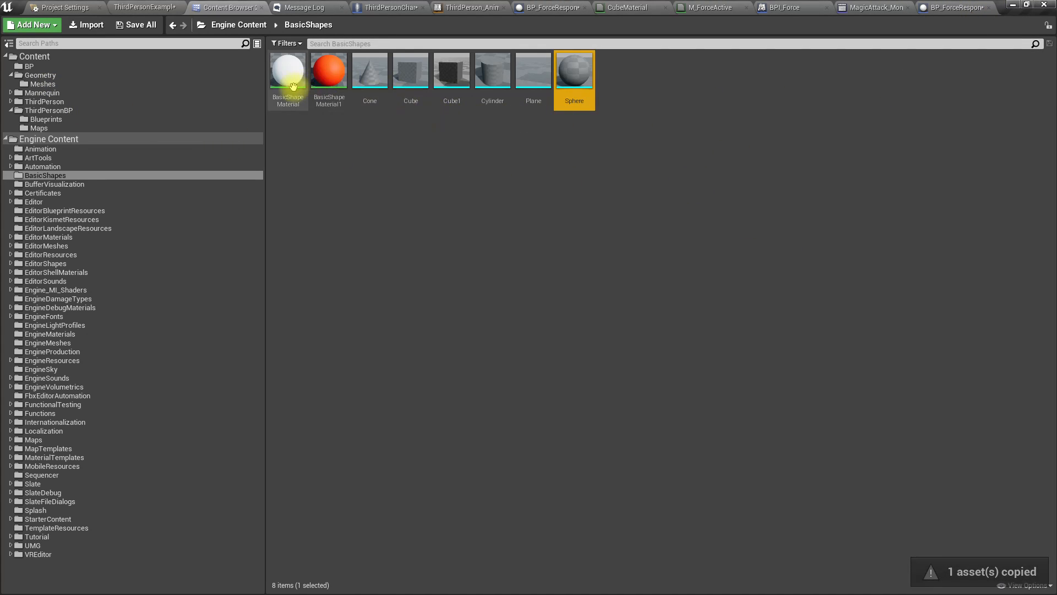
pyautogui.moveTo(200, 139)
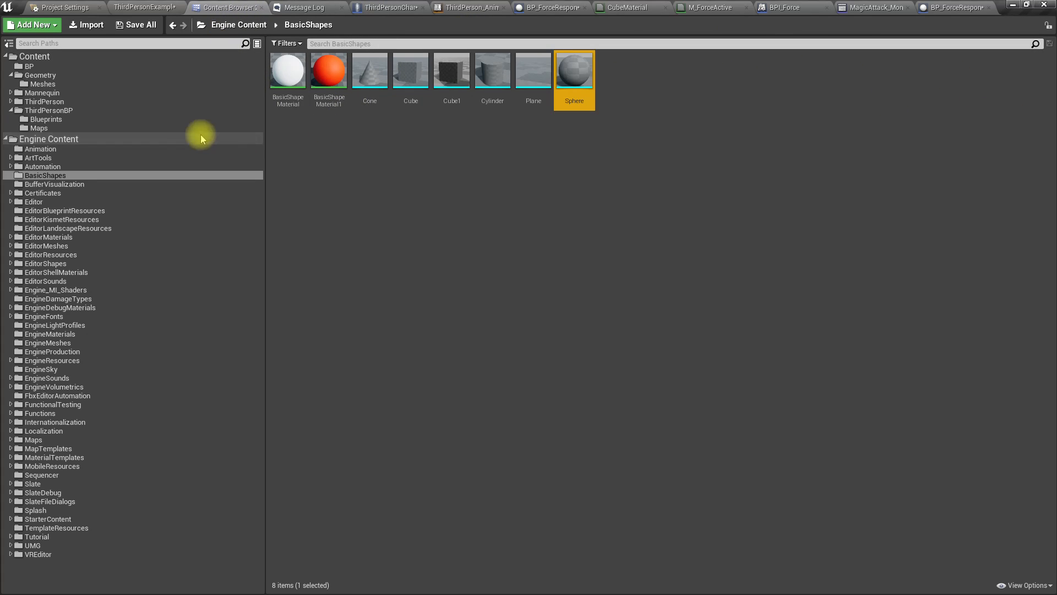
pyautogui.click(43, 84)
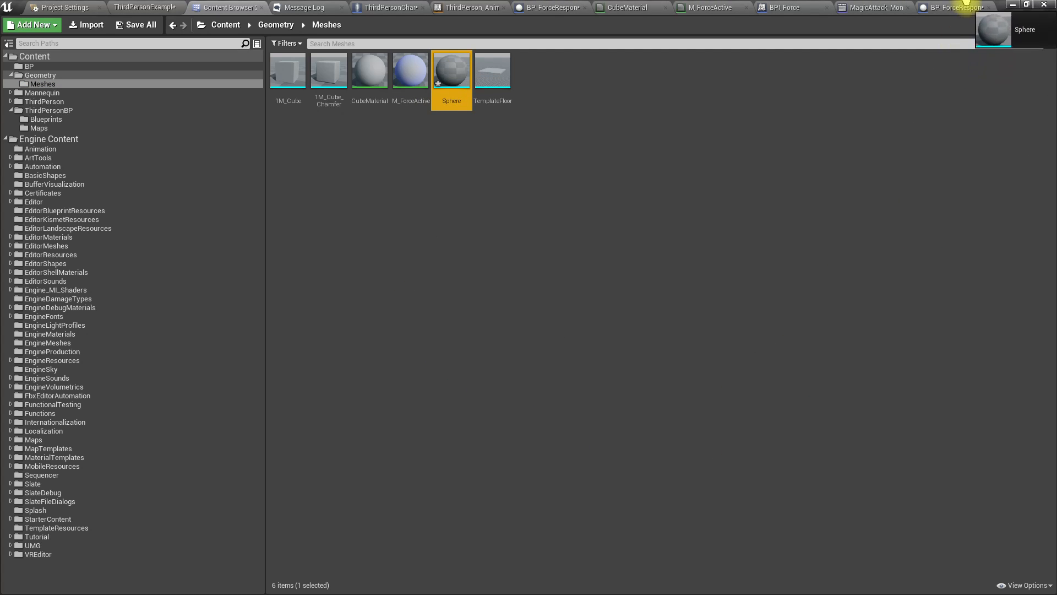
# Assign the copied Sphere as the child blueprint's Static Mesh, replacing the chamfered cube.
pyautogui.click(937, 8)
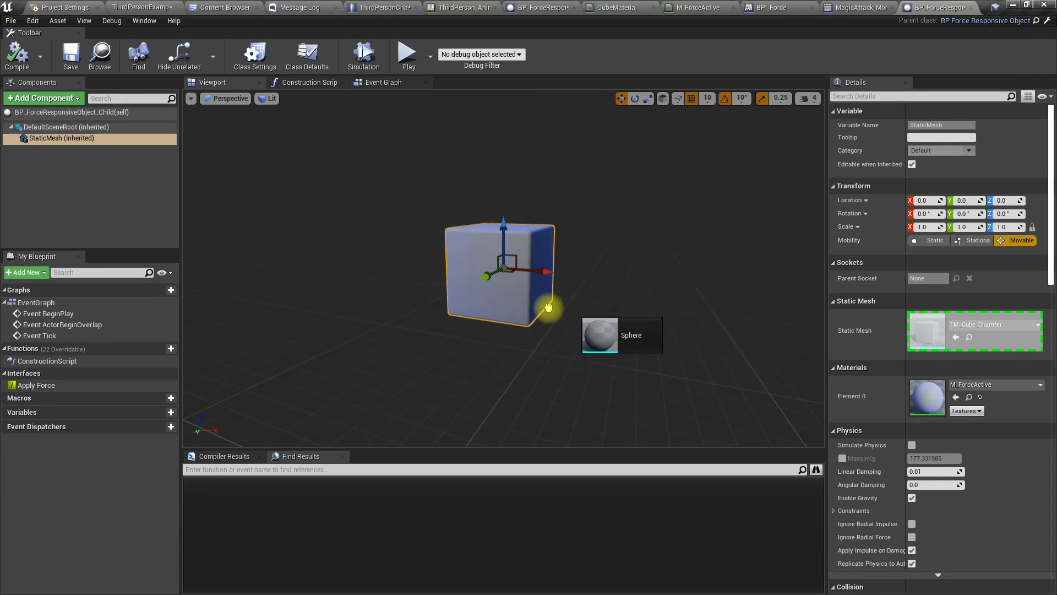
pyautogui.click(630, 335)
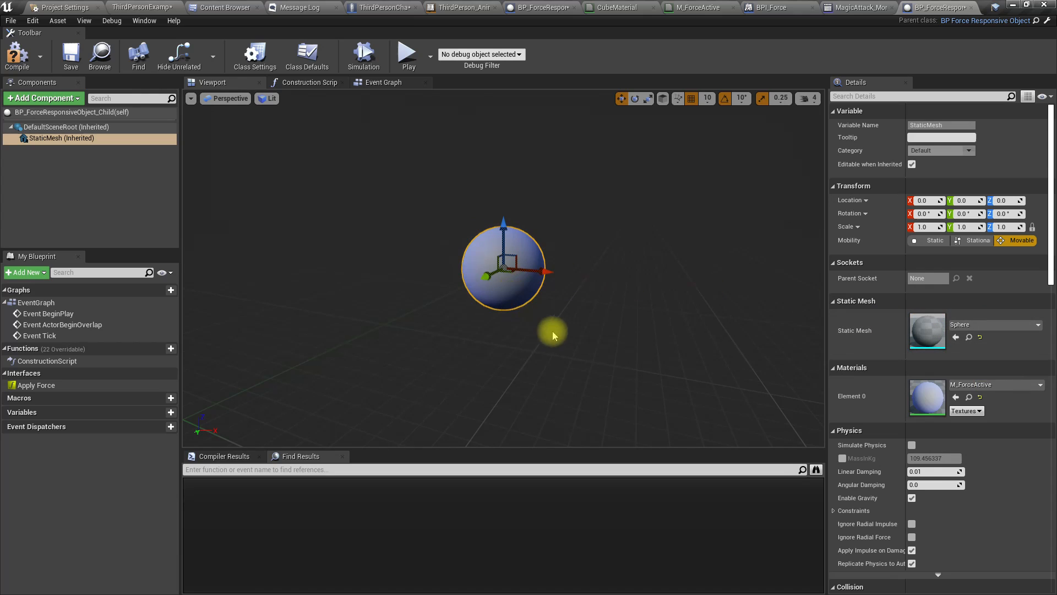
pyautogui.moveTo(316, 276)
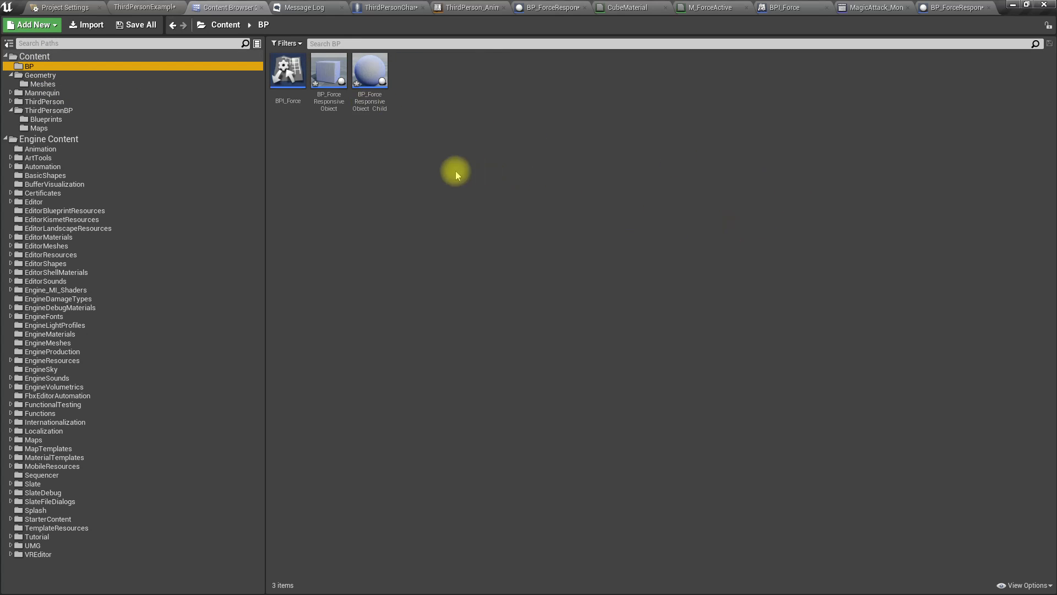
# Place BP_ForceResponsiveObject_Child in the level at scale 2 and raise it along Z.
pyautogui.click(142, 8)
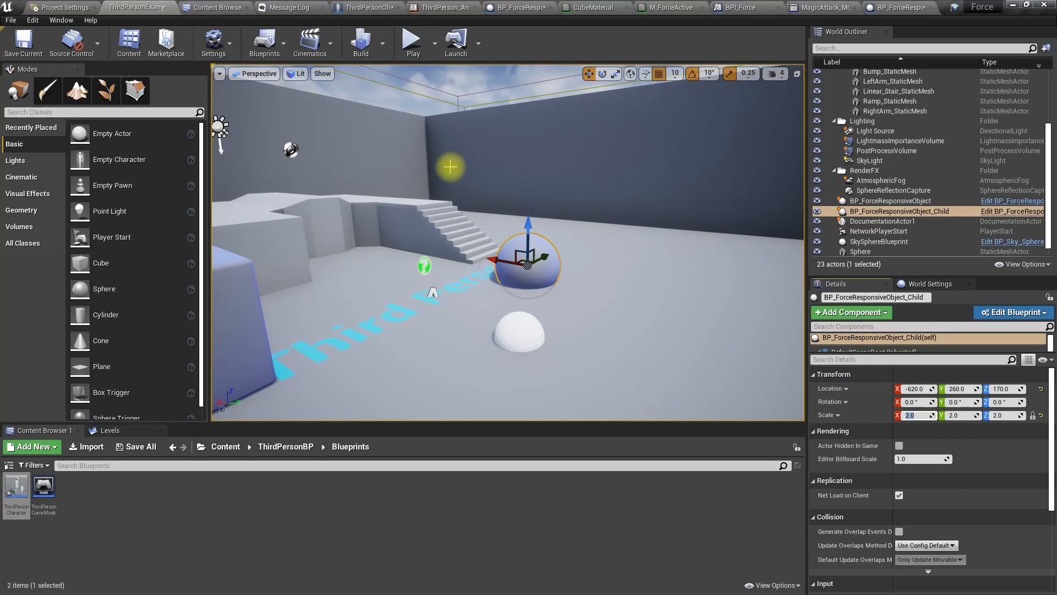
pyautogui.moveTo(530, 222); pyautogui.dragTo(530, 209)
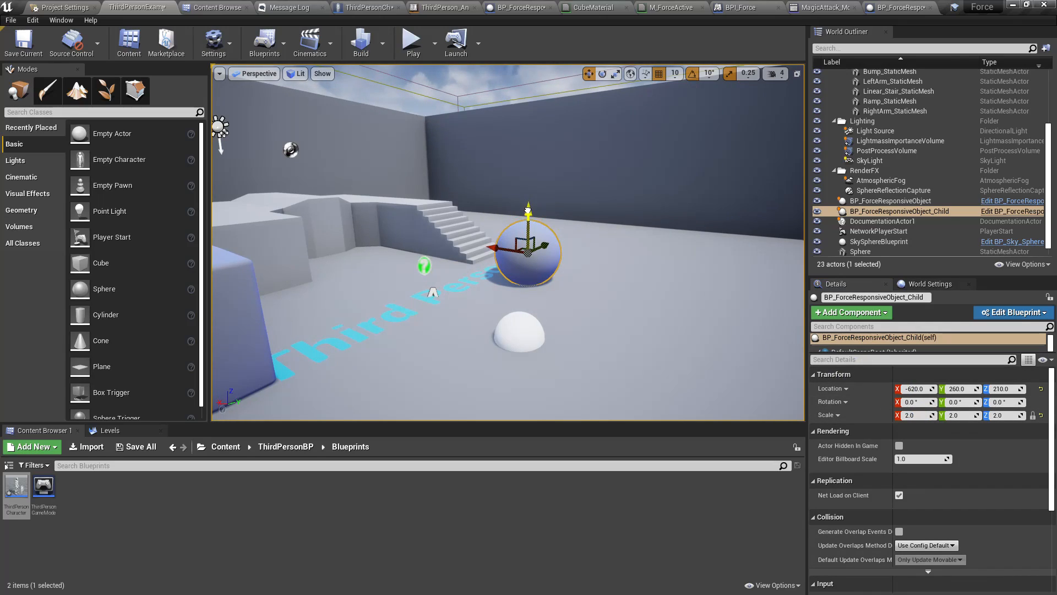
pyautogui.click(410, 39)
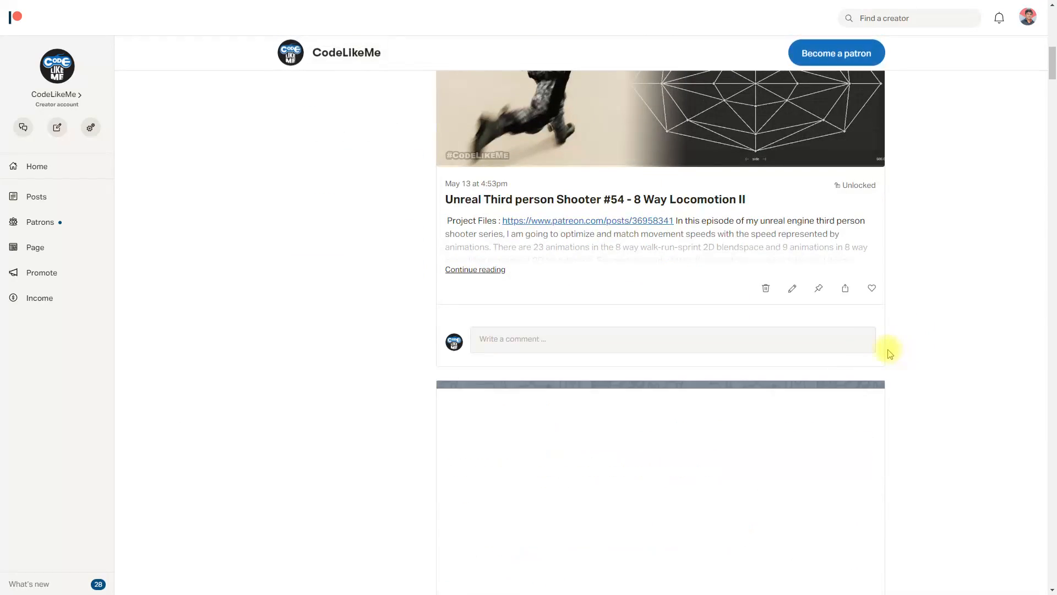
pyautogui.scroll(-3)
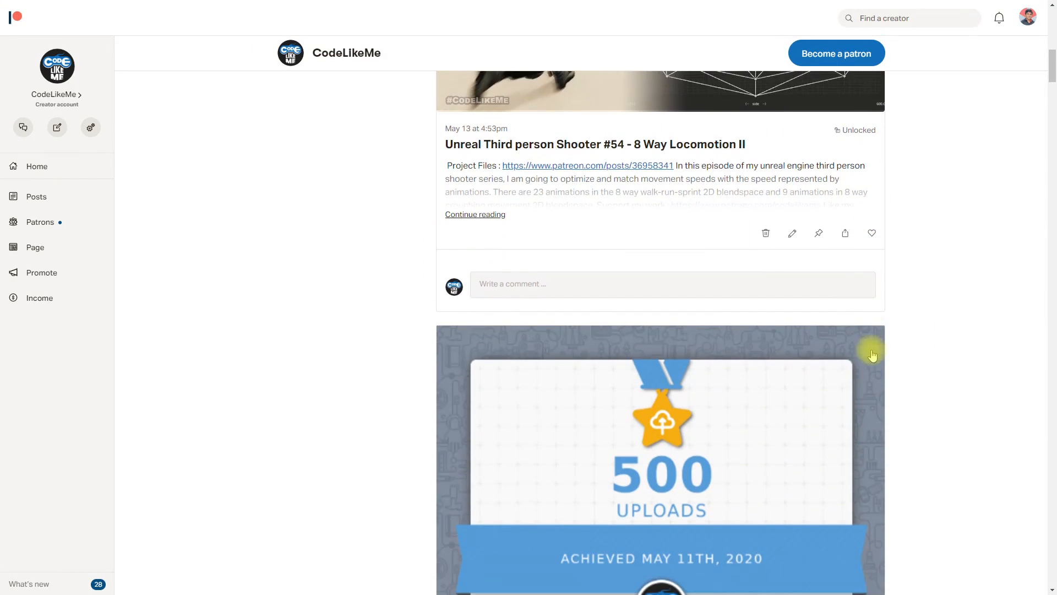
pyautogui.scroll(-3)
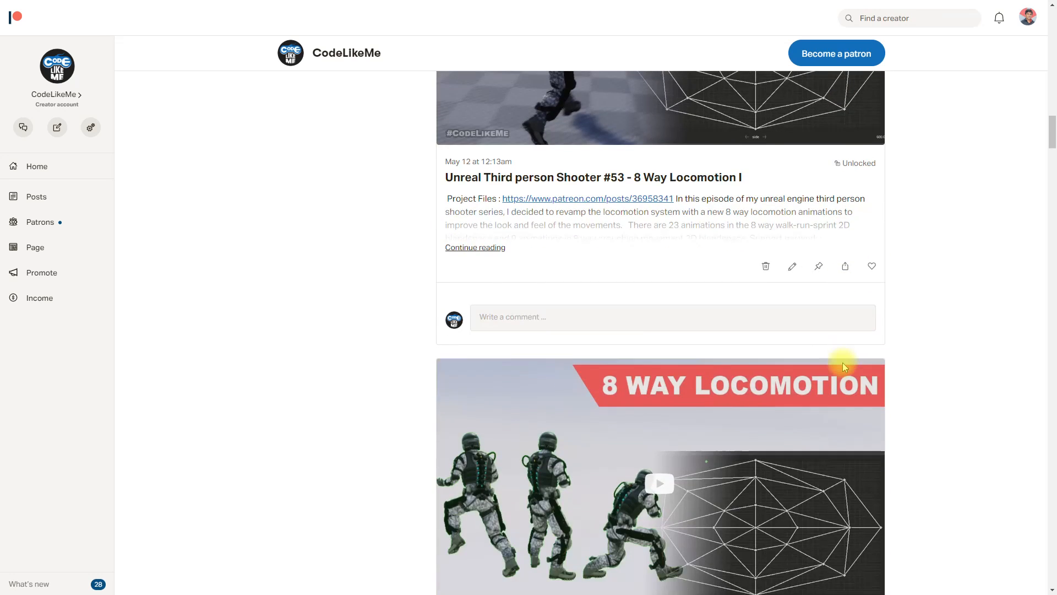
pyautogui.scroll(-3)
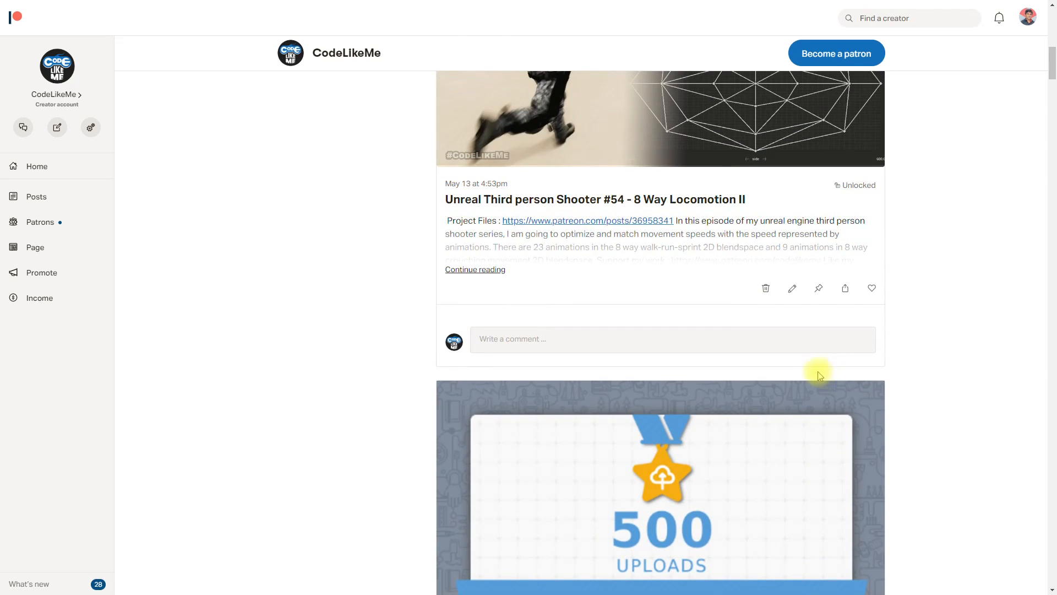
pyautogui.scroll(-3)
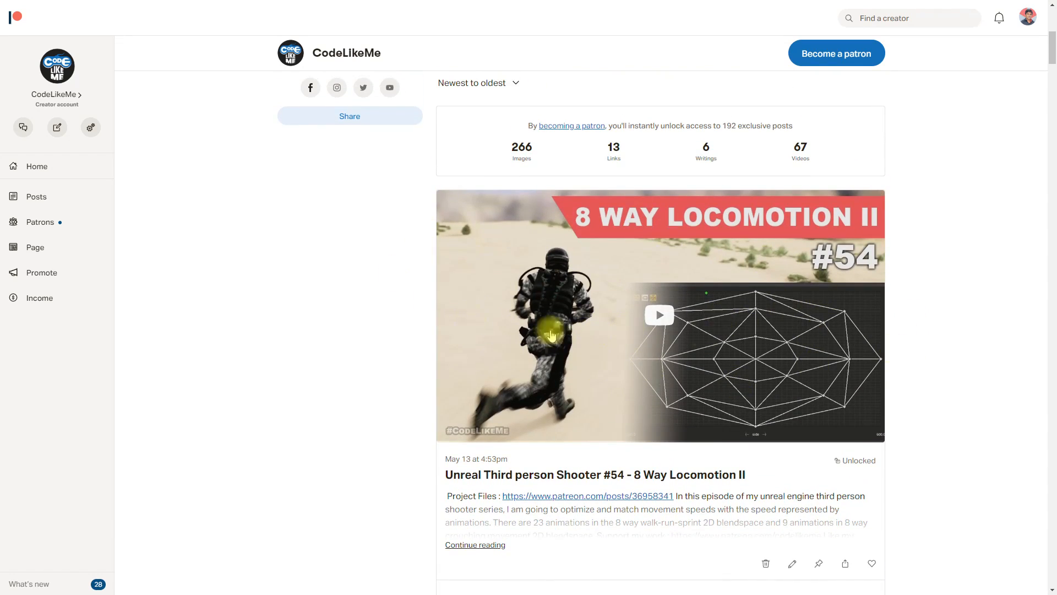
pyautogui.scroll(-3)
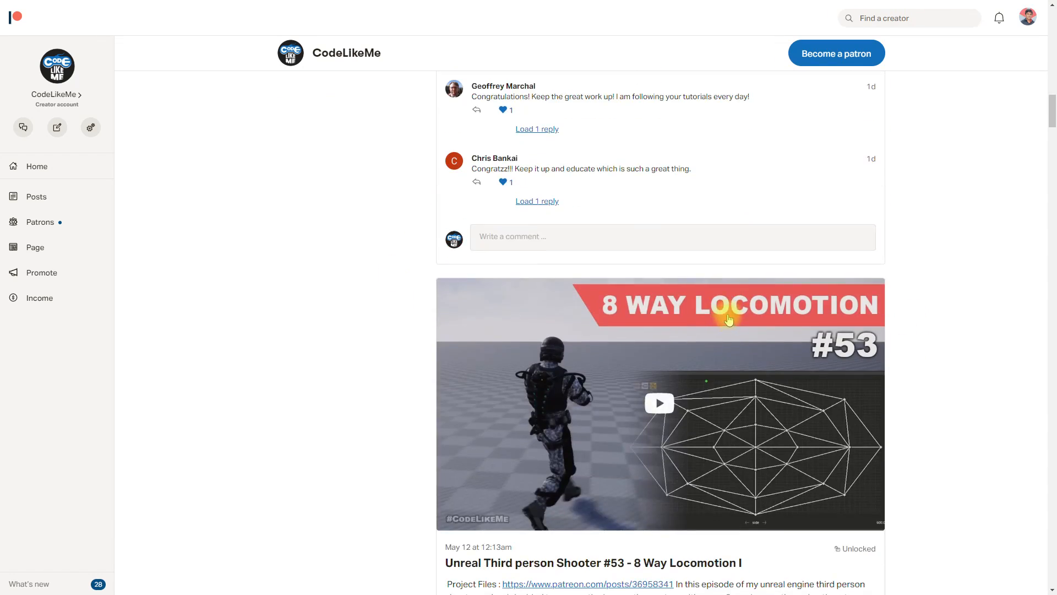
pyautogui.scroll(-3)
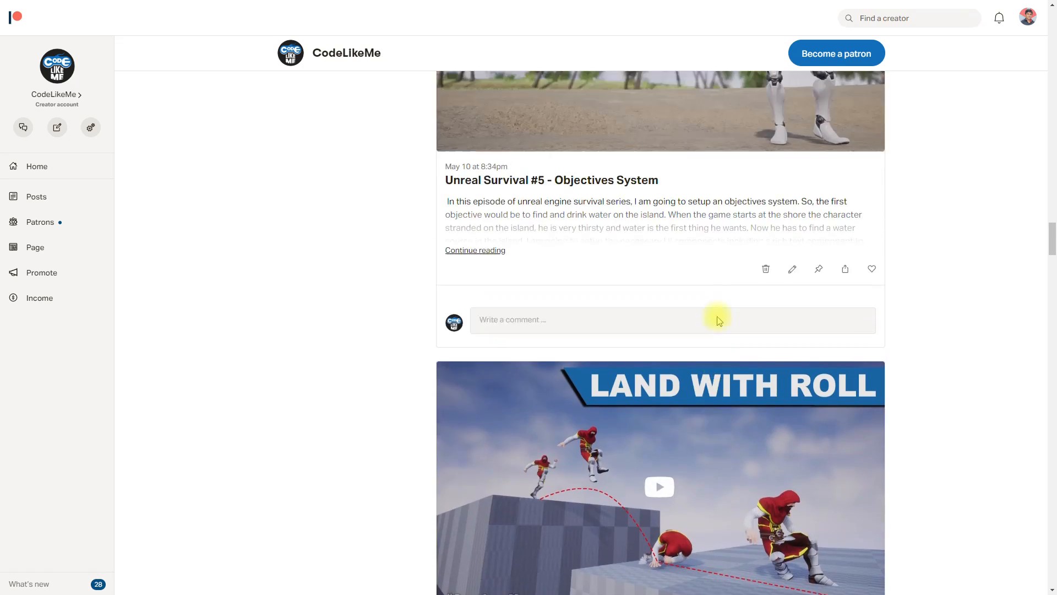
pyautogui.scroll(-3)
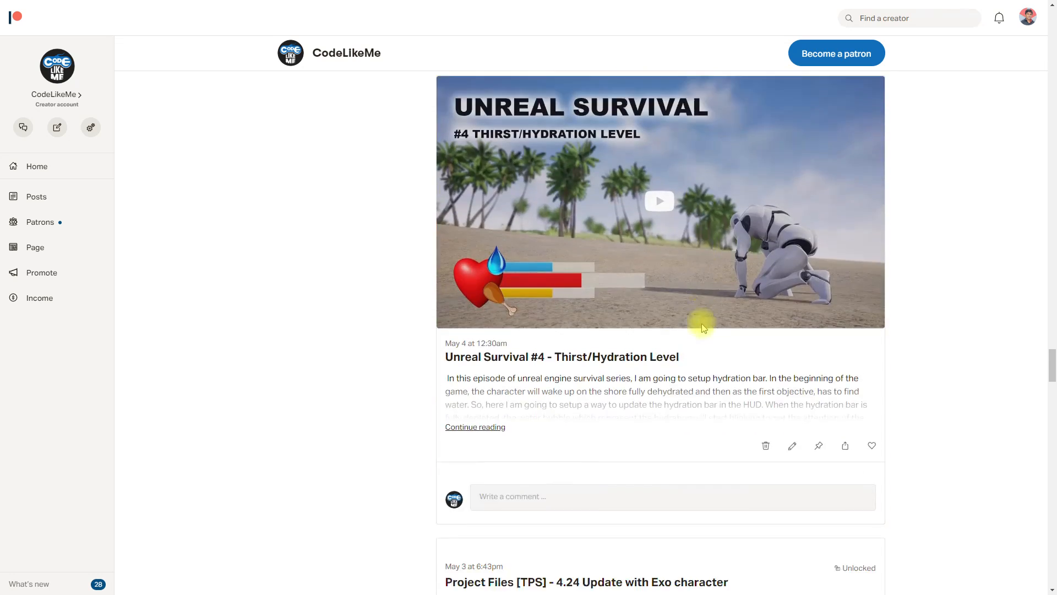
pyautogui.scroll(-3)
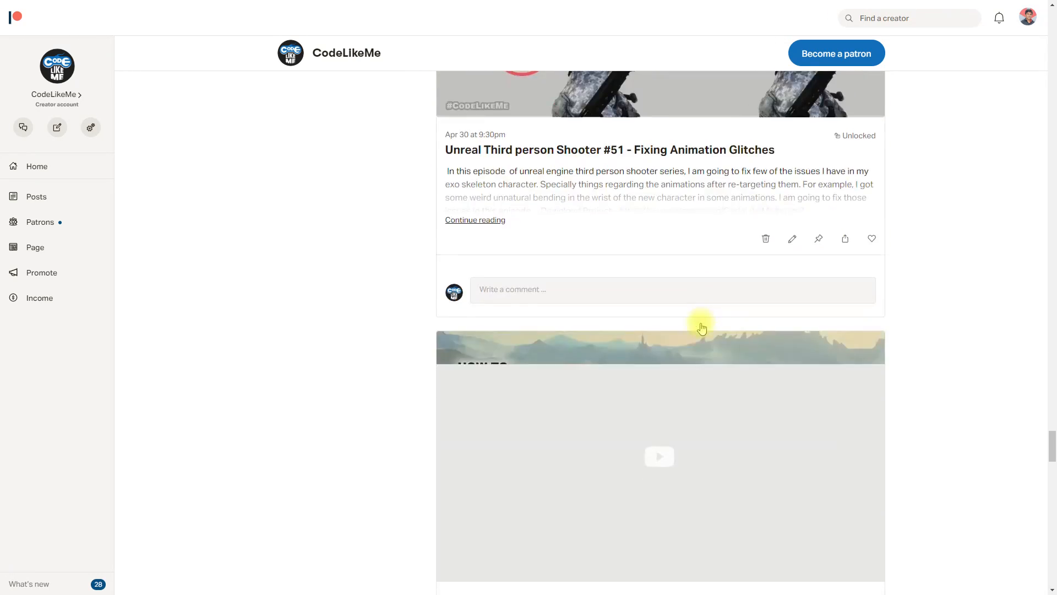